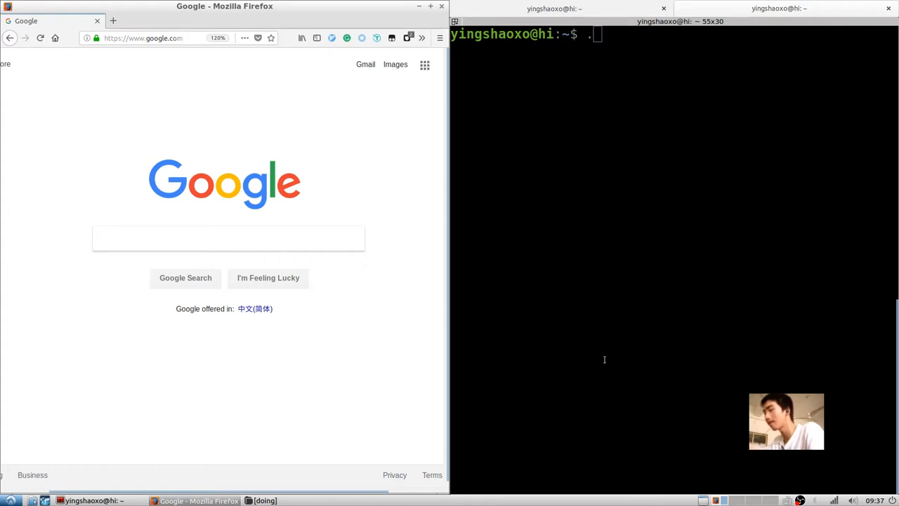
Start a new Google search for "what's the topic".
click(228, 238)
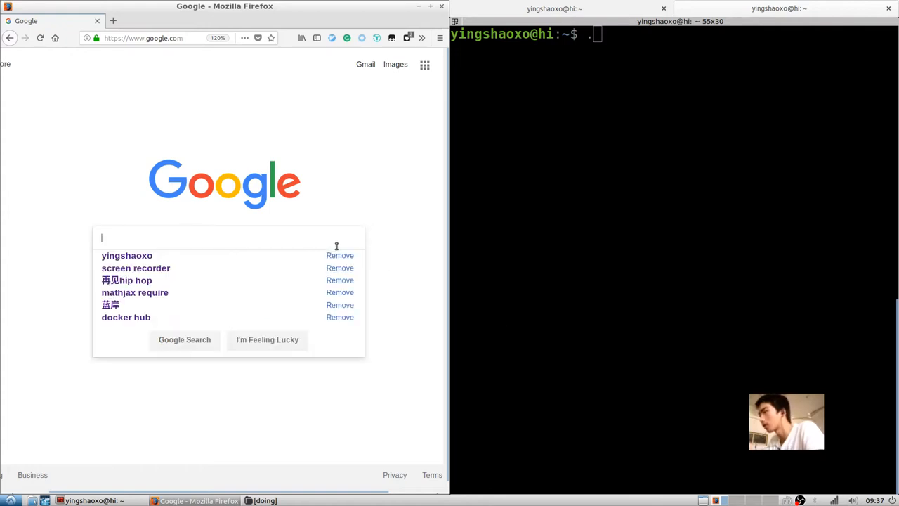
text(what')
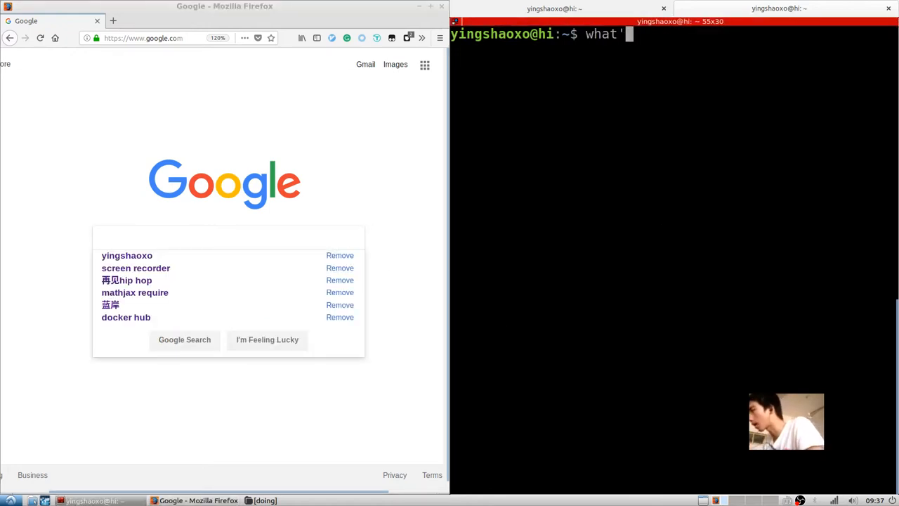
text(s)
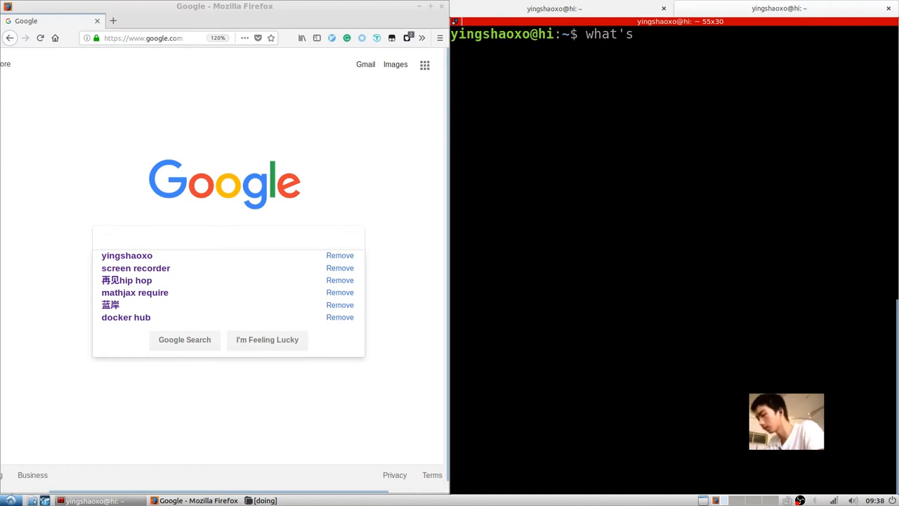
text(the topic)
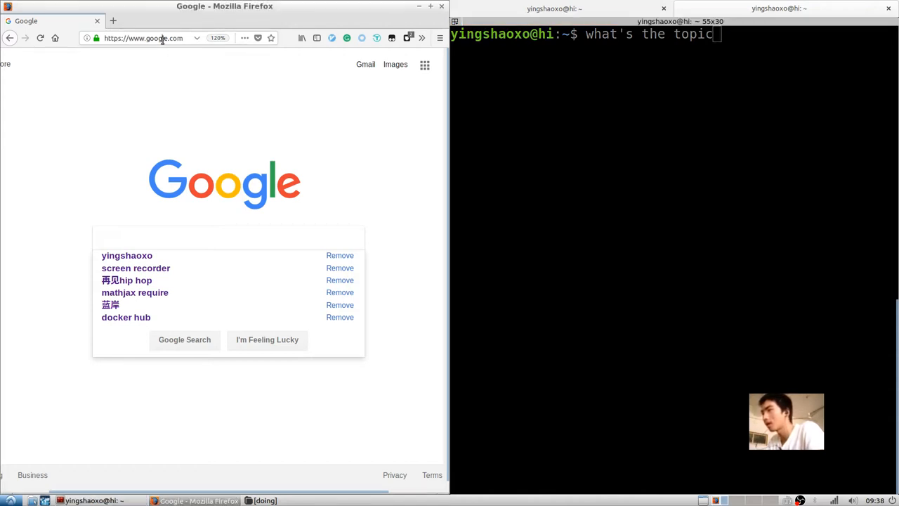
click(143, 38)
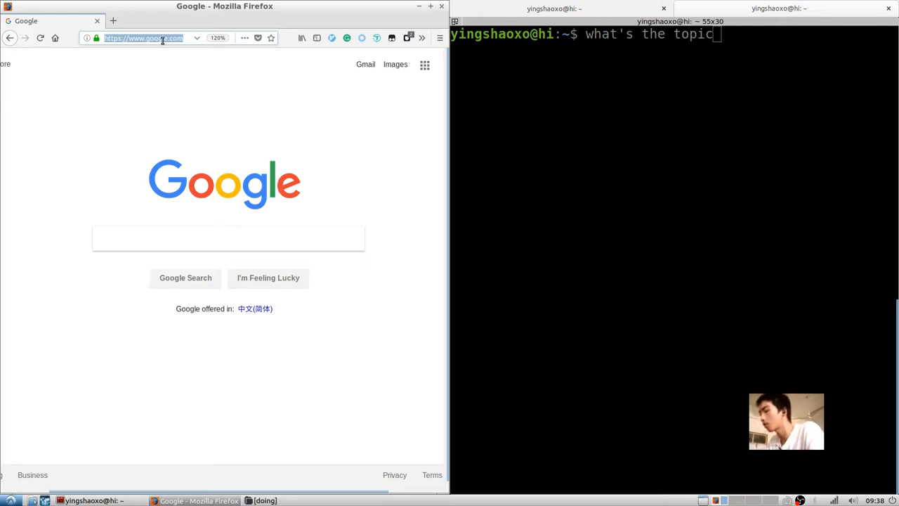
text(https://twitter.com)
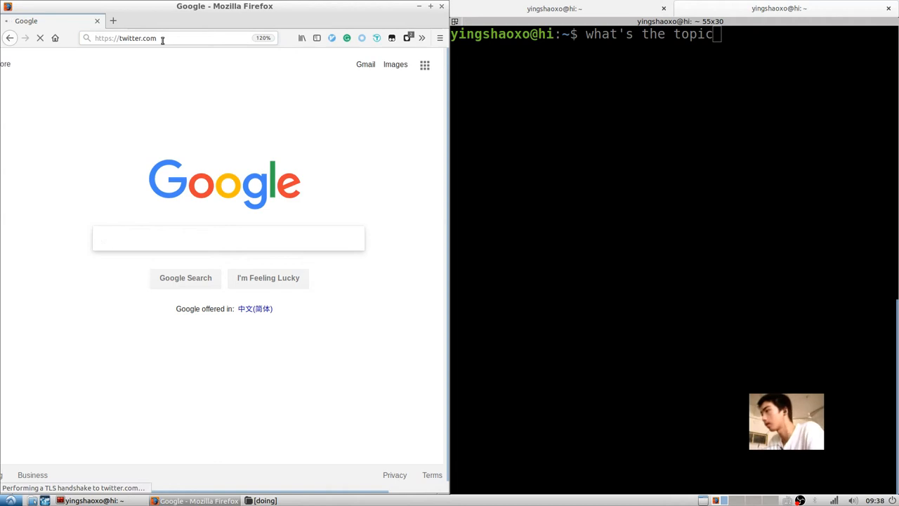
key(Return)
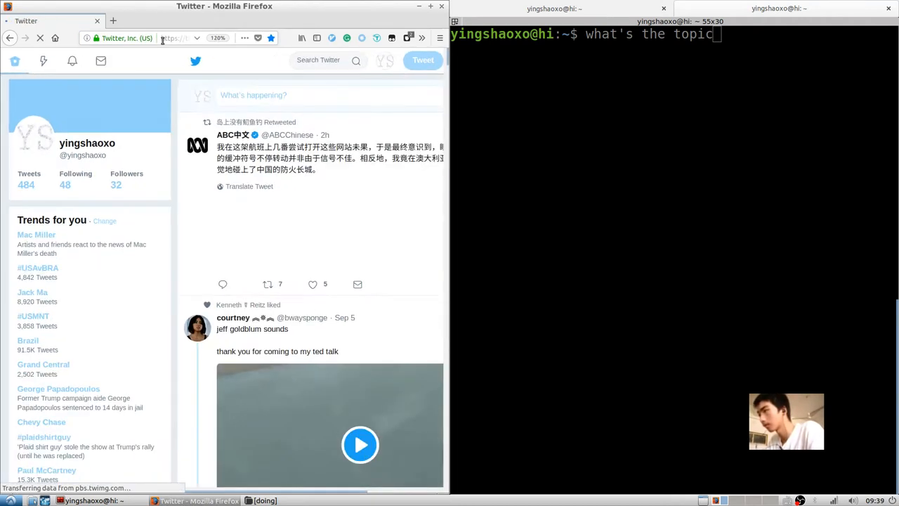
scroll(down, 3)
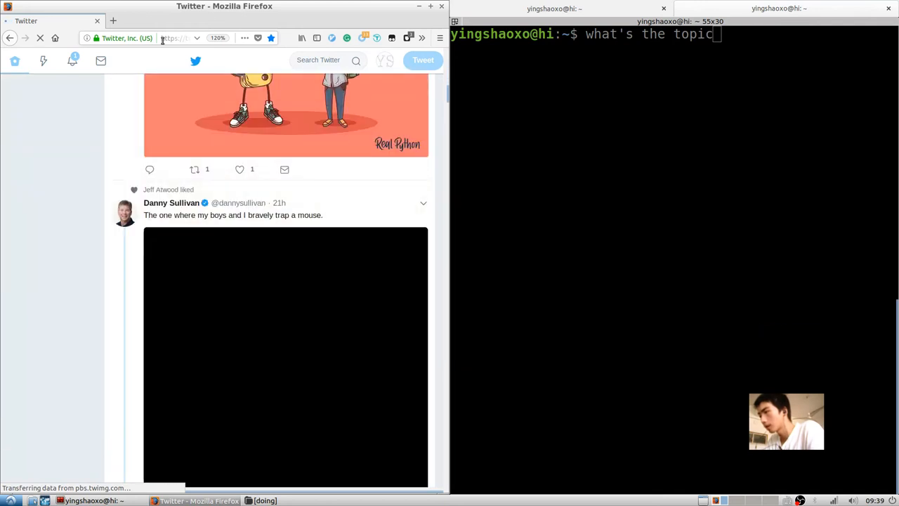
scroll(down, 3)
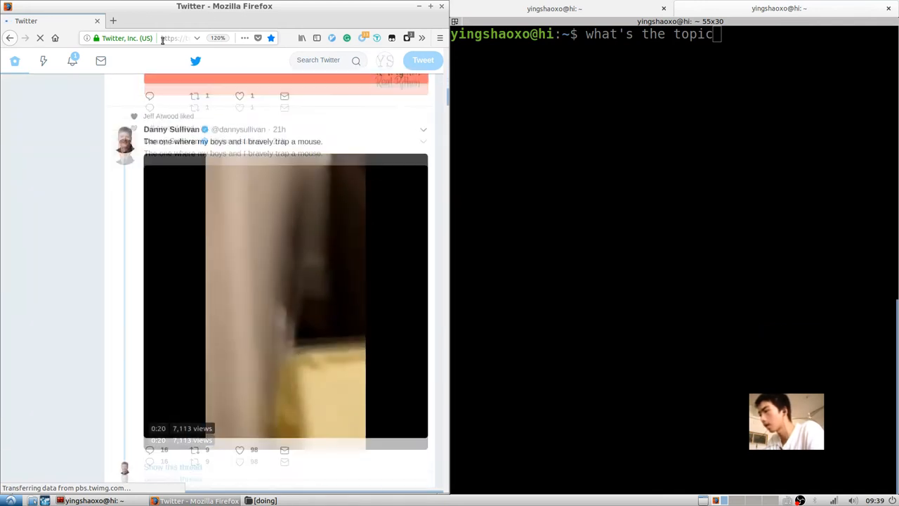
scroll(down, 3)
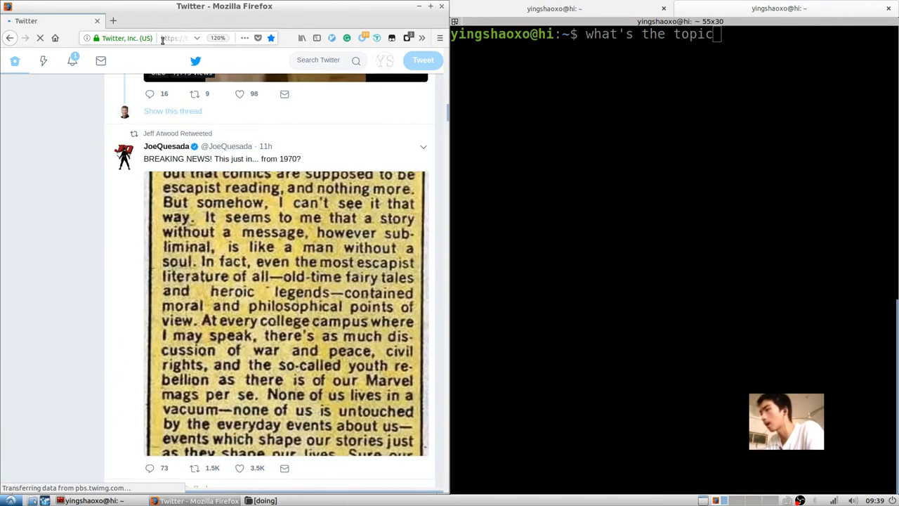
scroll(down, 3)
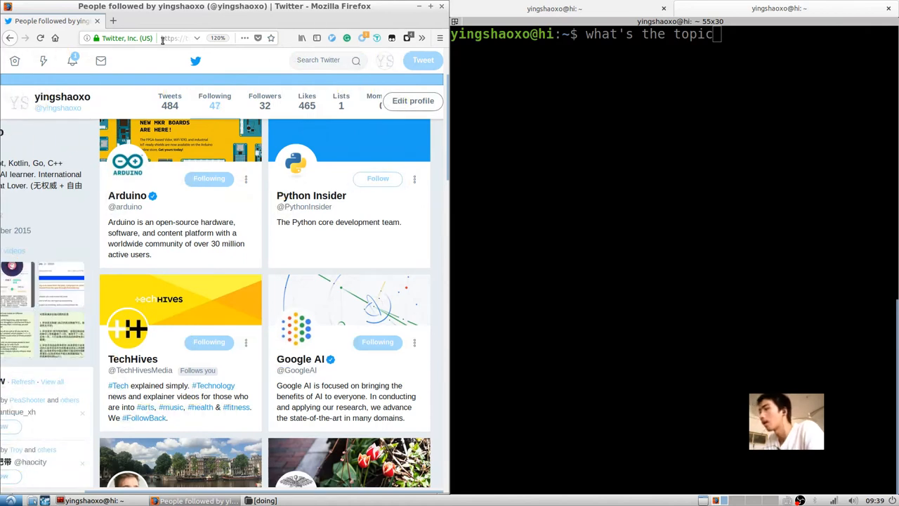
Scroll down the followed accounts list around the TechHives card, then back up.
scroll(down, 3)
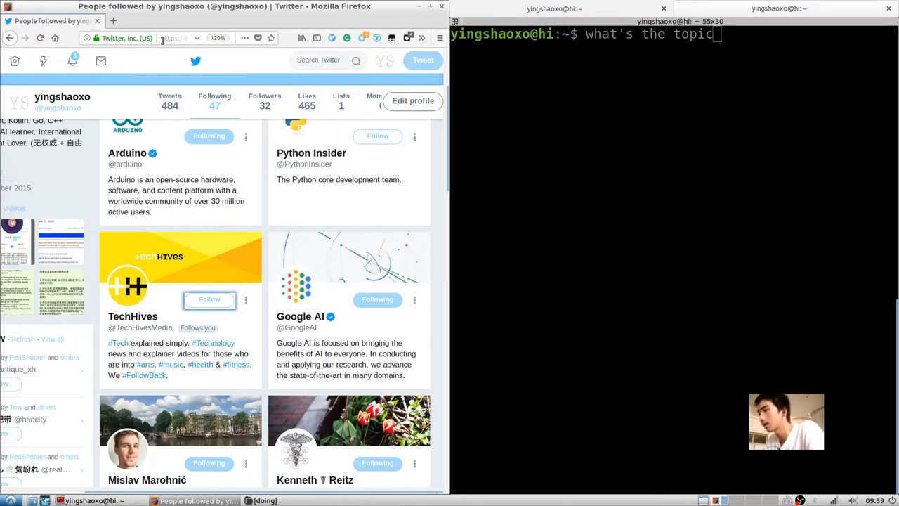
scroll(down, 3)
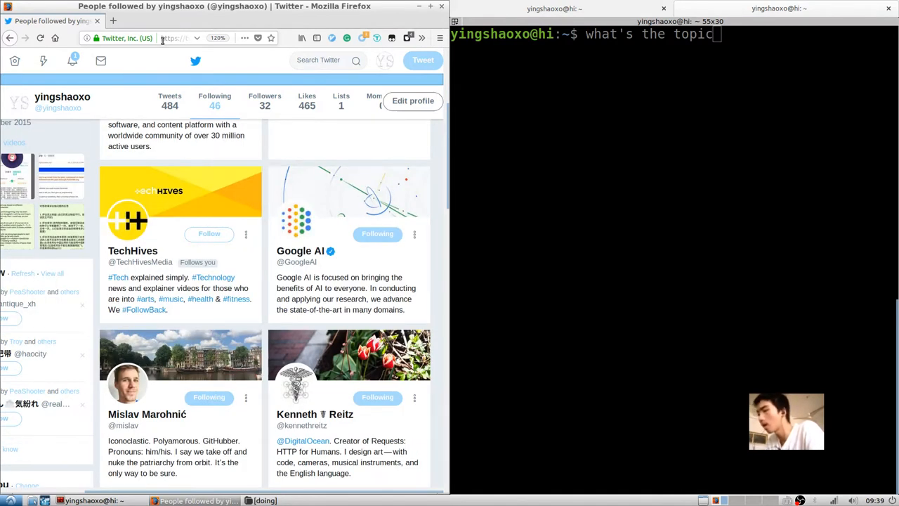
scroll(down, 3)
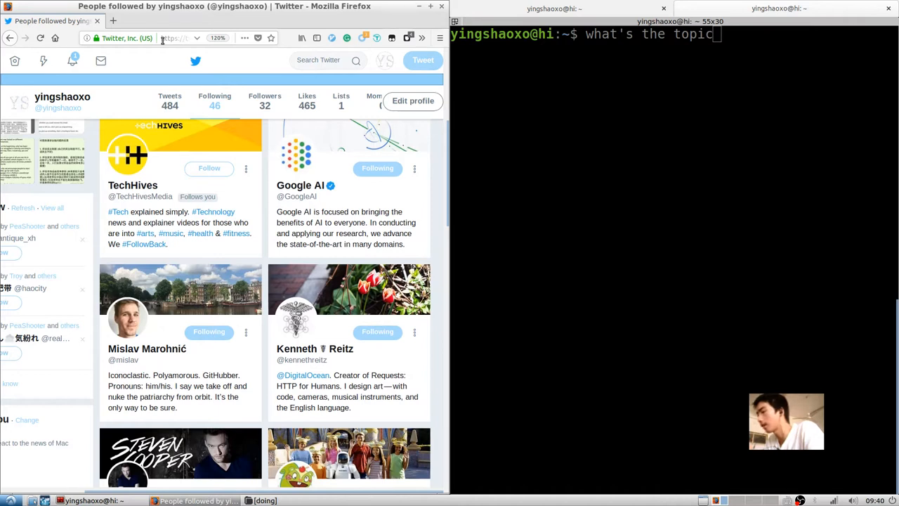
scroll(down, 3)
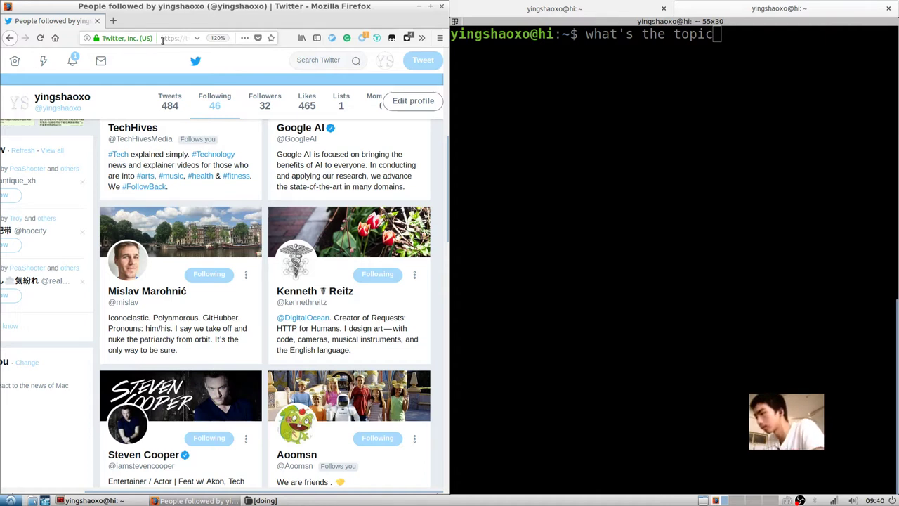
scroll(down, 3)
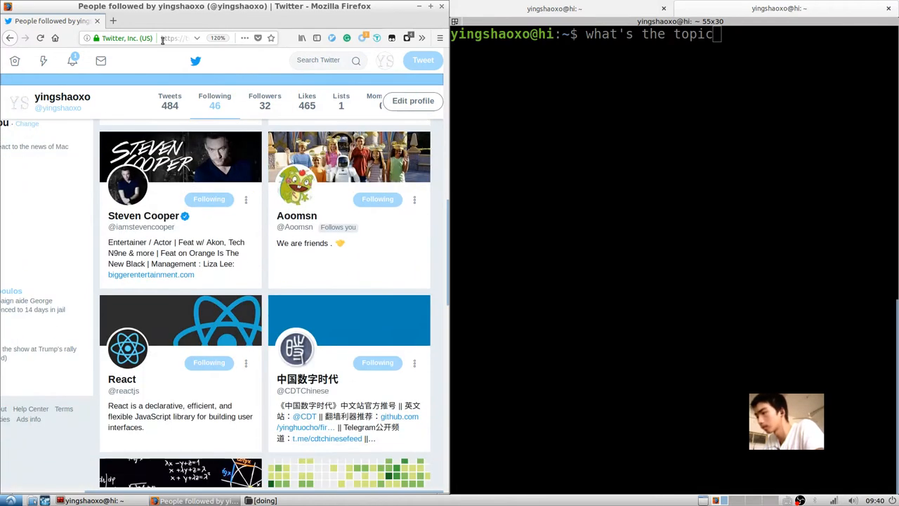
scroll(up, 3)
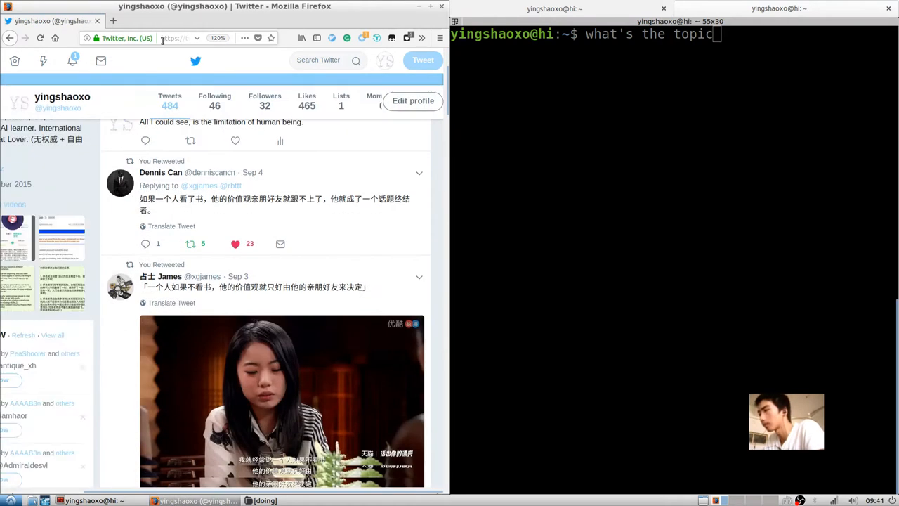
Scroll the profile and home timeline, then open the Following list in a new tab.
scroll(up, 3)
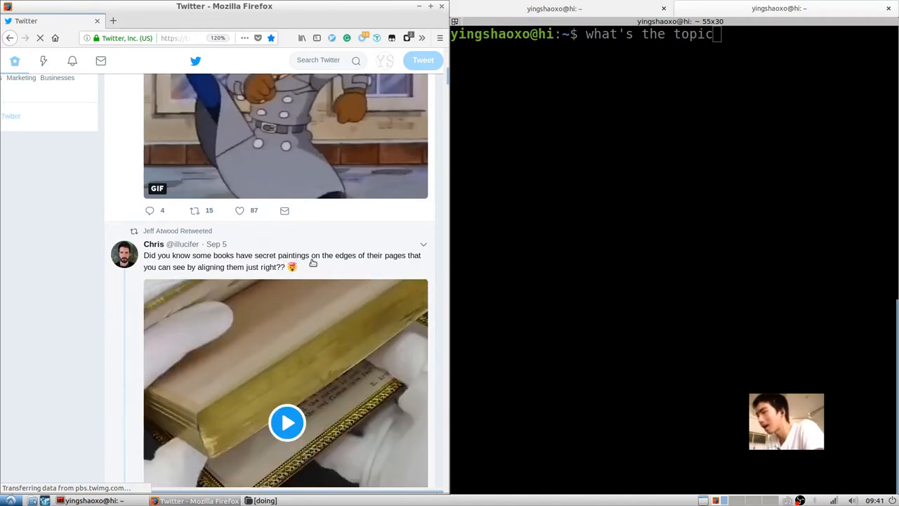
mouse_move(204, 250)
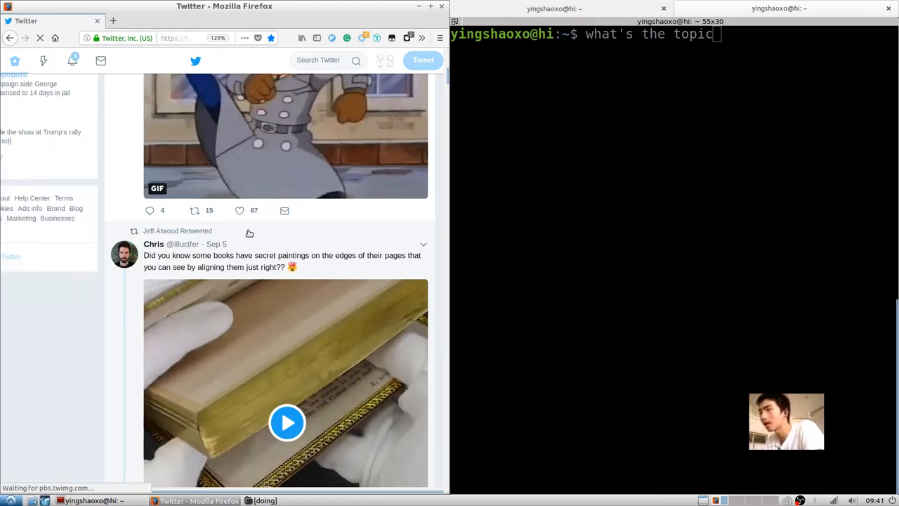
scroll(up, 3)
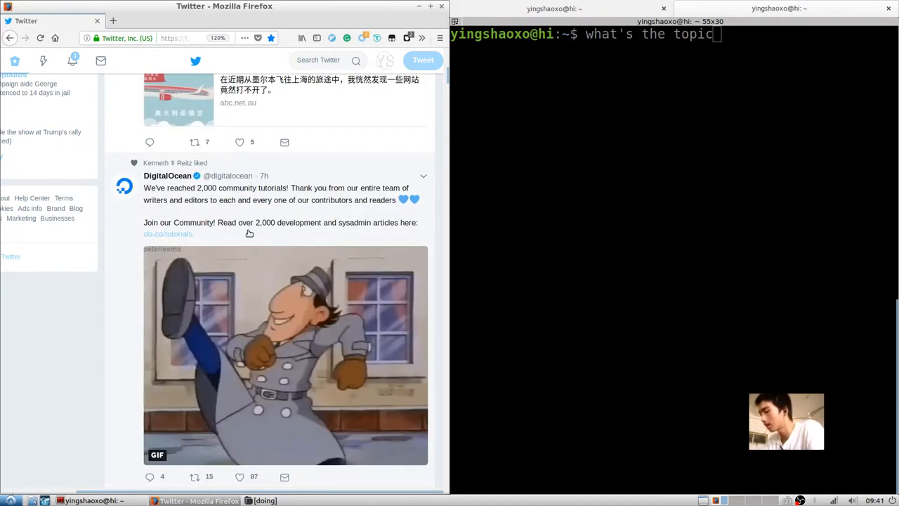
scroll(down, 3)
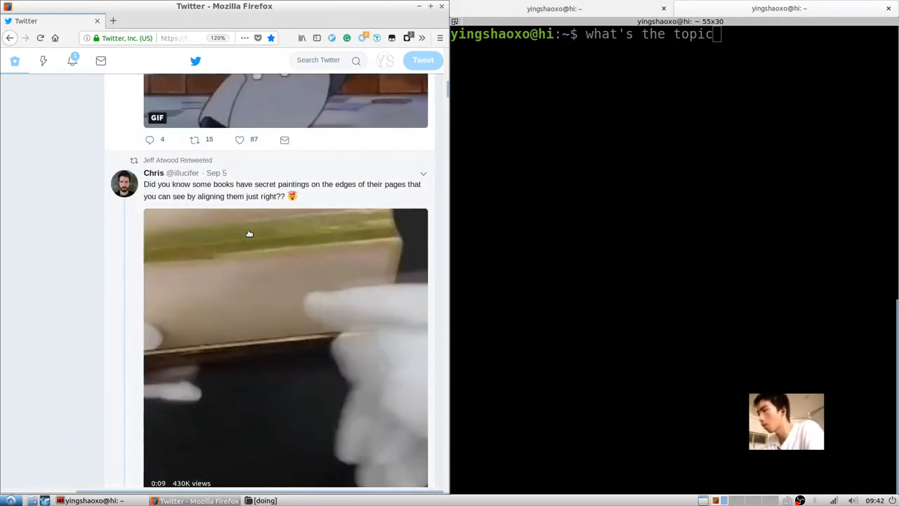
mouse_move(160, 159)
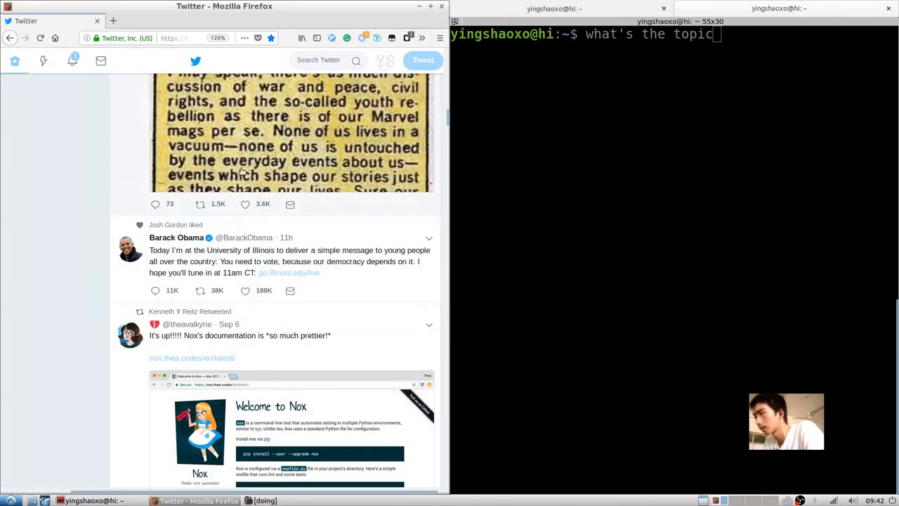
click(291, 134)
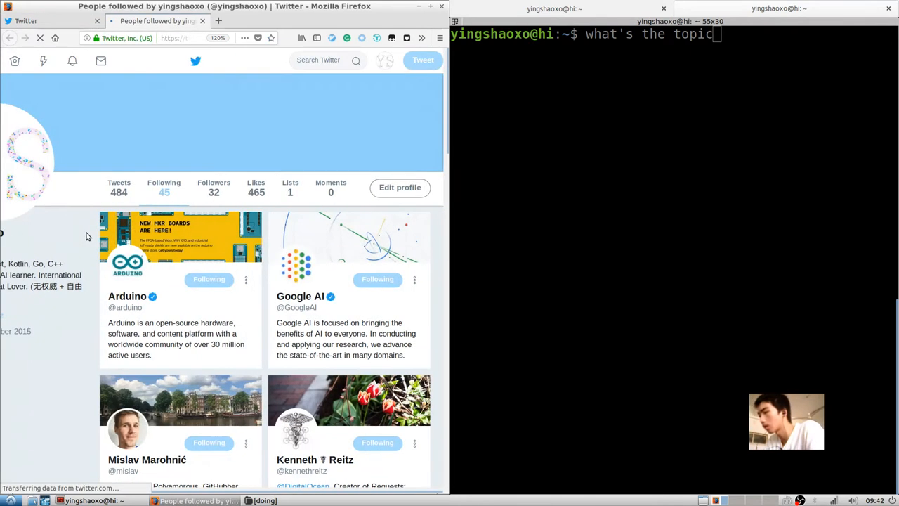
Scroll through the Following list to locate the TensorFlow and Google accounts.
scroll(down, 3)
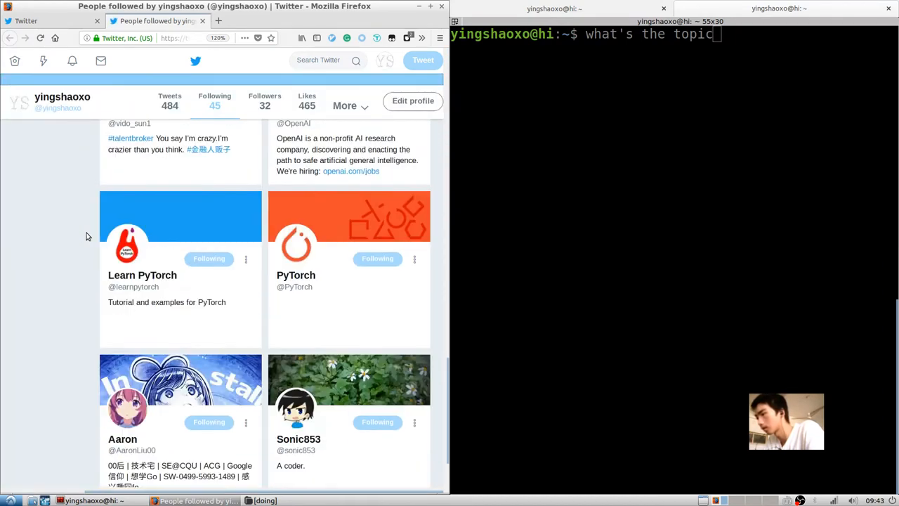
scroll(down, 3)
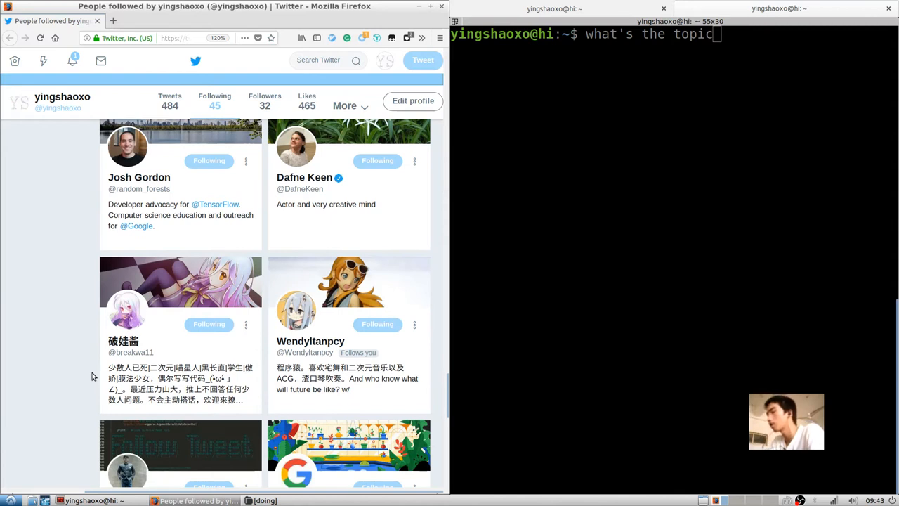
scroll(down, 3)
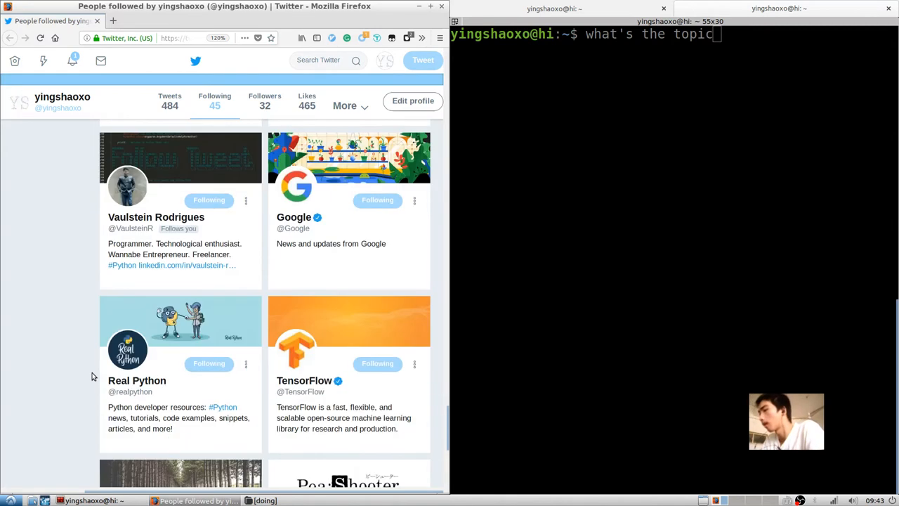
scroll(up, 3)
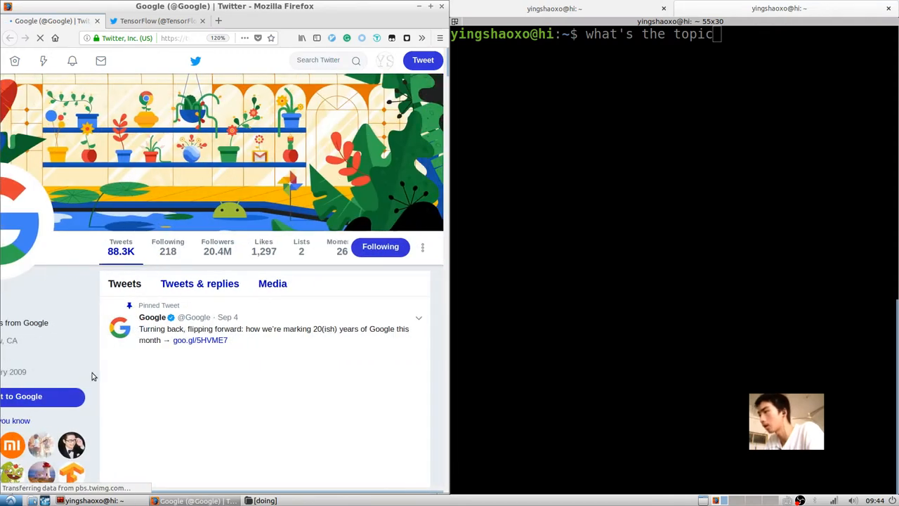
scroll(down, 3)
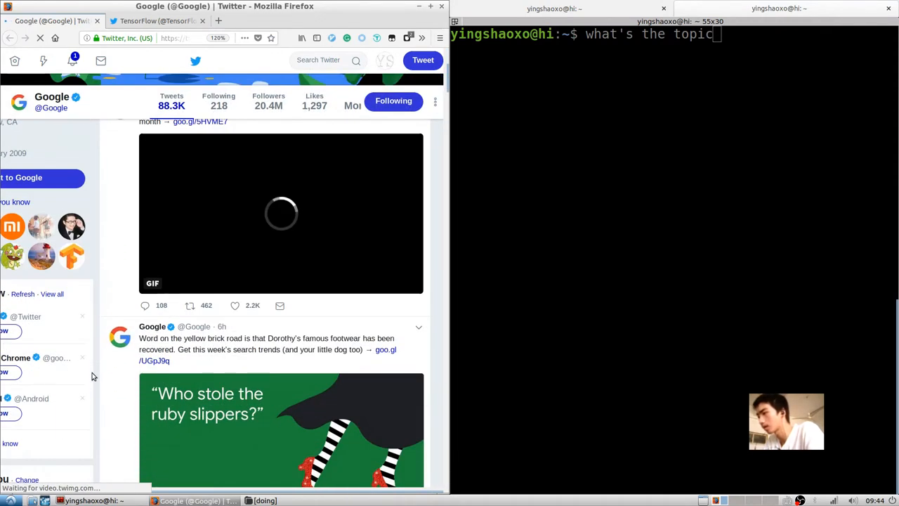
scroll(down, 3)
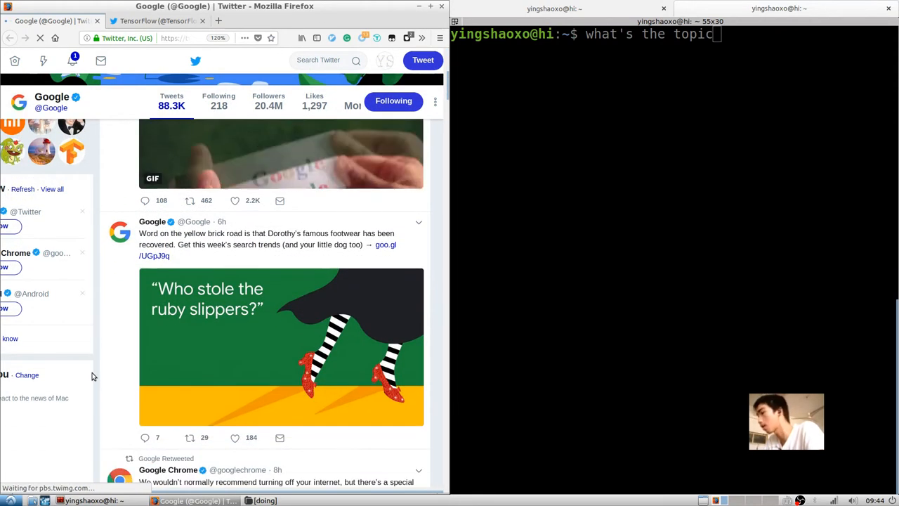
scroll(down, 3)
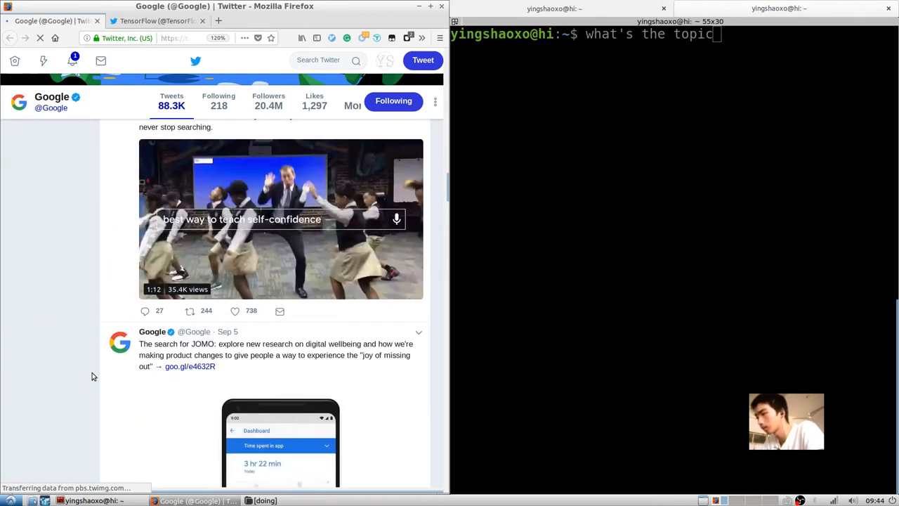
scroll(down, 3)
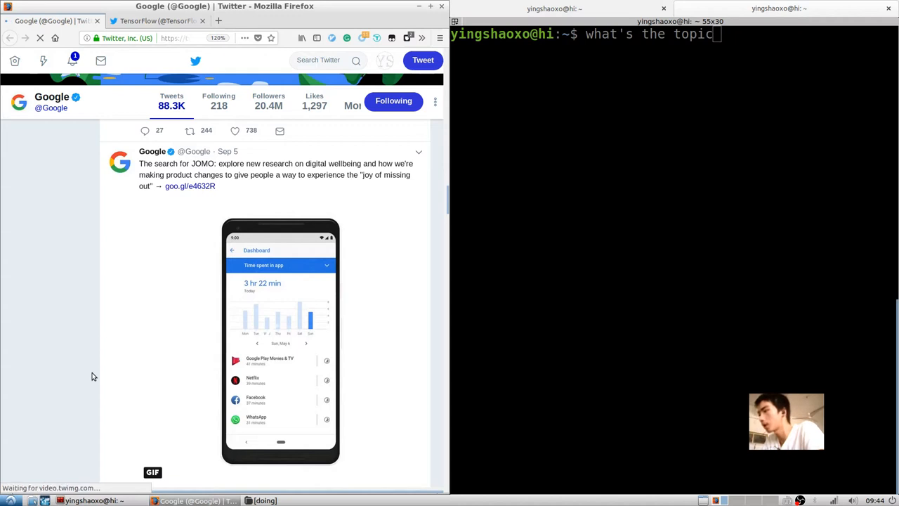
scroll(down, 3)
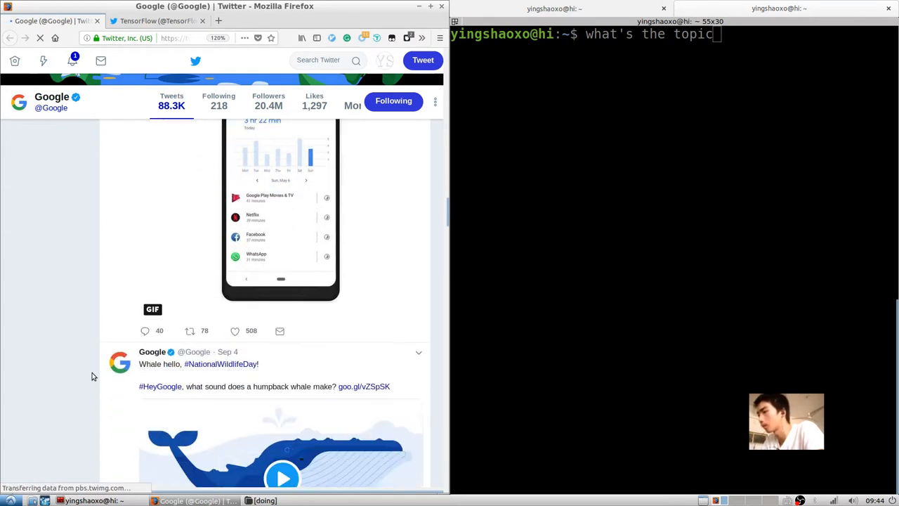
scroll(down, 3)
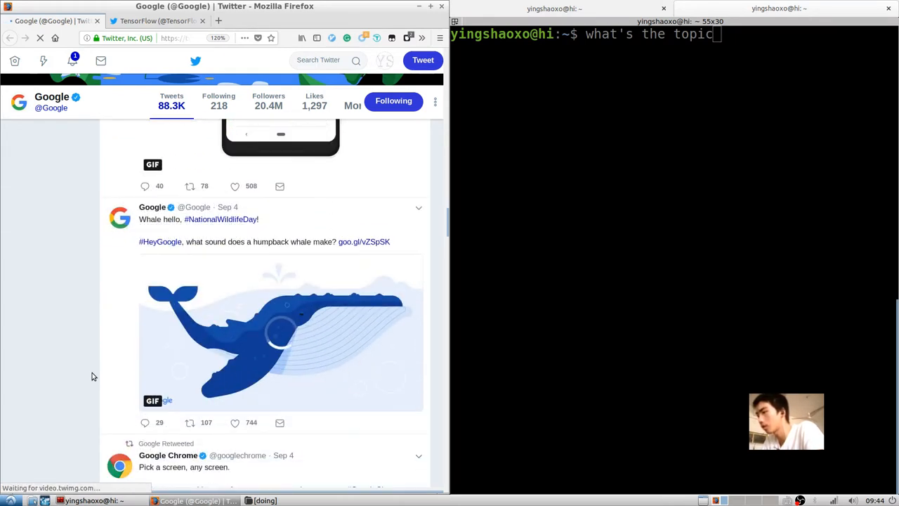
Switch to the TensorFlow profile tab and scroll to the TensorFlow Hub Kaggle tweet.
click(156, 20)
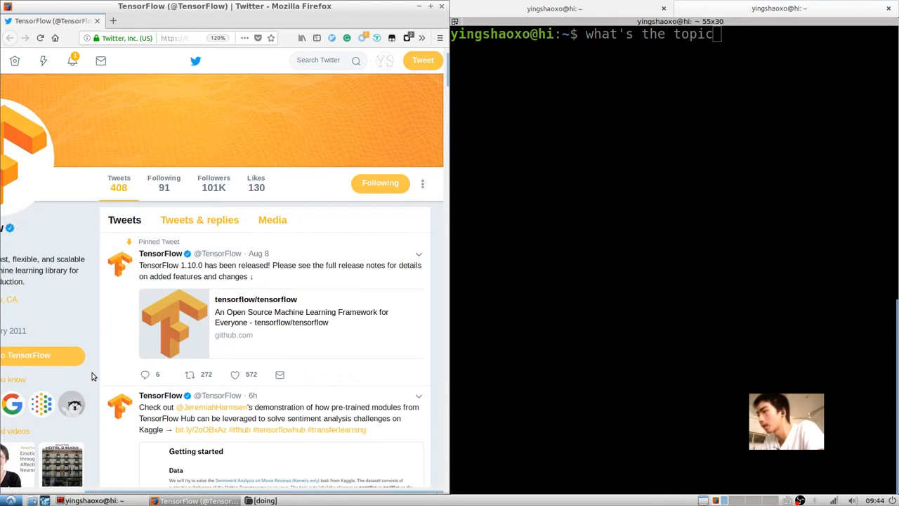
scroll(down, 3)
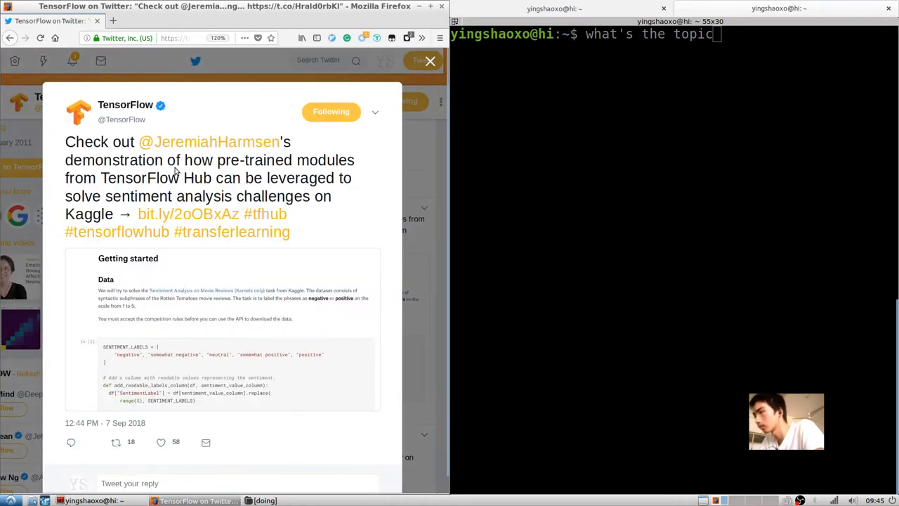
Close the TensorFlow Hub tweet overlay and like the Keras-to-TFLite conversion tweet.
double_click(301, 178)
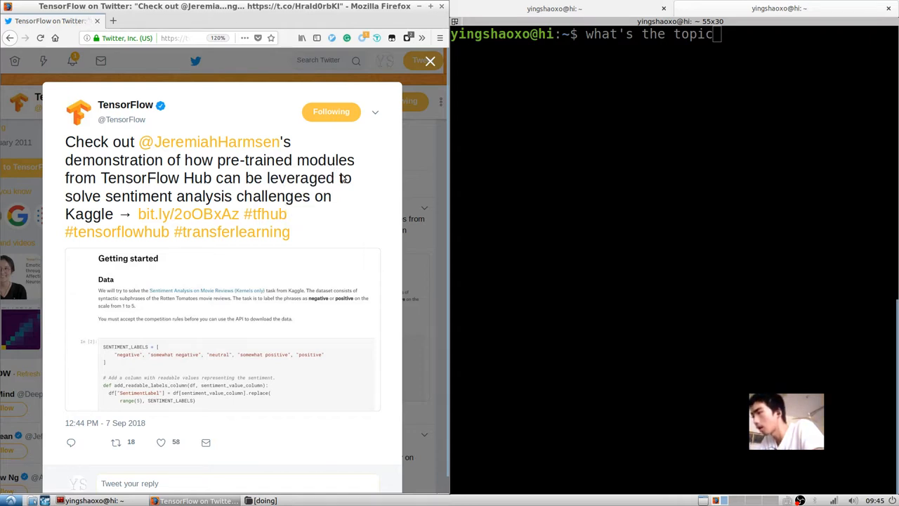
mouse_move(393, 88)
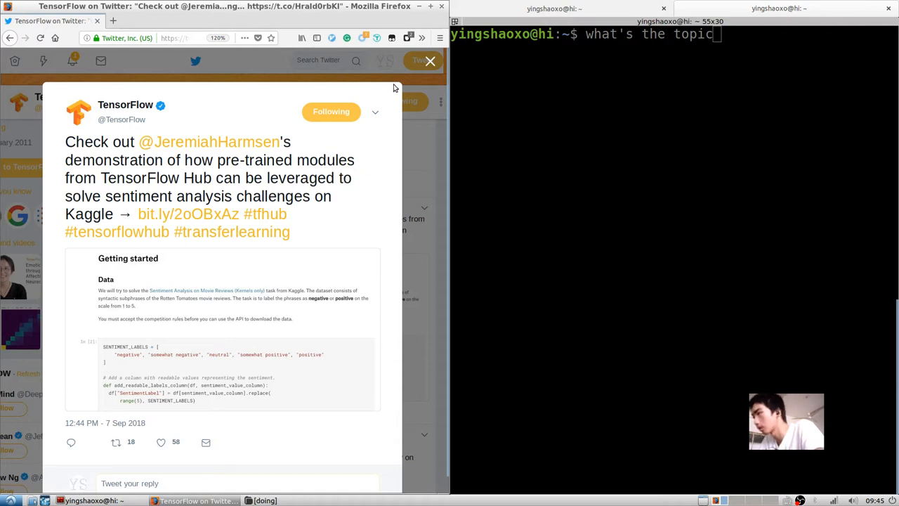
click(430, 61)
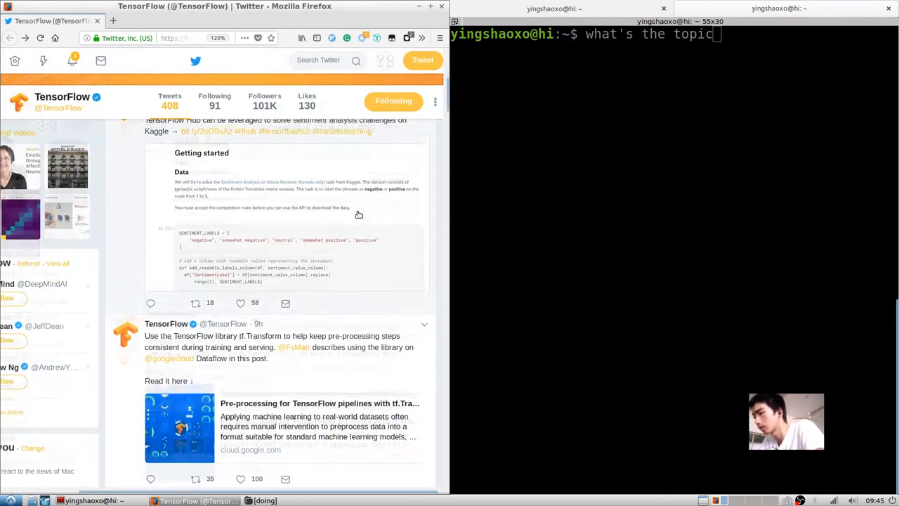
scroll(down, 3)
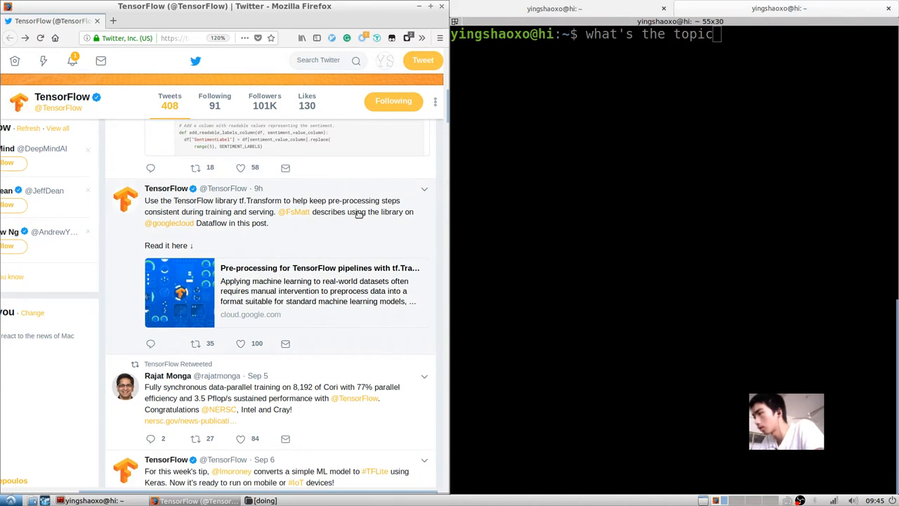
scroll(down, 3)
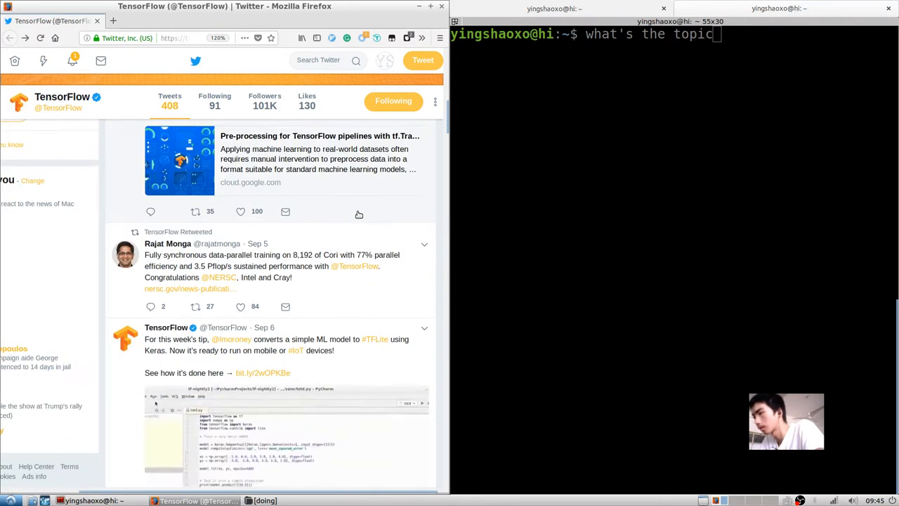
scroll(down, 3)
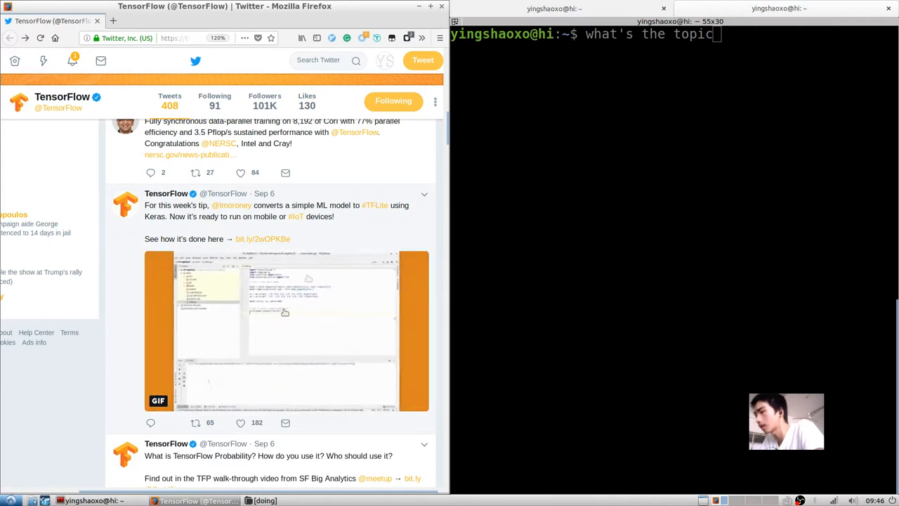
click(240, 422)
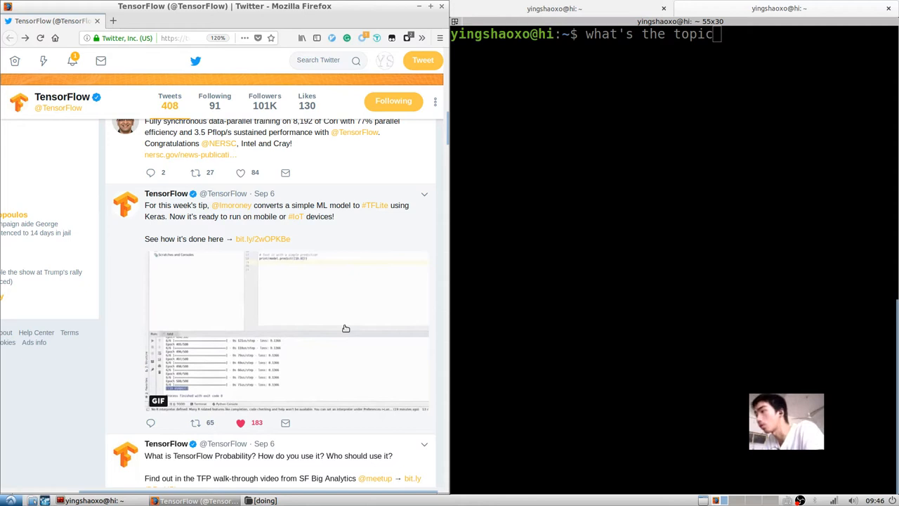
Scroll TensorFlow's timeline down to the Aug 21 TensorFlow Meets playlist tweet.
scroll(down, 3)
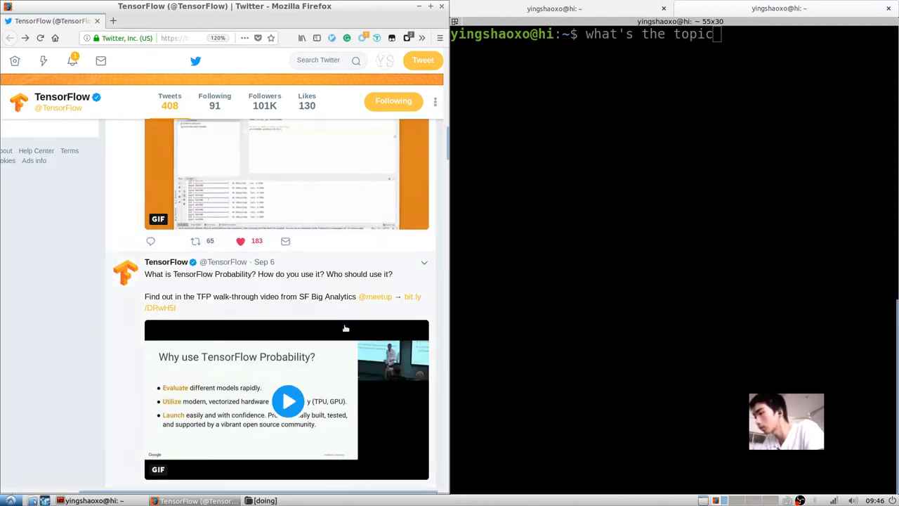
scroll(down, 3)
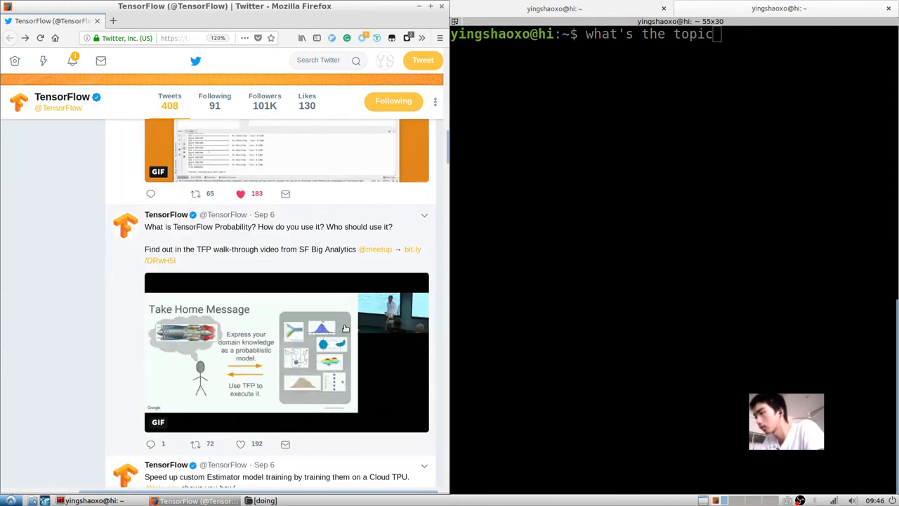
scroll(down, 3)
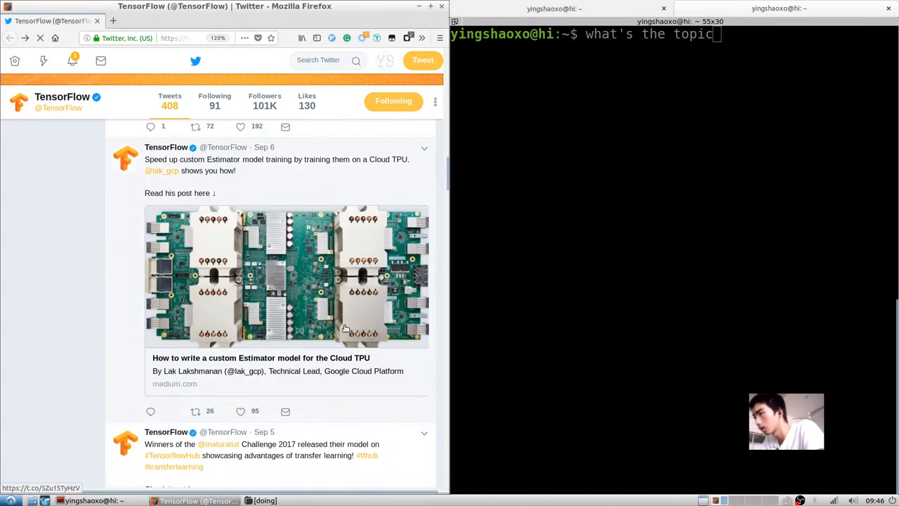
scroll(up, 3)
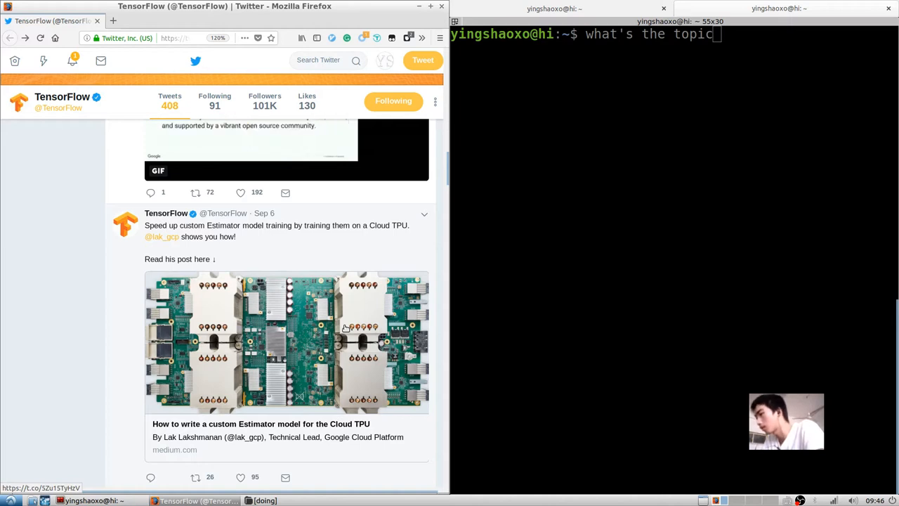
scroll(down, 3)
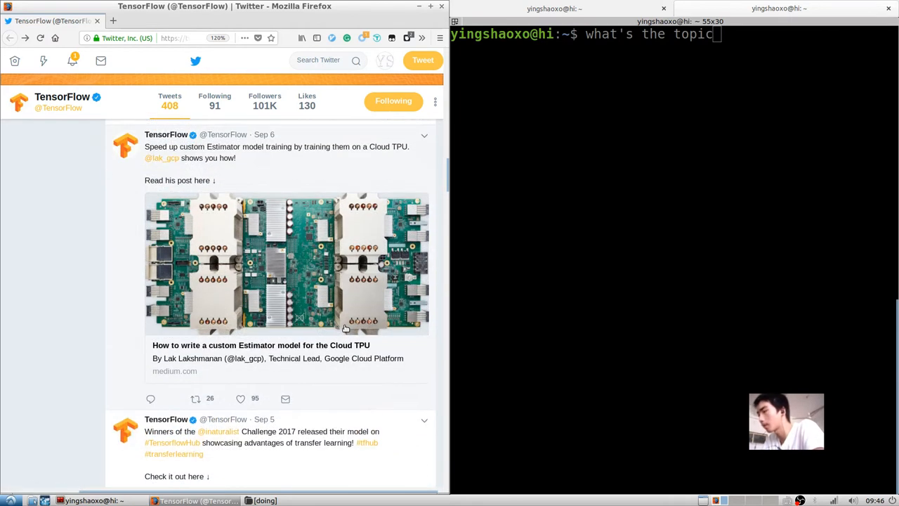
mouse_move(344, 328)
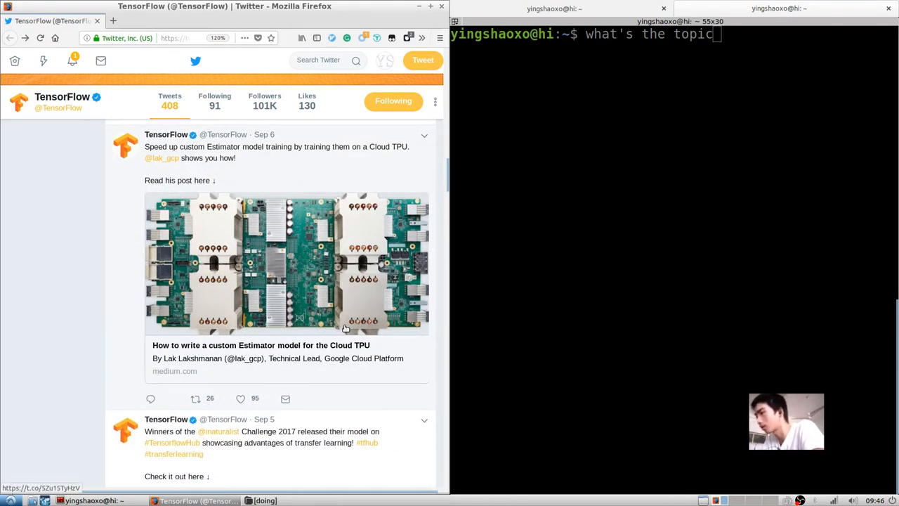
scroll(down, 3)
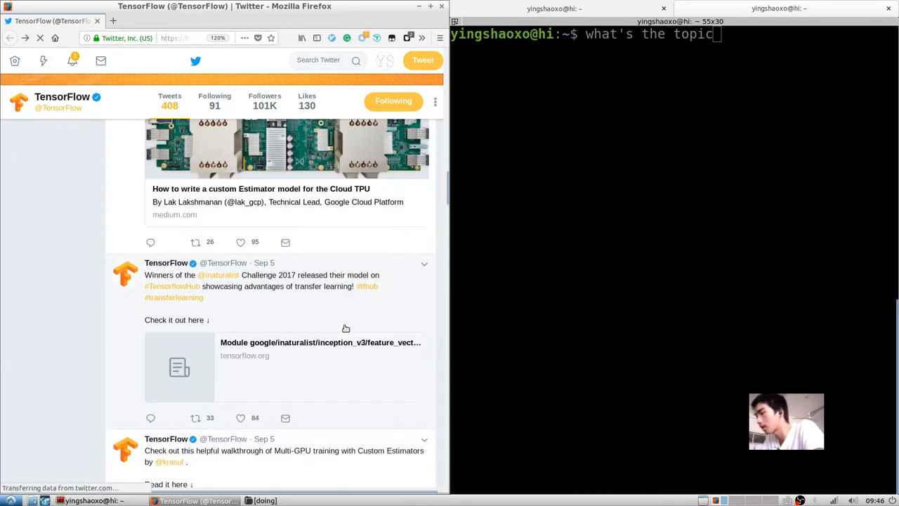
scroll(down, 3)
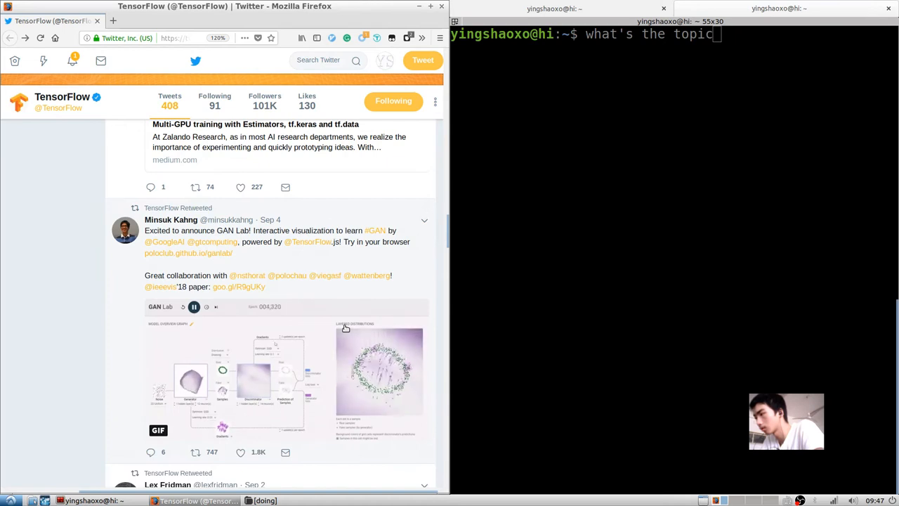
scroll(down, 3)
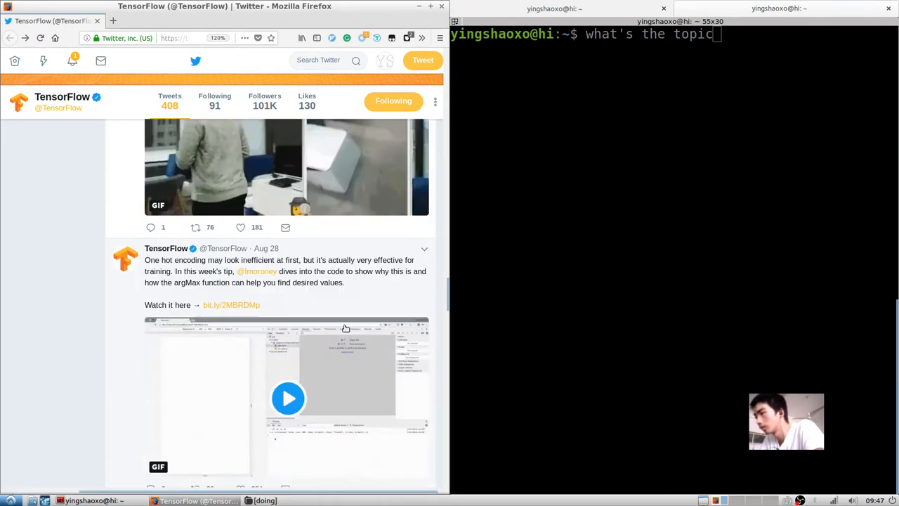
scroll(down, 3)
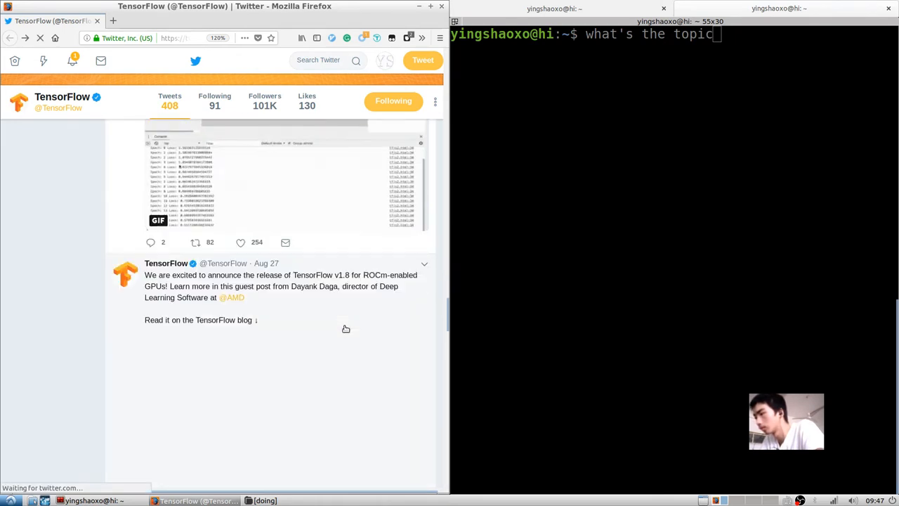
scroll(down, 3)
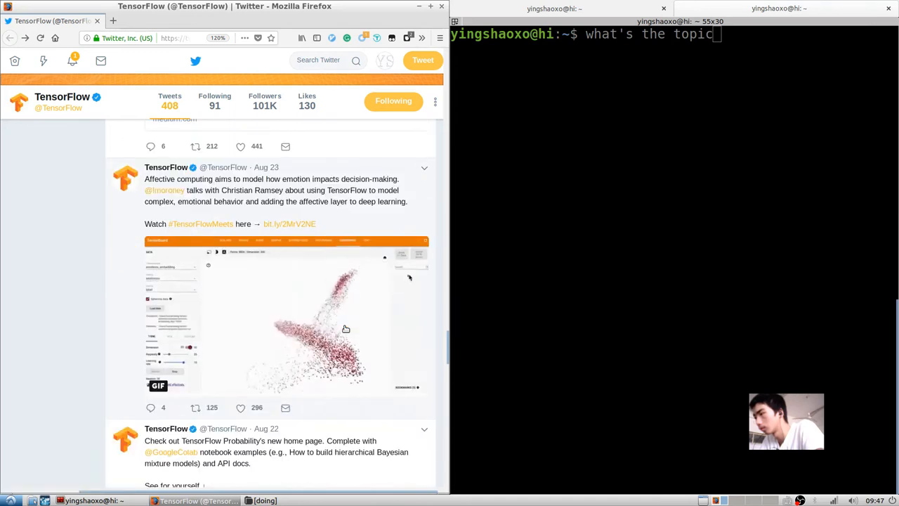
scroll(down, 3)
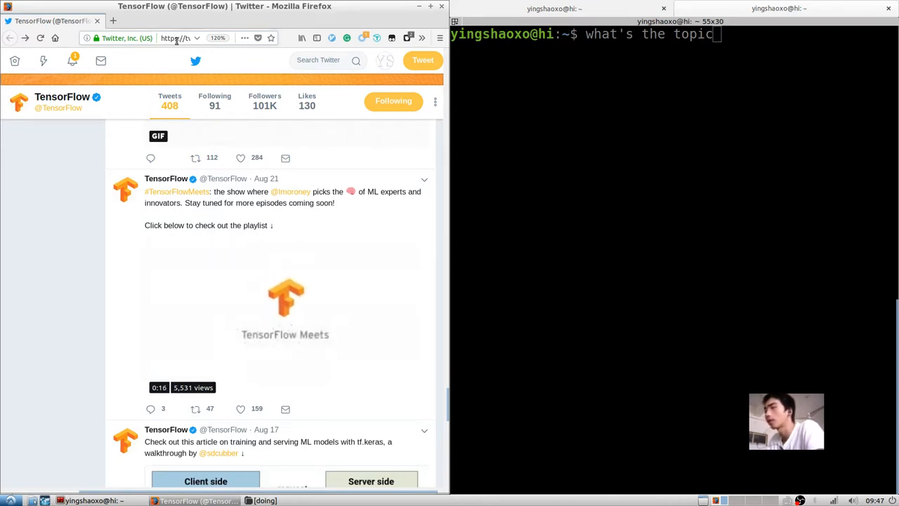
Go to medium.com and open the saved bookmarks list.
click(285, 317)
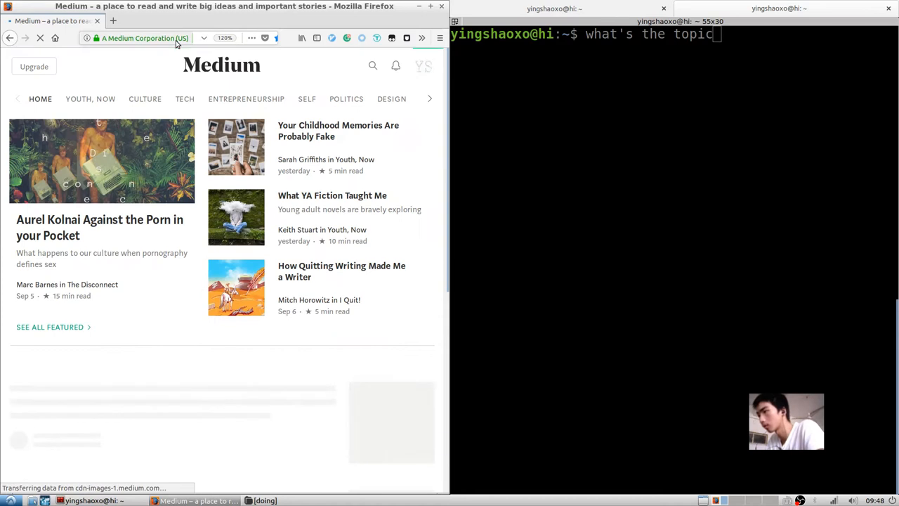
click(423, 66)
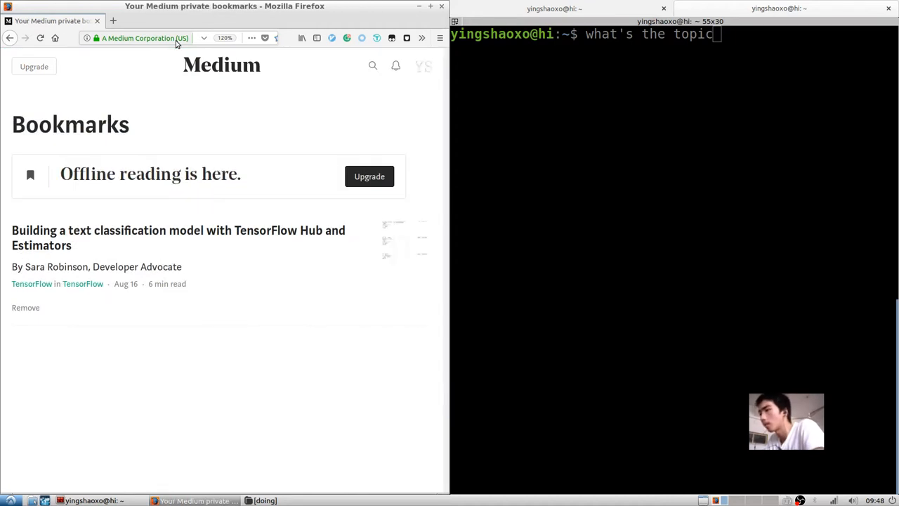
Open the TensorFlow publication on Medium and scroll down to the text classification article.
click(32, 283)
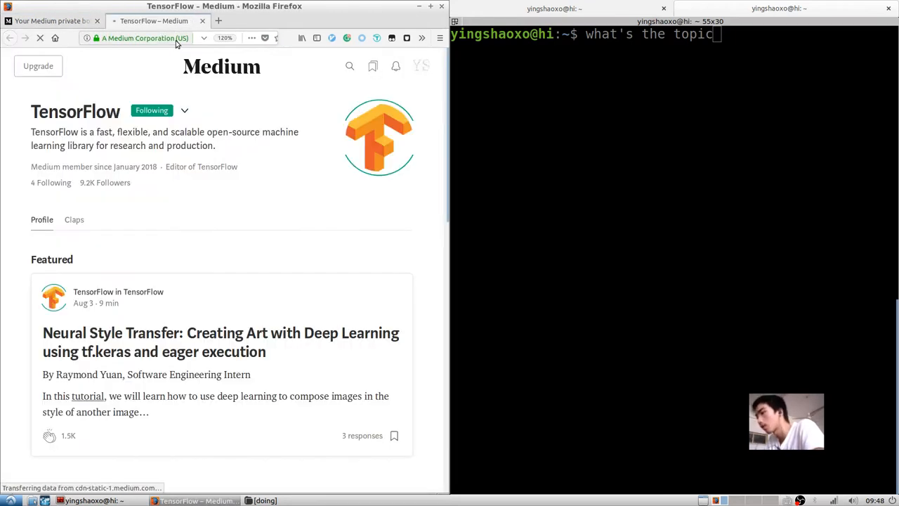
scroll(down, 3)
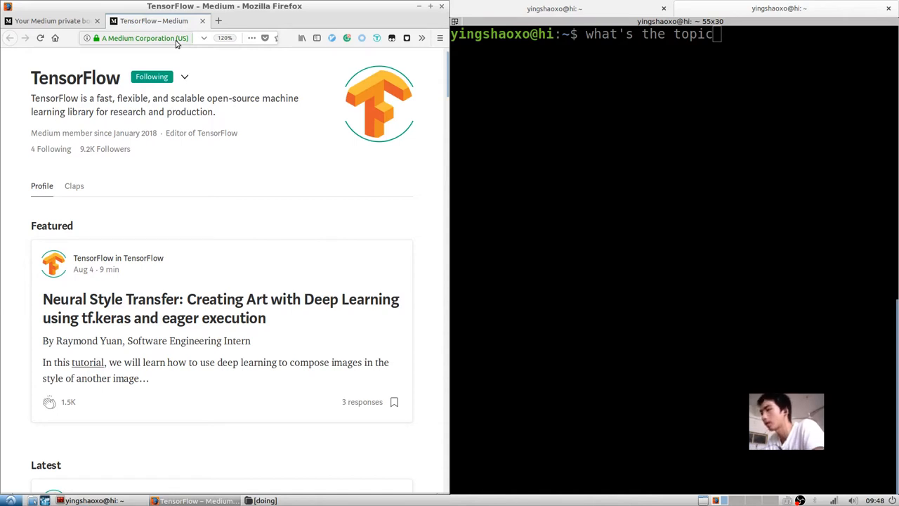
scroll(down, 3)
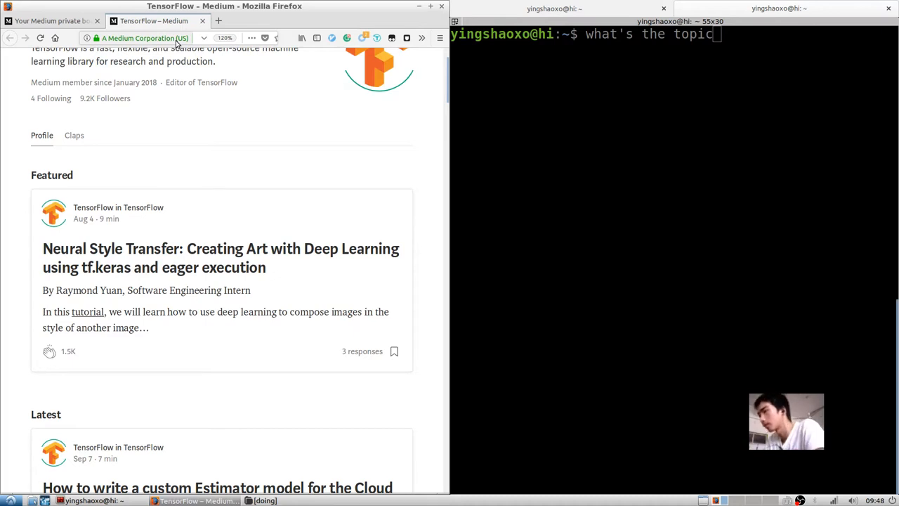
scroll(down, 3)
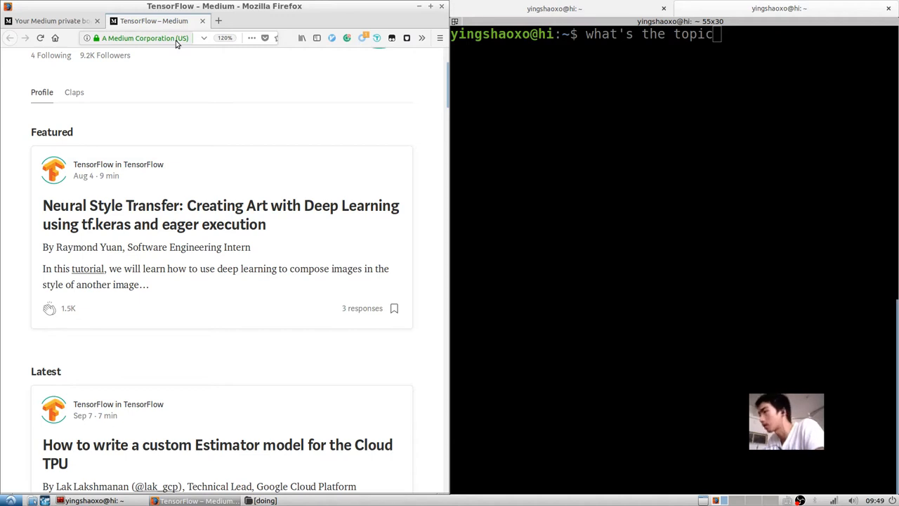
scroll(down, 3)
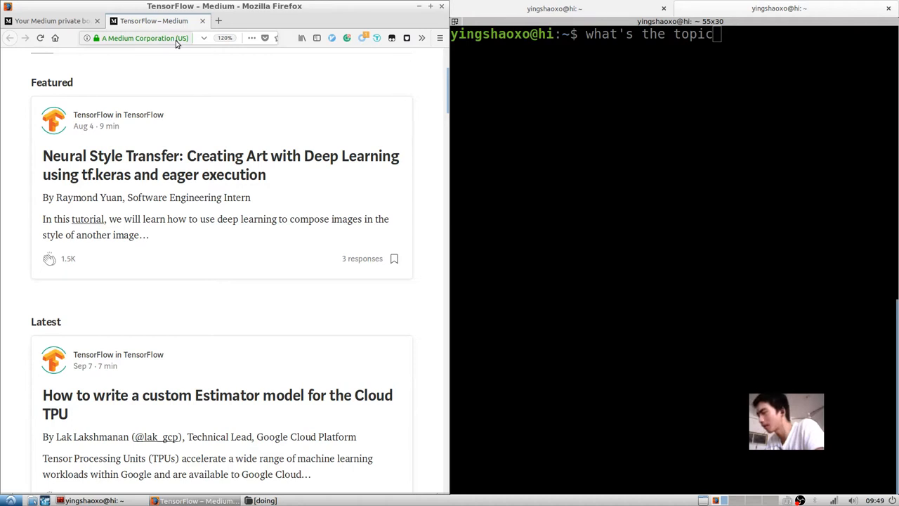
scroll(down, 3)
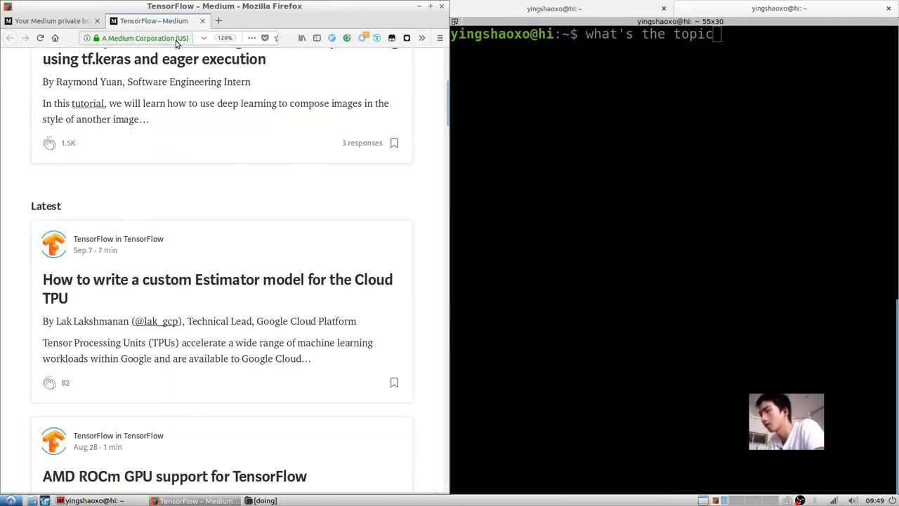
scroll(down, 3)
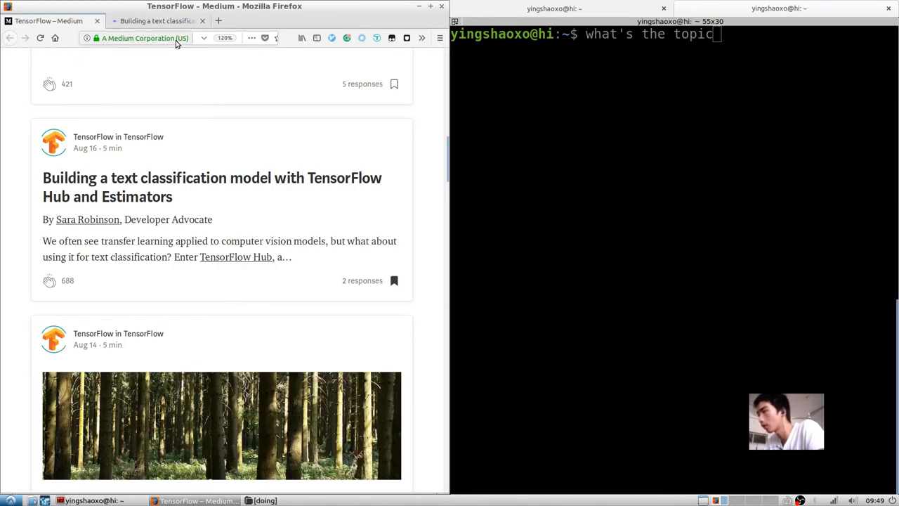
Bookmark the TensorFlow – Medium page and browse the full folder list to file it.
click(276, 38)
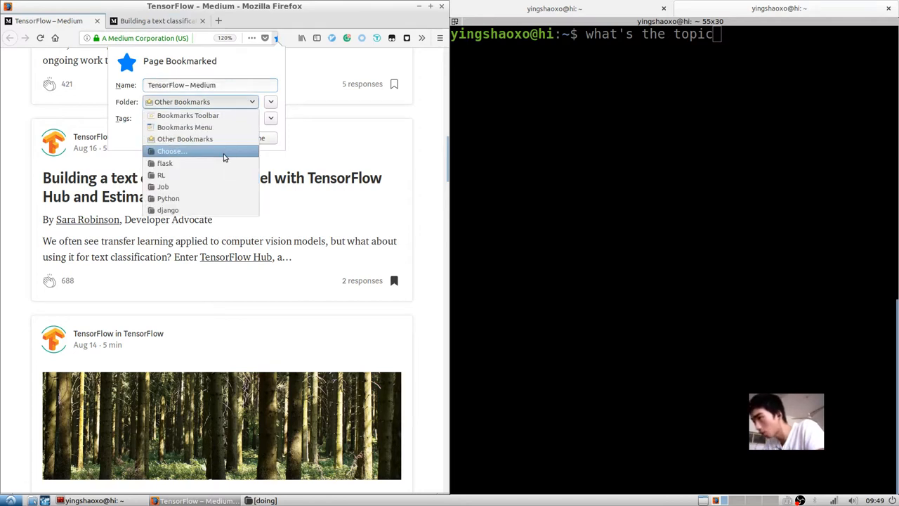
click(172, 151)
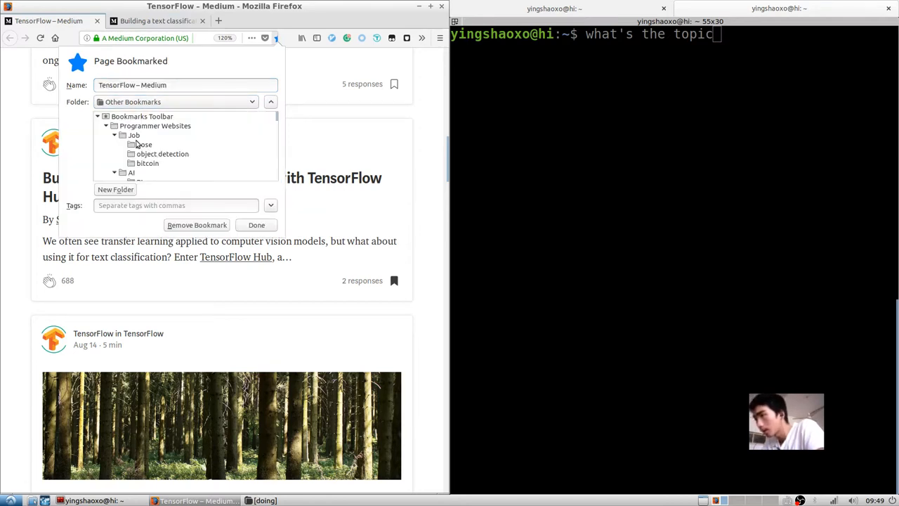
scroll(down, 3)
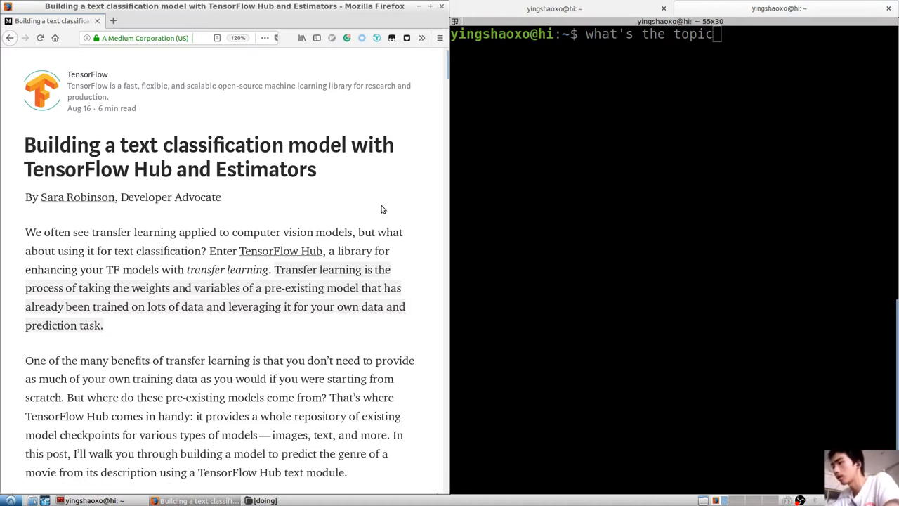
Scroll the article's introduction and switch to the newly opened TensorFlow Hub tab.
scroll(down, 3)
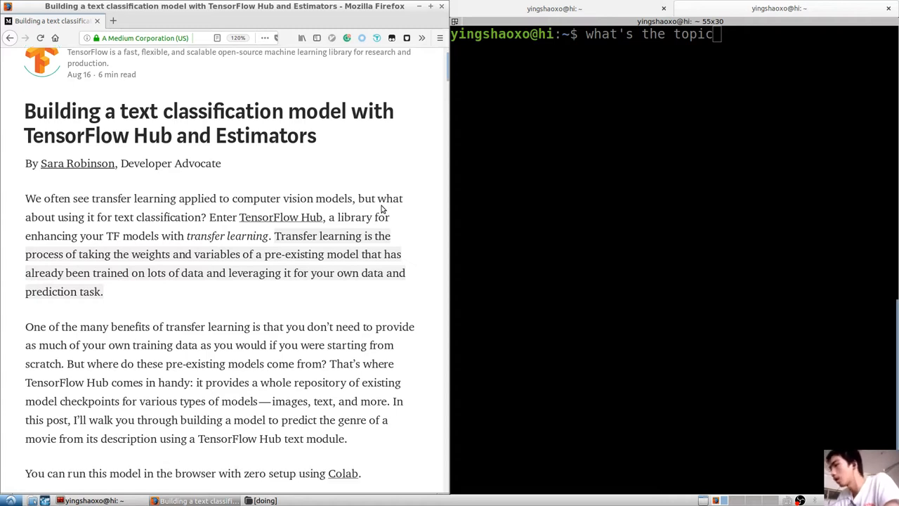
scroll(down, 3)
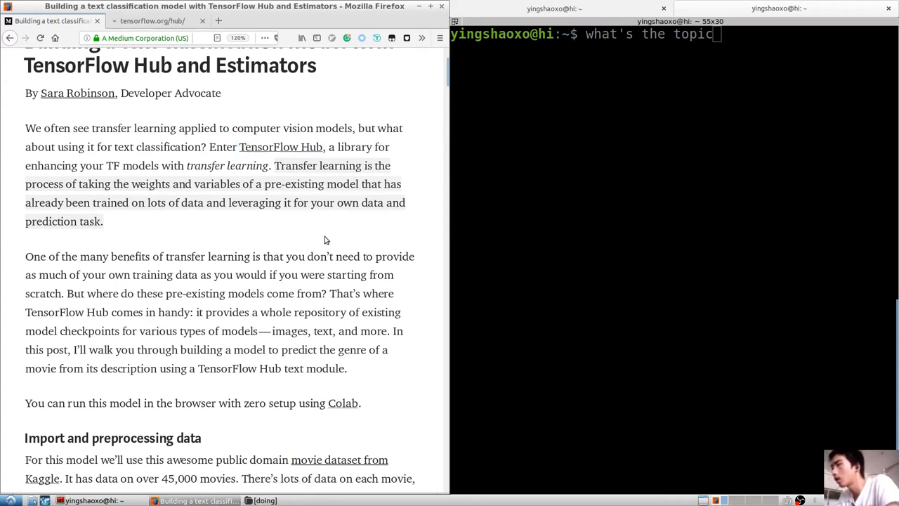
click(151, 21)
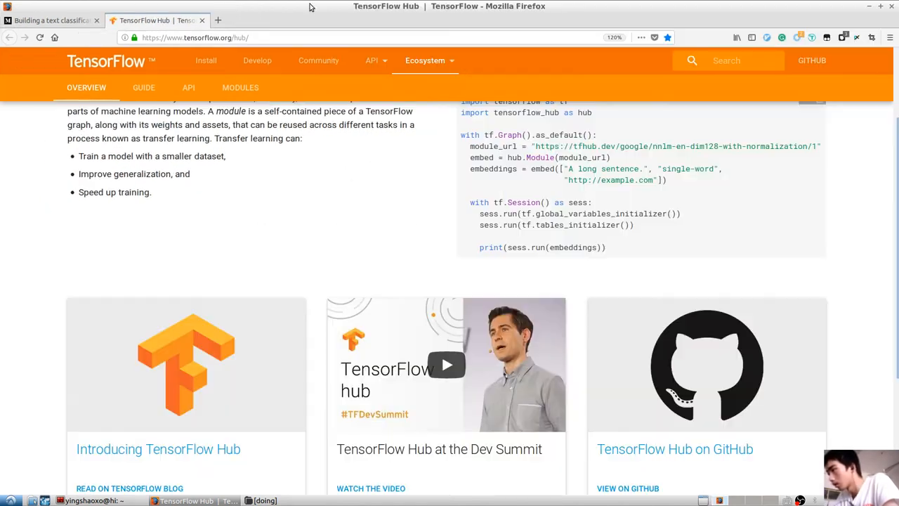
scroll(up, 3)
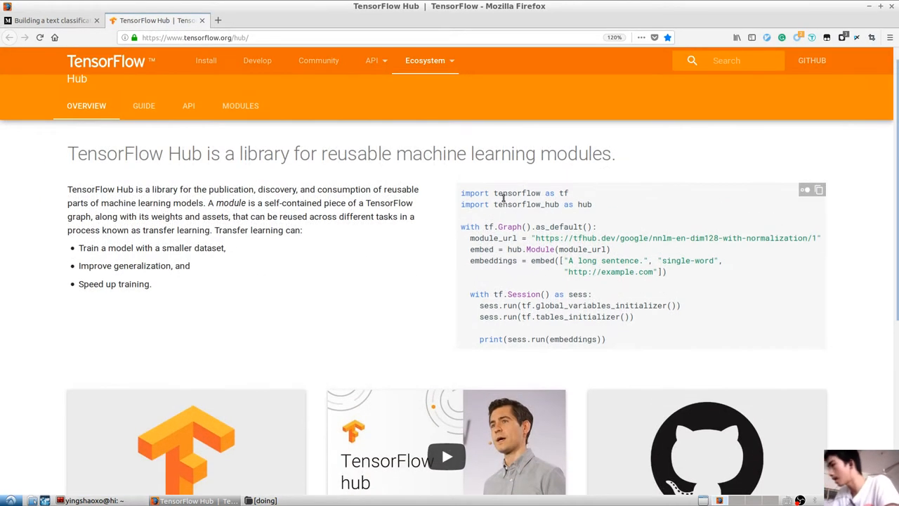
mouse_move(600, 329)
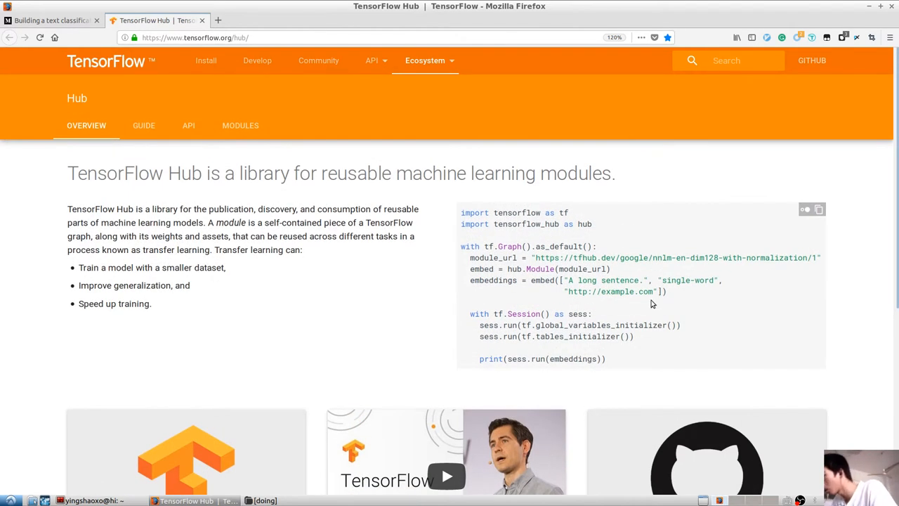
mouse_move(559, 228)
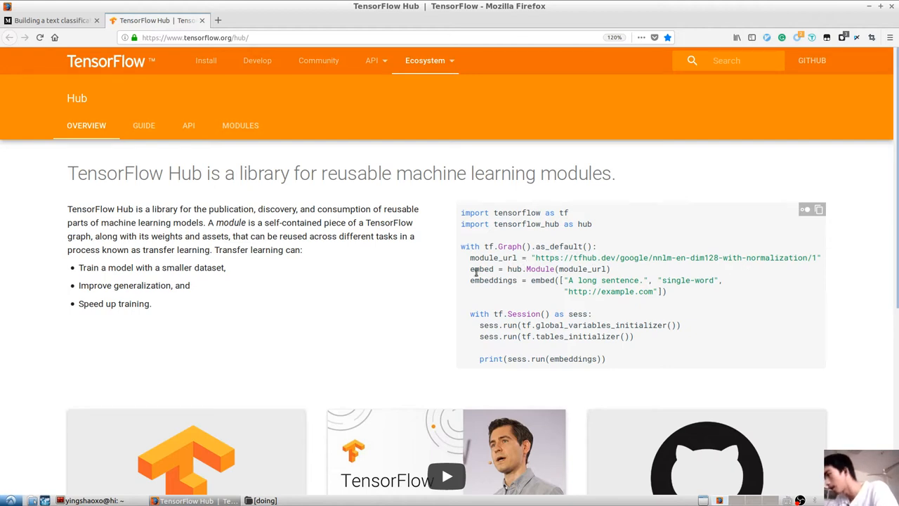
double_click(481, 269)
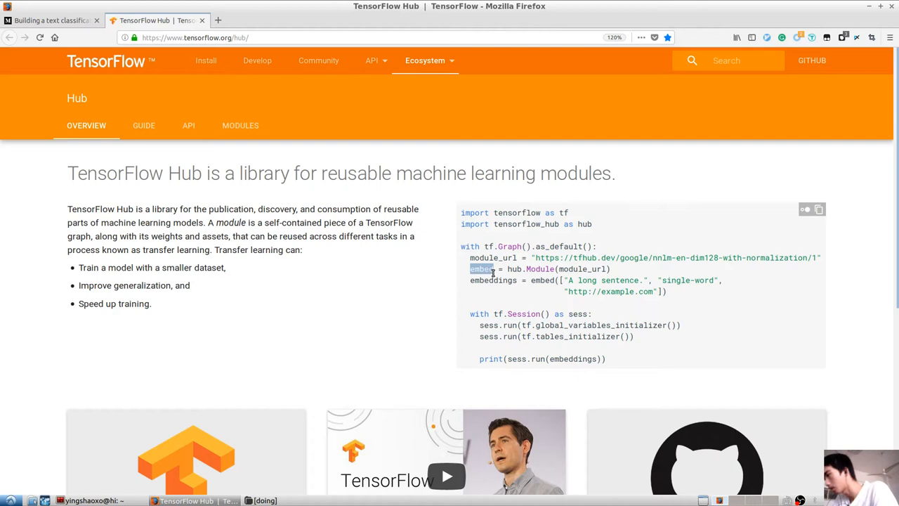
click(519, 272)
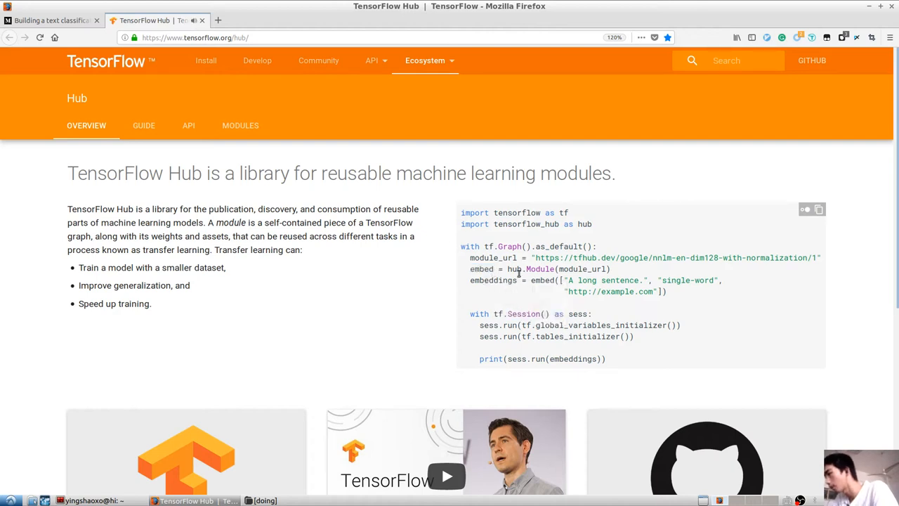
mouse_move(631, 275)
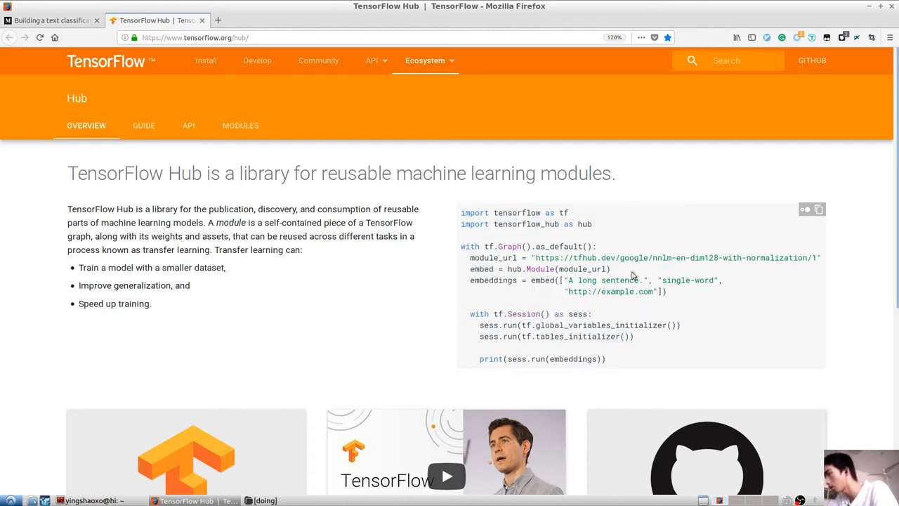
mouse_move(546, 282)
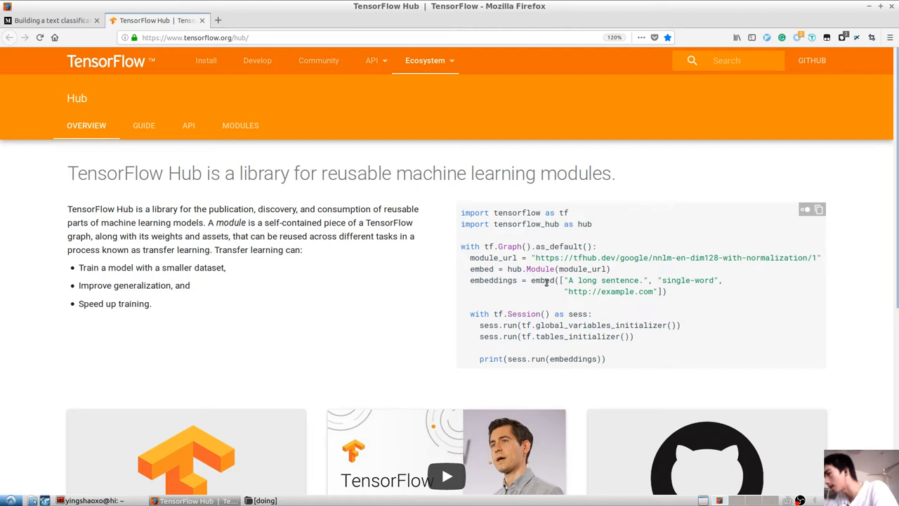
mouse_move(659, 284)
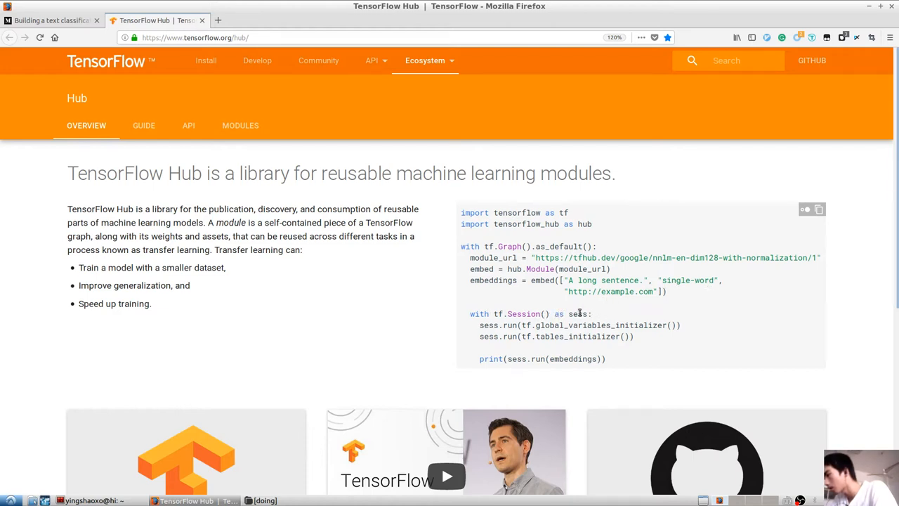
mouse_move(568, 325)
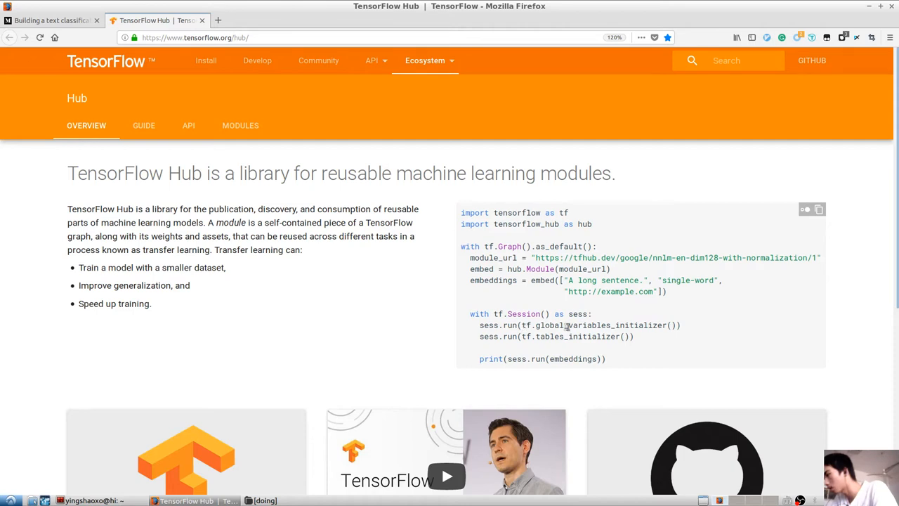
mouse_move(652, 340)
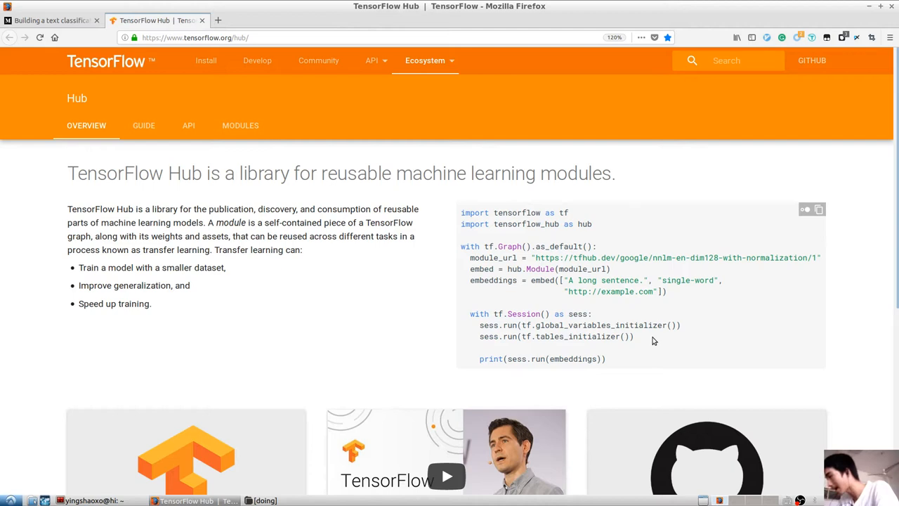
double_click(600, 324)
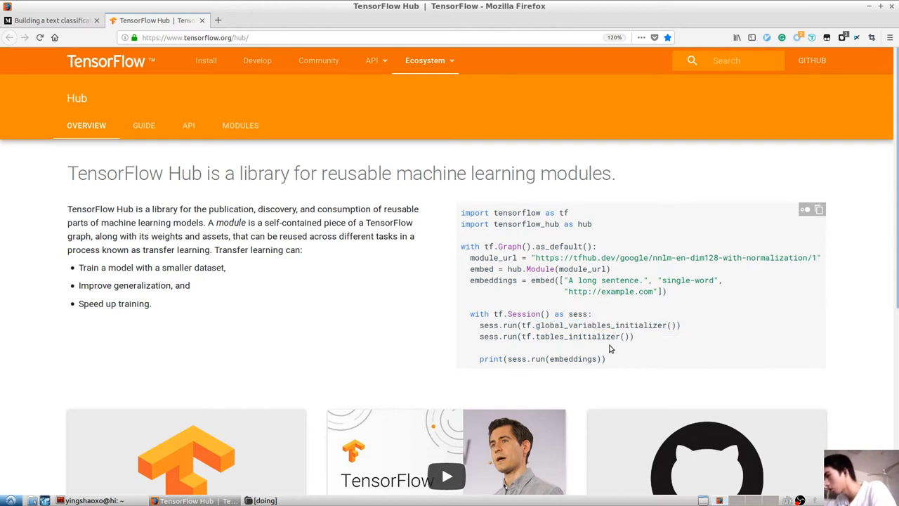
mouse_move(597, 347)
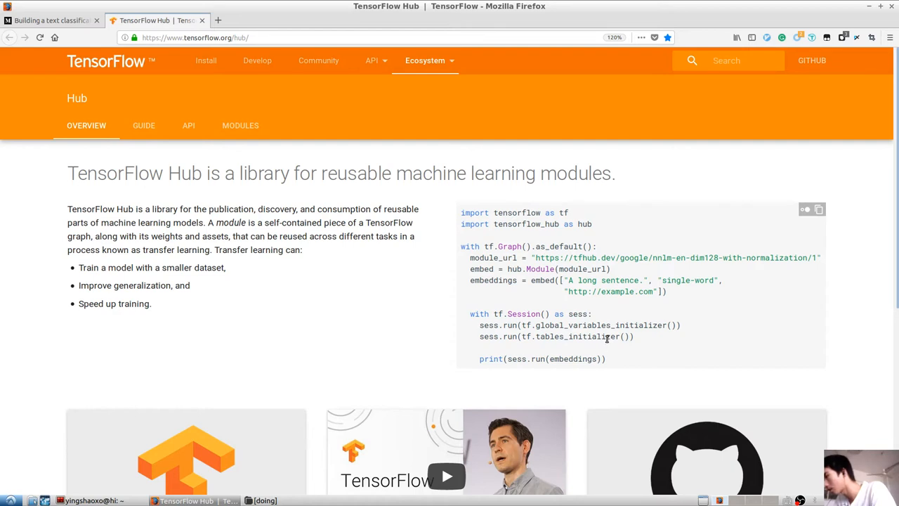
mouse_move(637, 349)
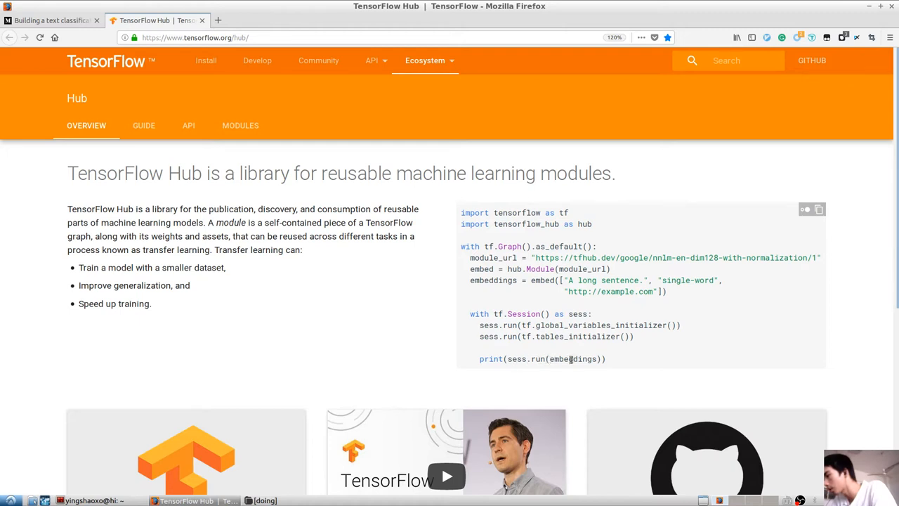
mouse_move(521, 281)
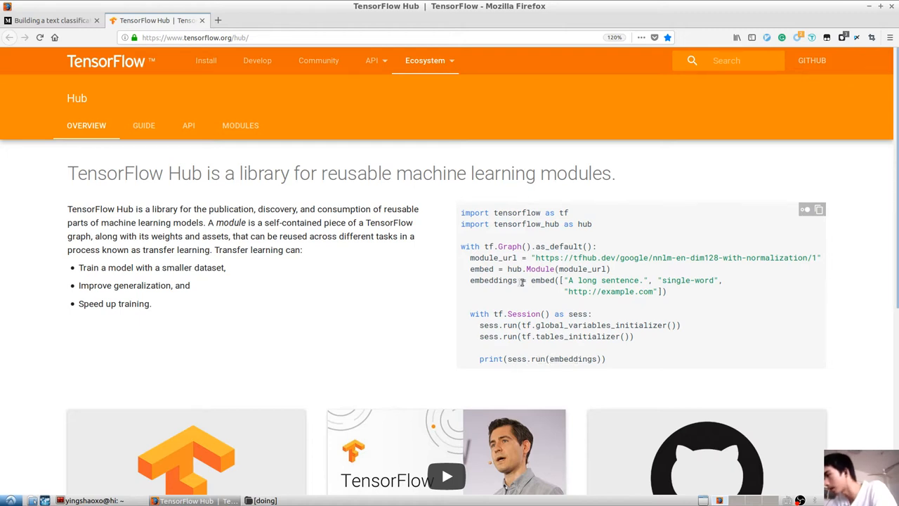
scroll(down, 3)
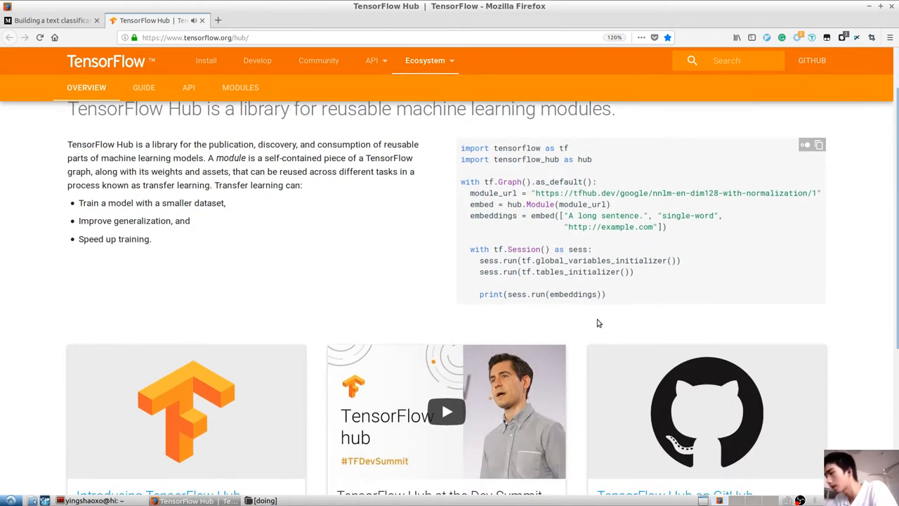
scroll(down, 3)
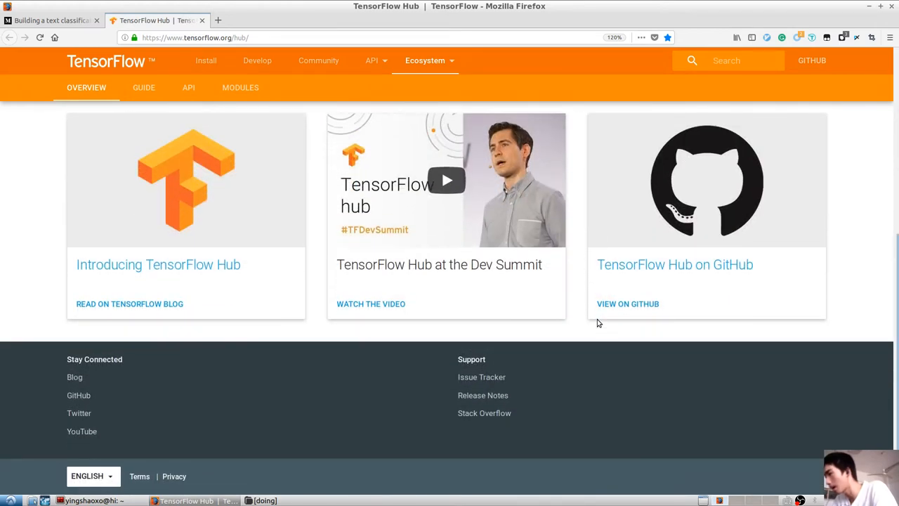
scroll(up, 3)
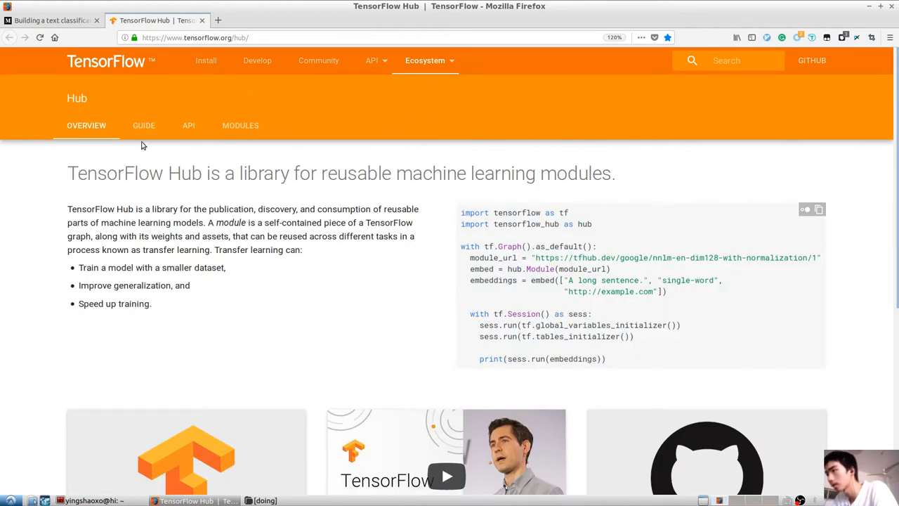
Open the Hub GUIDE and choose Kaggle Text Classification under the sidebar's Tutorials.
click(143, 125)
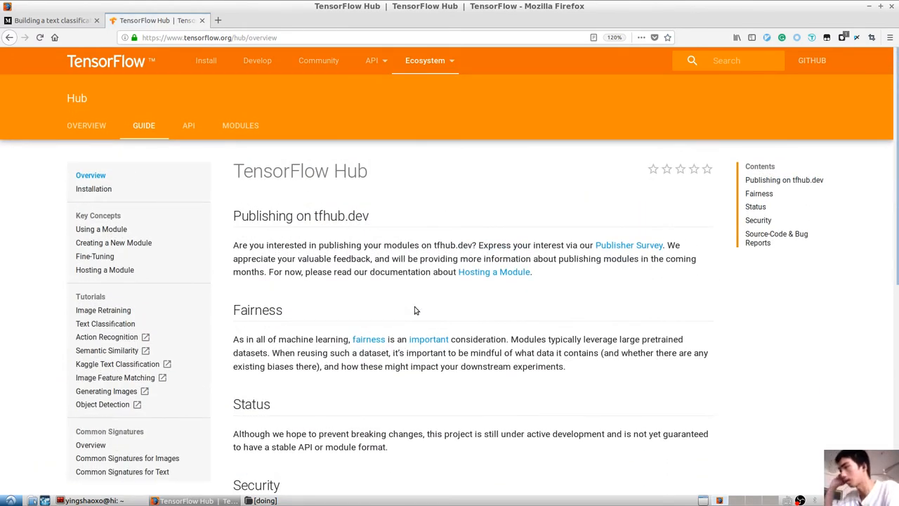
scroll(down, 3)
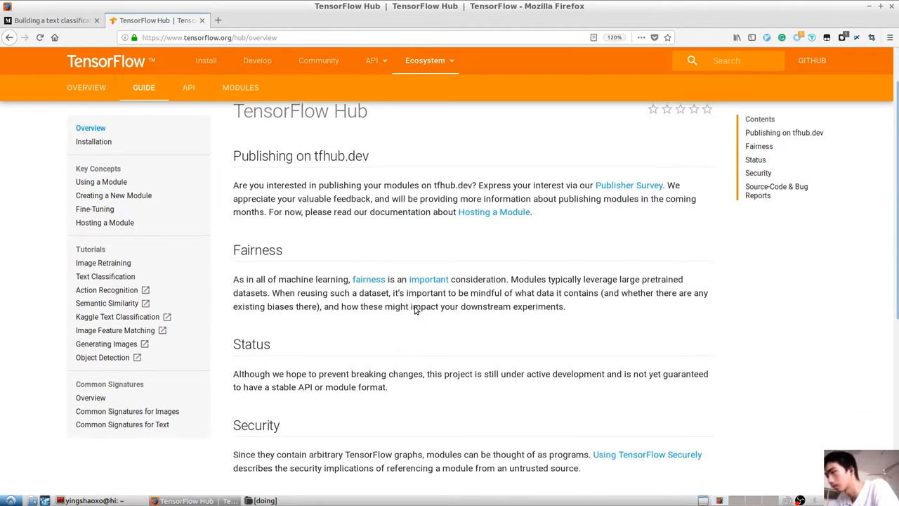
scroll(down, 3)
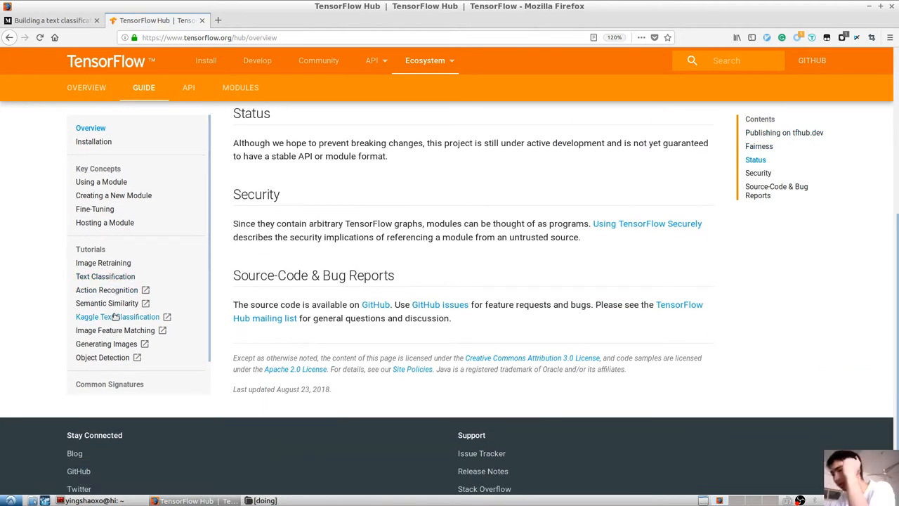
click(109, 316)
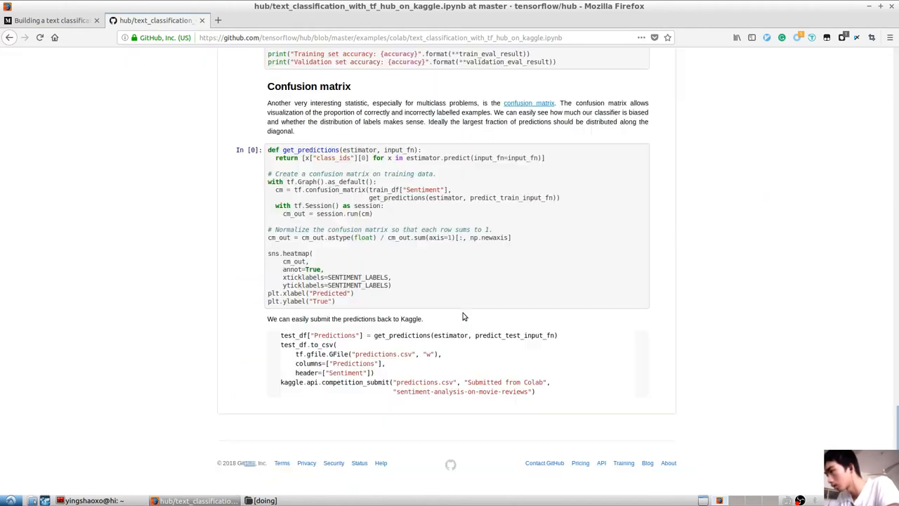
Close the GitHub Kaggle notebook tab to return to the Medium article.
click(52, 20)
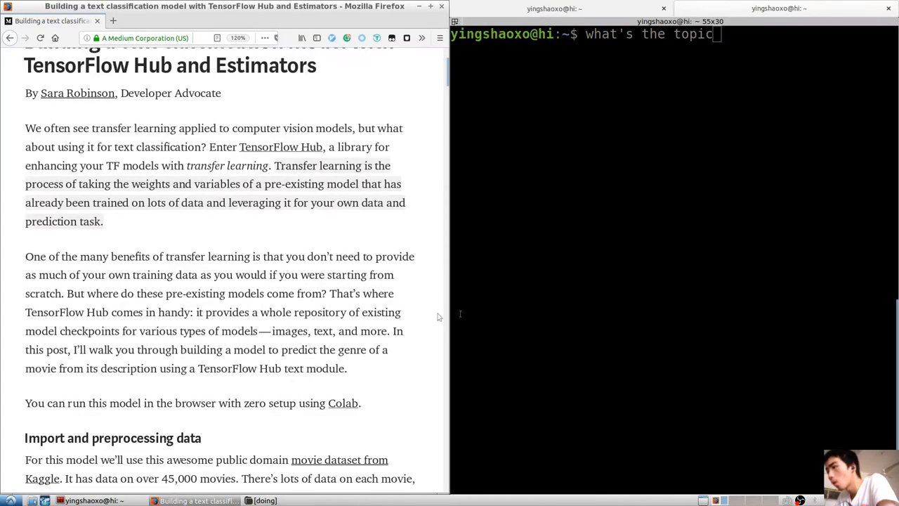
mouse_move(362, 314)
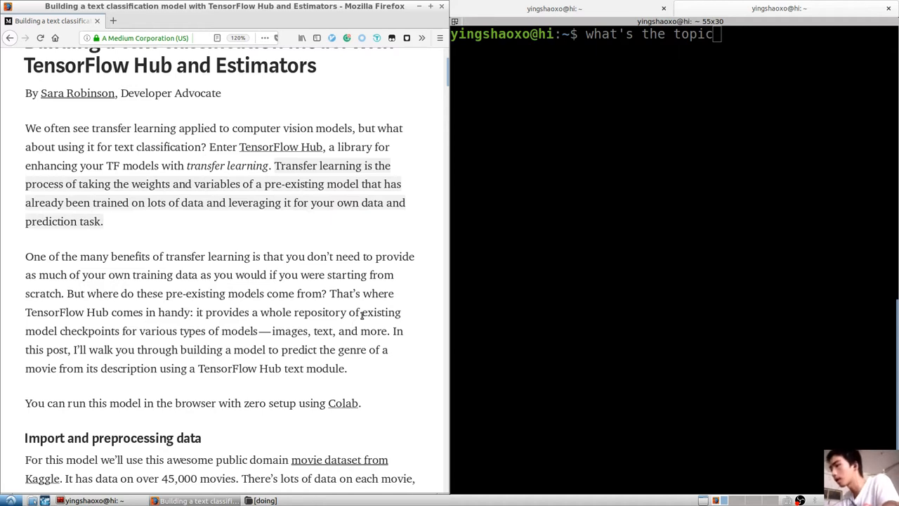
Read down to 'Import and preprocessing data' and open the linked movie-descriptions-tfhub notebook.
scroll(down, 3)
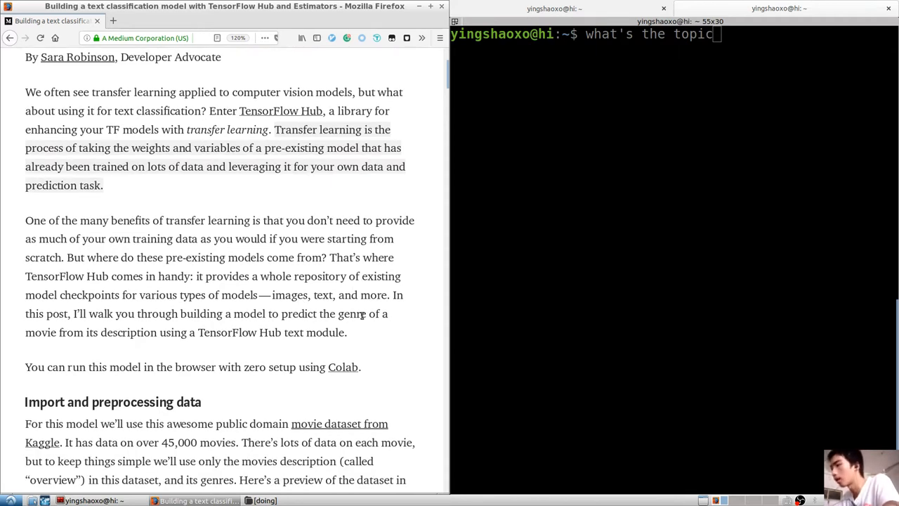
mouse_move(391, 261)
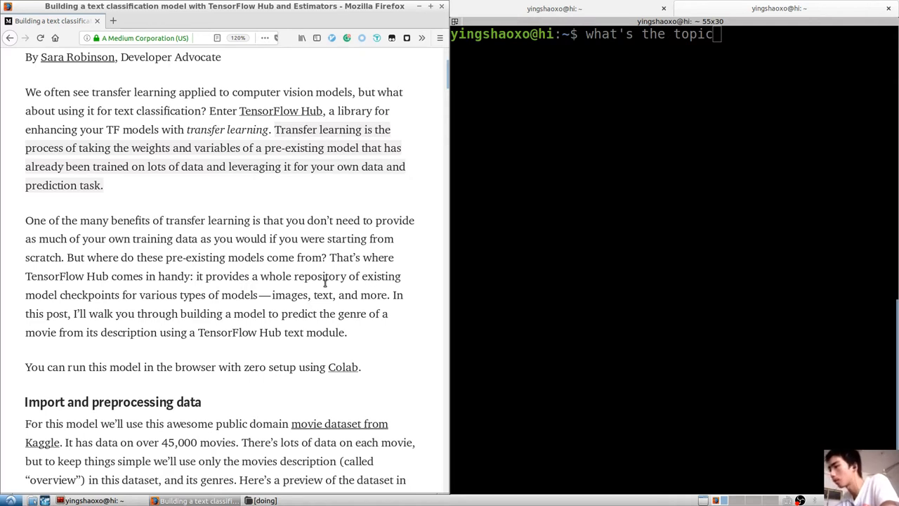
double_click(320, 276)
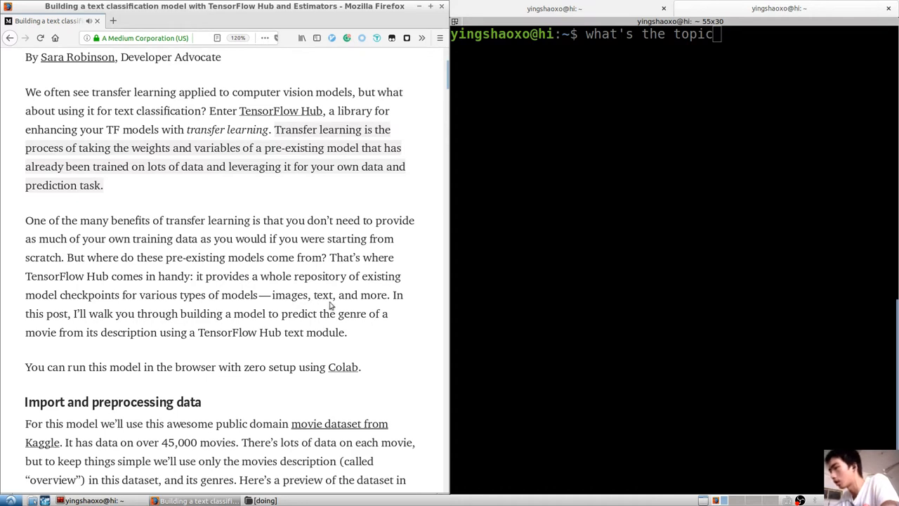
mouse_move(411, 337)
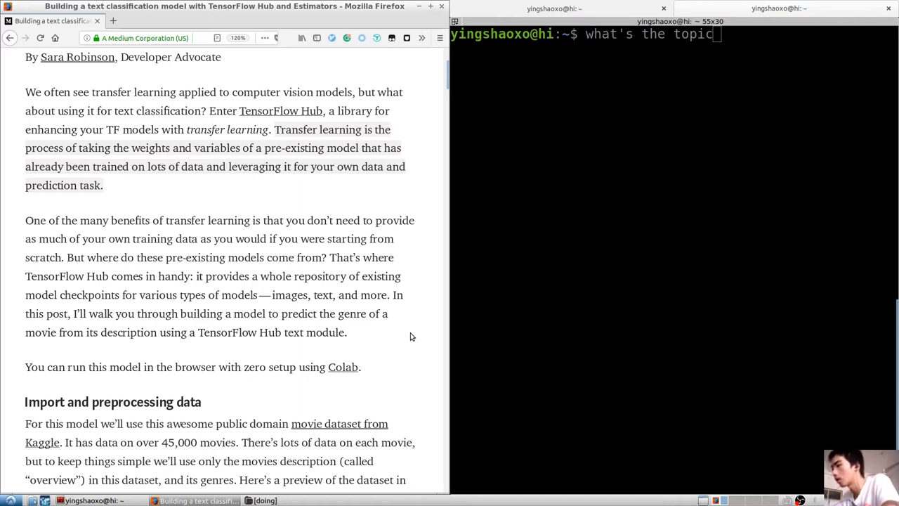
double_click(352, 313)
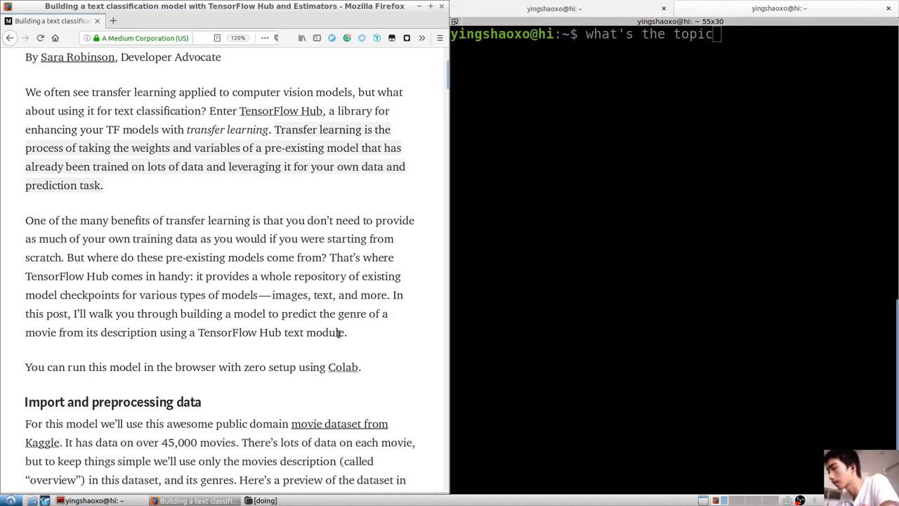
scroll(down, 3)
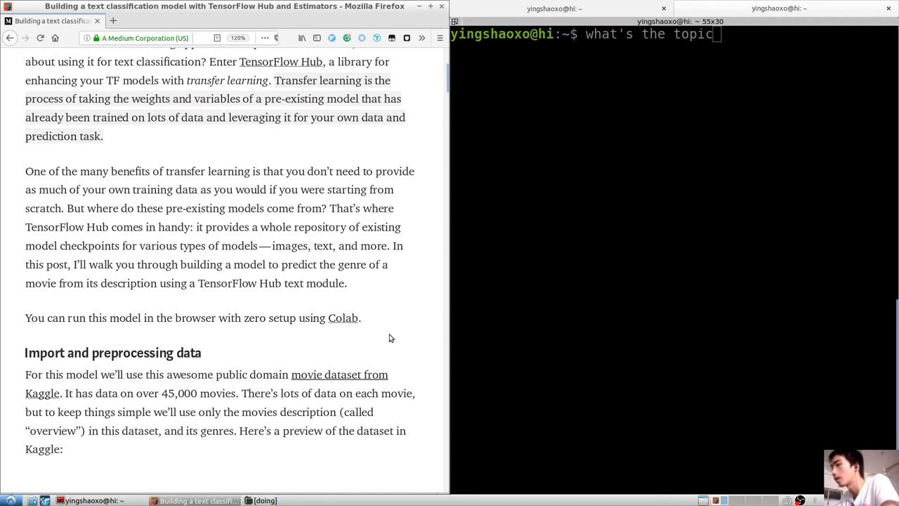
scroll(down, 3)
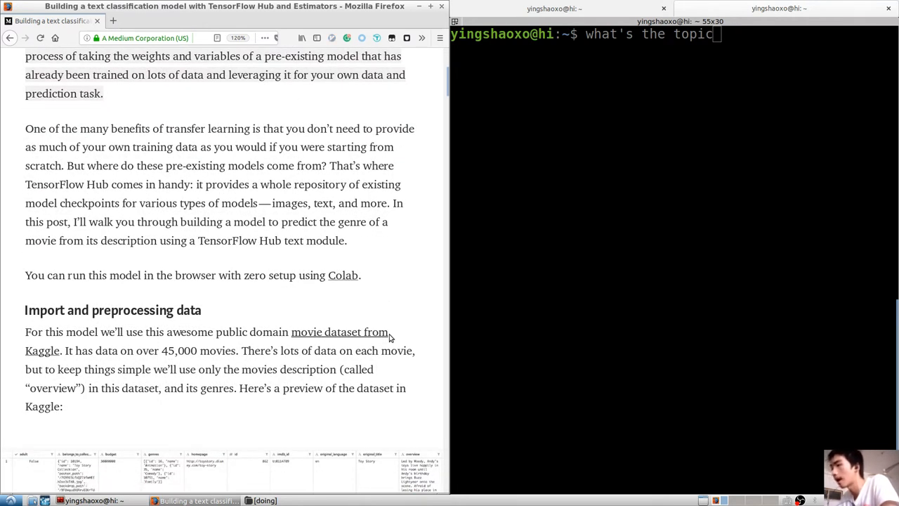
click(343, 275)
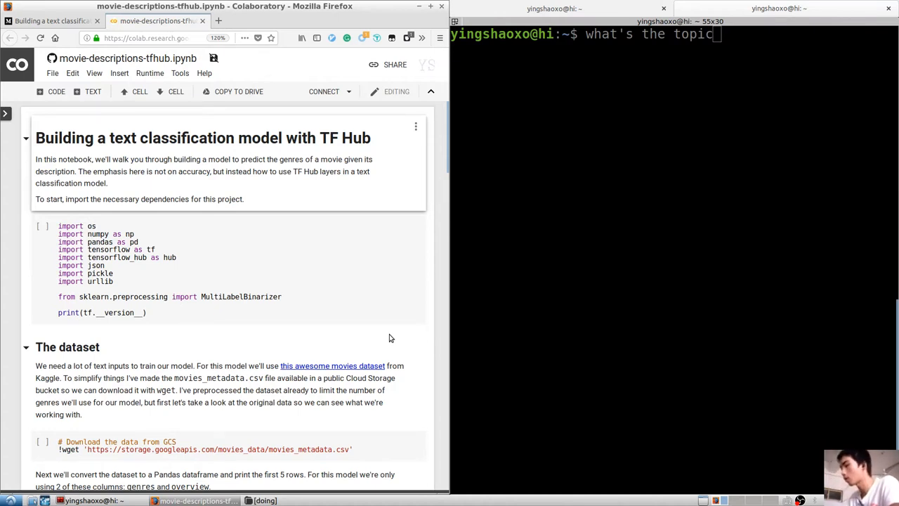
mouse_move(336, 267)
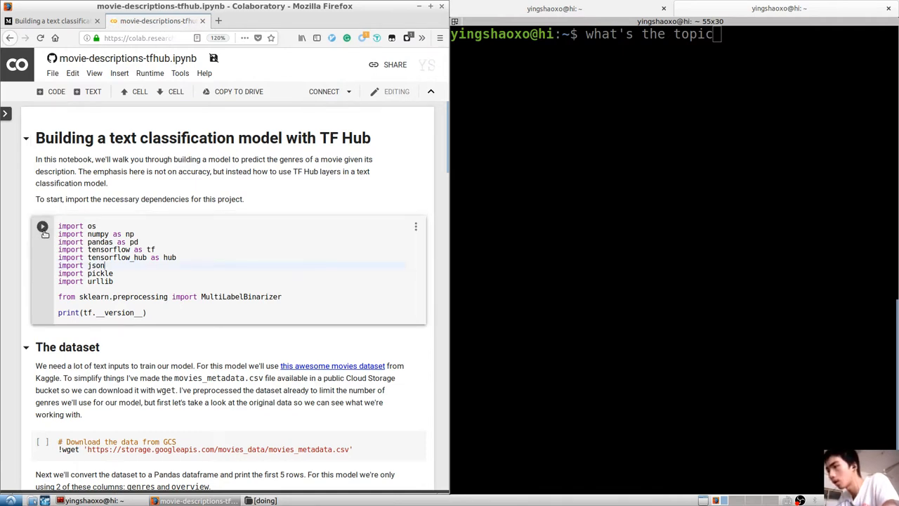
Run the first import cell so it prints TensorFlow version 1.10.1.
click(42, 225)
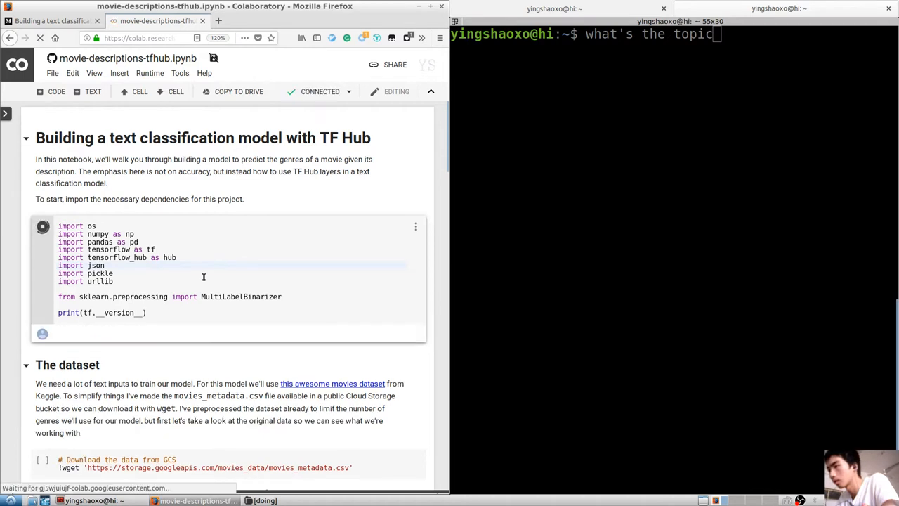
click(41, 225)
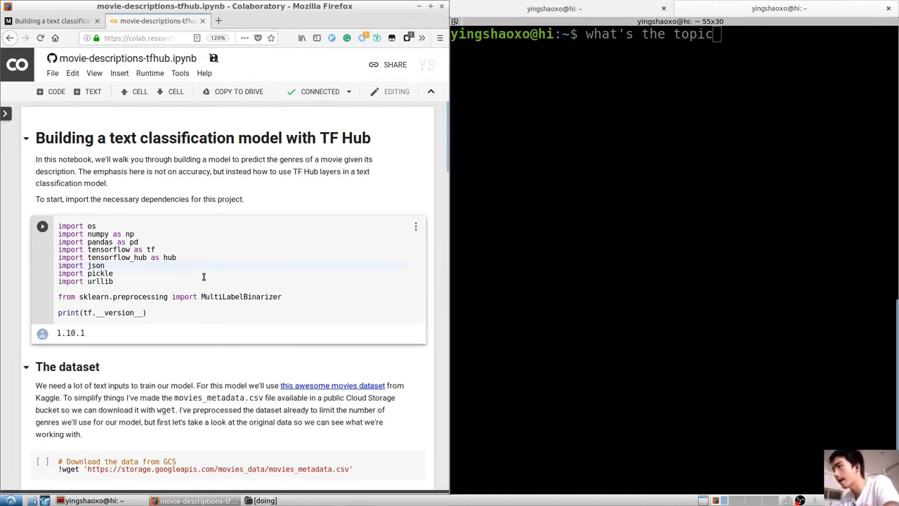
click(53, 21)
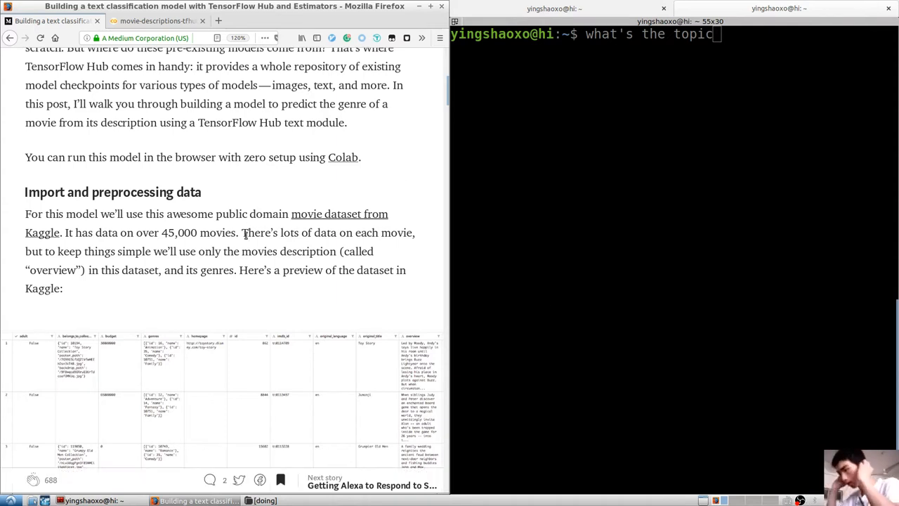
Scroll the Medium article down to the Kaggle movie dataset preview image.
scroll(down, 3)
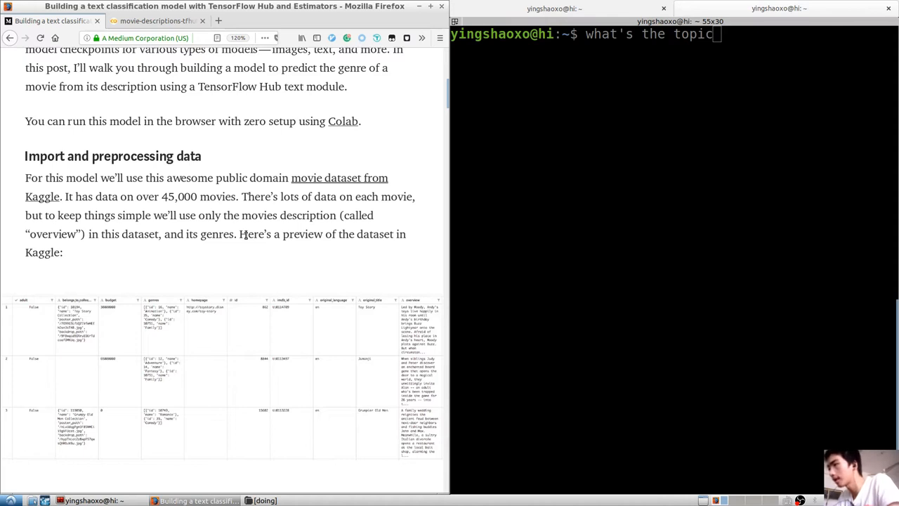
scroll(down, 3)
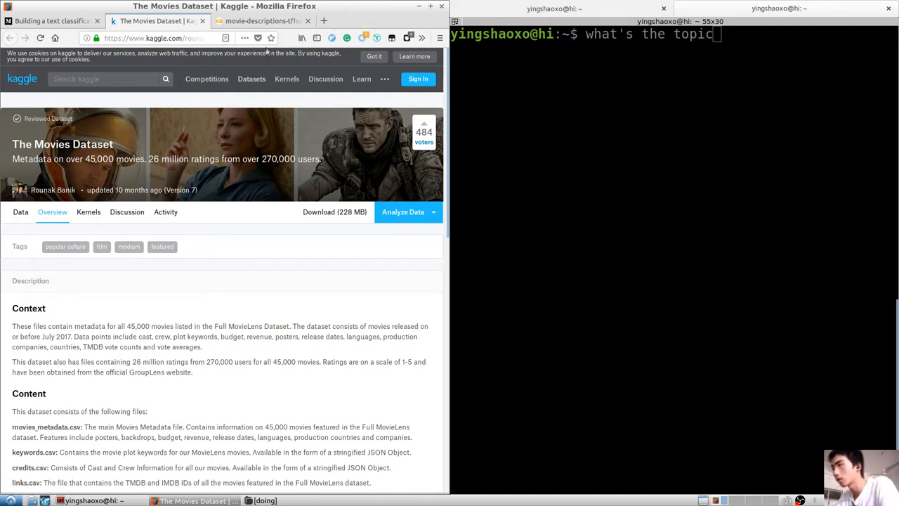
Bookmark Kaggle's The Movies Dataset page with the address-bar star and confirm.
click(271, 38)
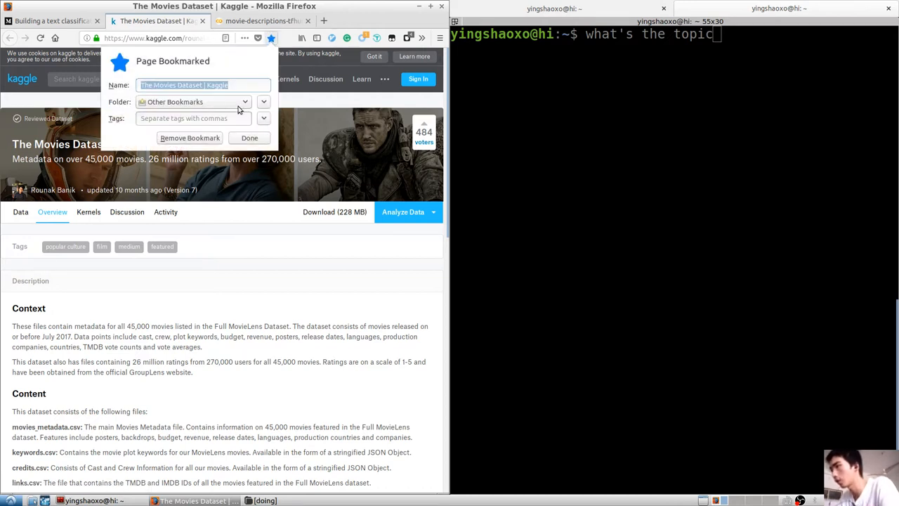
click(244, 102)
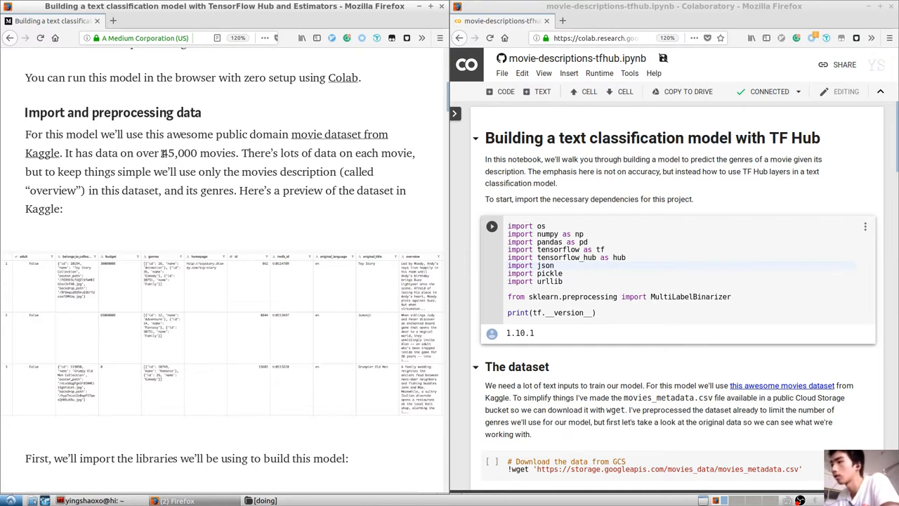
mouse_move(213, 160)
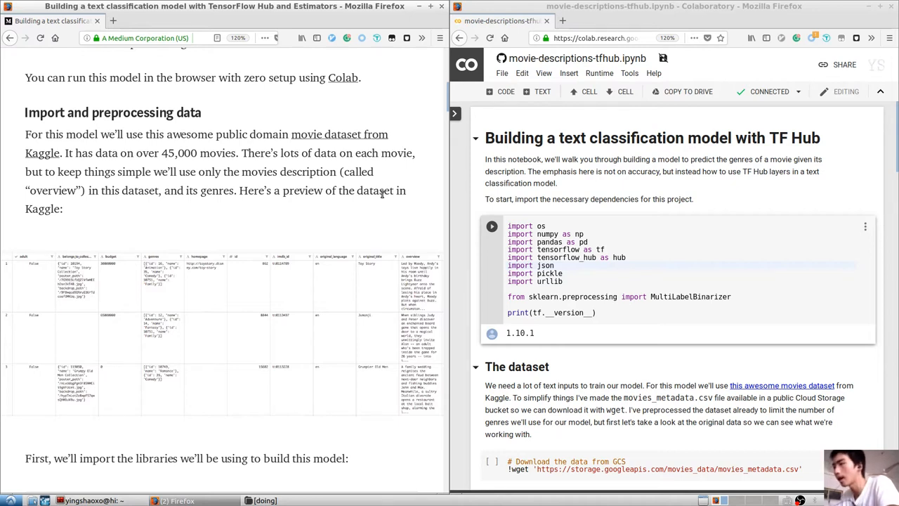
double_click(217, 190)
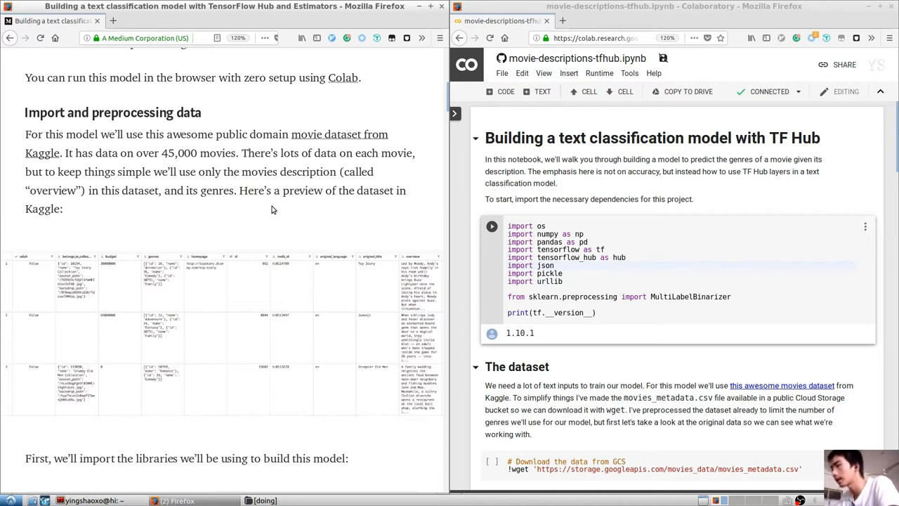
scroll(down, 3)
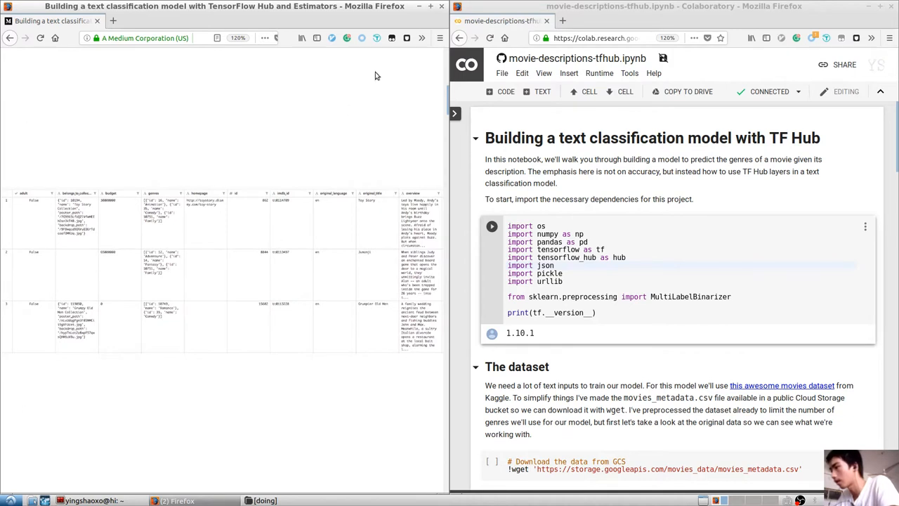
mouse_move(260, 228)
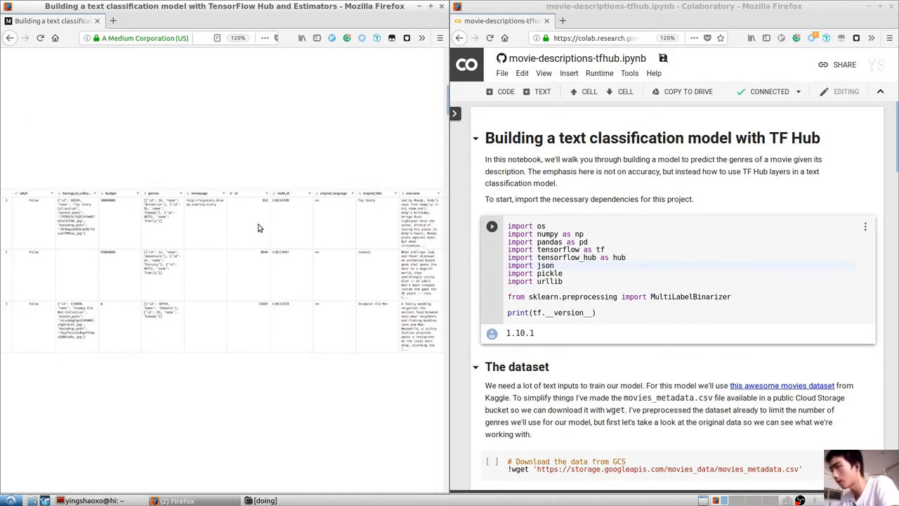
scroll(up, 3)
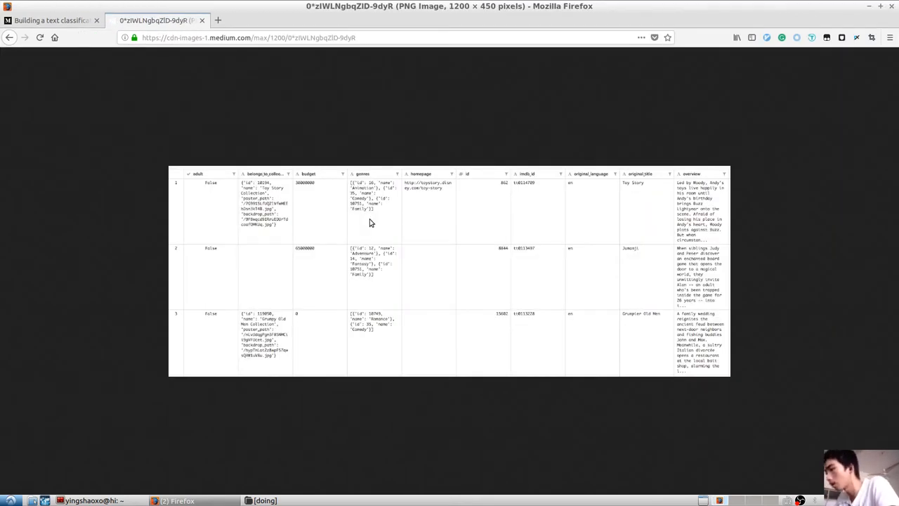
mouse_move(617, 237)
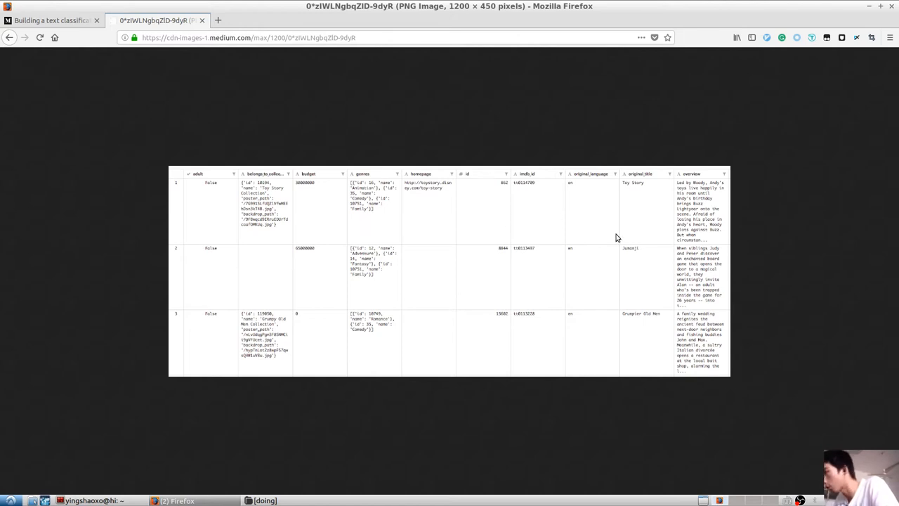
mouse_move(714, 257)
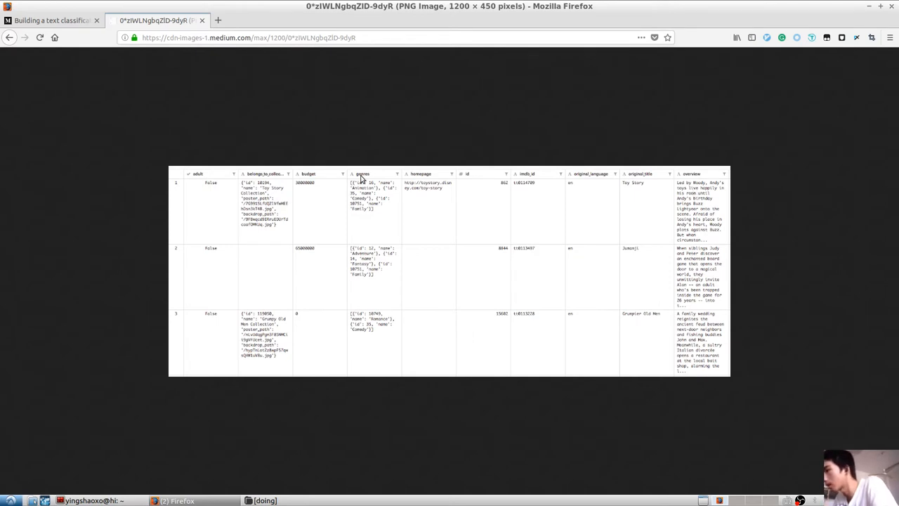
mouse_move(375, 165)
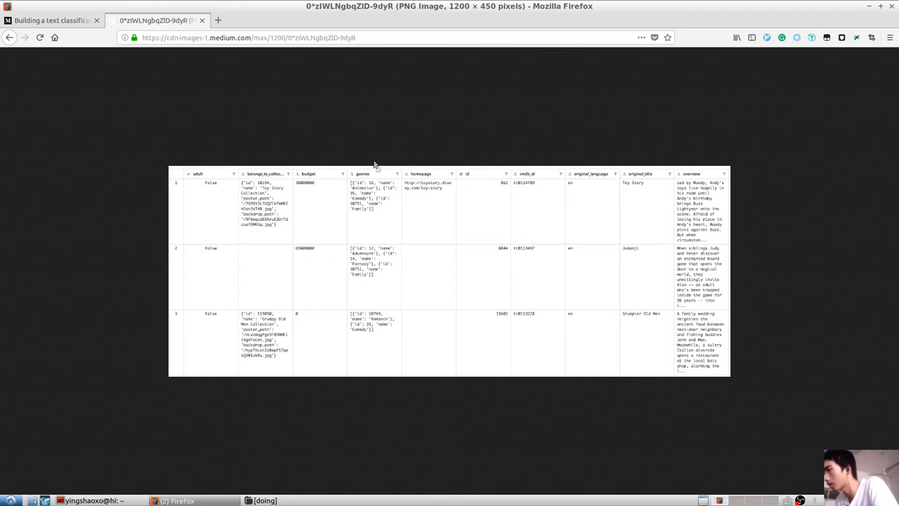
mouse_move(203, 20)
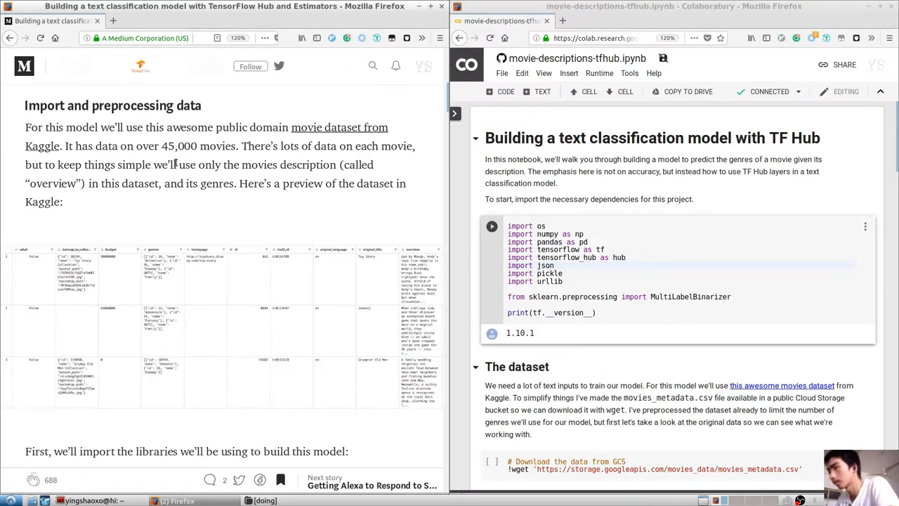
Look up the word 'genres' and scroll through the wget and read_csv cells.
double_click(217, 184)
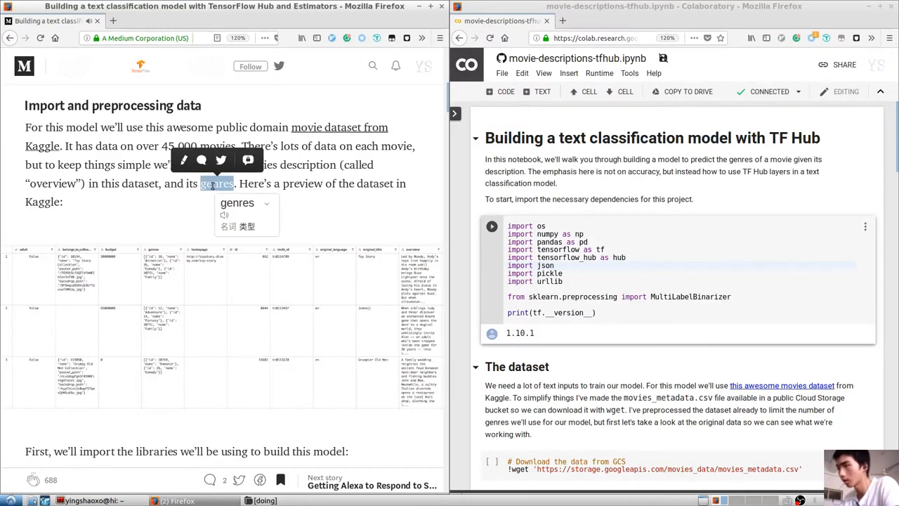
scroll(down, 3)
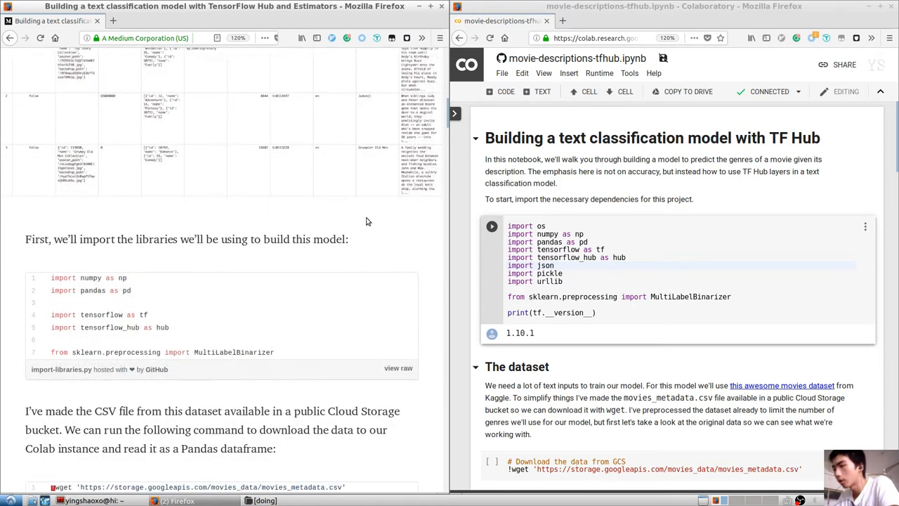
scroll(down, 3)
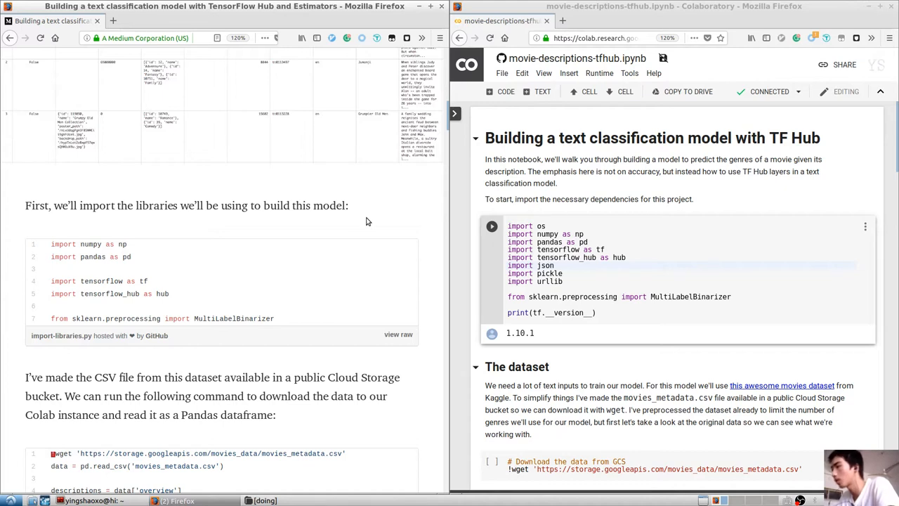
mouse_move(149, 256)
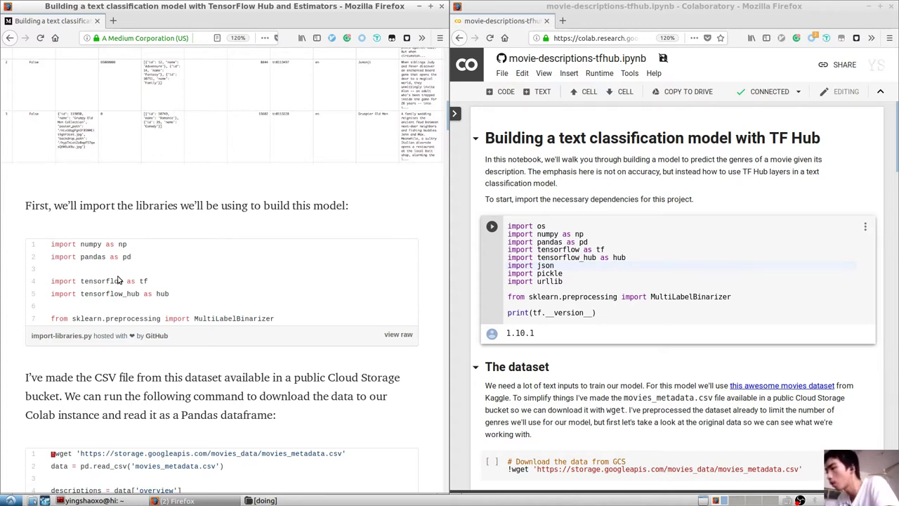
mouse_move(224, 346)
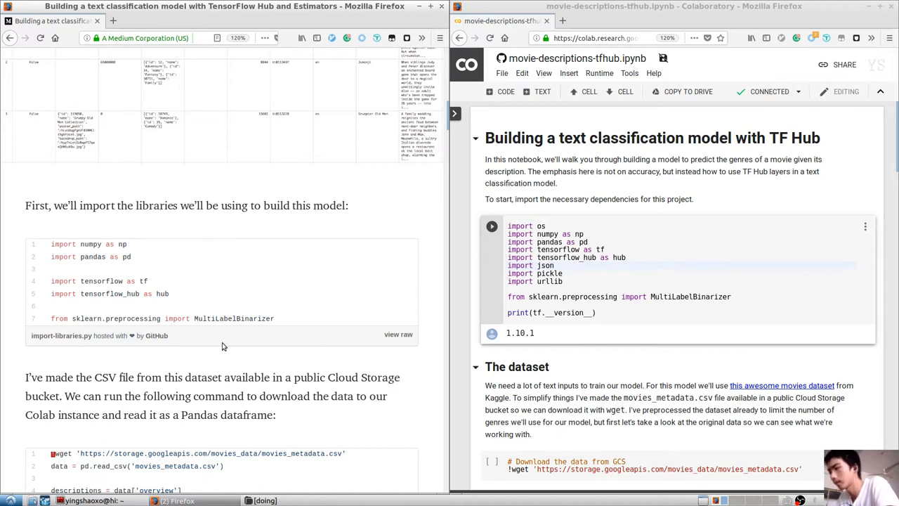
scroll(down, 3)
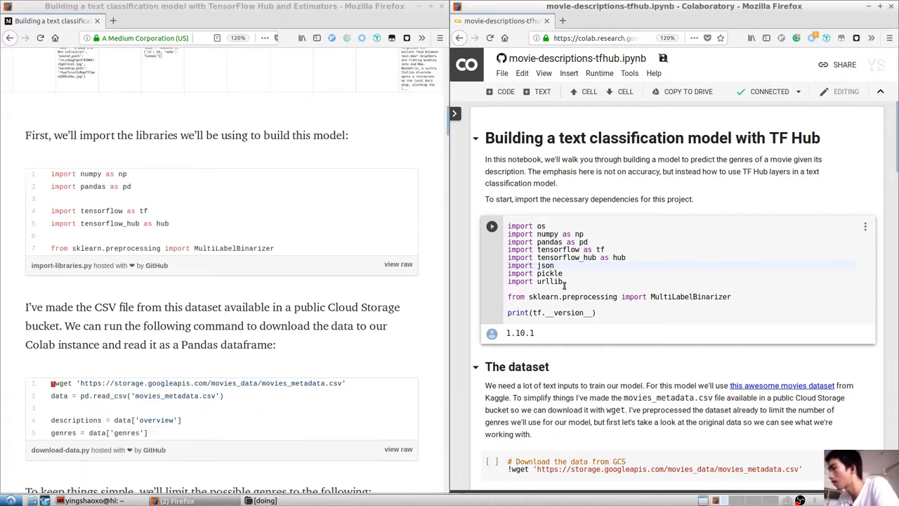
scroll(down, 3)
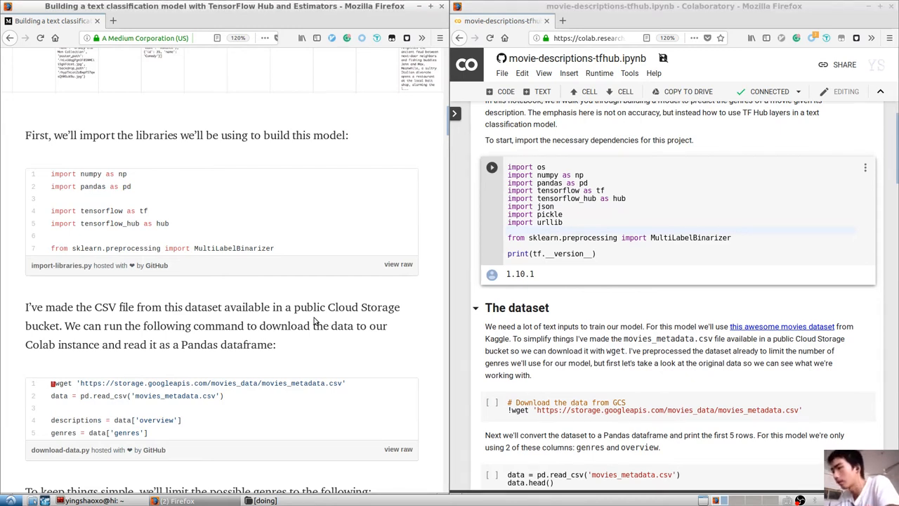
scroll(down, 3)
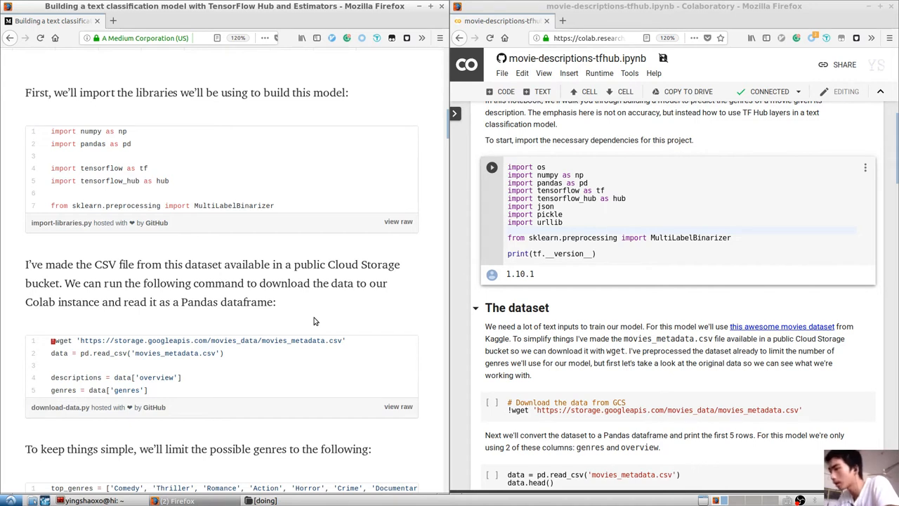
Look up 'bucket', dismiss the popup, and scroll to the data.head() table showing Toy Story.
double_click(42, 284)
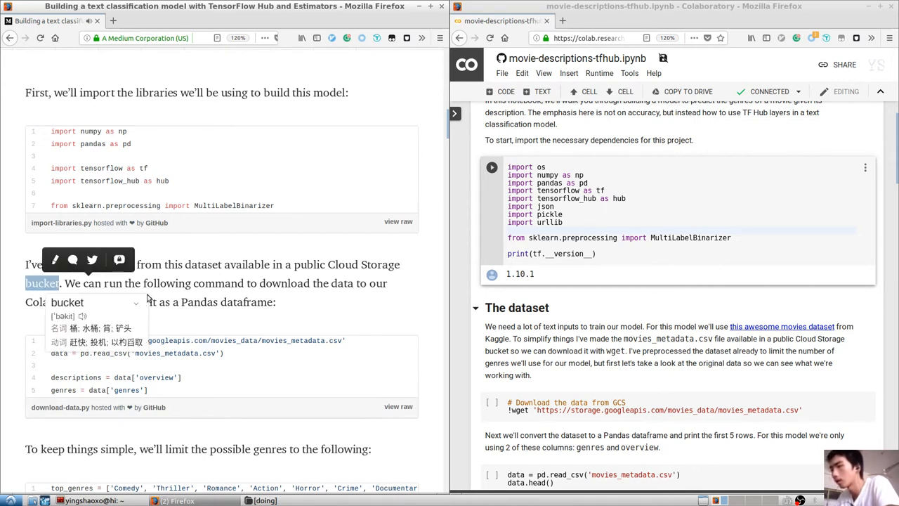
click(218, 289)
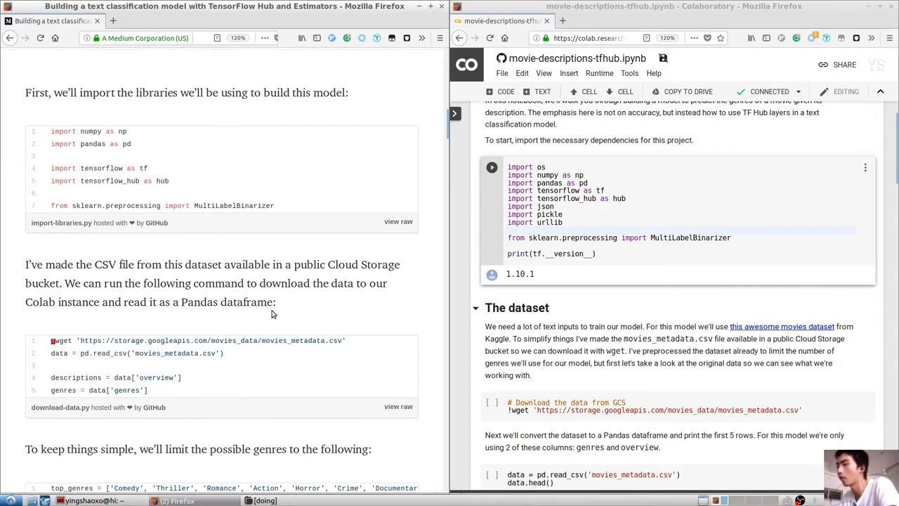
scroll(down, 3)
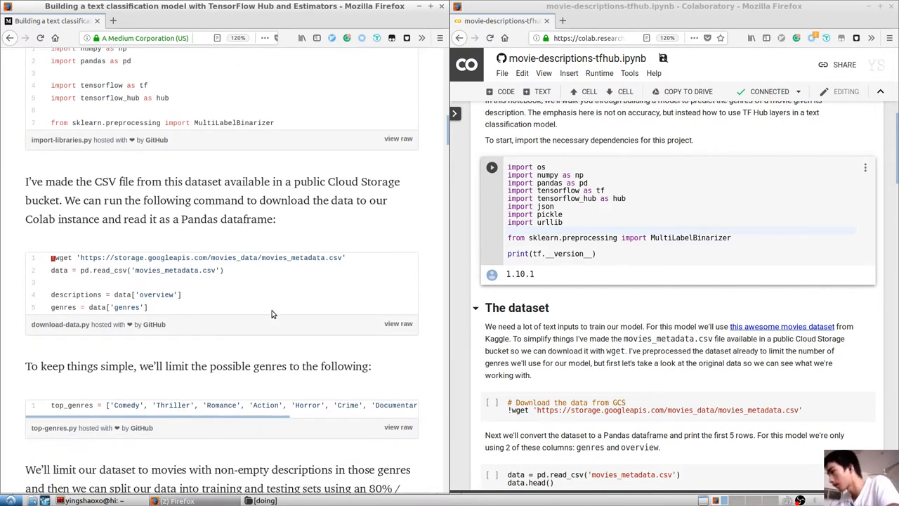
scroll(down, 3)
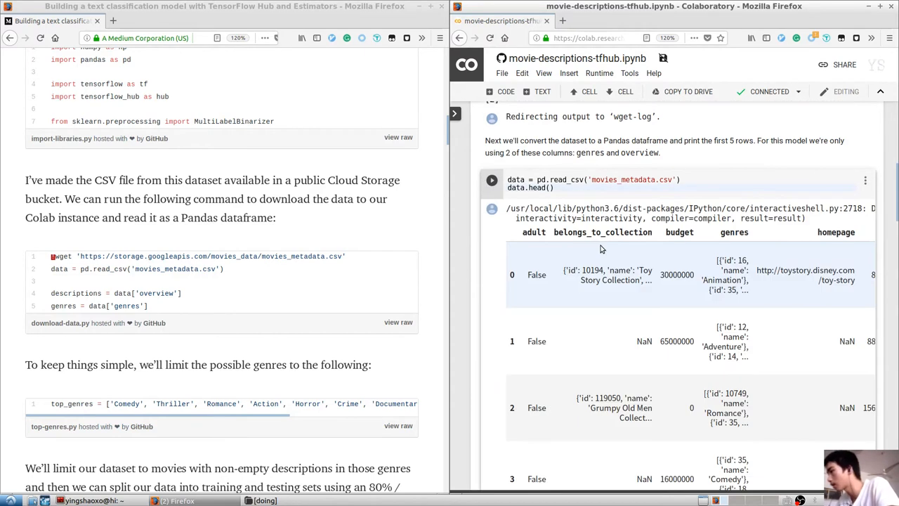
mouse_move(615, 224)
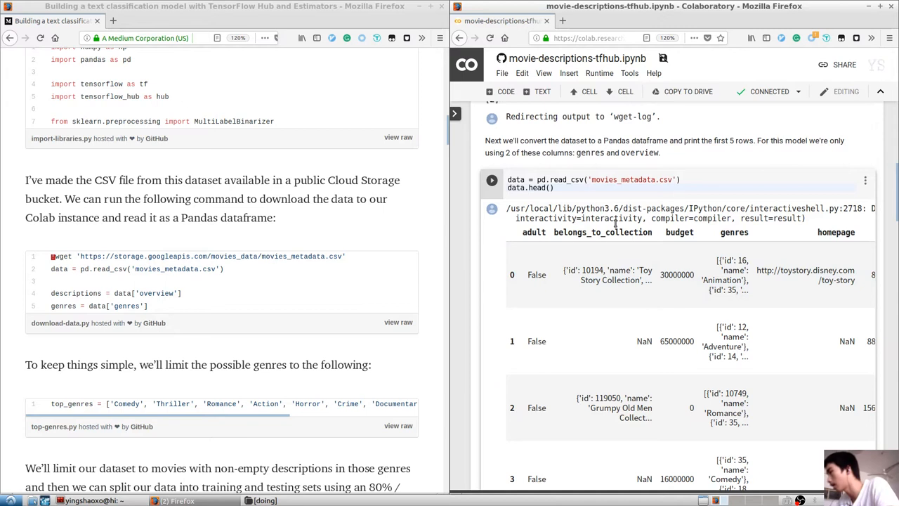
mouse_move(710, 9)
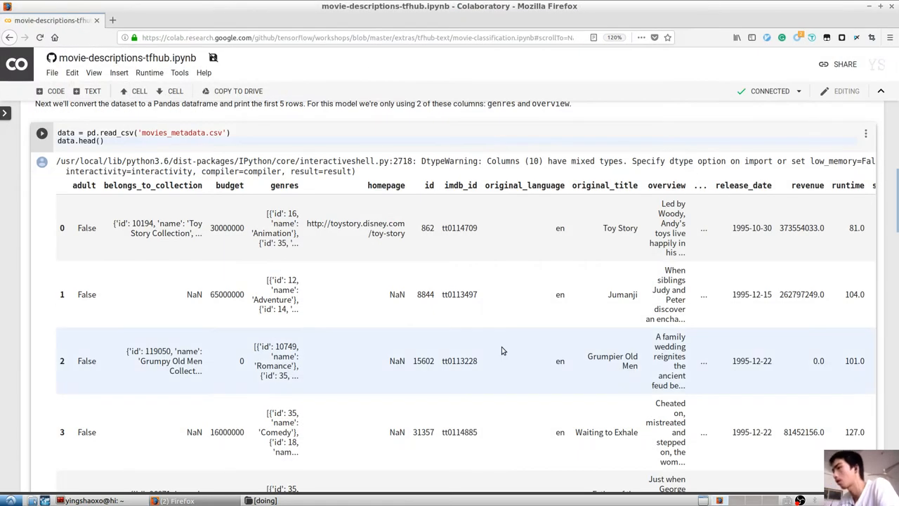
scroll(down, 3)
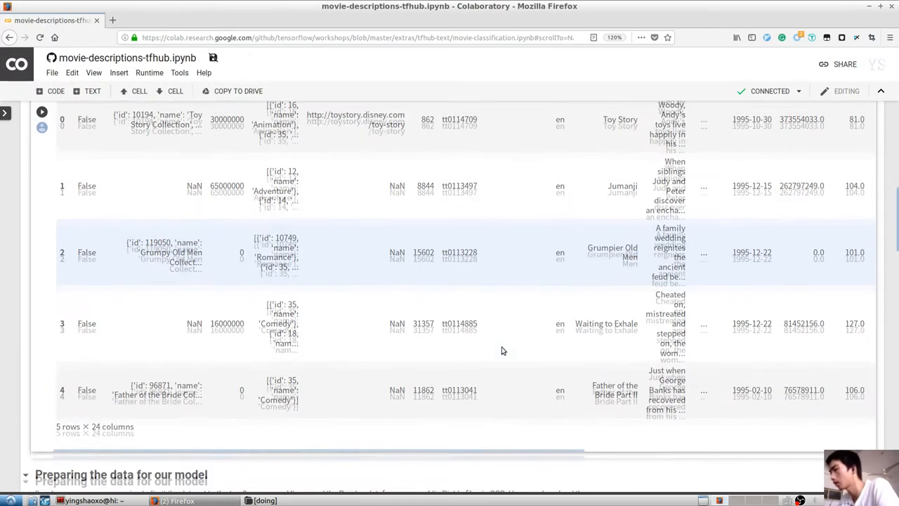
scroll(up, 3)
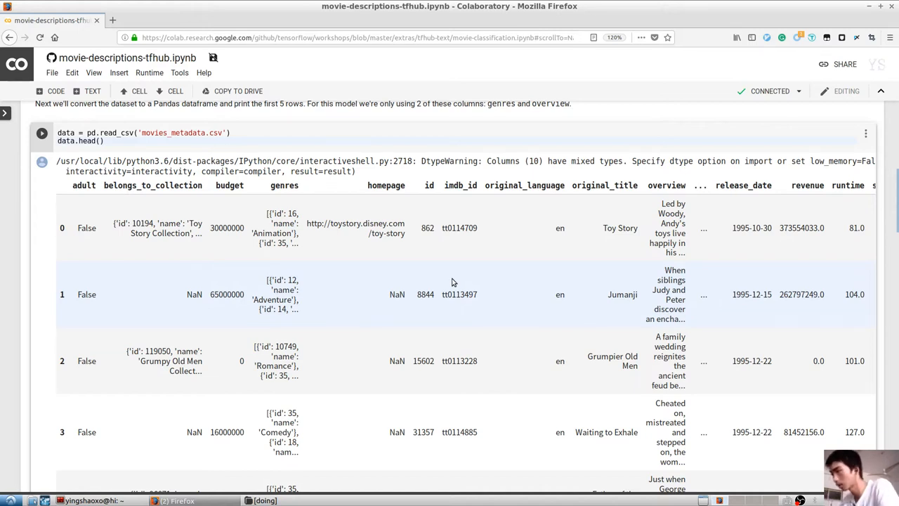
mouse_move(91, 184)
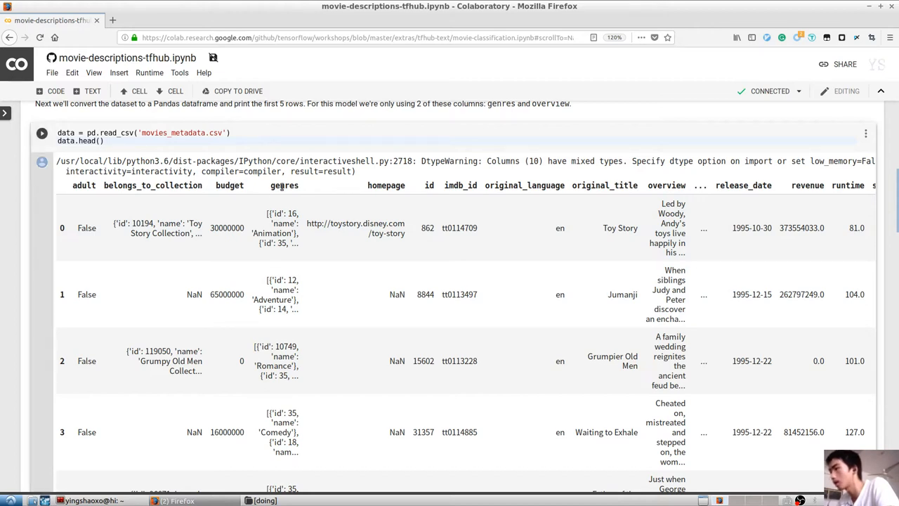
double_click(284, 185)
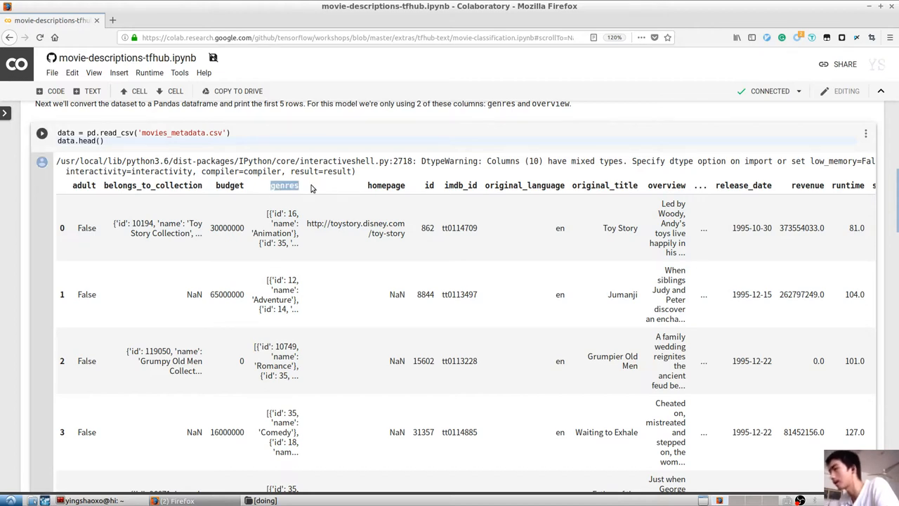
mouse_move(674, 187)
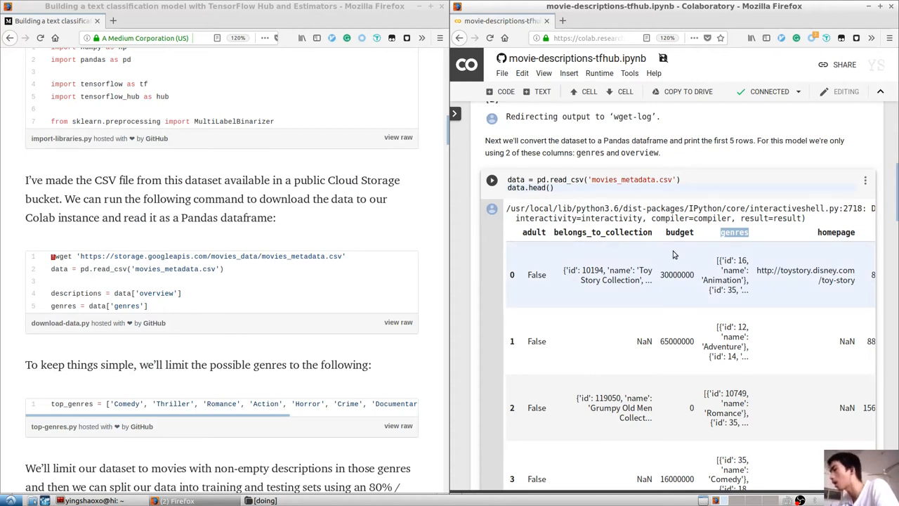
mouse_move(202, 224)
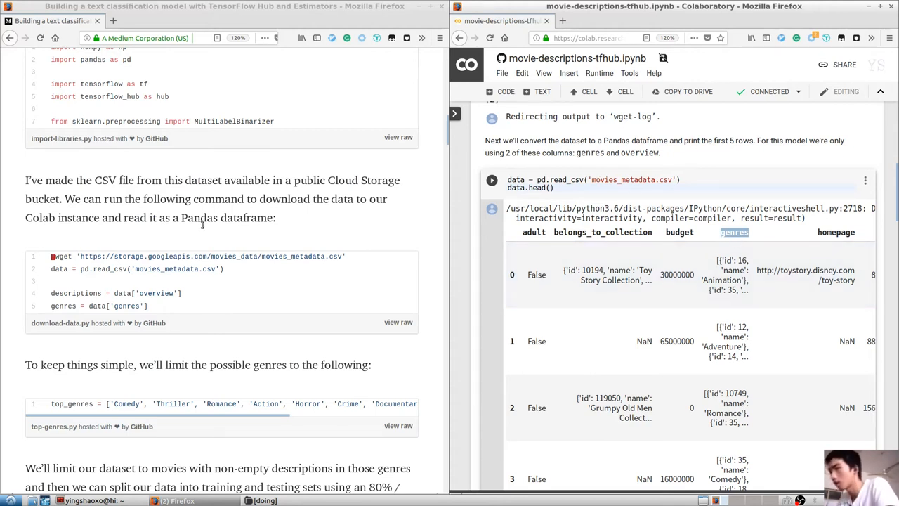
Scroll to the pickle download cell and select the genres variable.
scroll(up, 3)
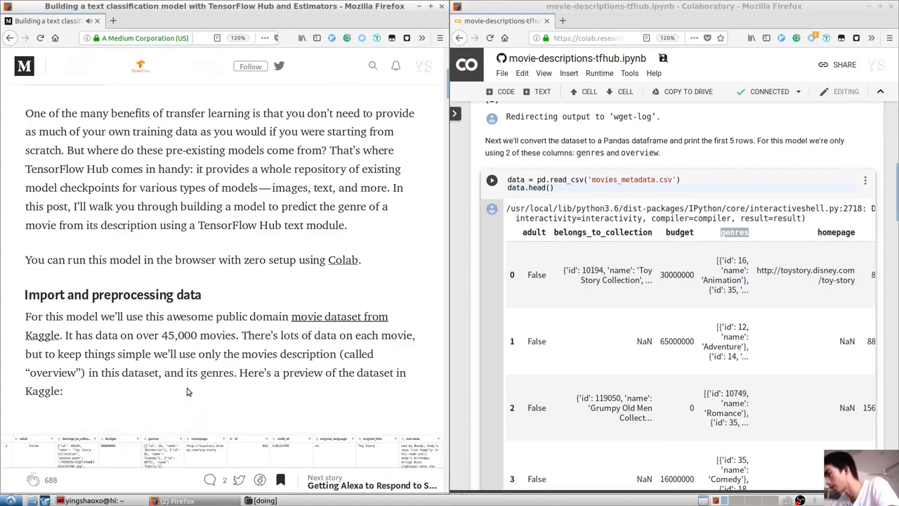
scroll(down, 3)
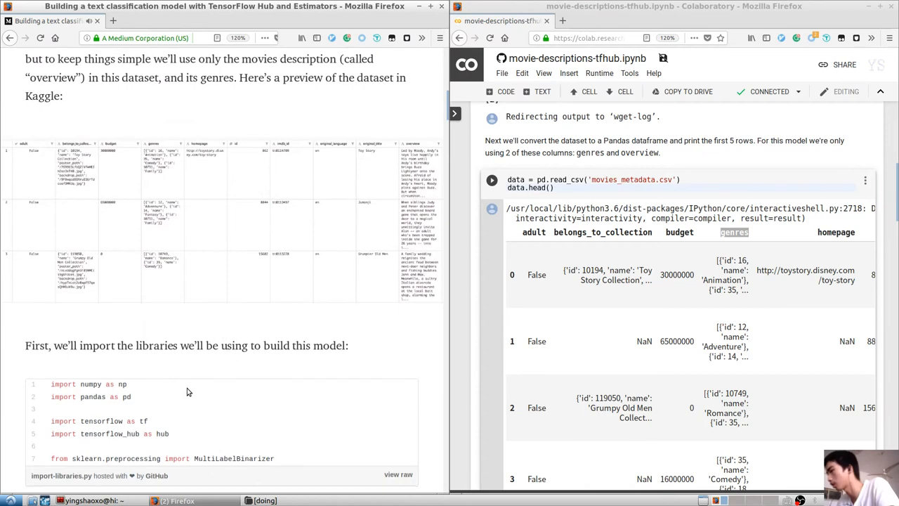
scroll(down, 3)
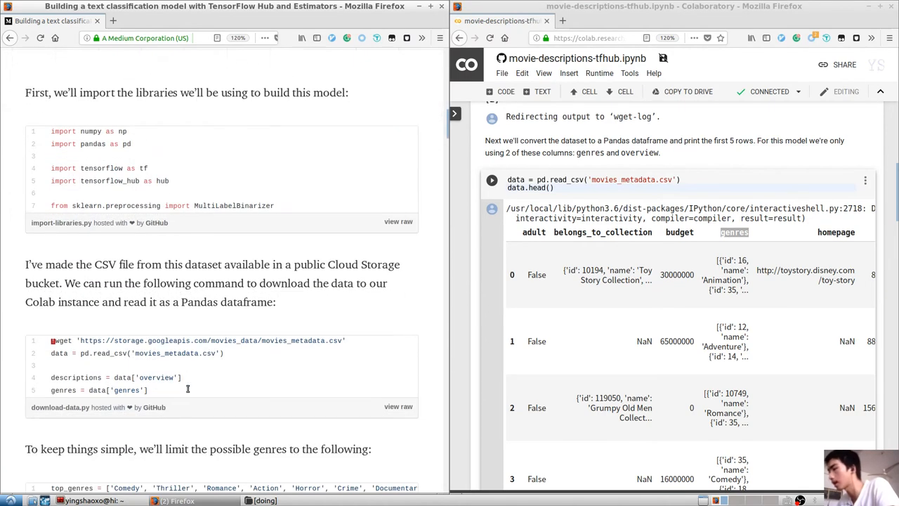
scroll(down, 3)
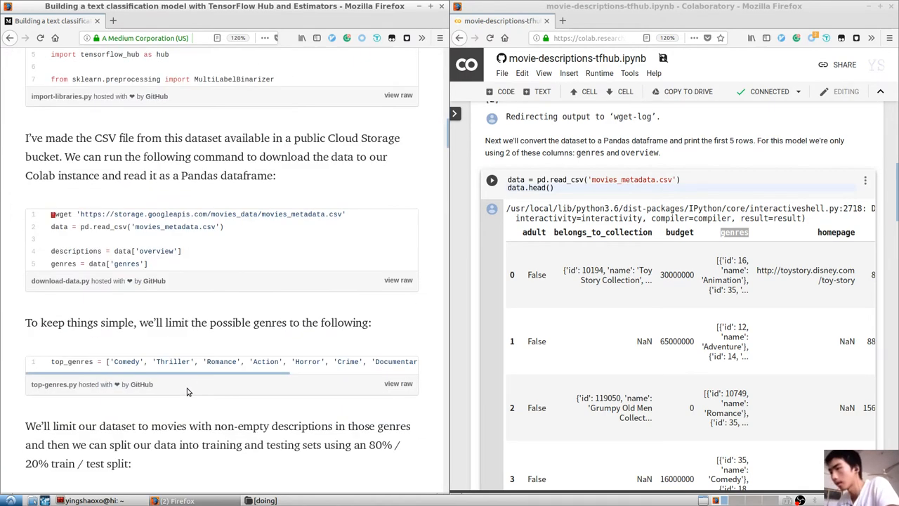
scroll(down, 3)
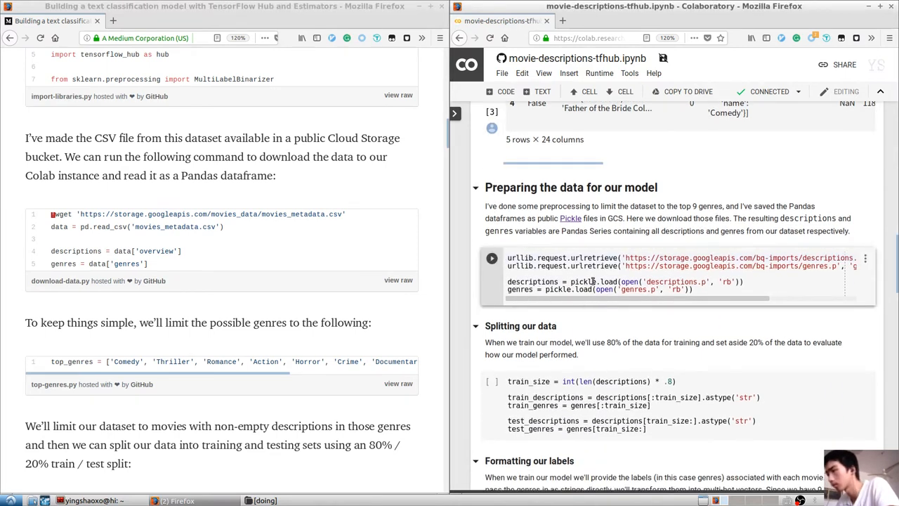
mouse_move(592, 312)
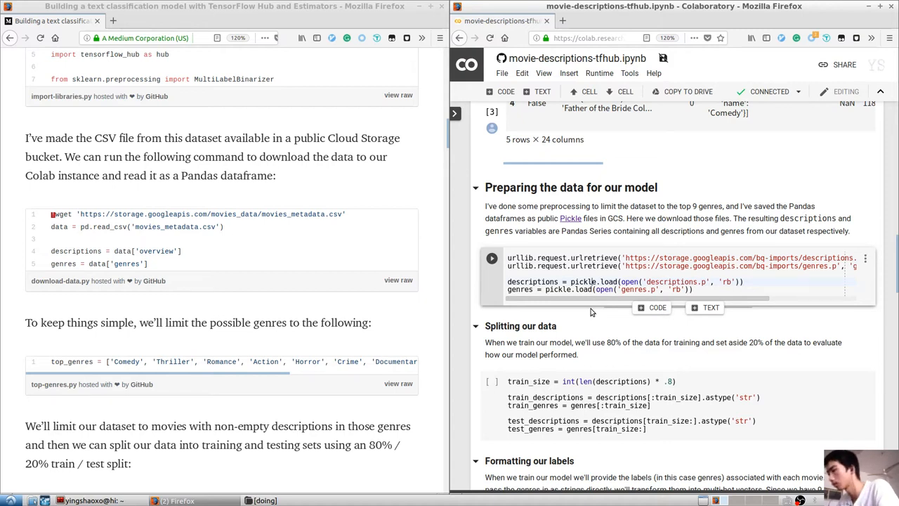
mouse_move(285, 252)
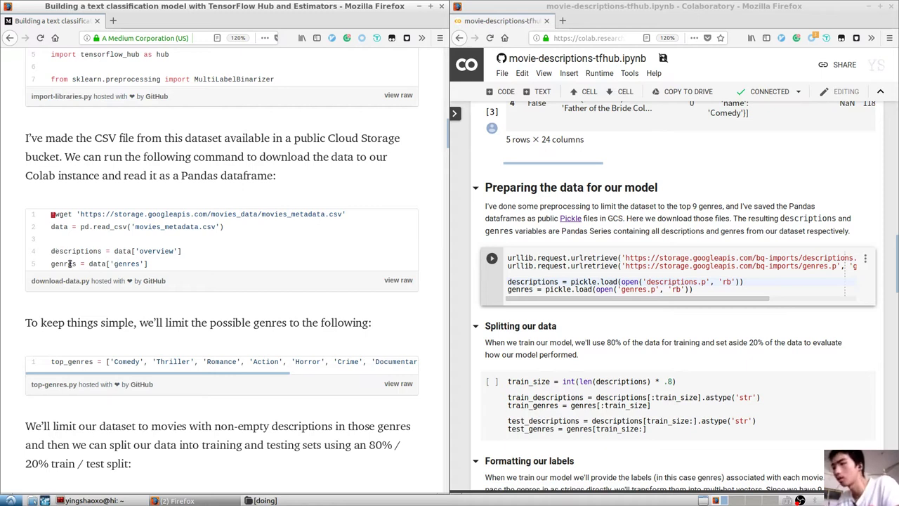
double_click(63, 264)
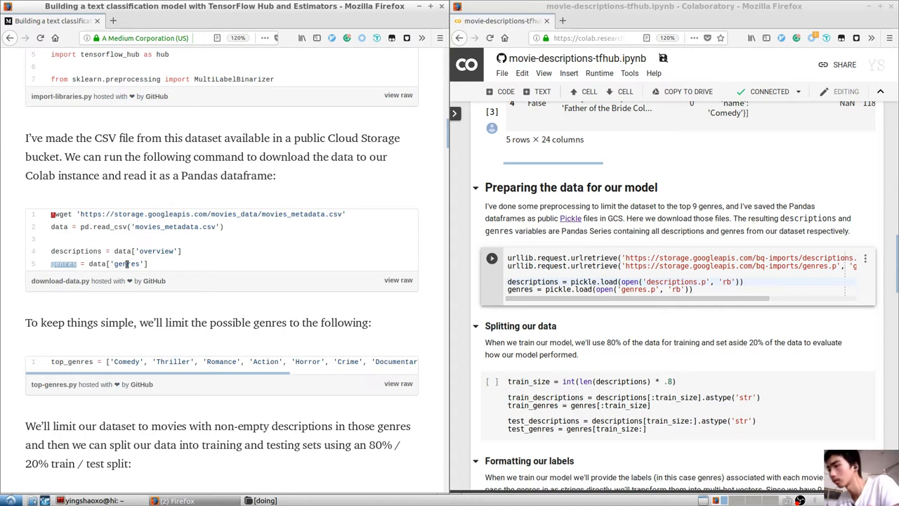
mouse_move(285, 267)
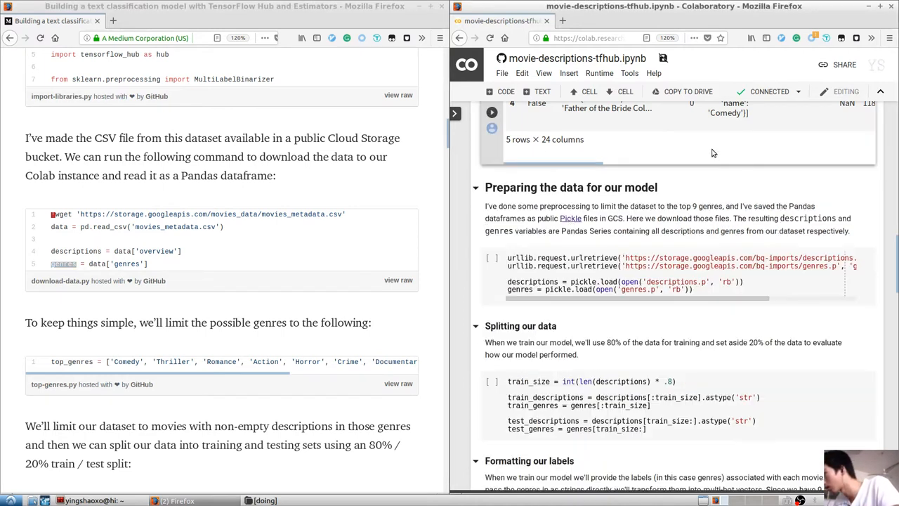
Look up 'genres' in the notebook notes and the article, dismissing each popup.
double_click(499, 231)
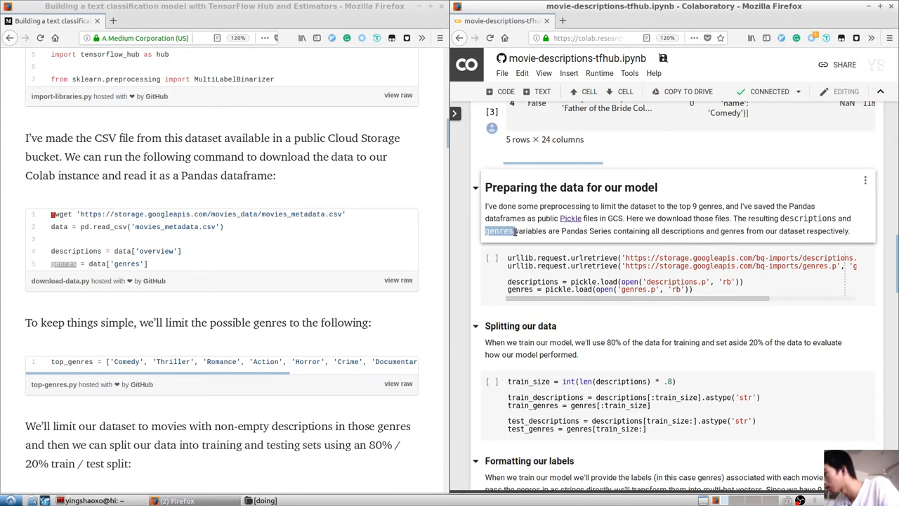
double_click(500, 231)
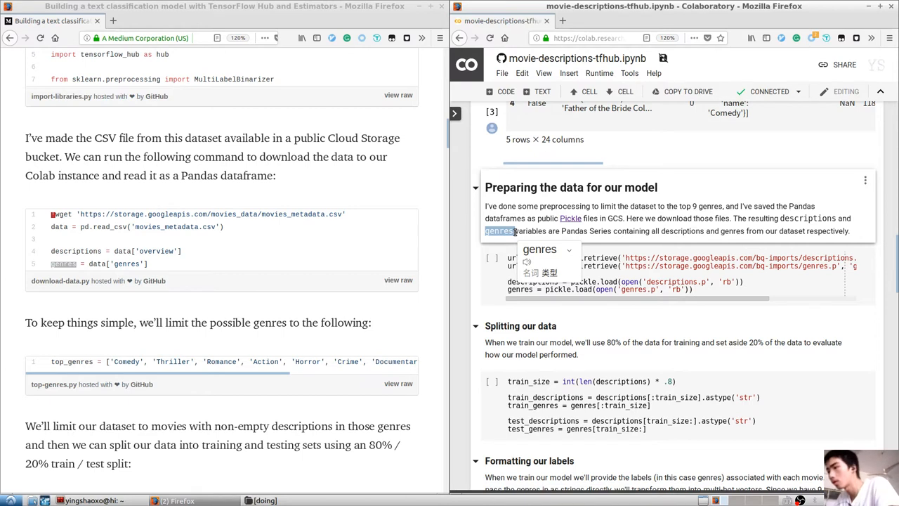
mouse_move(160, 267)
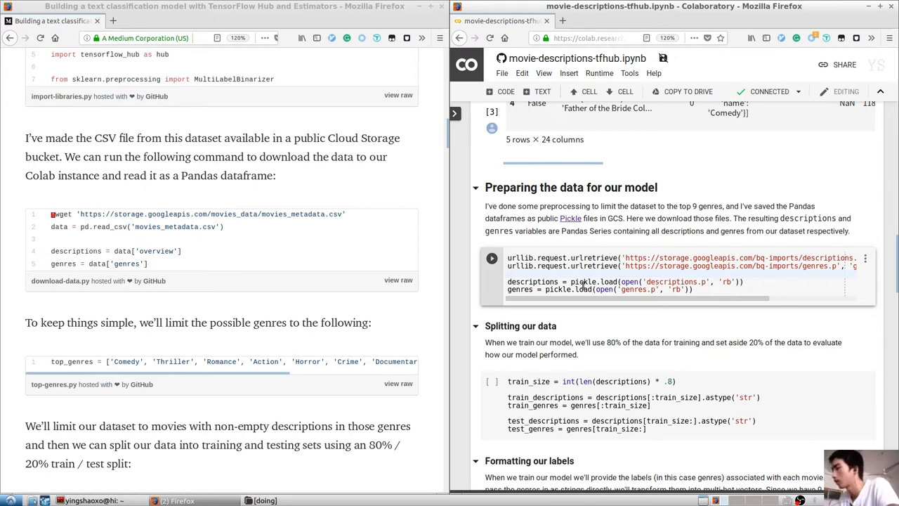
click(492, 257)
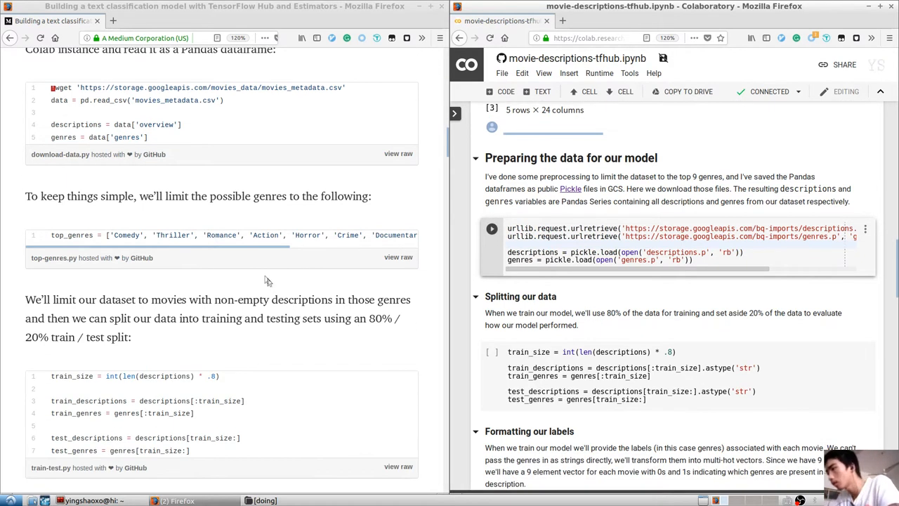
mouse_move(263, 275)
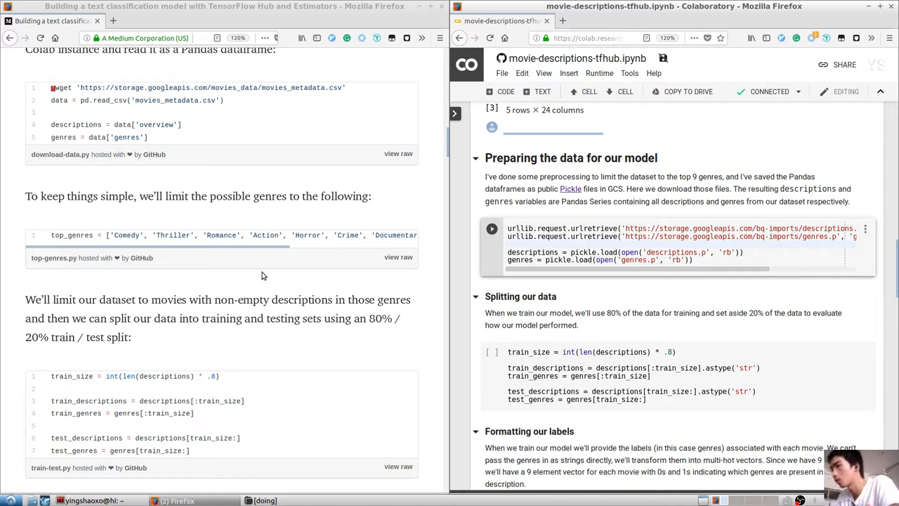
mouse_move(266, 262)
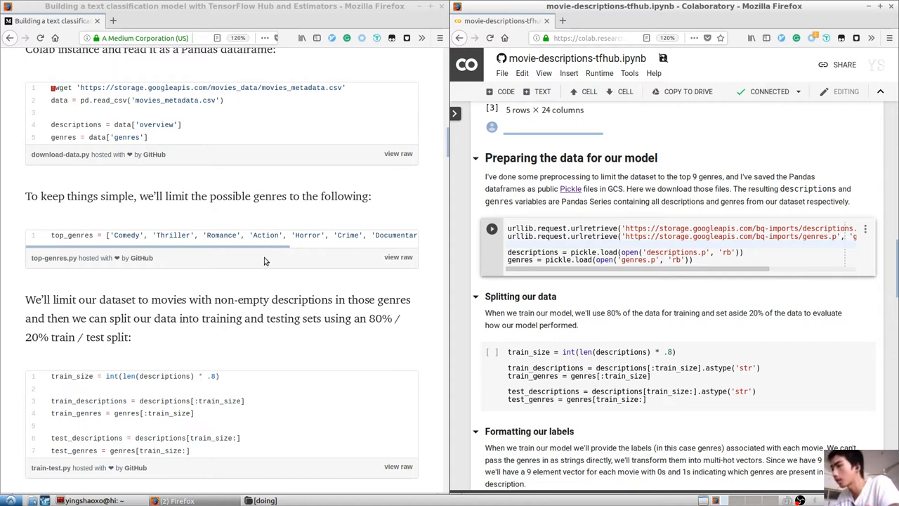
double_click(269, 196)
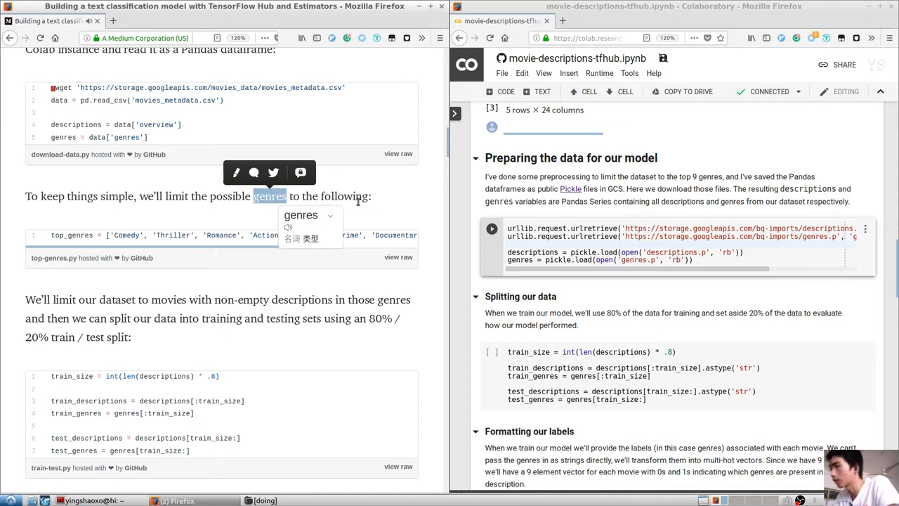
click(335, 196)
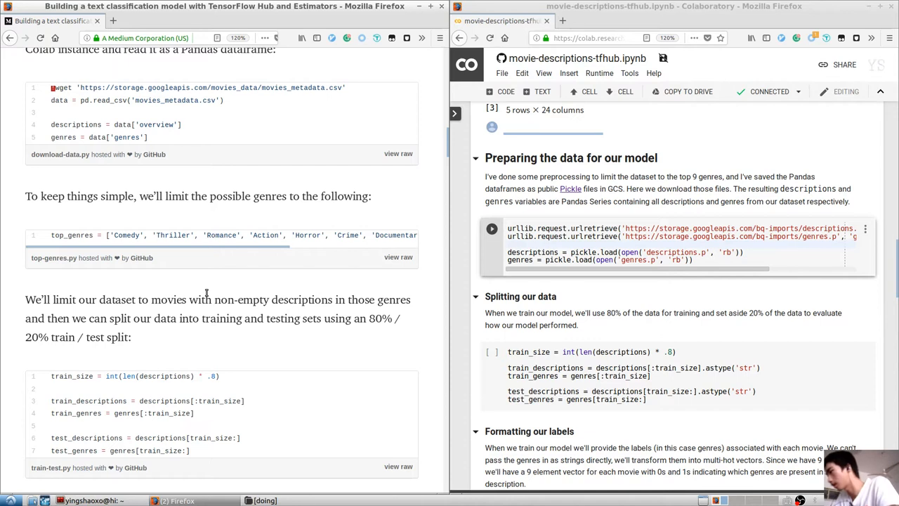
scroll(down, 3)
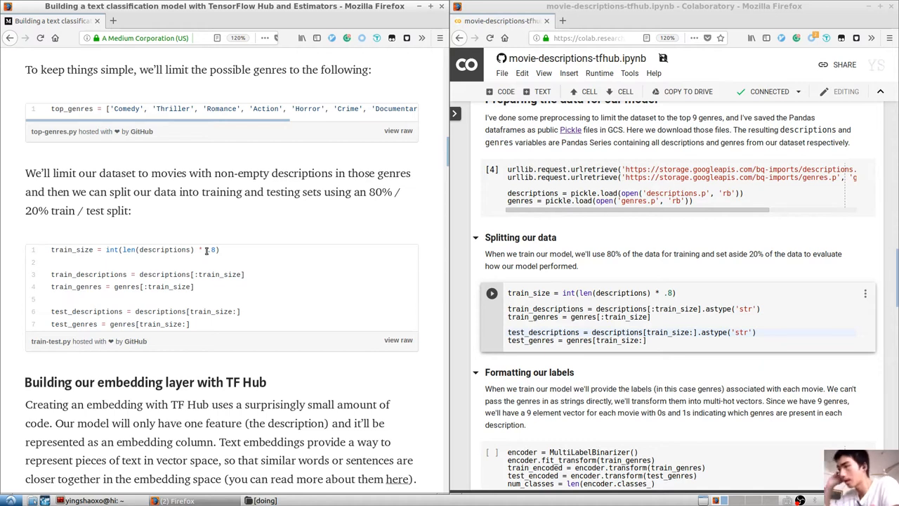
mouse_move(227, 267)
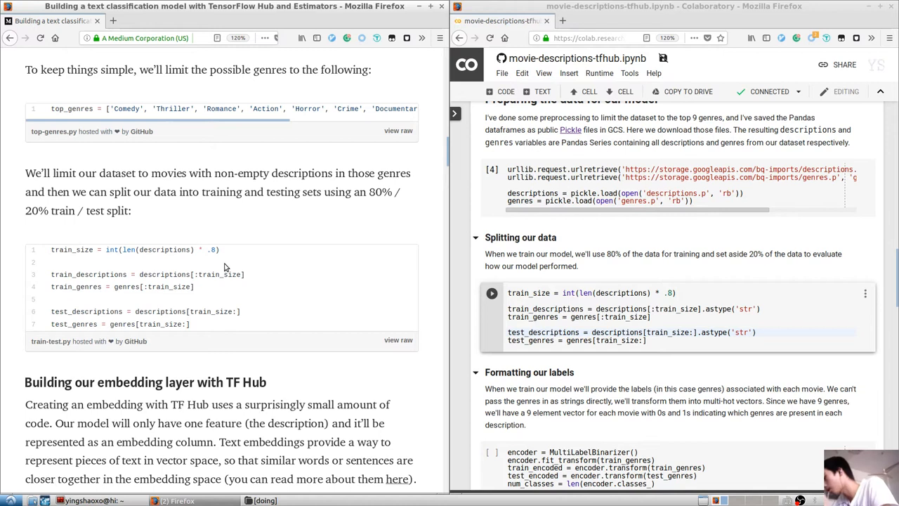
mouse_move(191, 268)
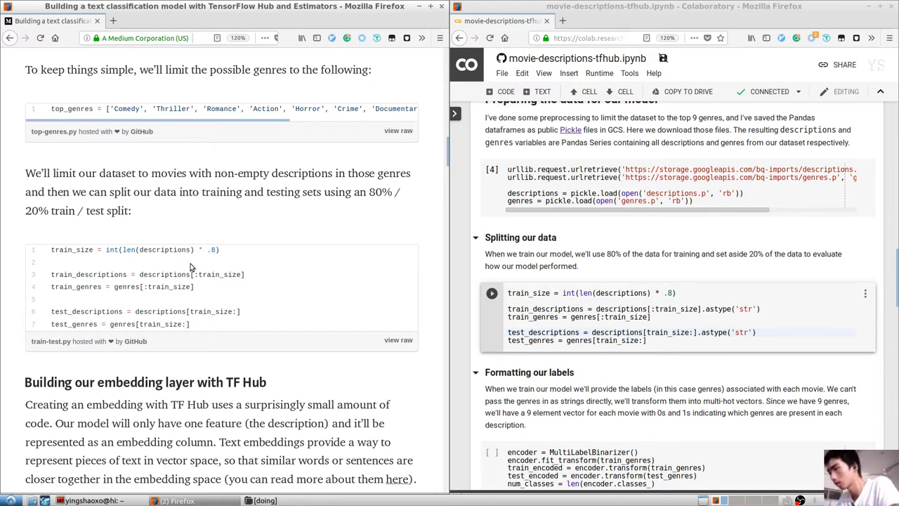
Translate 'genres', then select the 80/20 train/test split cell so it runs.
scroll(down, 3)
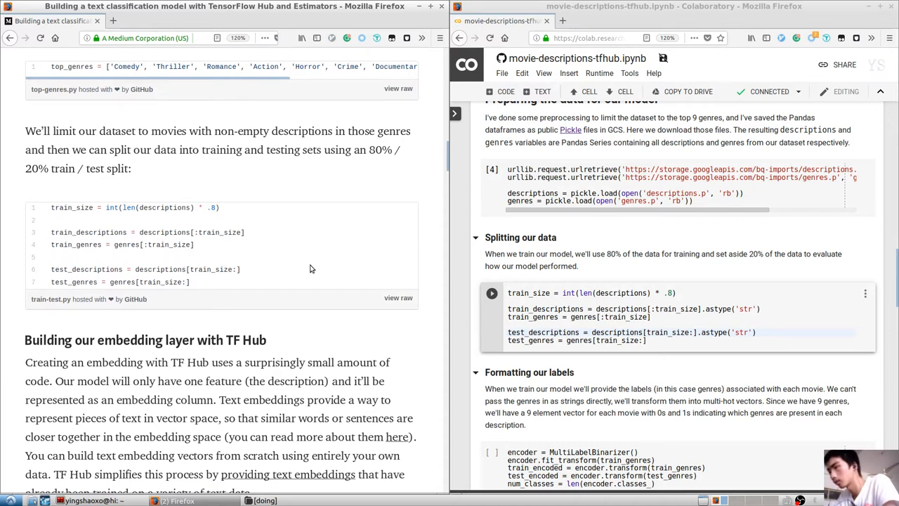
mouse_move(140, 233)
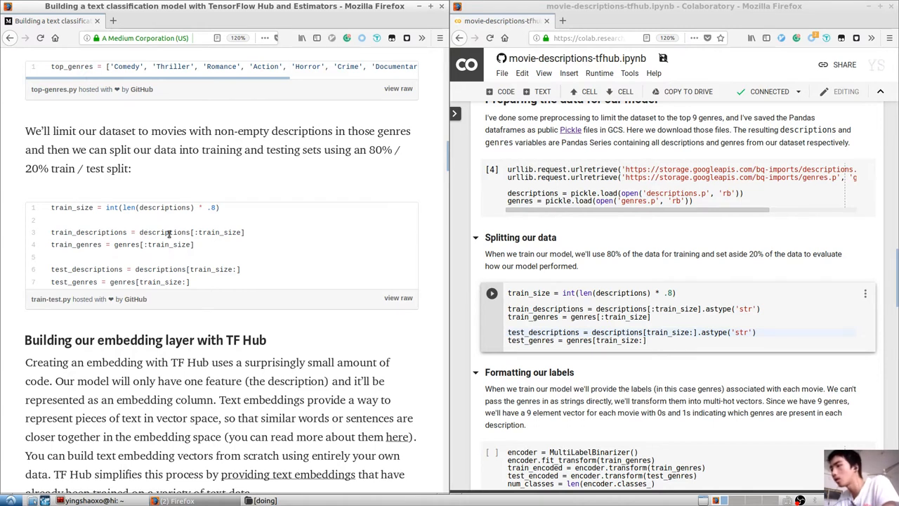
mouse_move(140, 240)
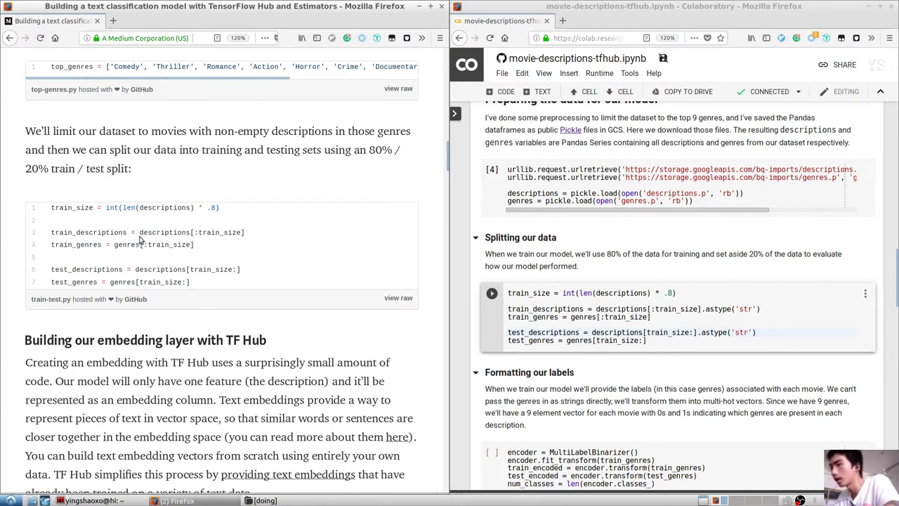
mouse_move(118, 244)
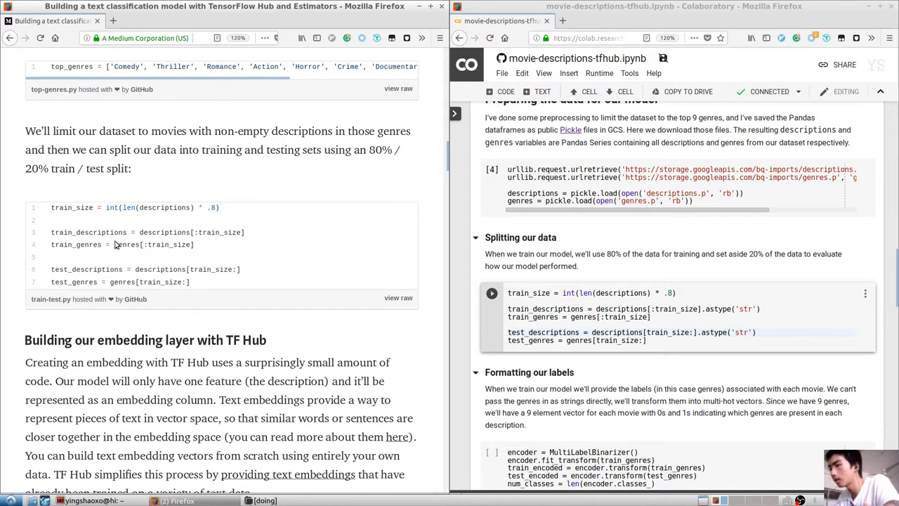
double_click(393, 130)
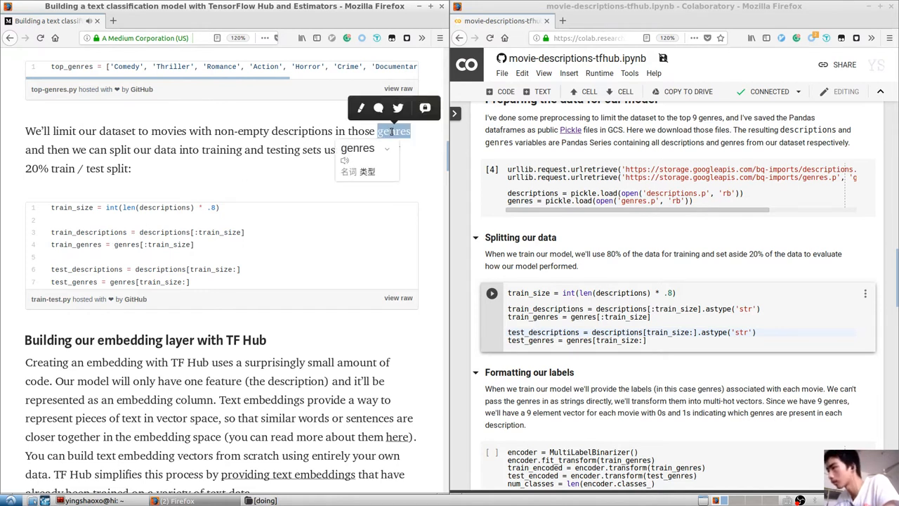
click(306, 177)
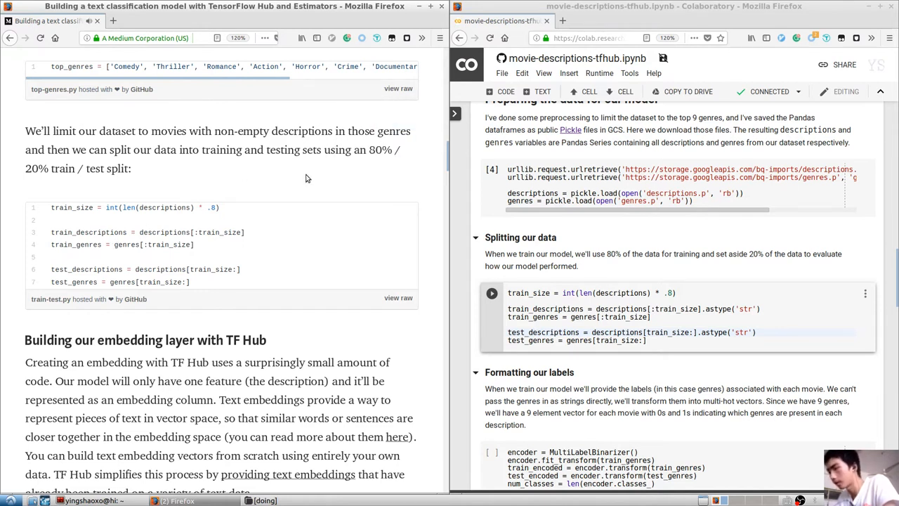
mouse_move(225, 276)
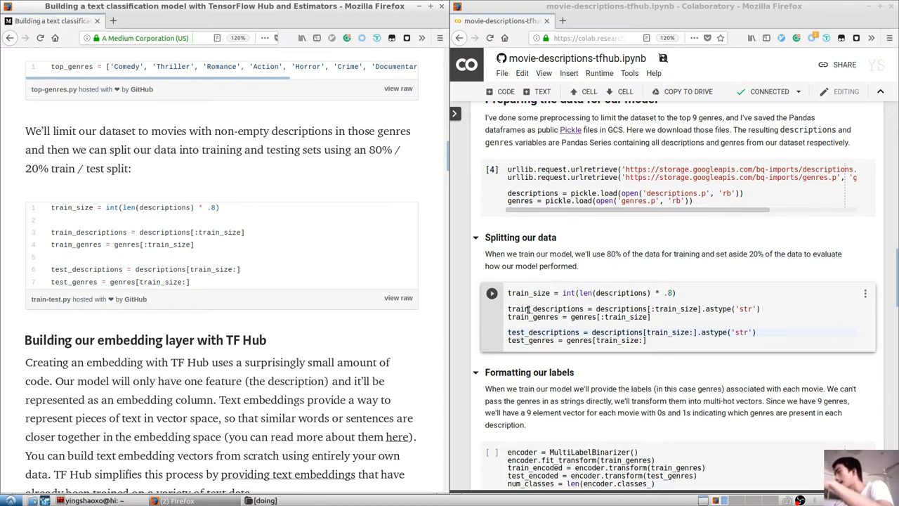
click(492, 293)
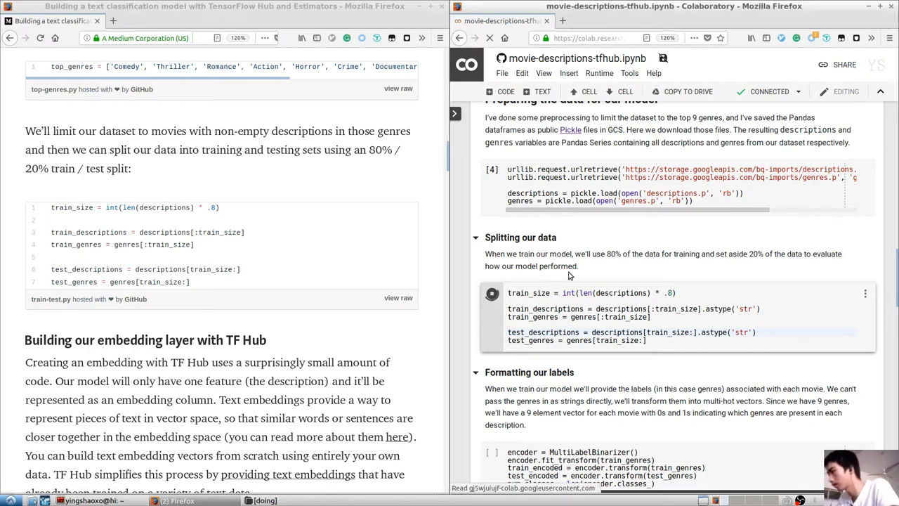
Scroll to 'Building our embedding layer with TF Hub' and translate 'embedding'.
scroll(down, 3)
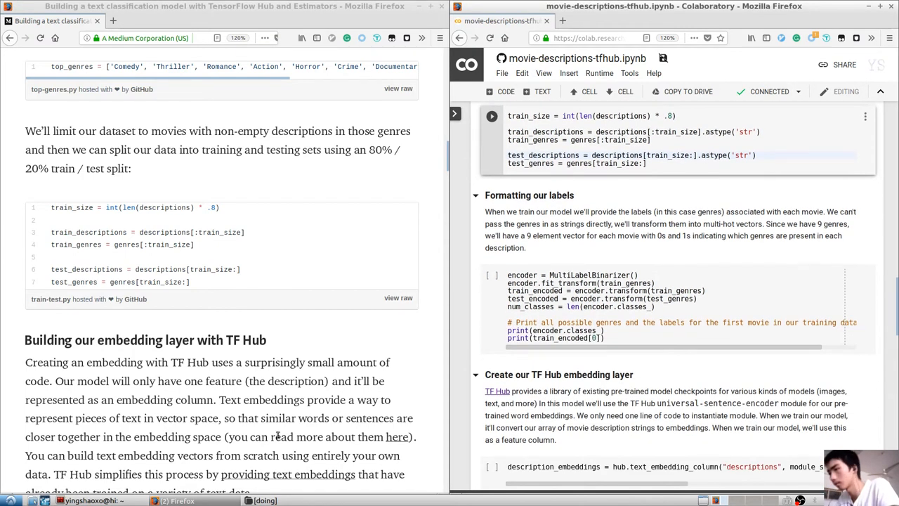
scroll(down, 3)
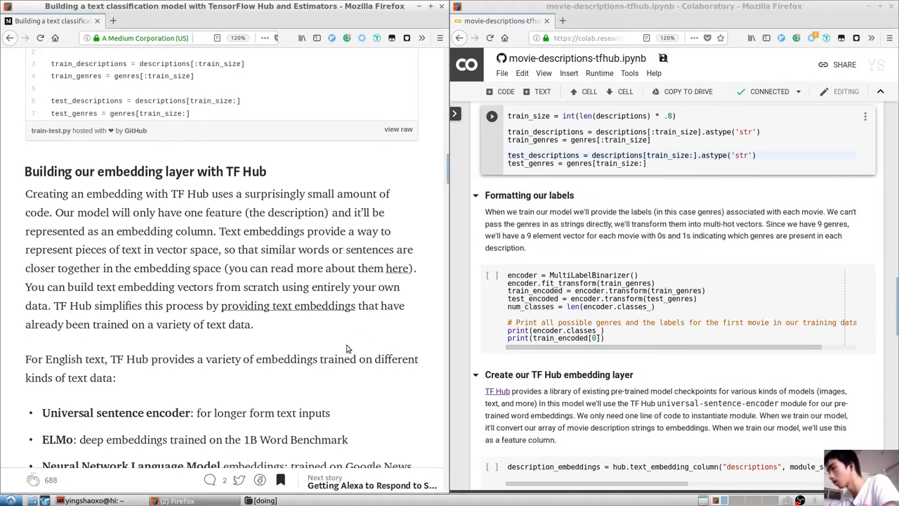
mouse_move(364, 333)
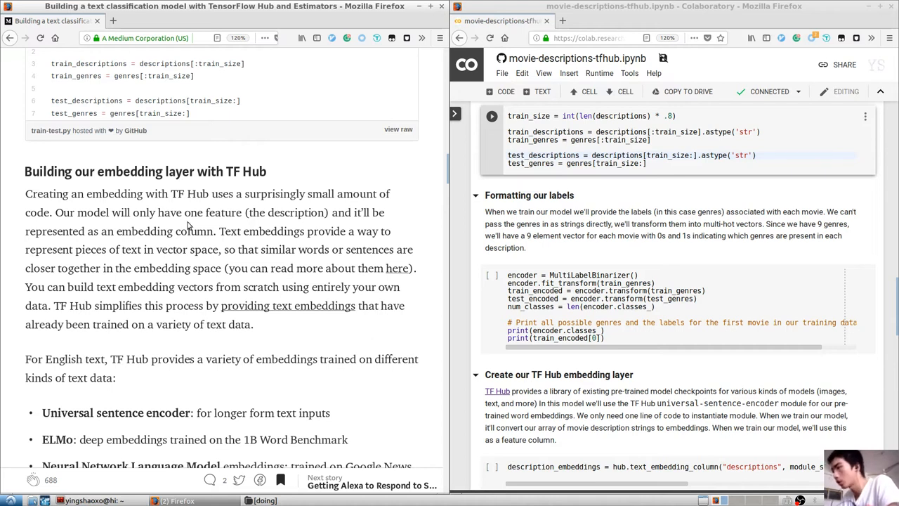
double_click(129, 172)
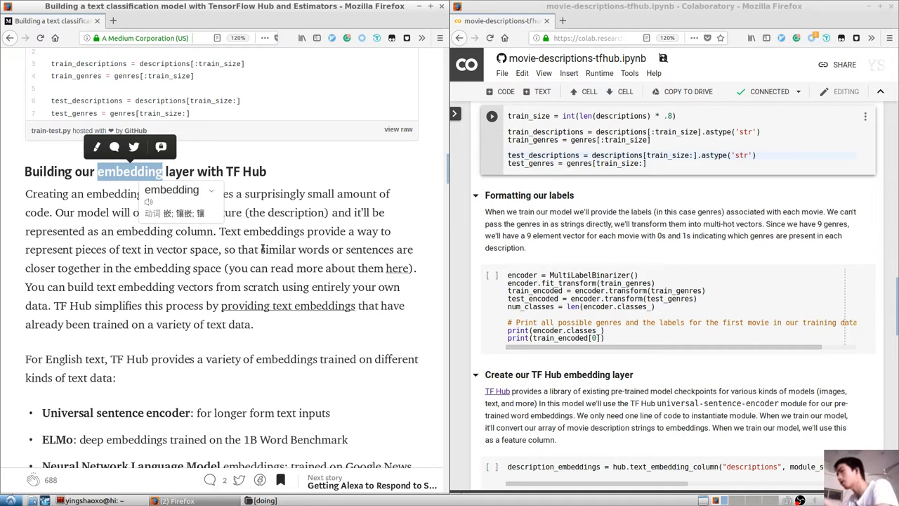
mouse_move(300, 224)
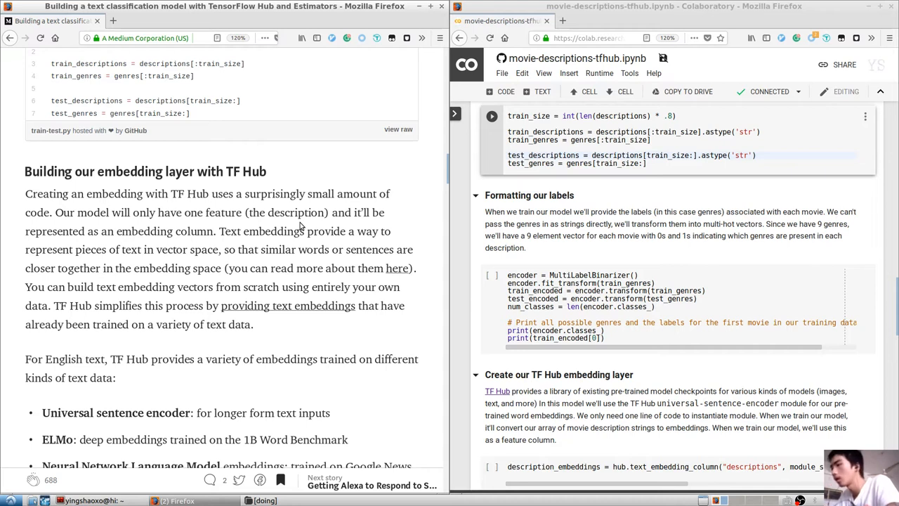
mouse_move(321, 225)
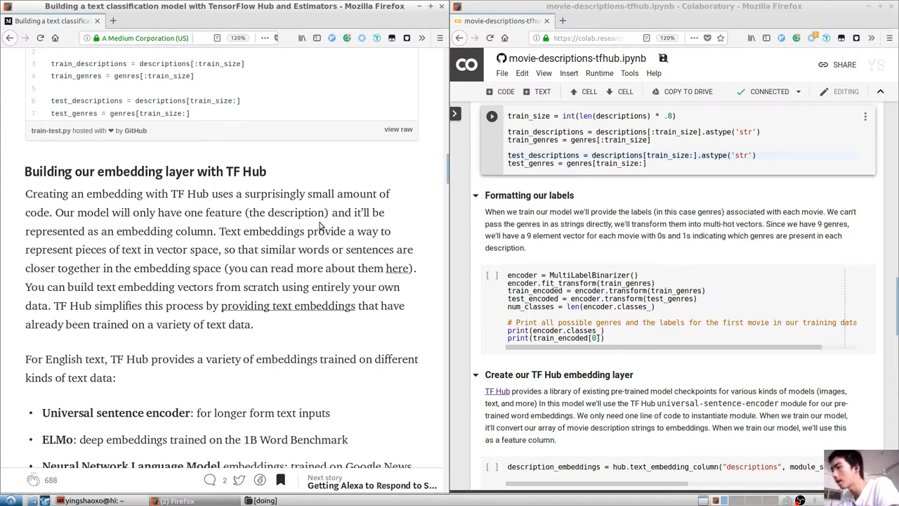
Scroll the Medium article to the TF Hub embeddings list and universal-sentence-encoder column code.
scroll(down, 3)
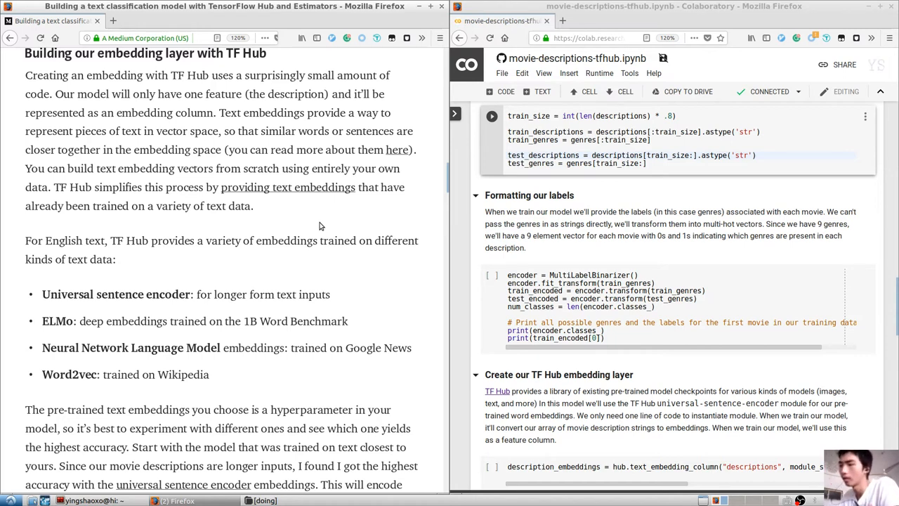
scroll(down, 3)
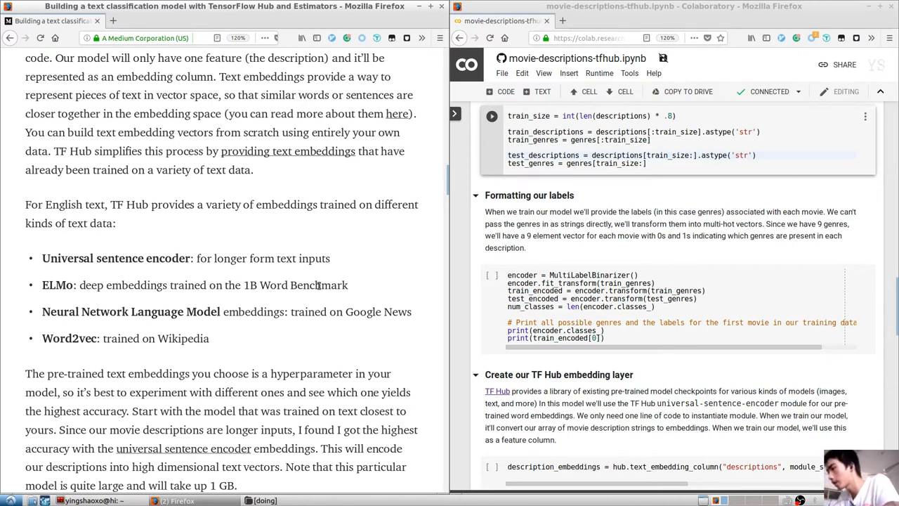
mouse_move(362, 325)
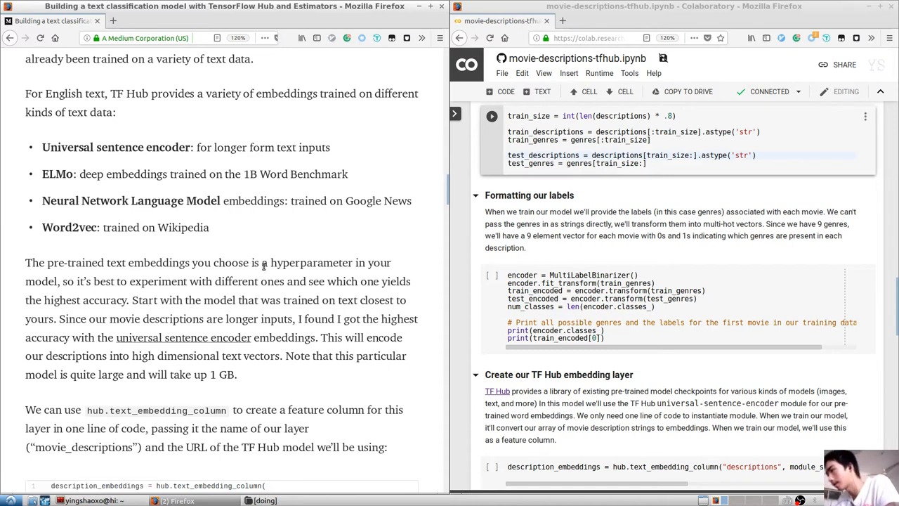
mouse_move(312, 266)
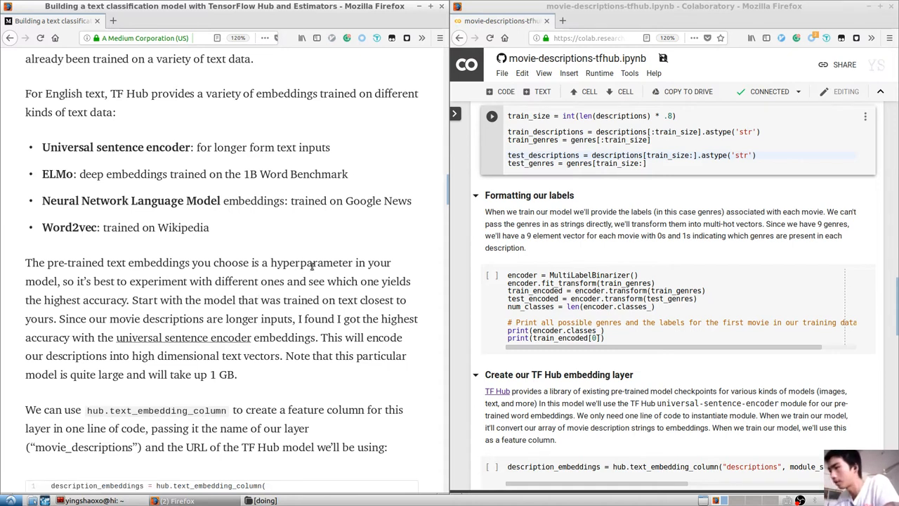
mouse_move(294, 280)
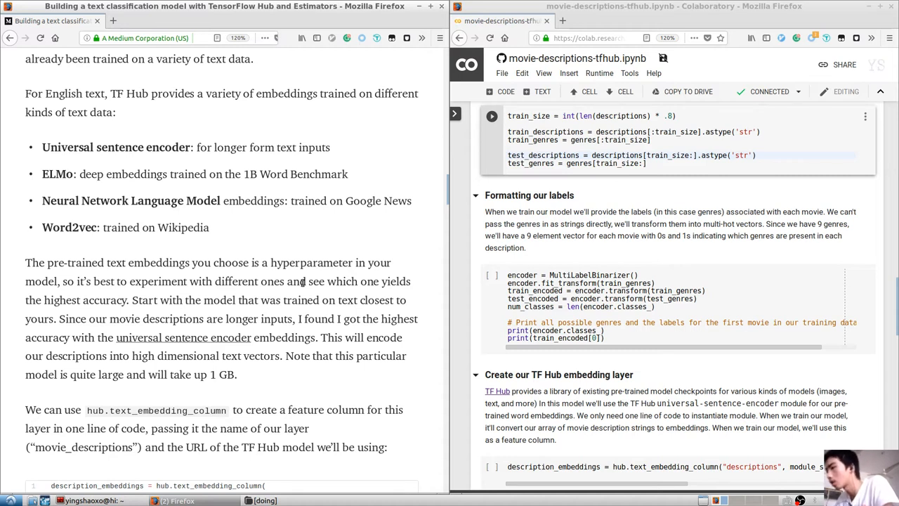
scroll(down, 3)
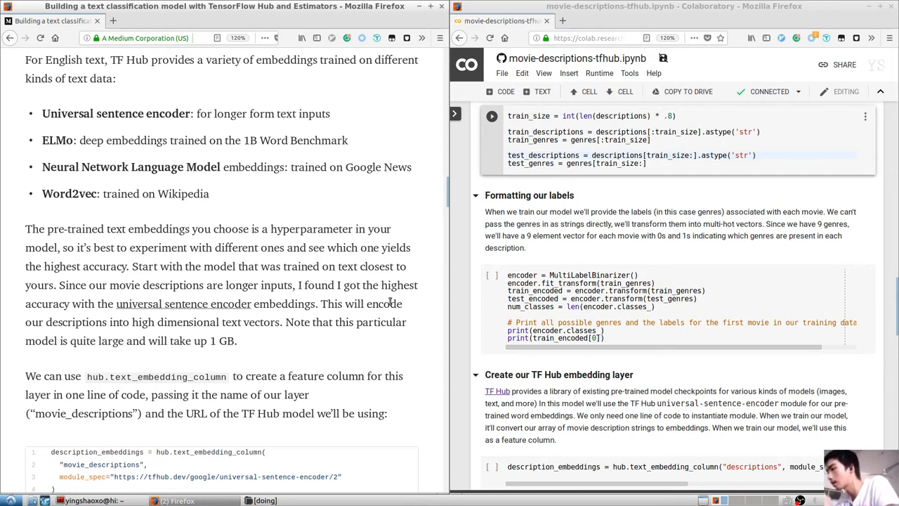
mouse_move(201, 279)
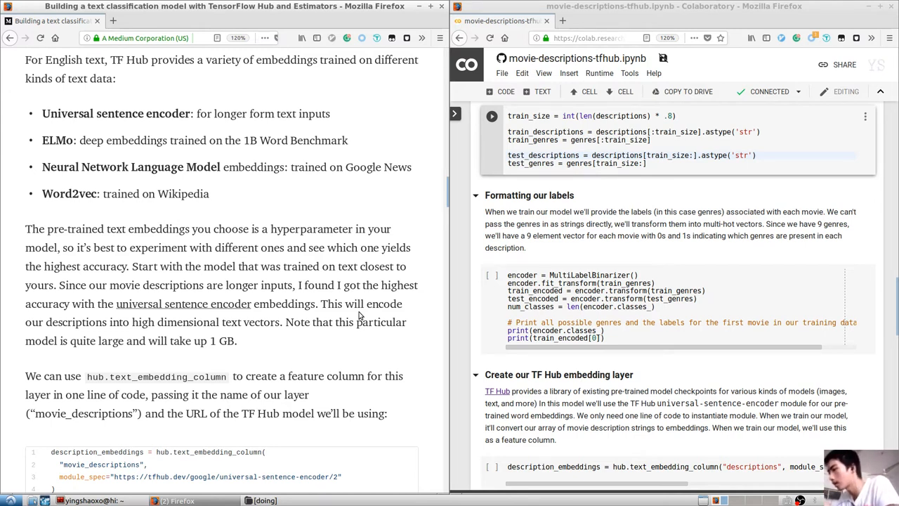
Scroll the article past the embeddings.py gist to its note about slow embedding downloads.
scroll(down, 3)
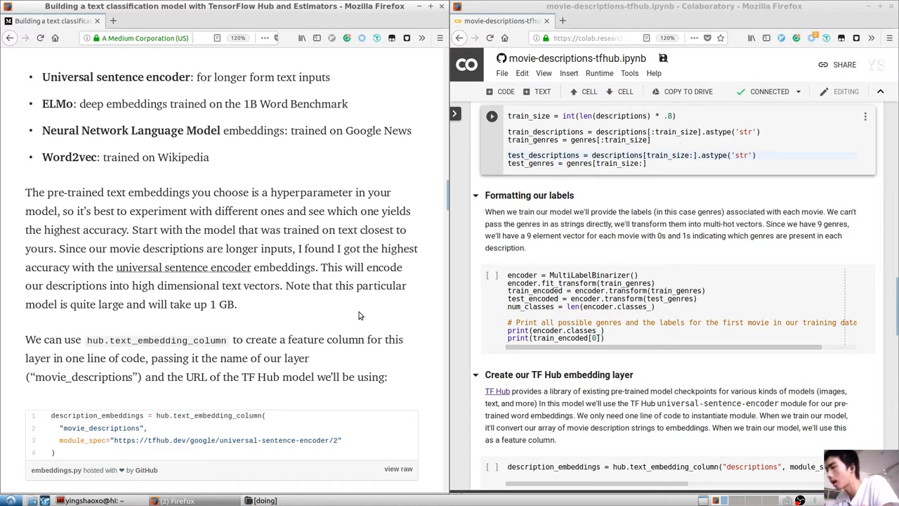
scroll(down, 3)
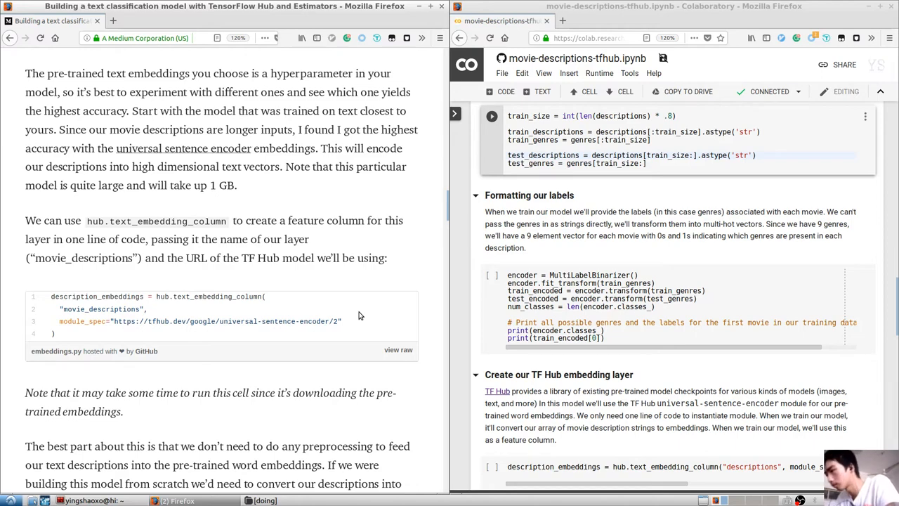
scroll(up, 3)
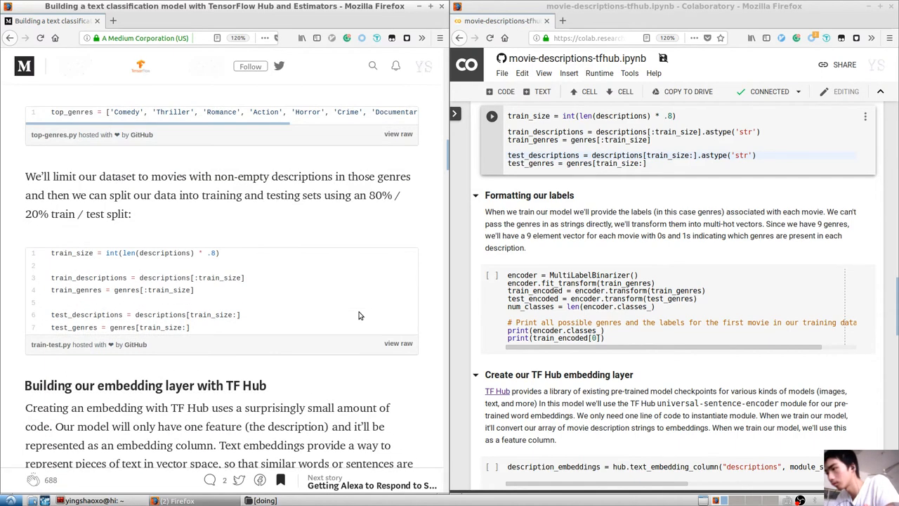
scroll(down, 3)
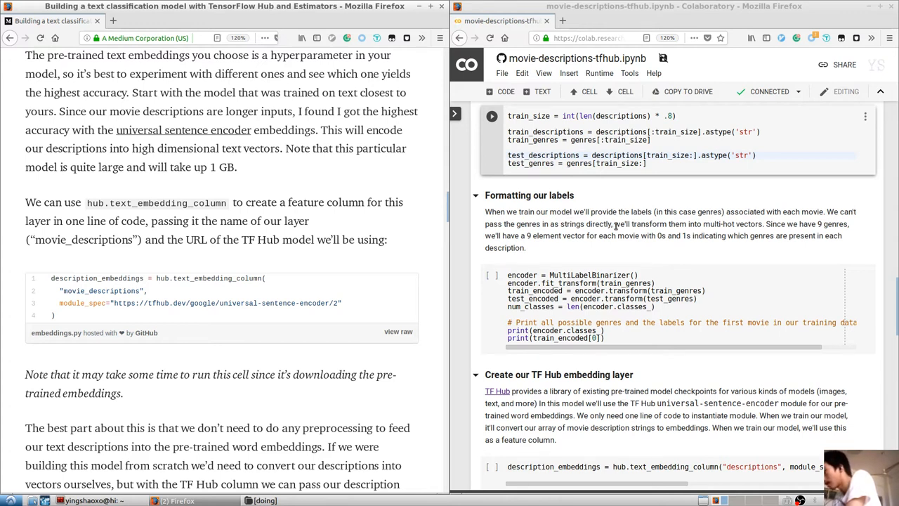
mouse_move(698, 211)
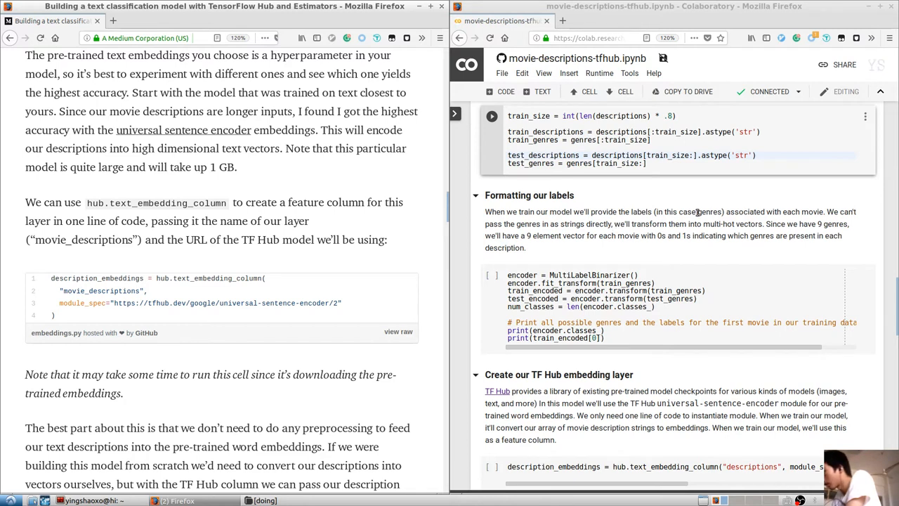
Select the 'Formatting our labels' text cell and bring the MultiLabelBinarizer encoder cell into view.
double_click(710, 211)
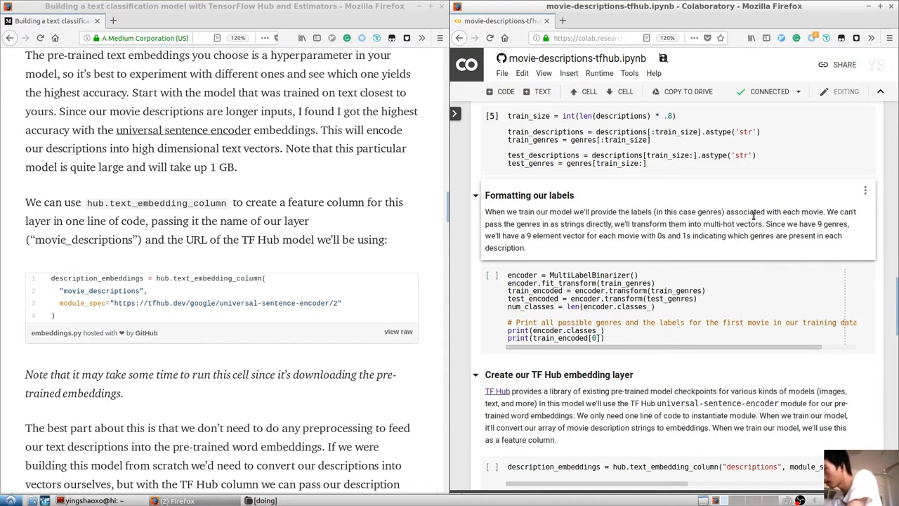
scroll(down, 3)
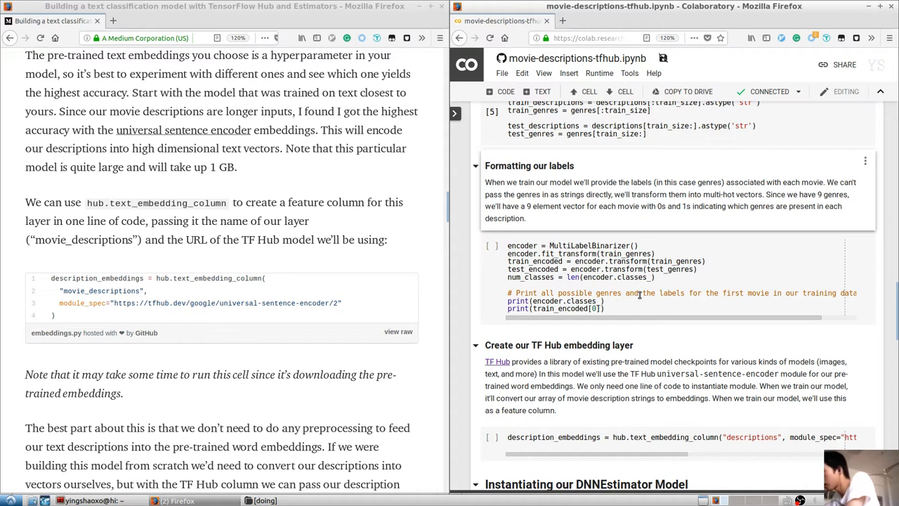
mouse_move(490, 248)
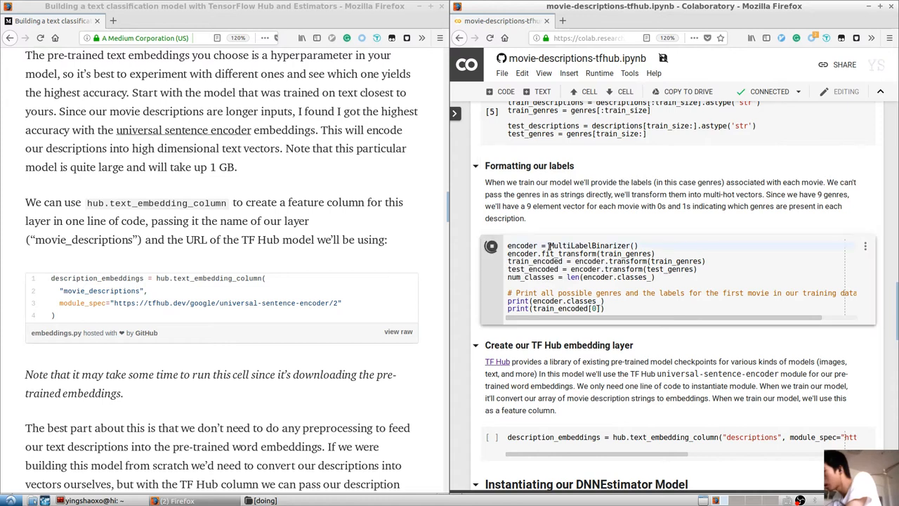
Review the nine genre classes and train_encoded[0] output, then click into the print statement.
click(492, 245)
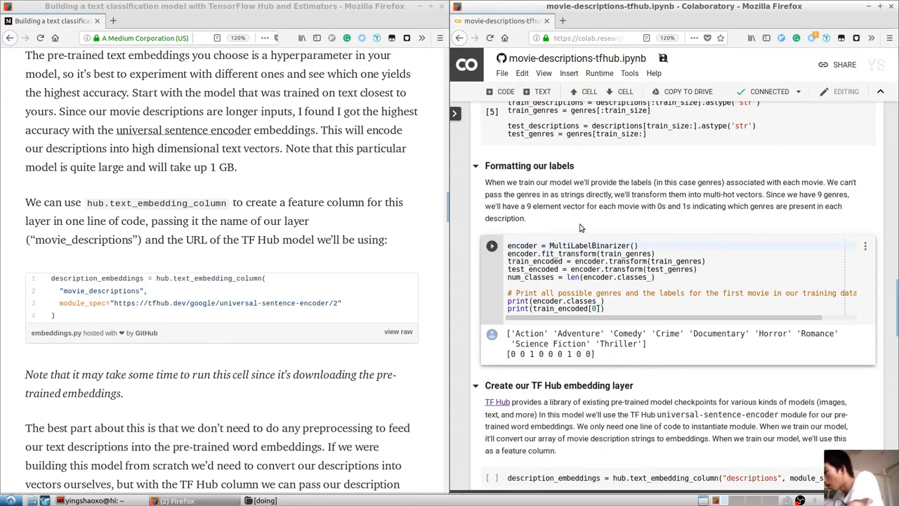
mouse_move(659, 321)
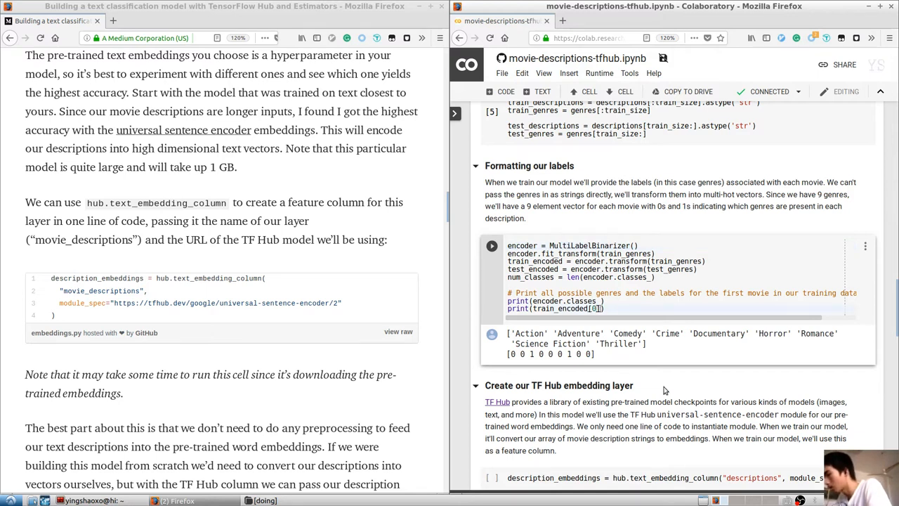
Change train_encoded[0] to train_encoded[:5], rerun the cell, and review the five label vectors.
text(:5)
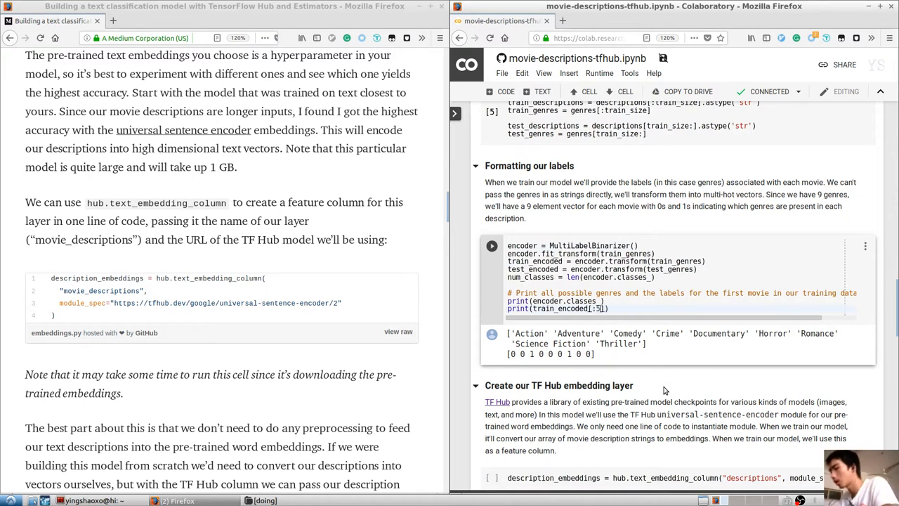
click(492, 245)
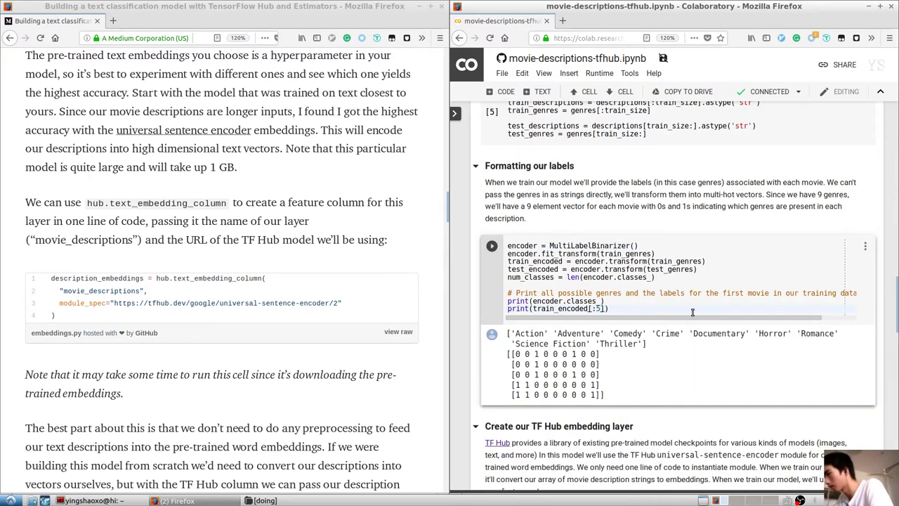
scroll(down, 3)
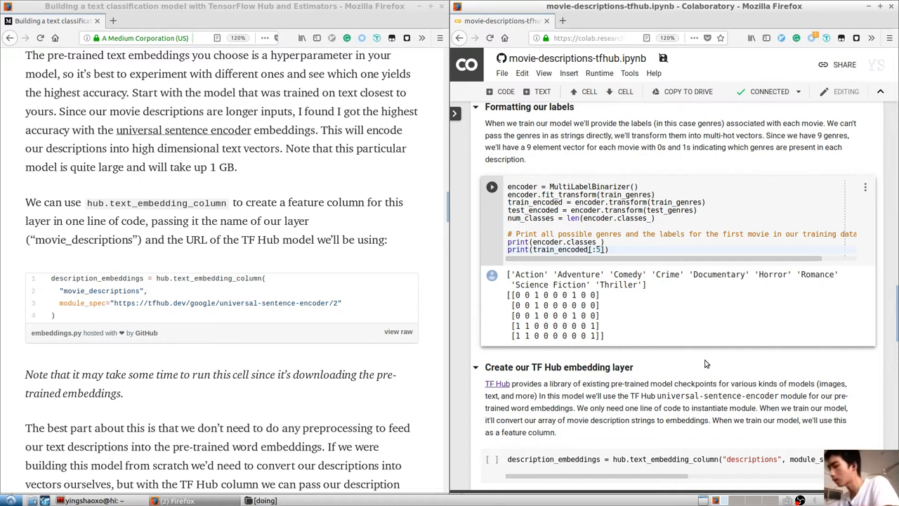
scroll(down, 3)
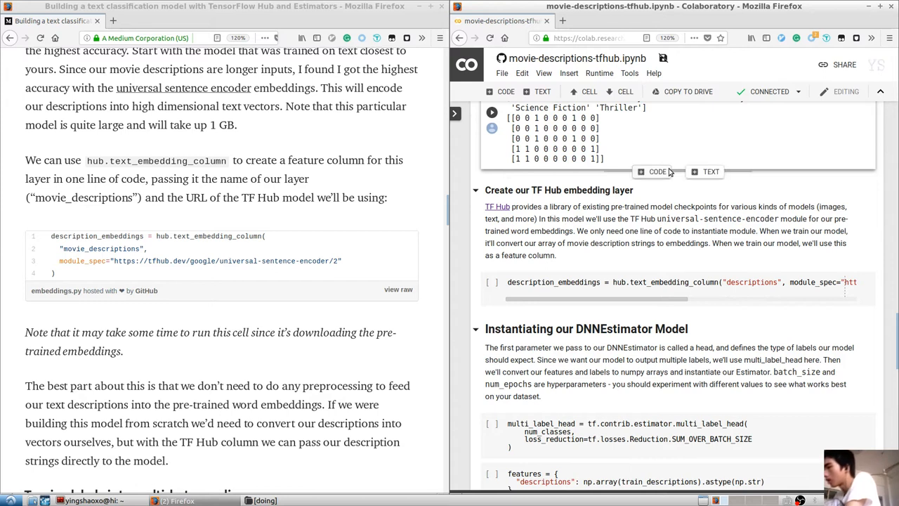
mouse_move(657, 172)
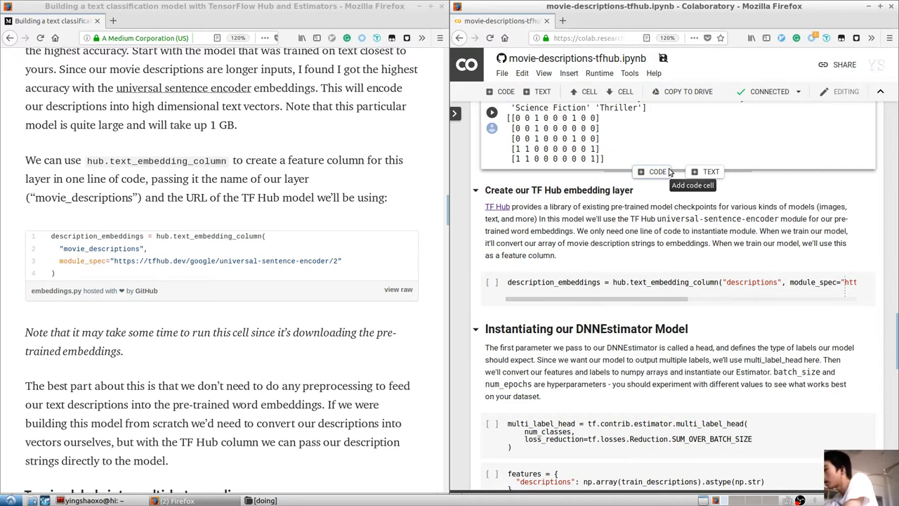
mouse_move(691, 230)
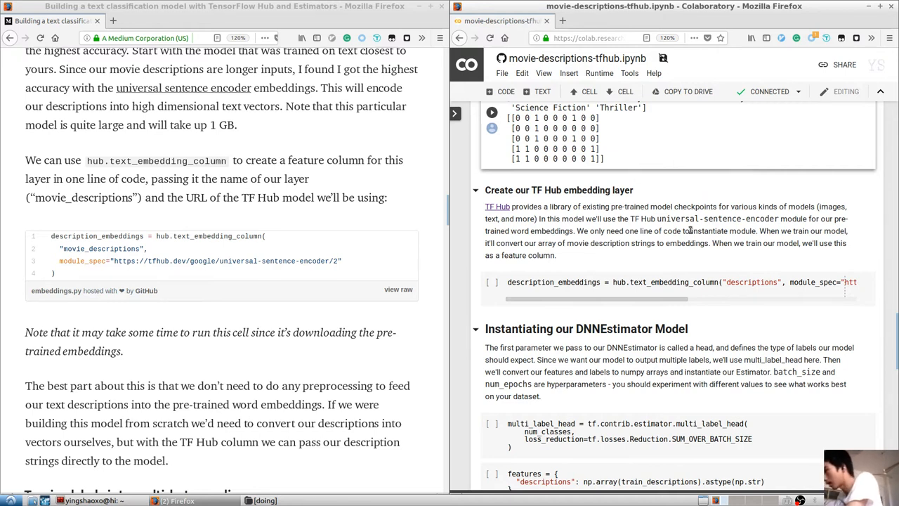
double_click(708, 231)
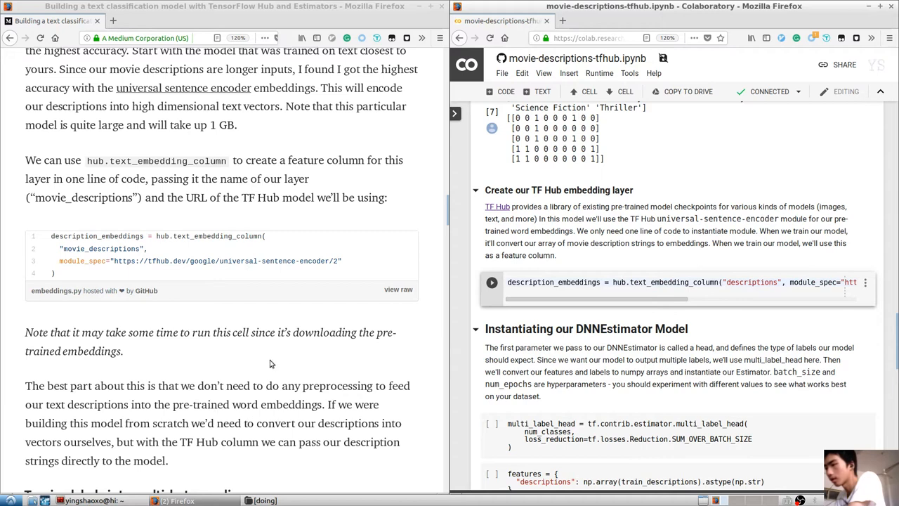
Run the hub.text_embedding_column cell to download the universal-sentence-encoder module.
scroll(down, 3)
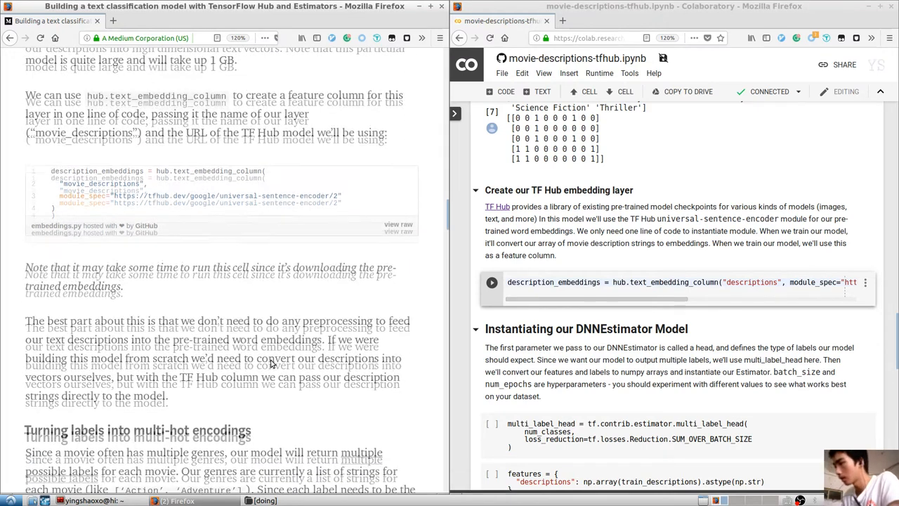
scroll(up, 3)
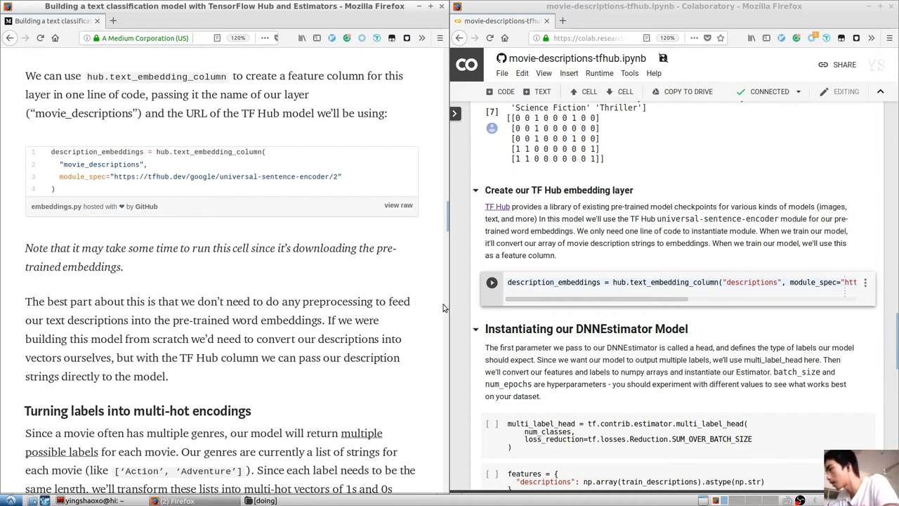
scroll(down, 3)
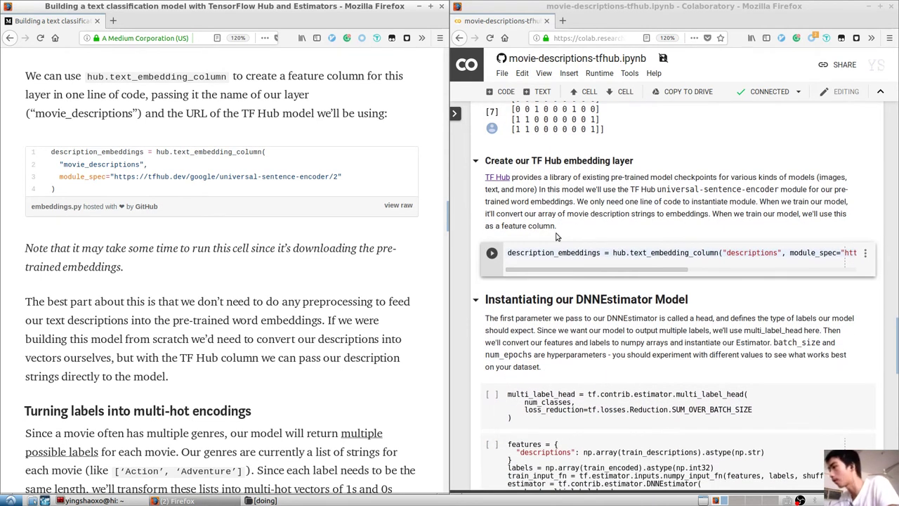
click(492, 252)
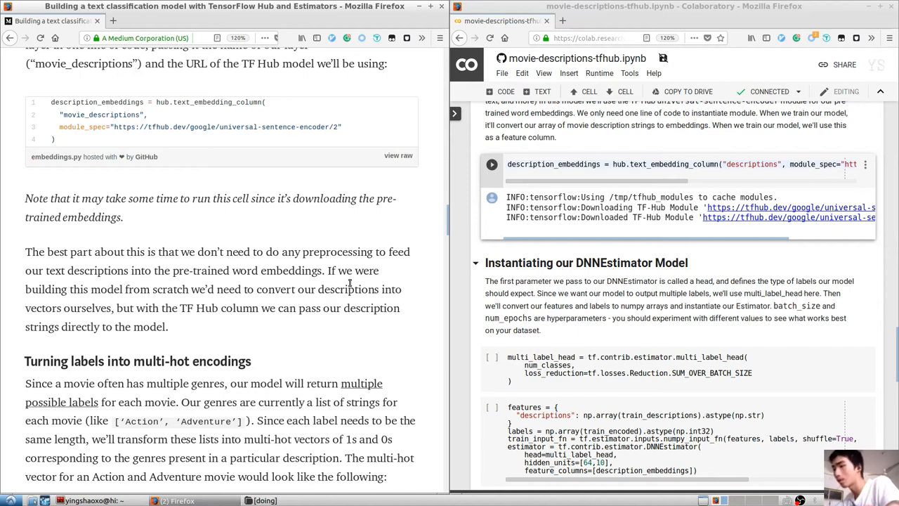
scroll(down, 3)
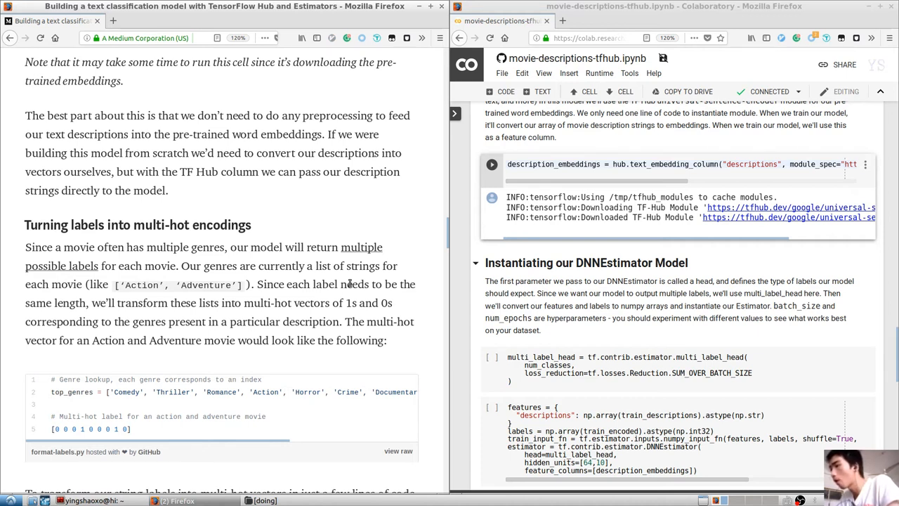
double_click(208, 246)
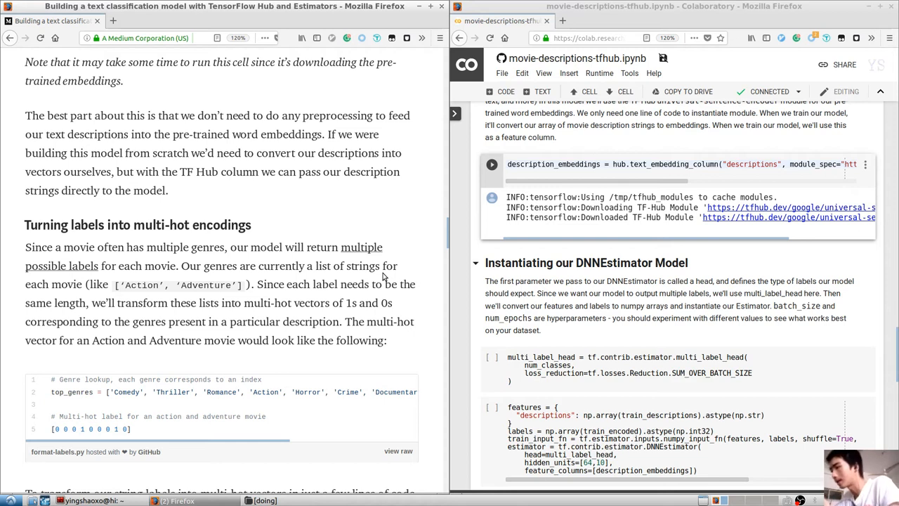
double_click(149, 321)
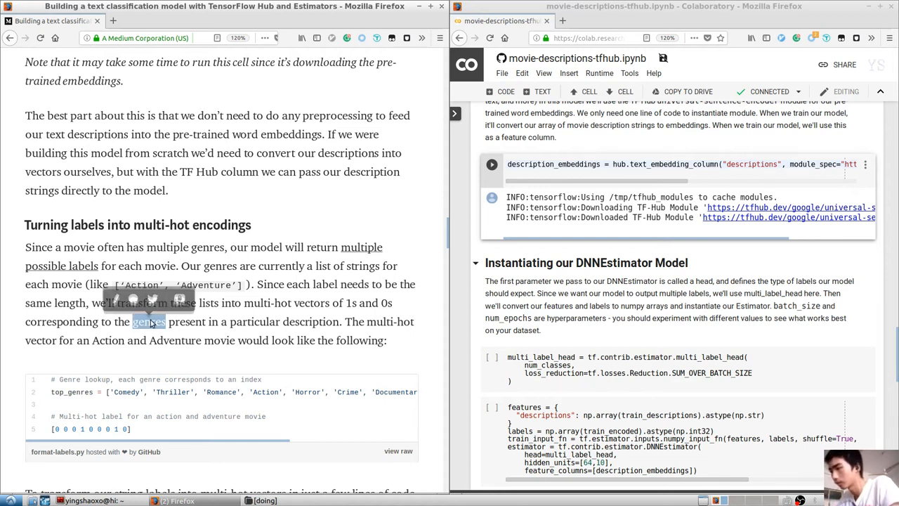
mouse_move(370, 315)
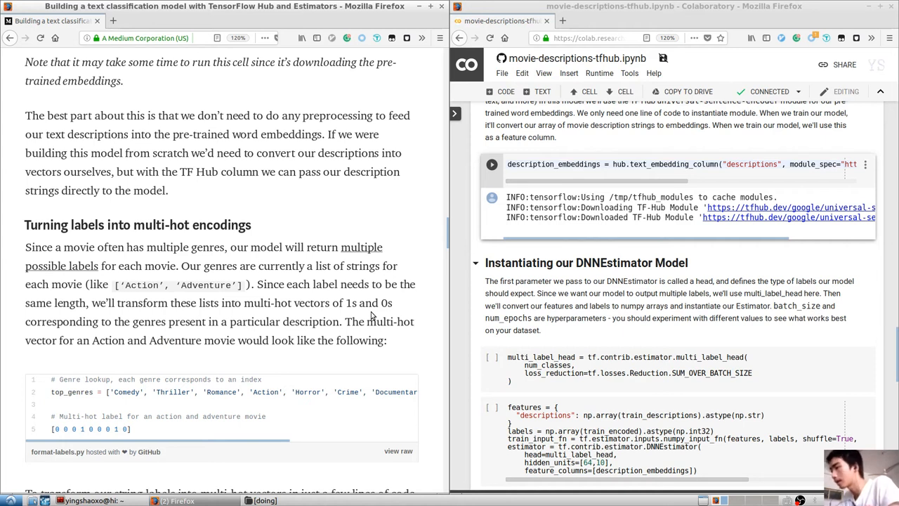
scroll(down, 3)
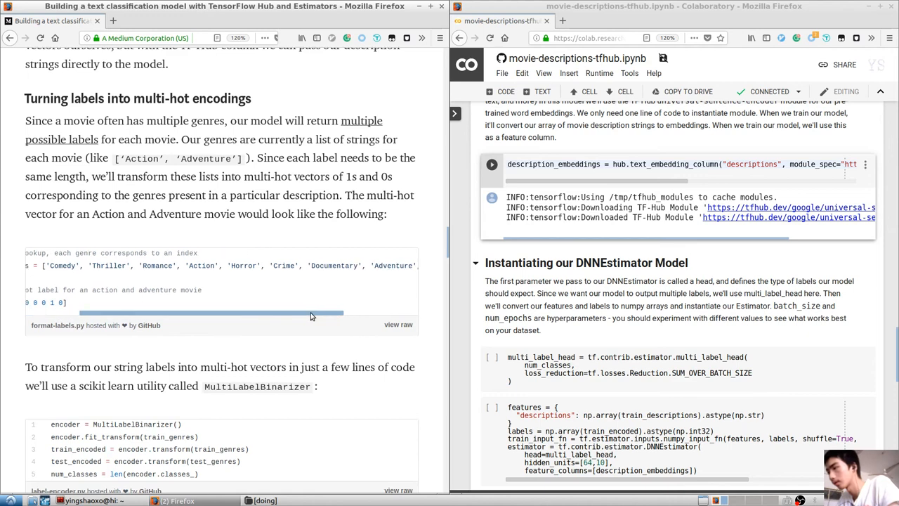
scroll(left, 3)
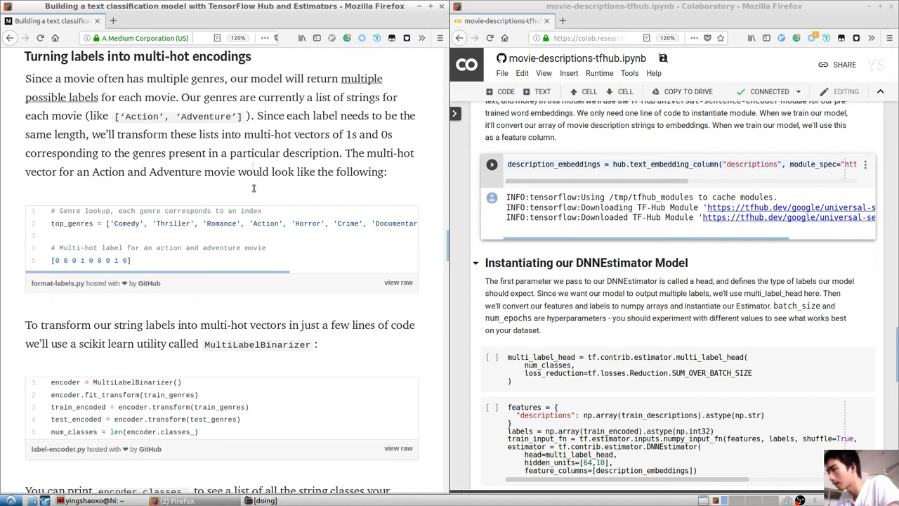
mouse_move(204, 273)
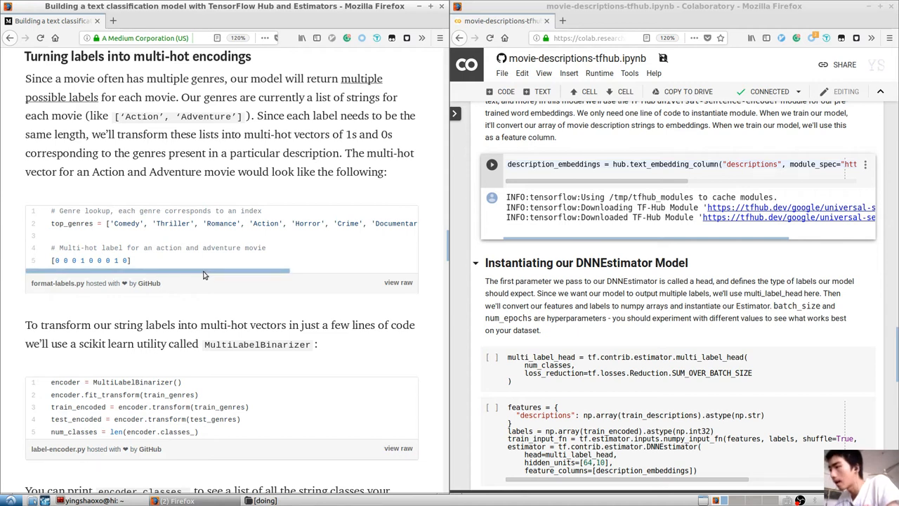
scroll(right, 3)
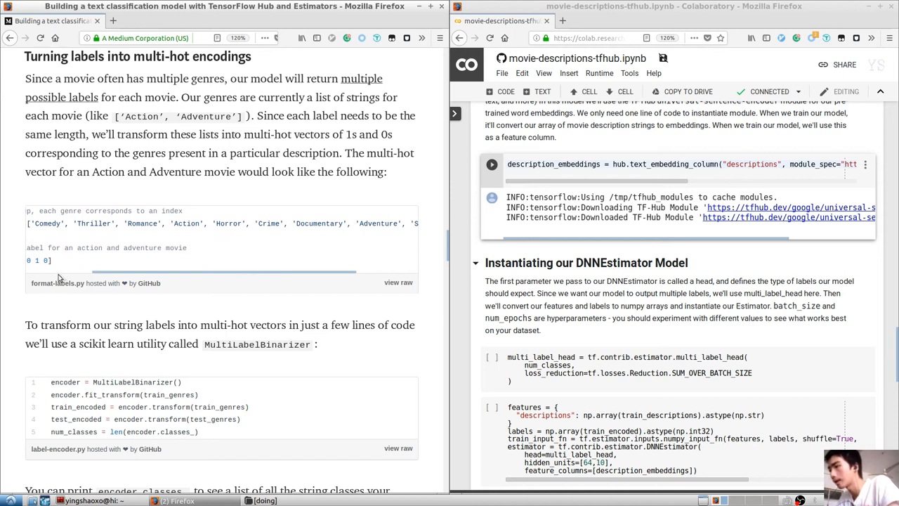
scroll(right, 3)
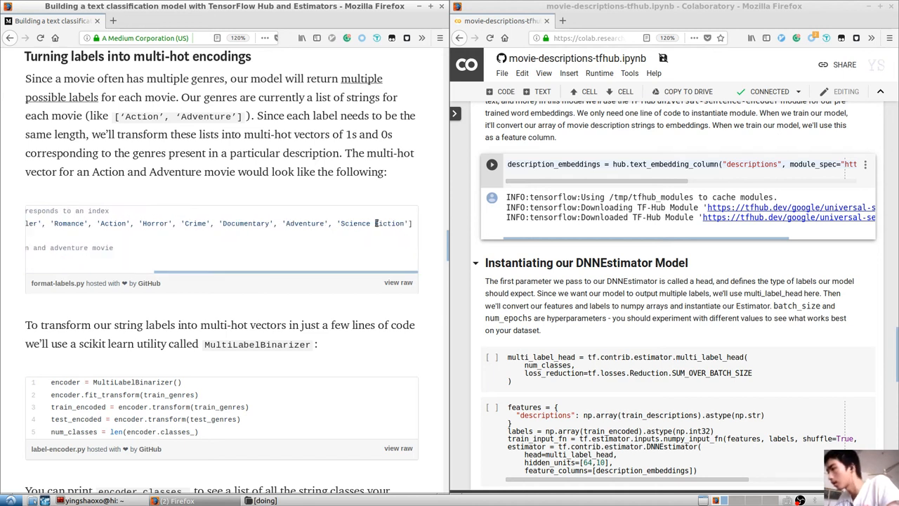
mouse_move(375, 221)
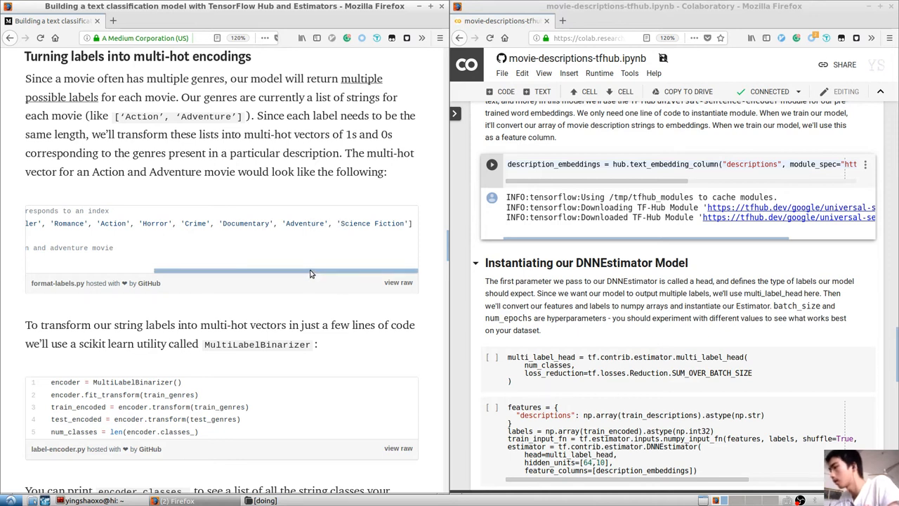
scroll(left, 3)
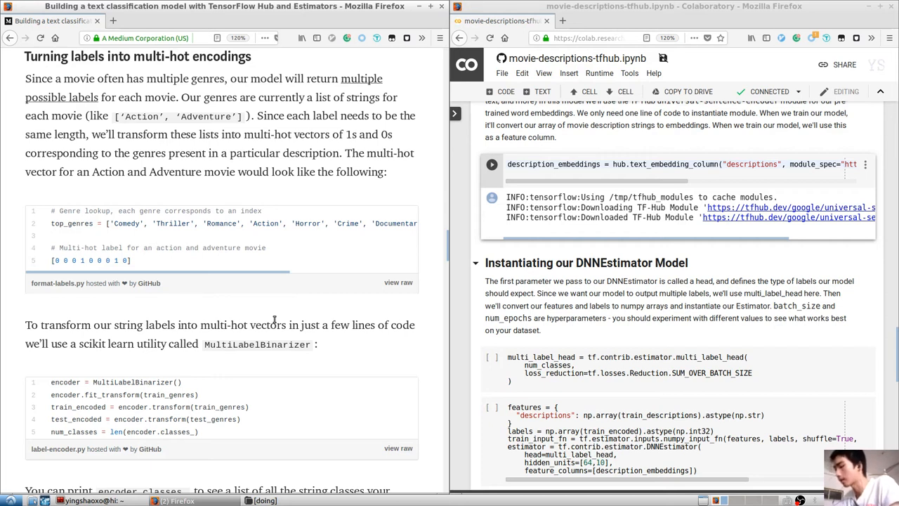
scroll(down, 3)
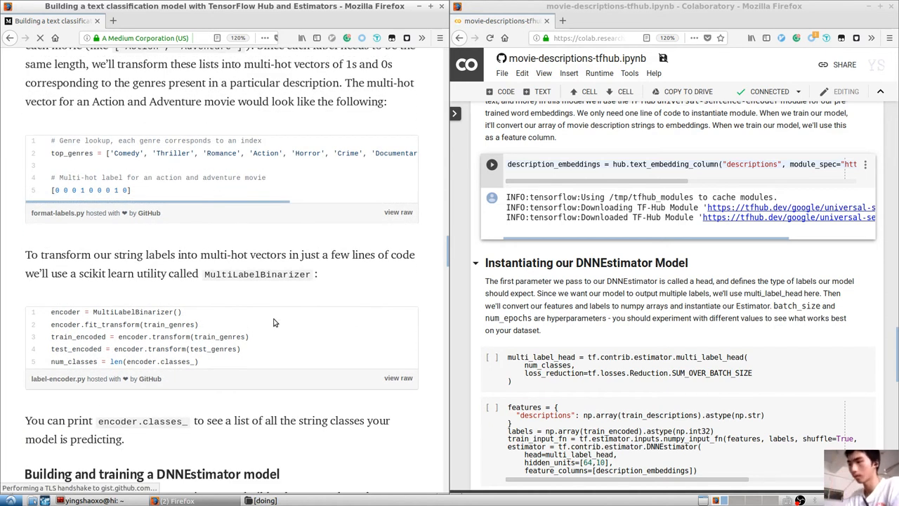
scroll(down, 3)
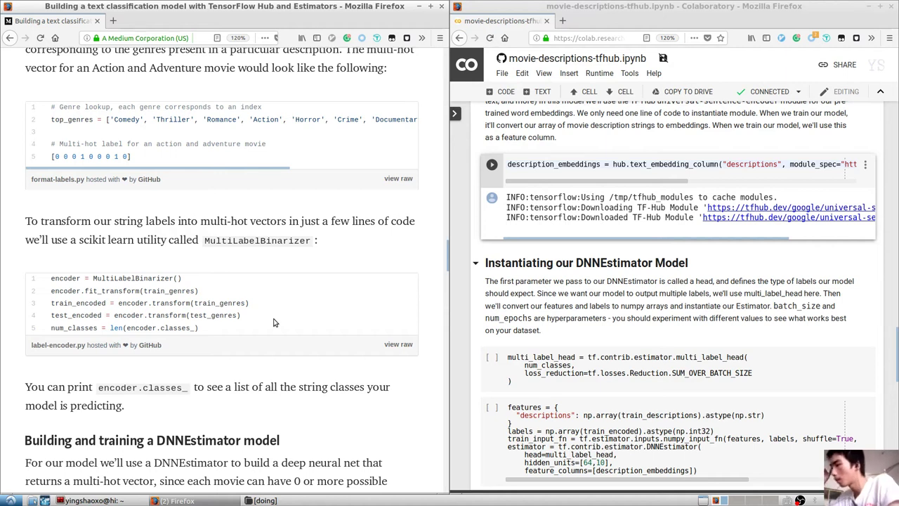
scroll(up, 3)
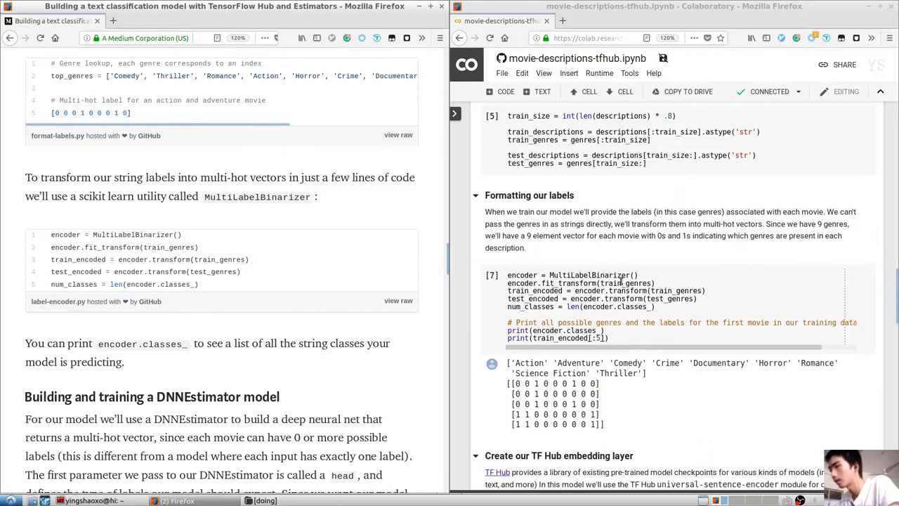
scroll(down, 3)
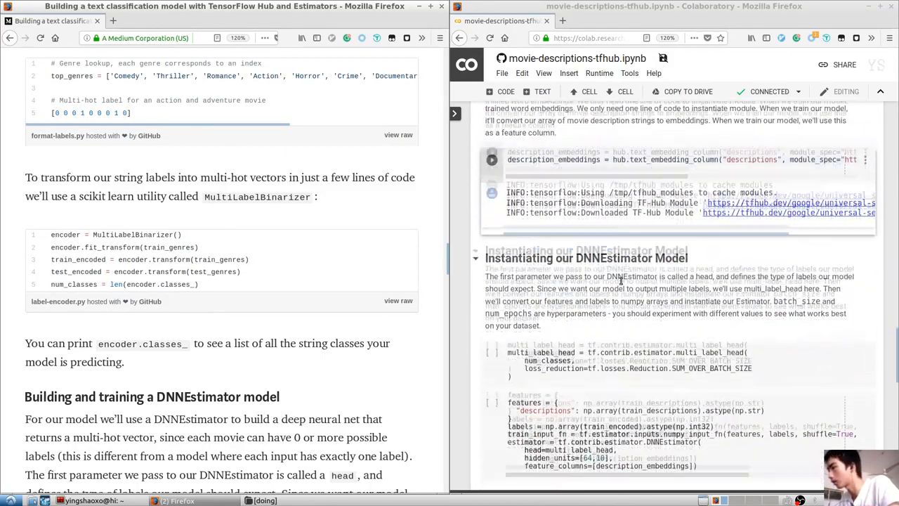
scroll(down, 3)
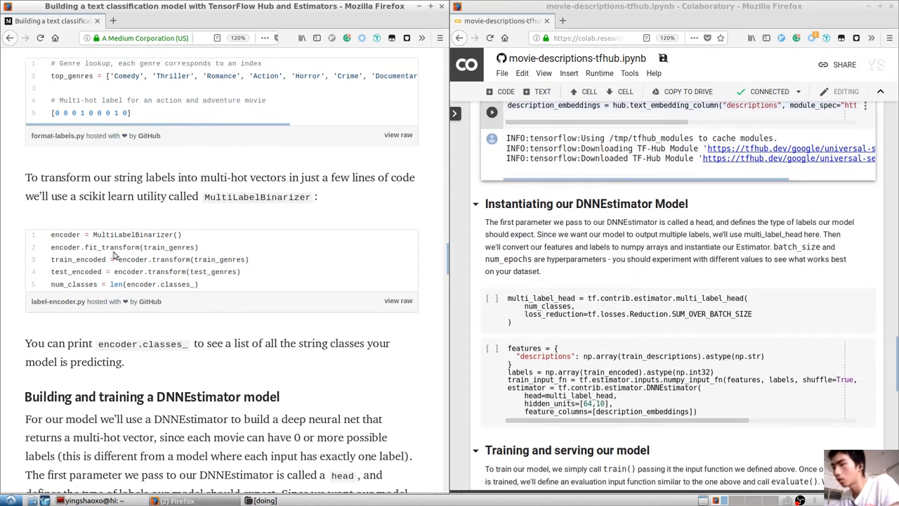
mouse_move(139, 252)
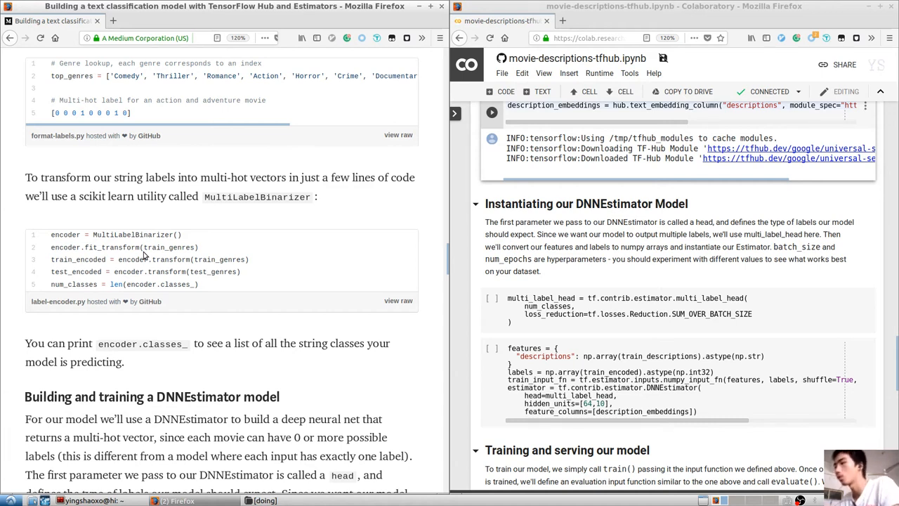
mouse_move(121, 259)
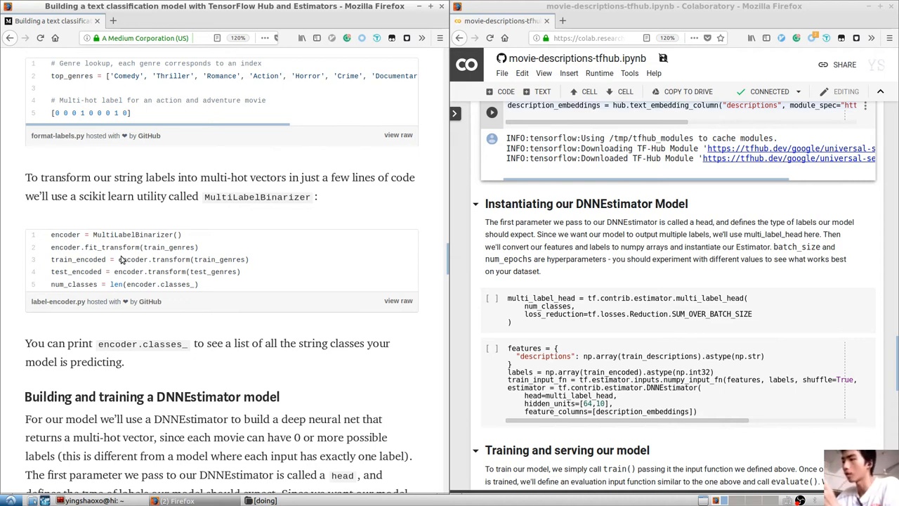
scroll(down, 3)
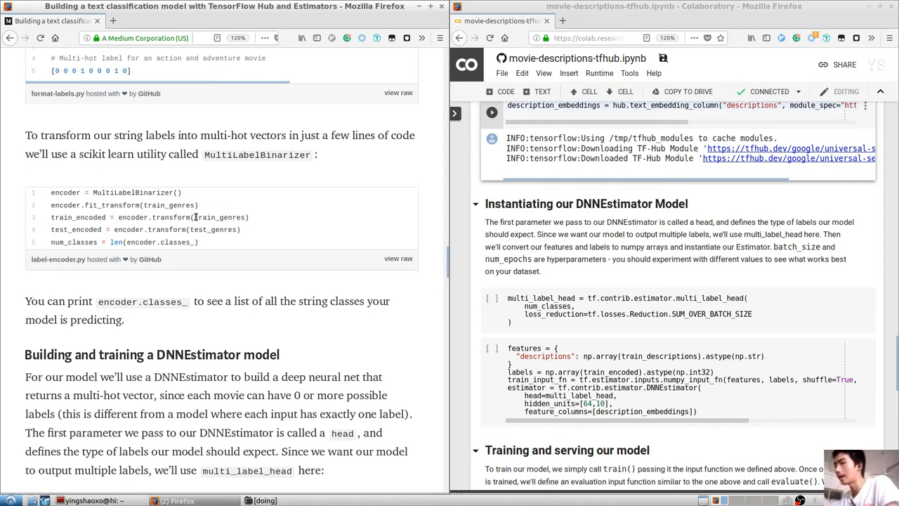
scroll(down, 3)
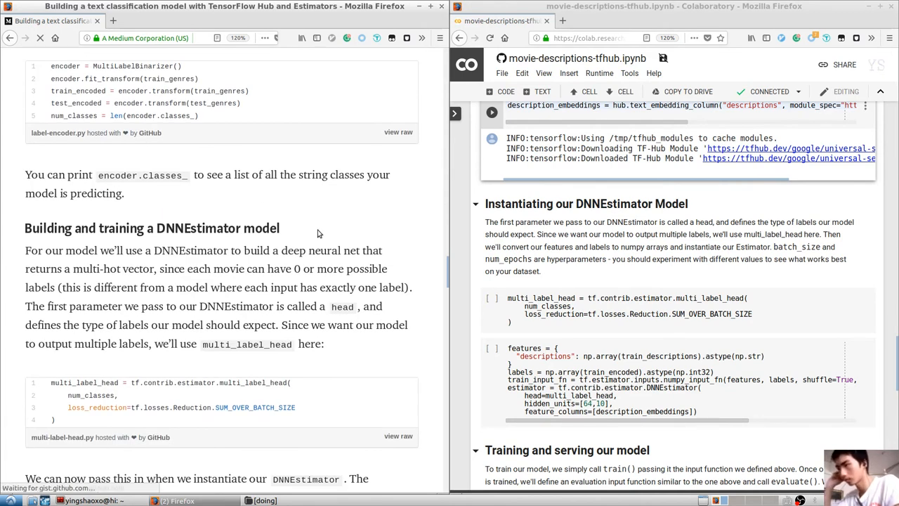
scroll(down, 3)
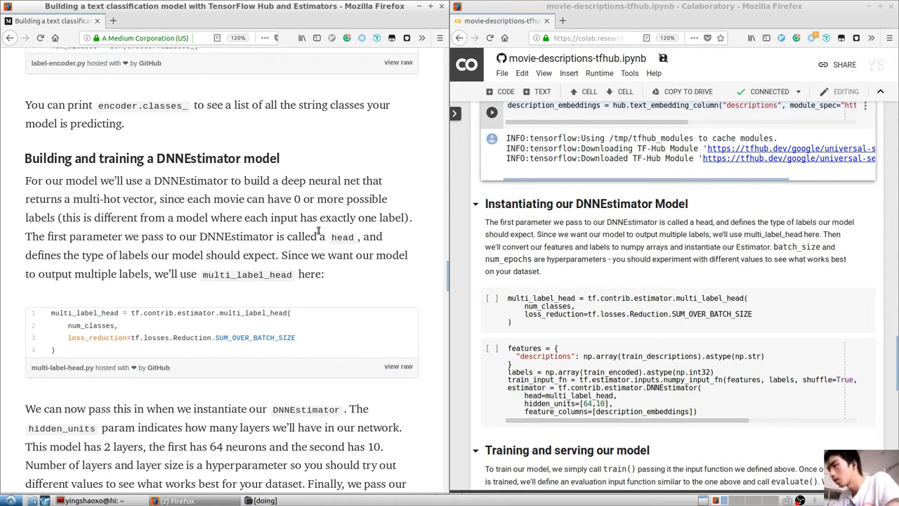
Search Google for 'DNN' from the heading's context menu and scroll to the neural network answer.
right_click(169, 158)
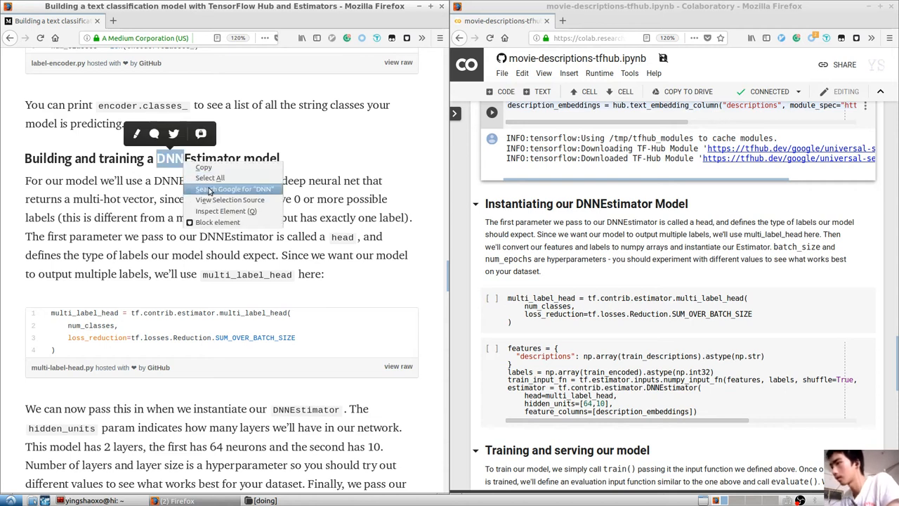
click(234, 188)
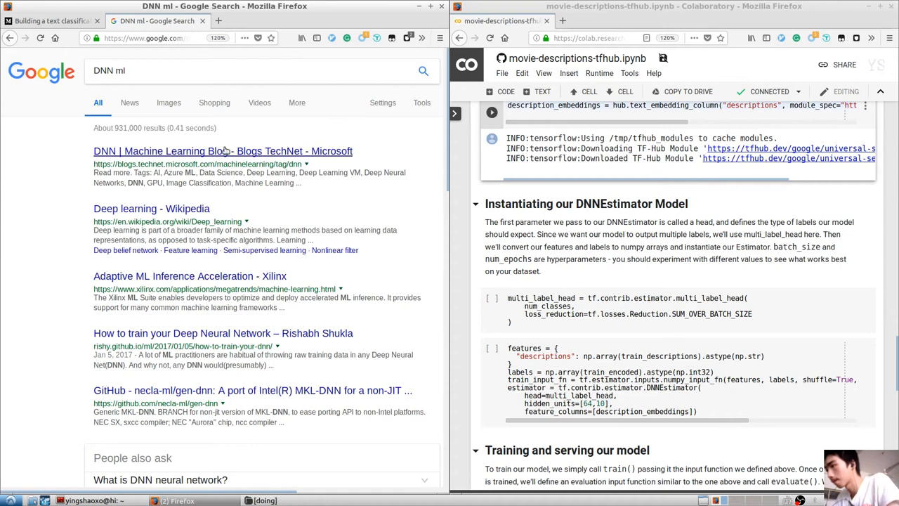
scroll(down, 3)
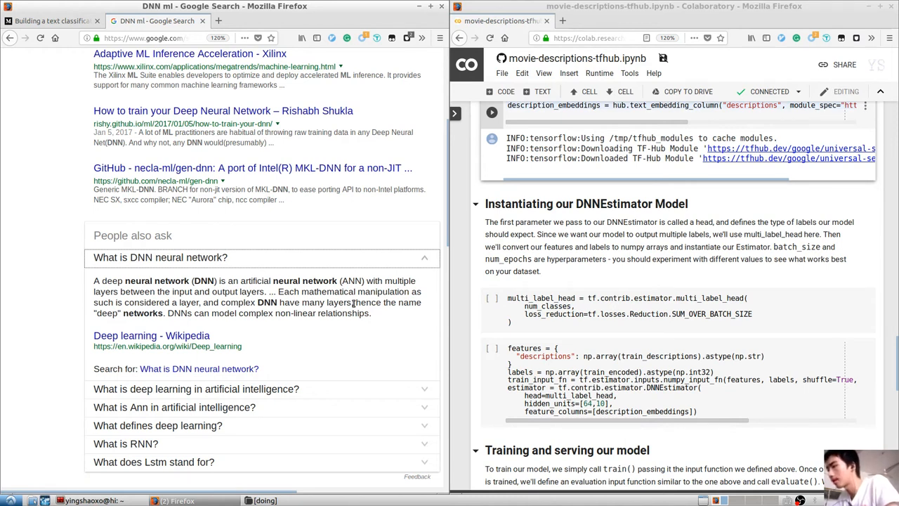
mouse_move(214, 291)
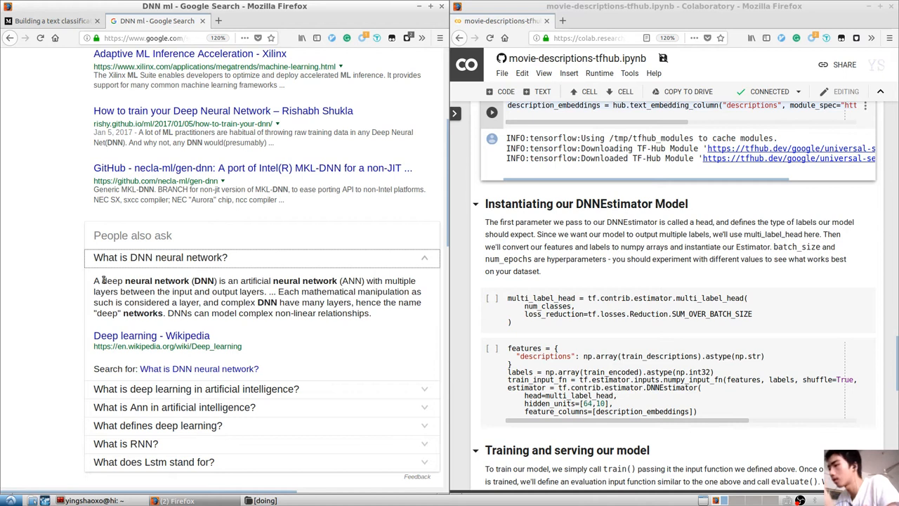
mouse_move(345, 284)
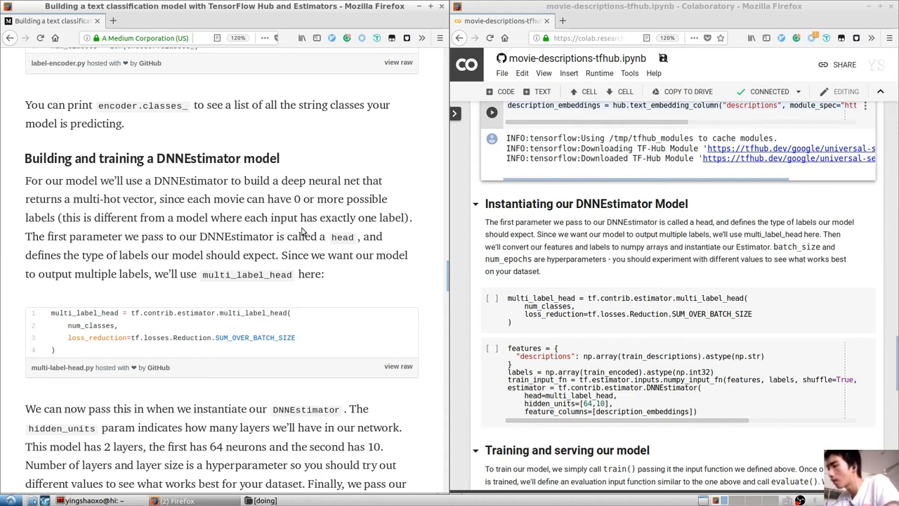
Scroll the Colab notebook back to the 'Instantiating our DNNEstimator Model' section.
scroll(down, 3)
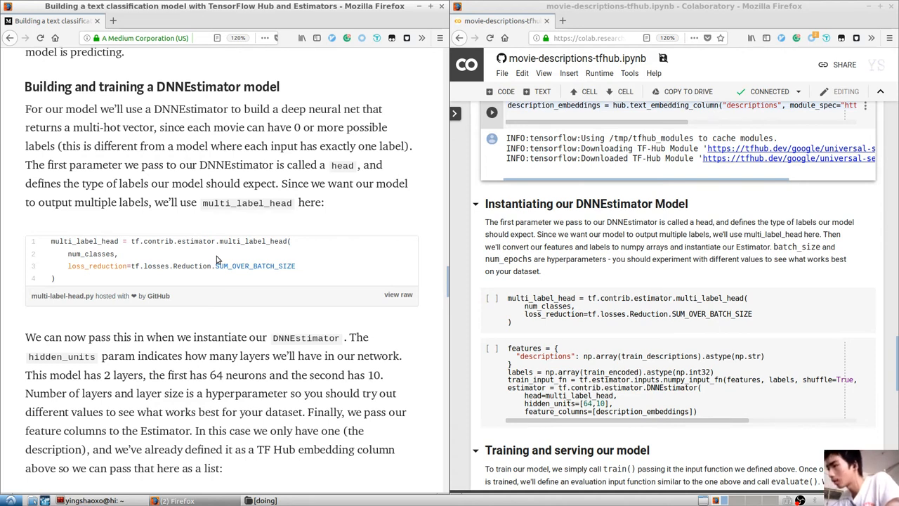
mouse_move(147, 244)
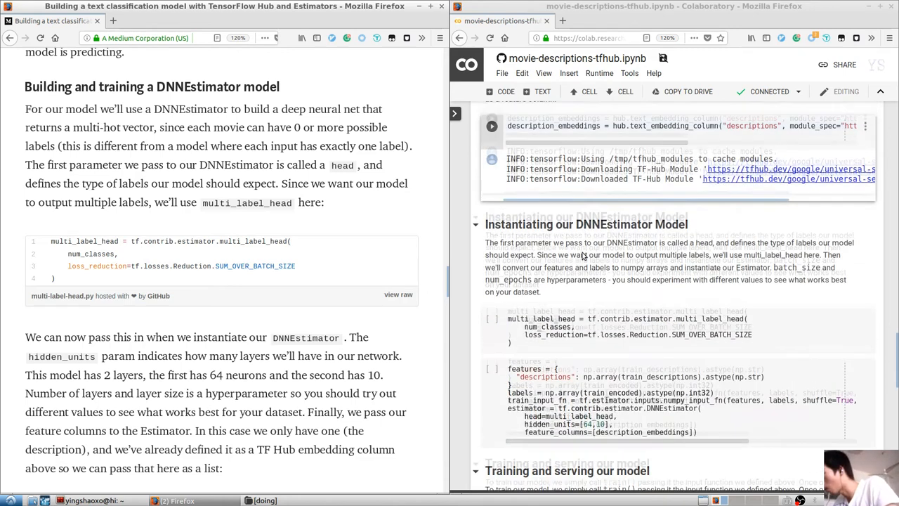
scroll(up, 3)
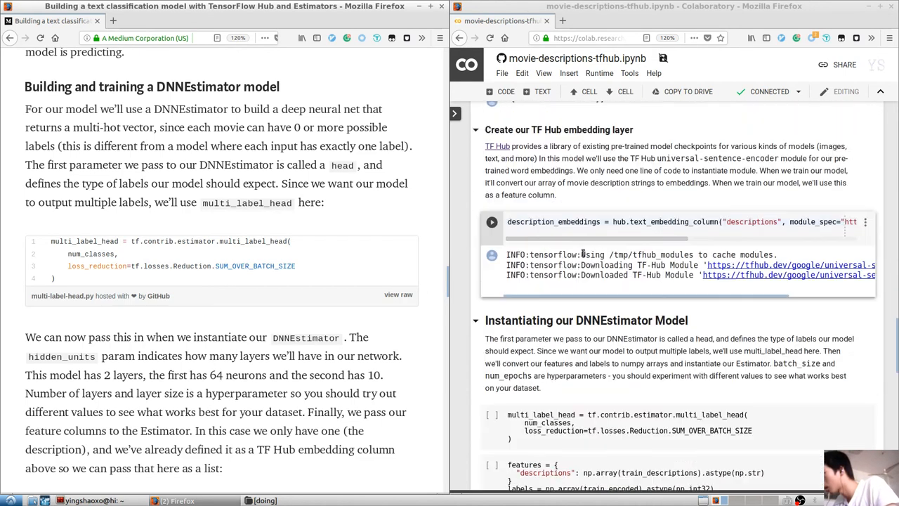
scroll(up, 3)
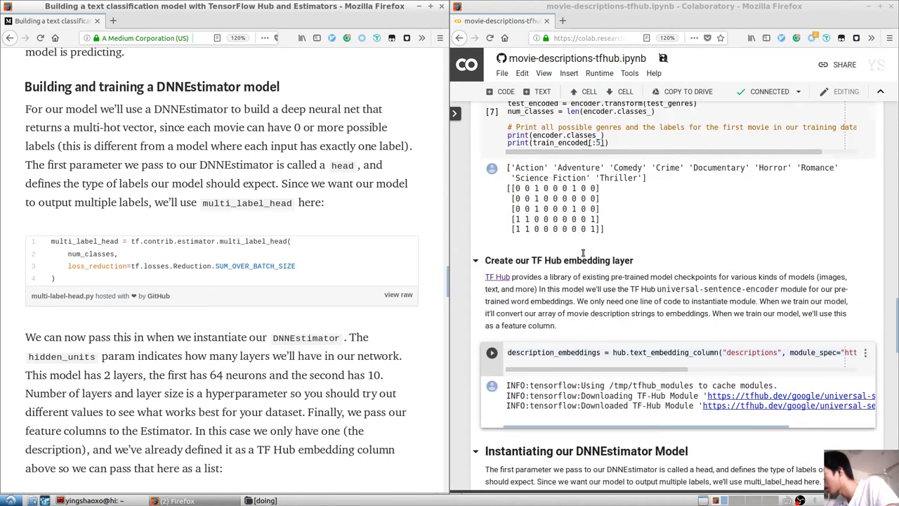
scroll(up, 3)
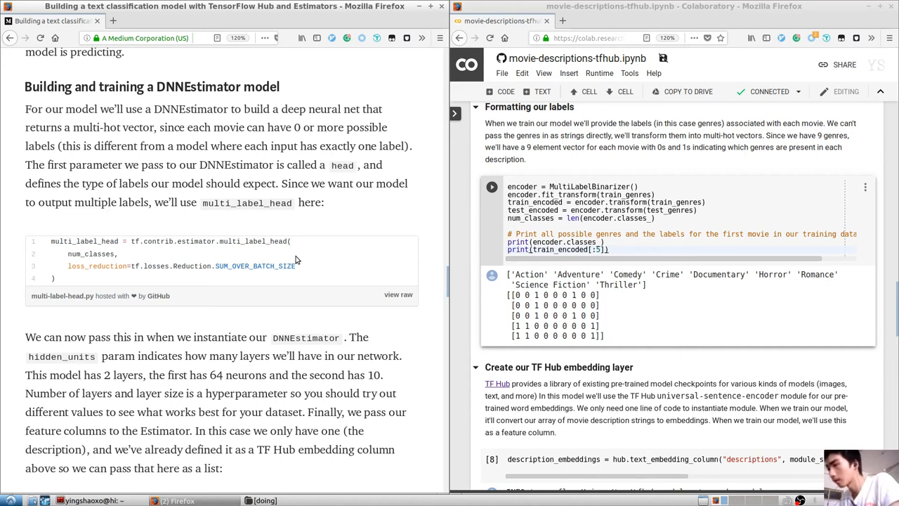
scroll(up, 3)
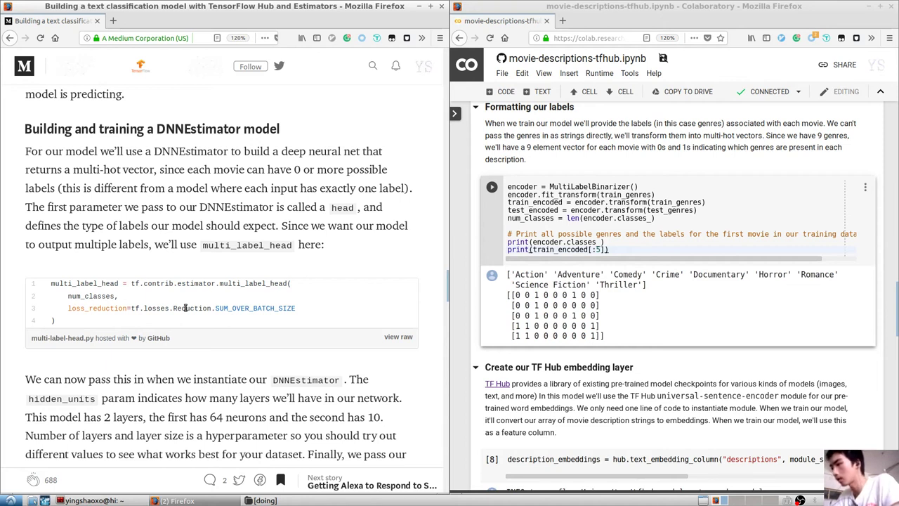
mouse_move(232, 308)
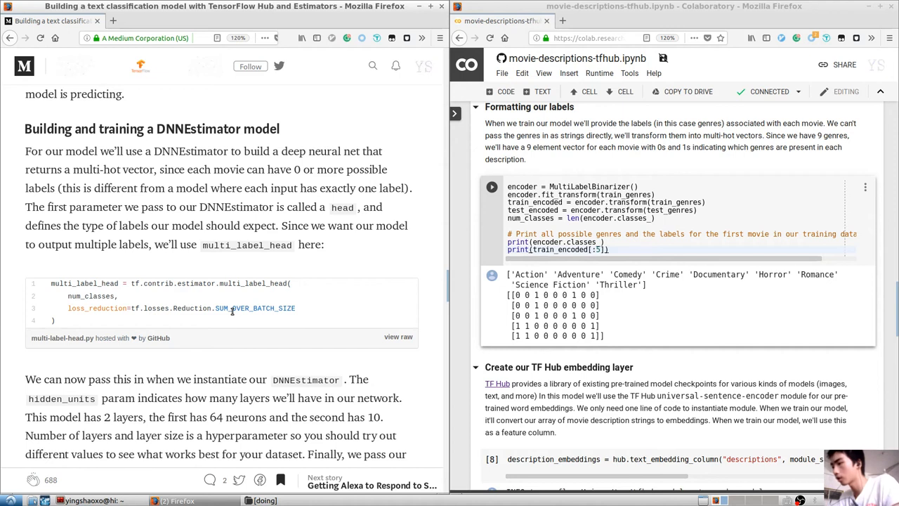
mouse_move(253, 319)
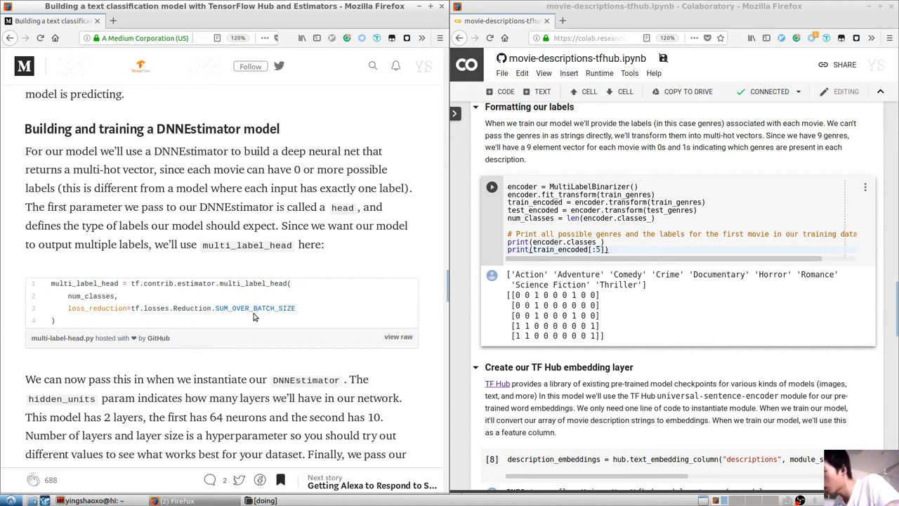
scroll(down, 3)
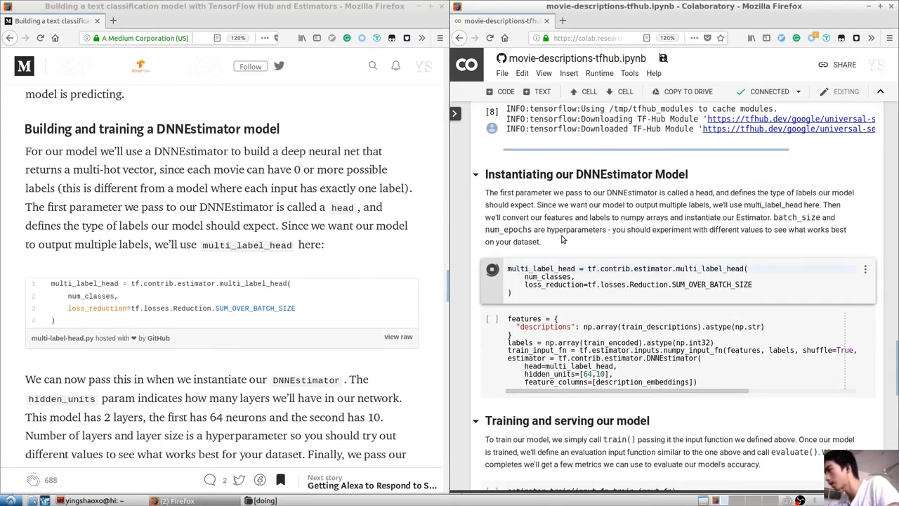
Run the multi_label_head cell, then run the DNNEstimator instantiation cell.
click(492, 268)
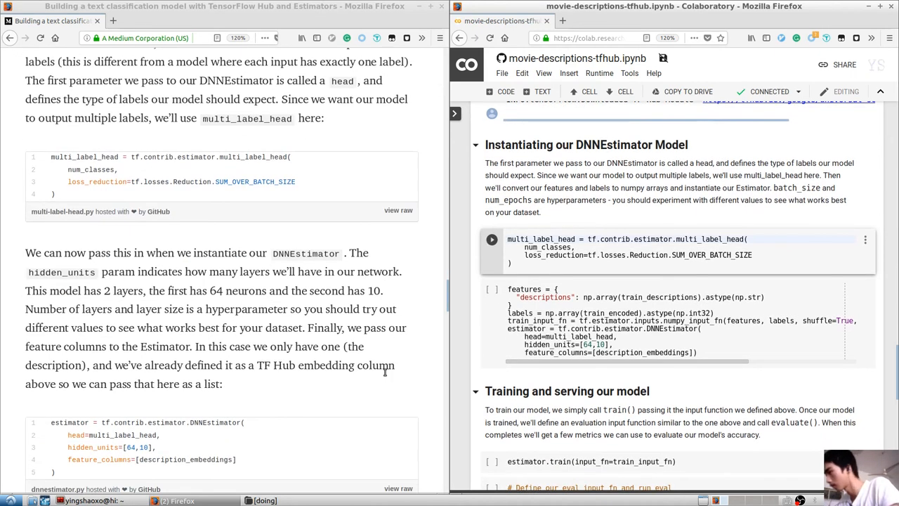
scroll(down, 3)
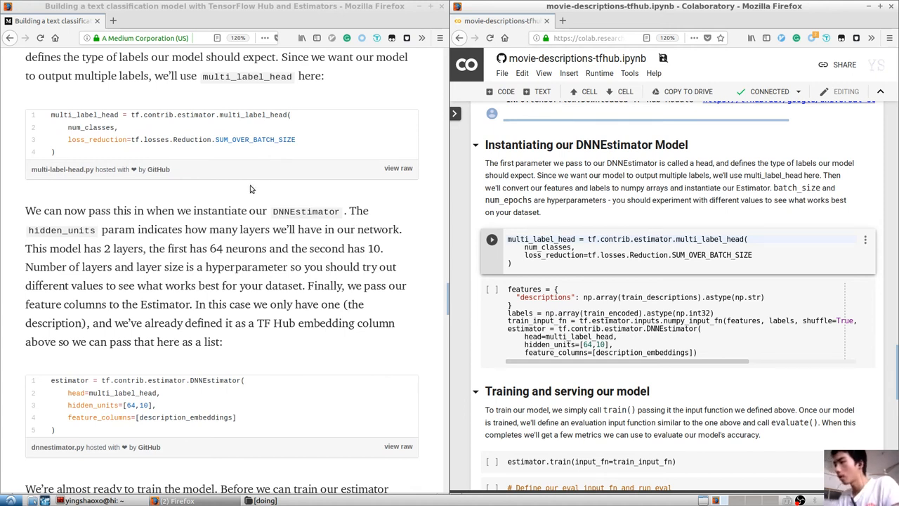
double_click(220, 211)
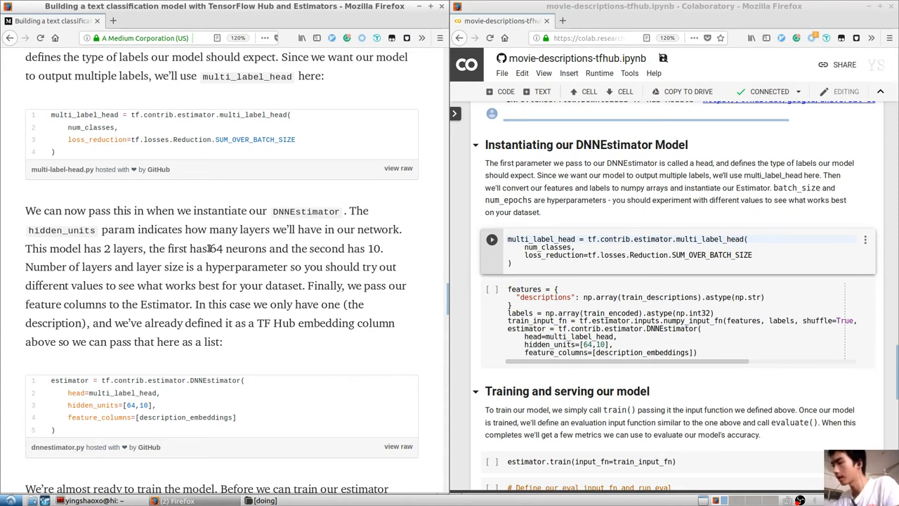
double_click(315, 212)
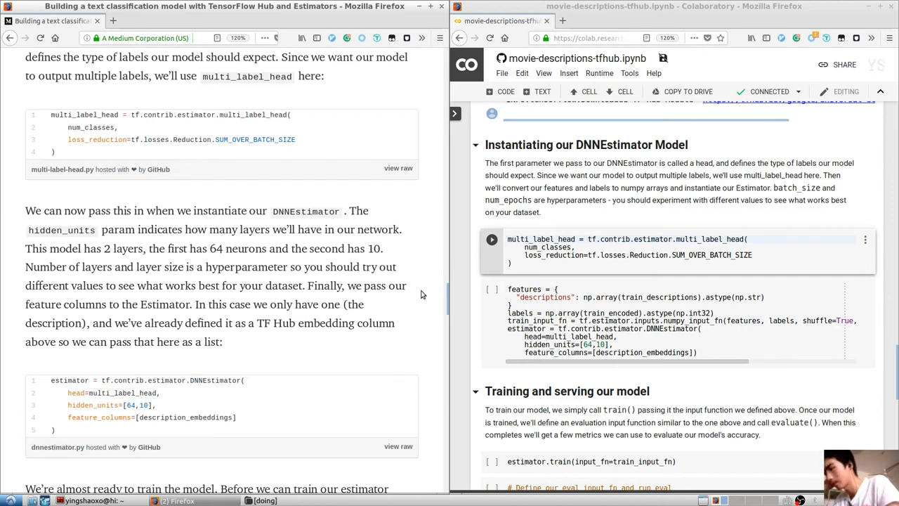
scroll(down, 3)
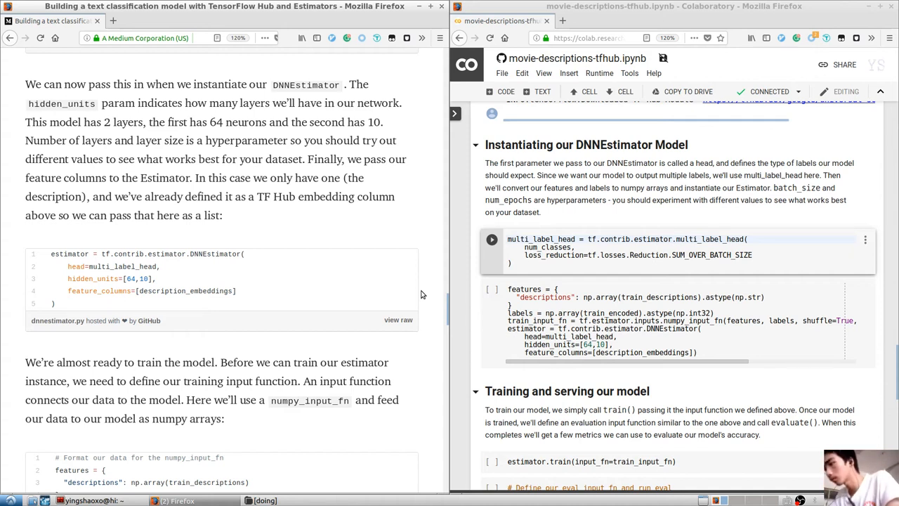
click(492, 239)
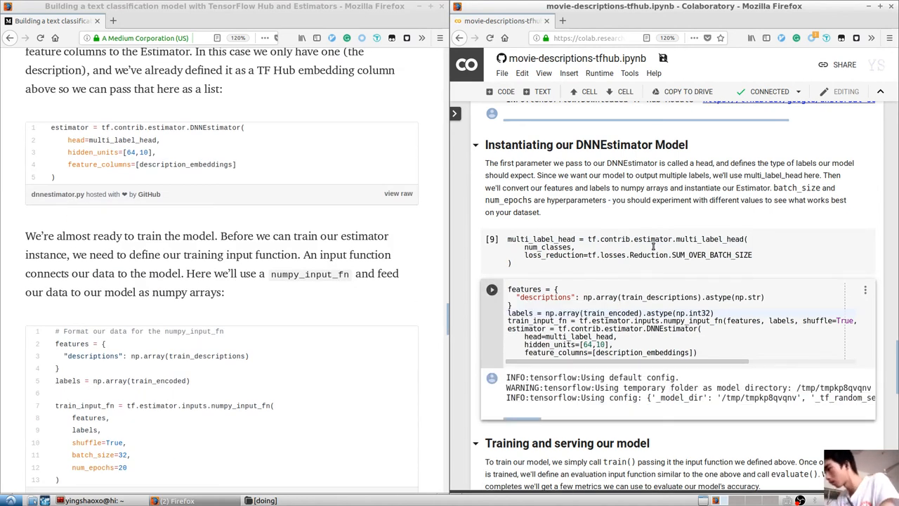
Scroll the article to the numpy_input_fn training input code and its batch_size explanation.
scroll(down, 3)
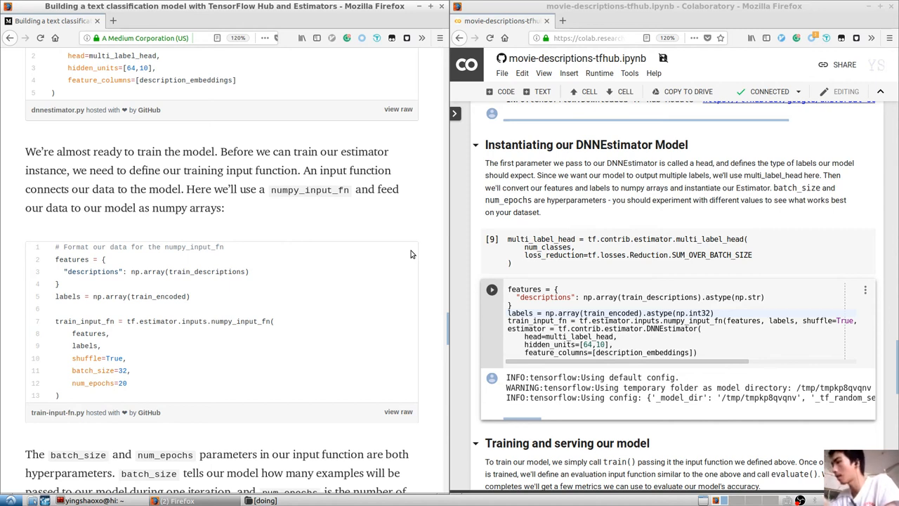
scroll(down, 3)
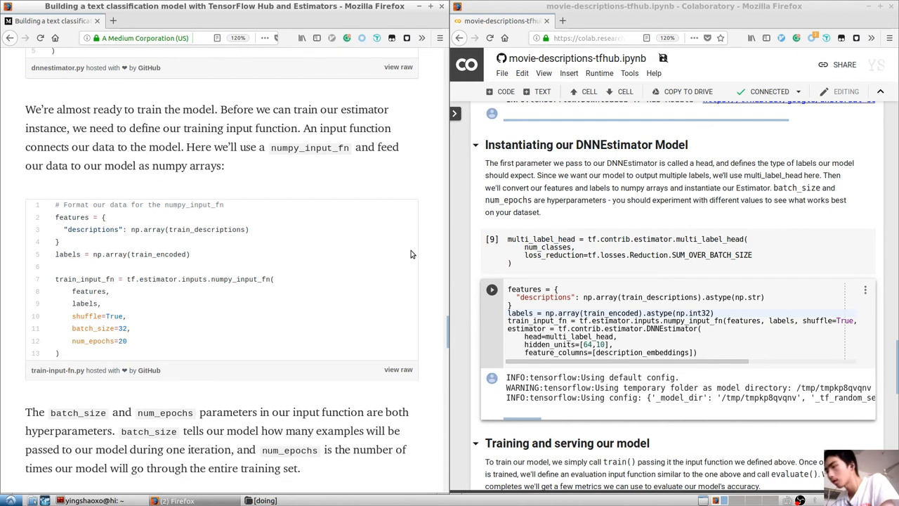
mouse_move(301, 237)
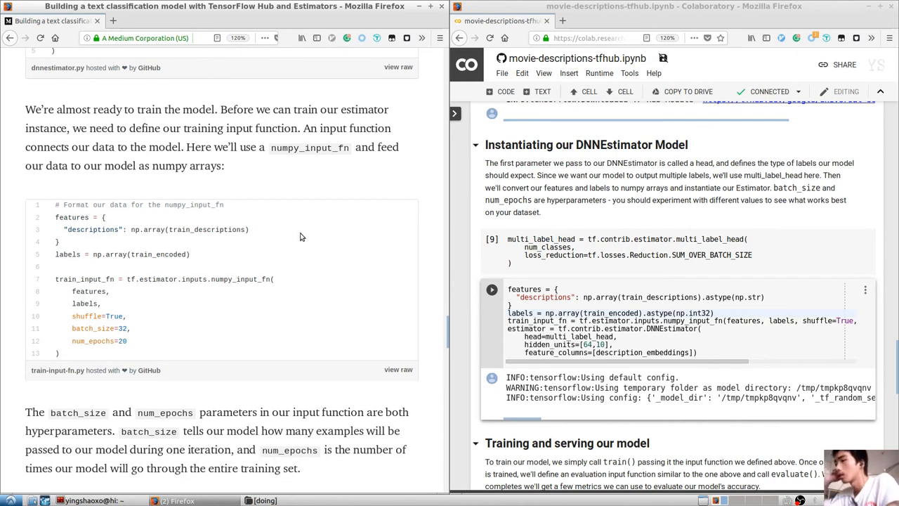
mouse_move(138, 222)
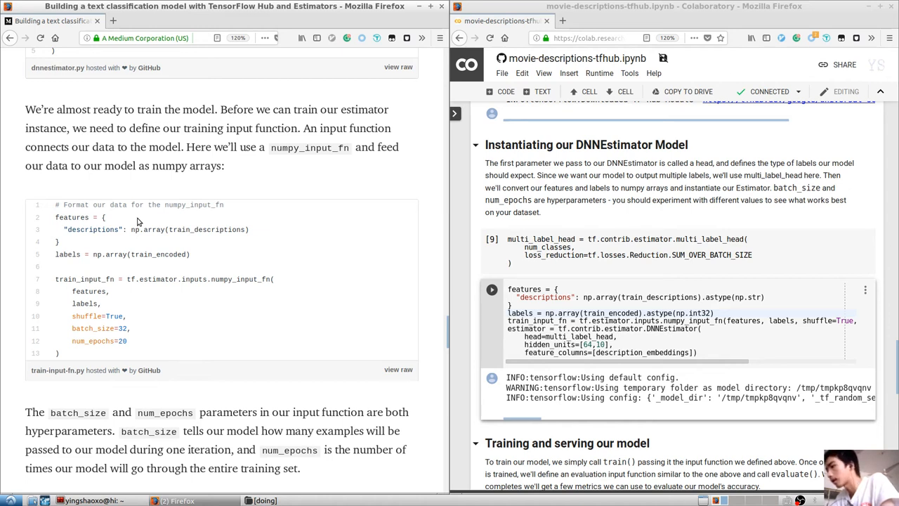
mouse_move(162, 231)
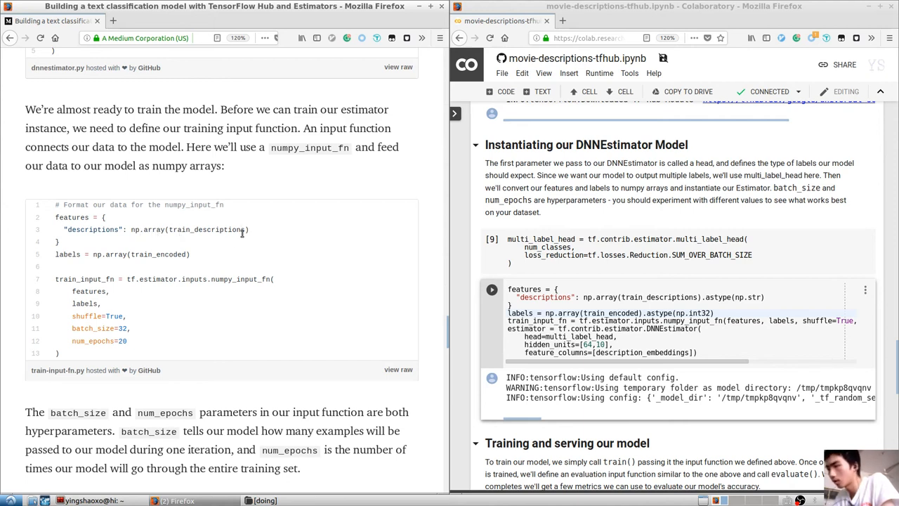
mouse_move(109, 262)
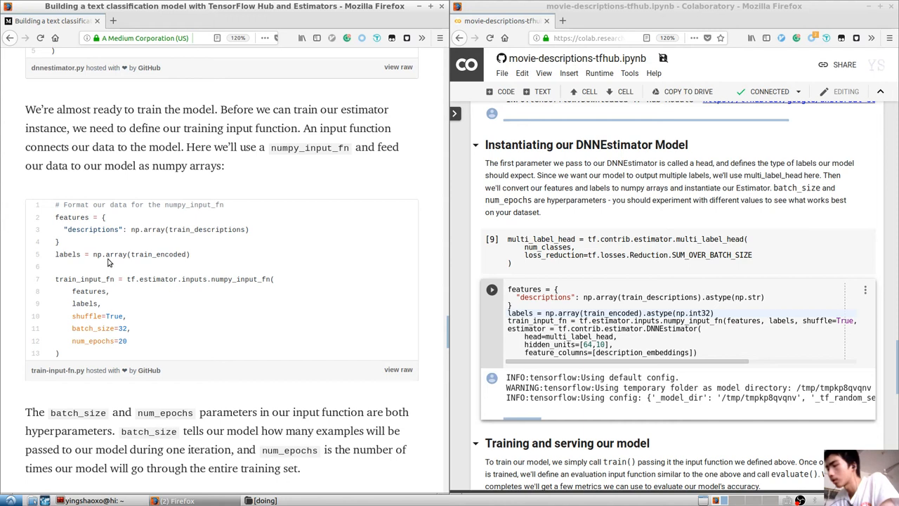
mouse_move(127, 263)
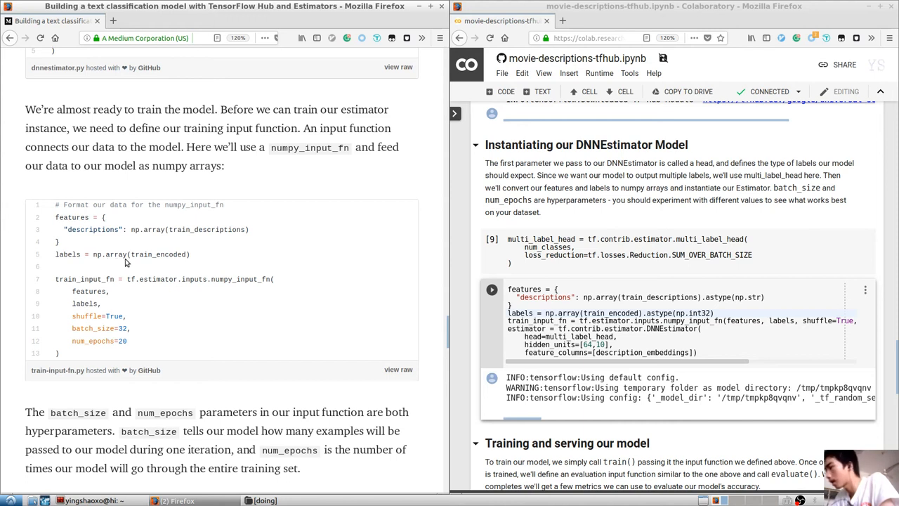
mouse_move(179, 254)
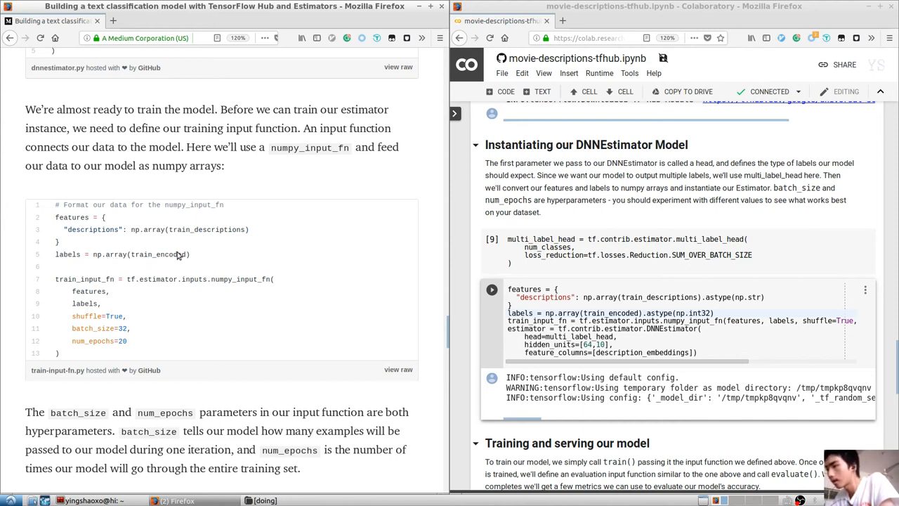
mouse_move(203, 255)
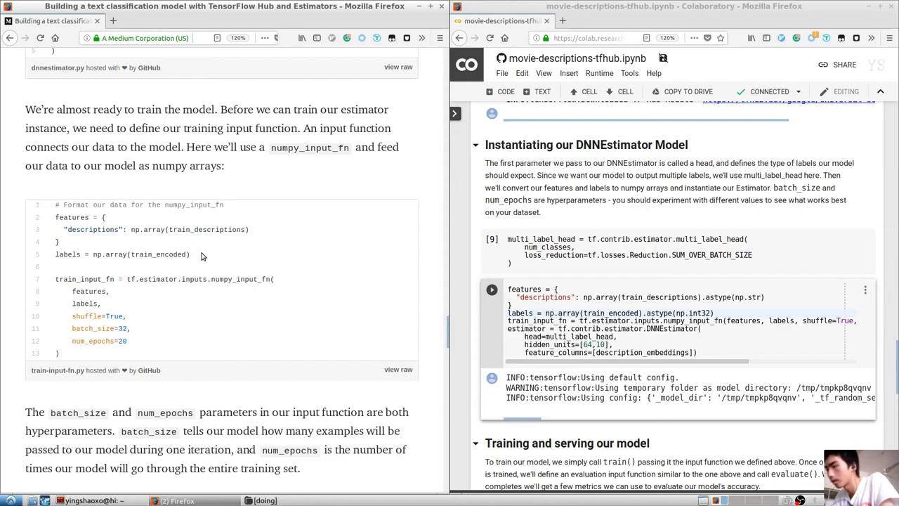
scroll(up, 3)
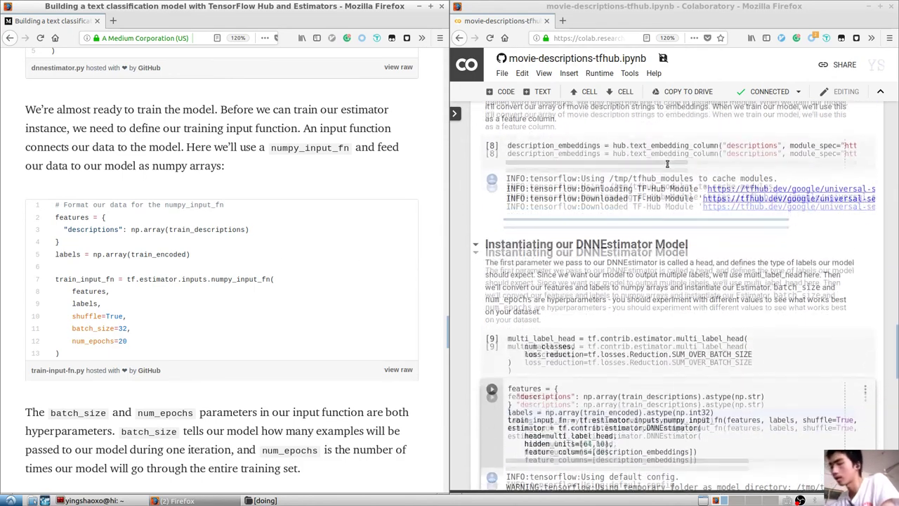
scroll(down, 3)
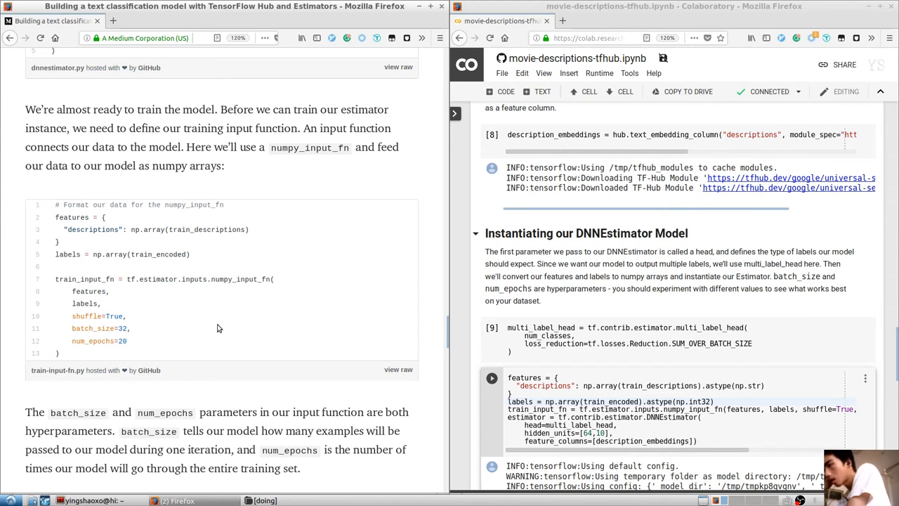
mouse_move(151, 292)
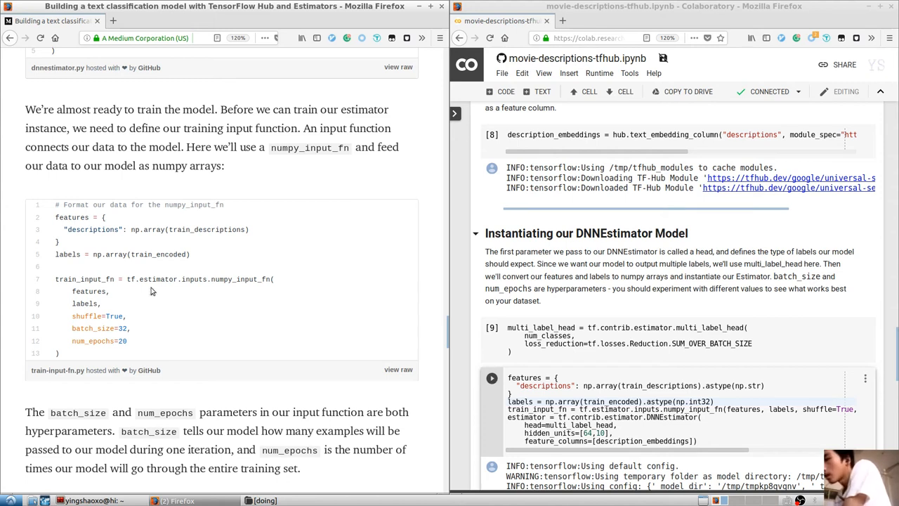
mouse_move(234, 280)
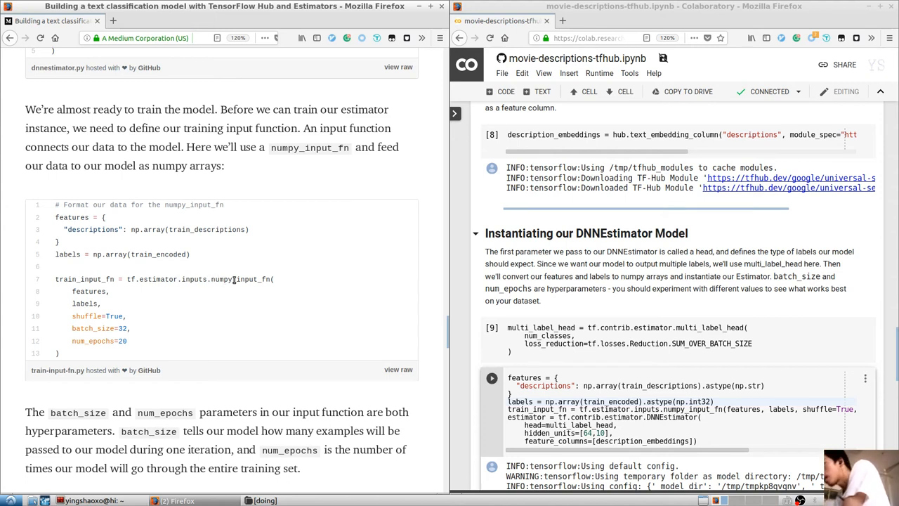
mouse_move(283, 293)
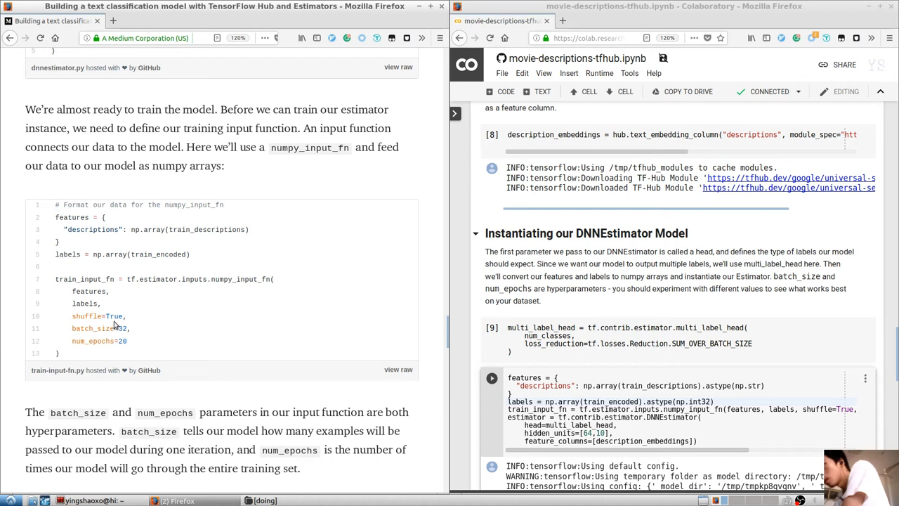
mouse_move(138, 331)
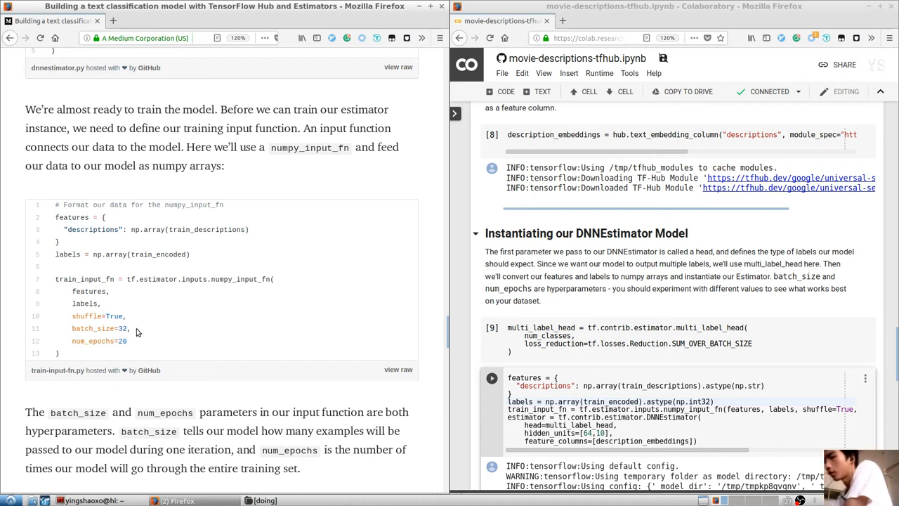
scroll(down, 3)
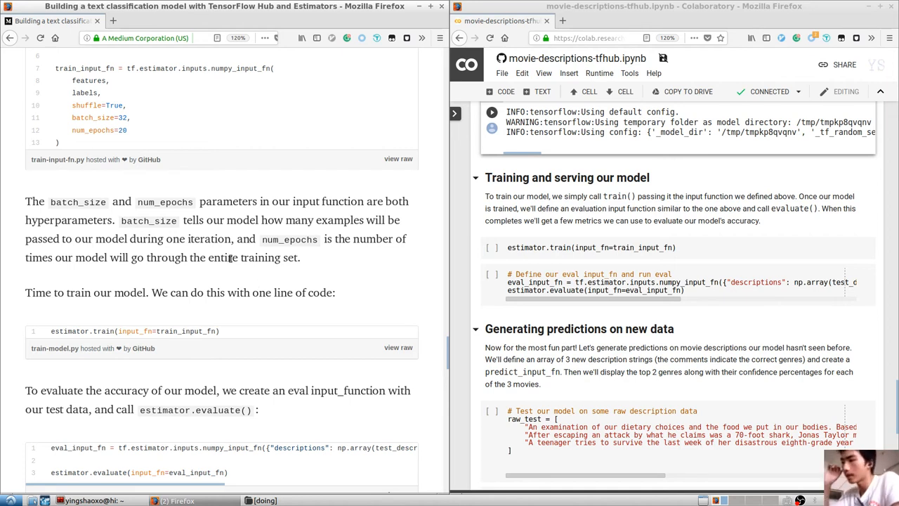
mouse_move(189, 218)
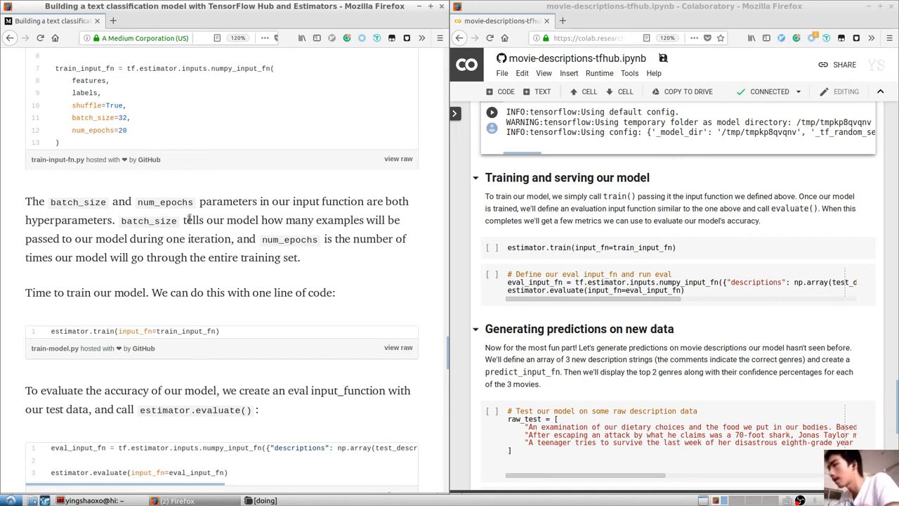
mouse_move(287, 208)
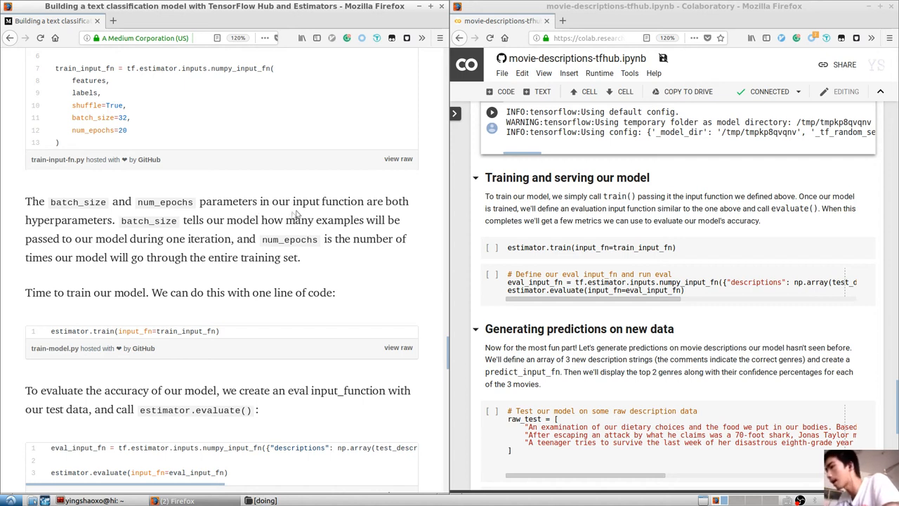
mouse_move(258, 231)
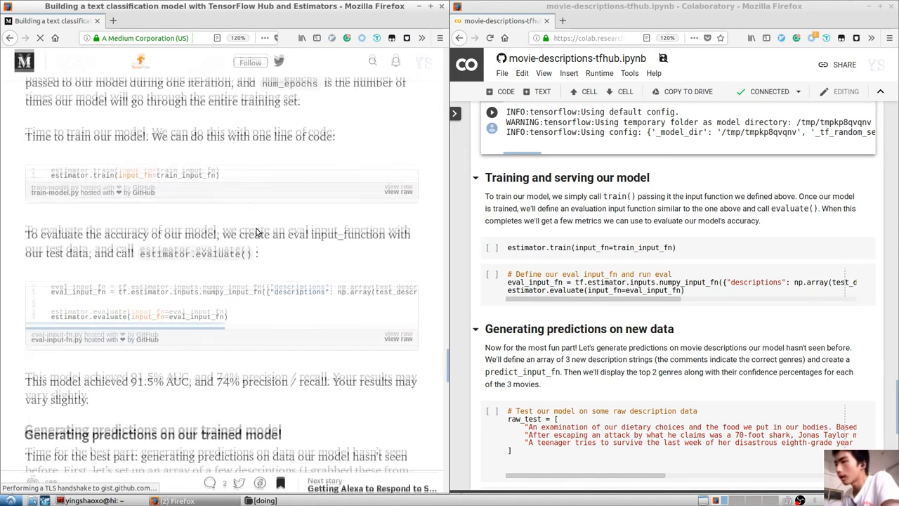
Run the estimator.train(input_fn=train_input_fn) cell to begin training.
scroll(up, 3)
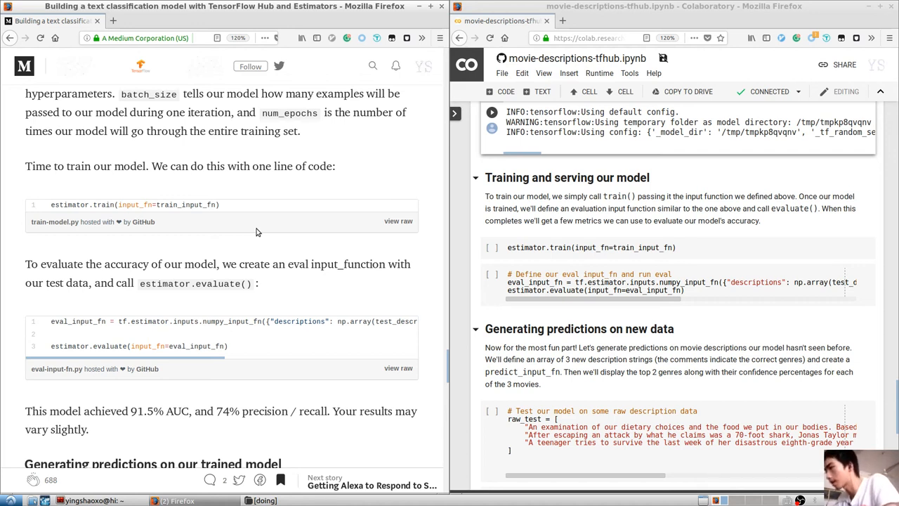
mouse_move(266, 208)
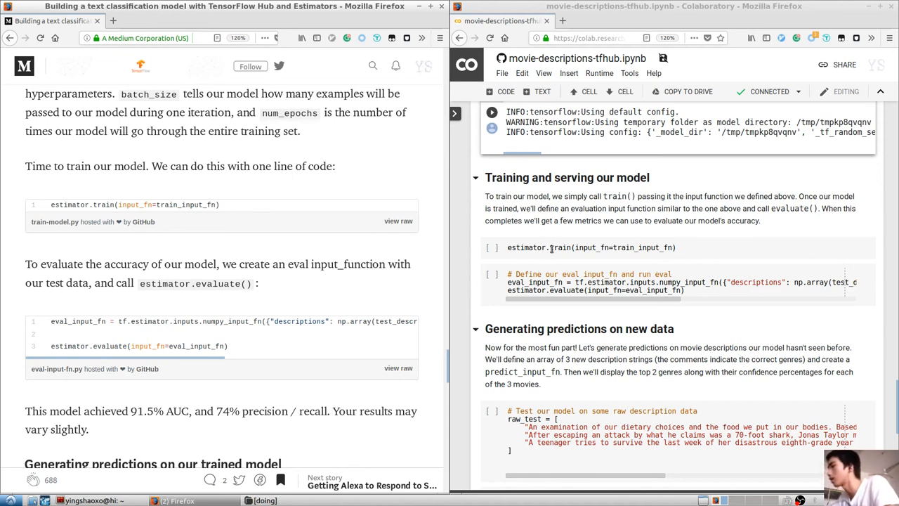
click(492, 248)
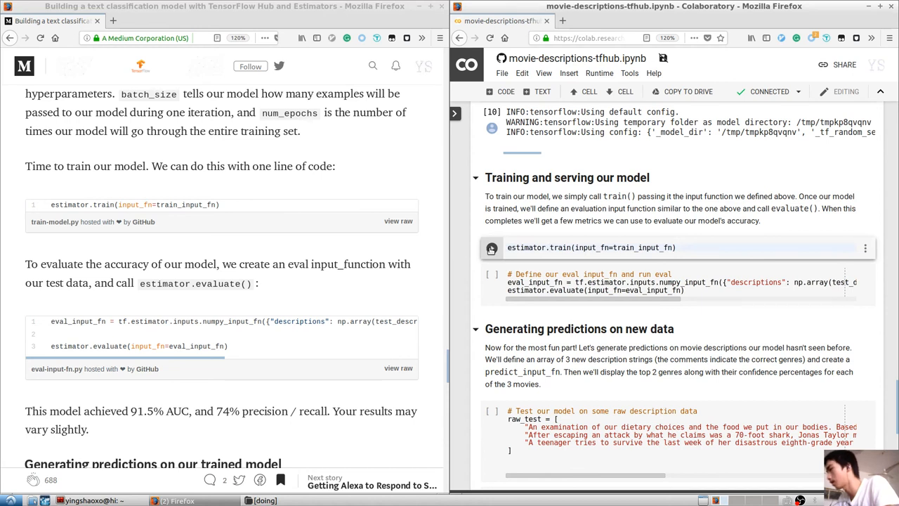
Follow the training loss log as loss falls from about 0.70 toward 0.31.
click(492, 247)
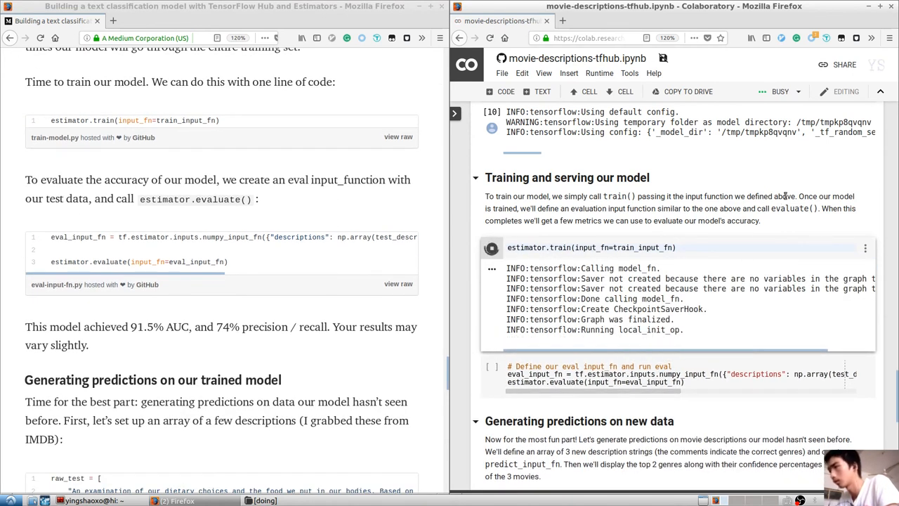
scroll(down, 3)
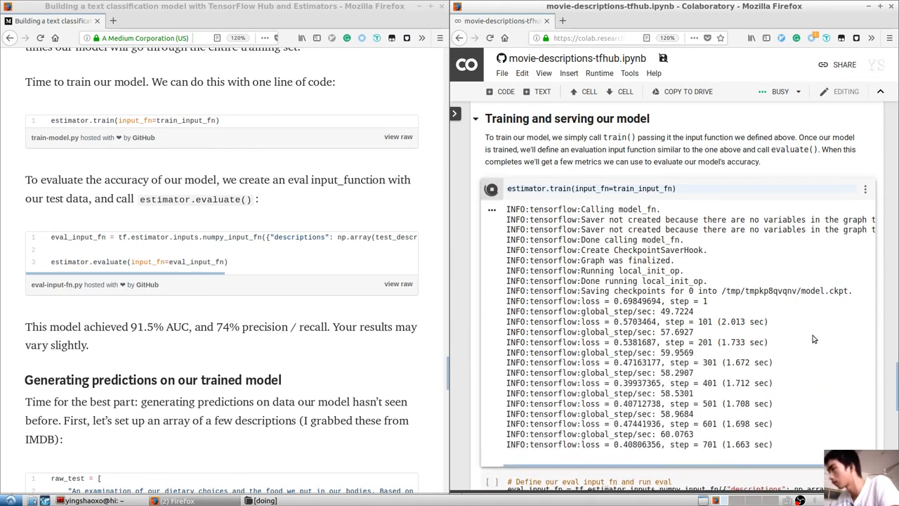
scroll(down, 3)
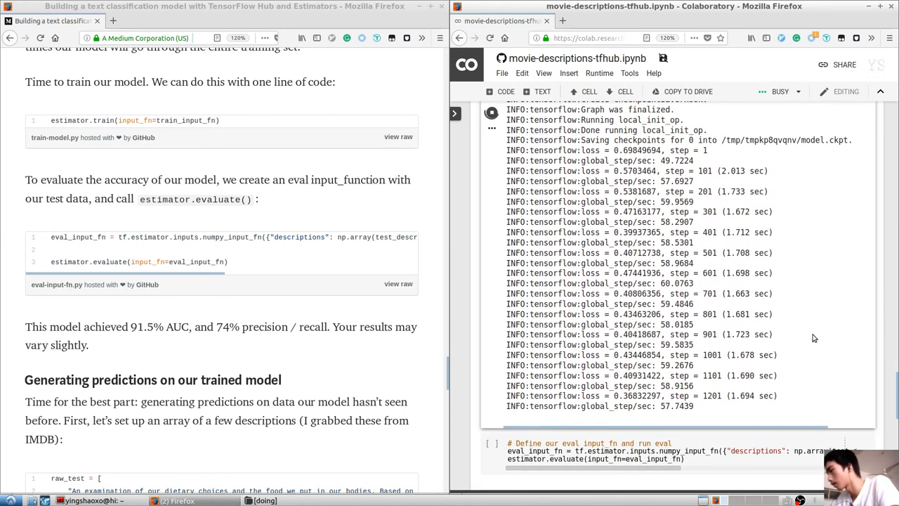
scroll(down, 3)
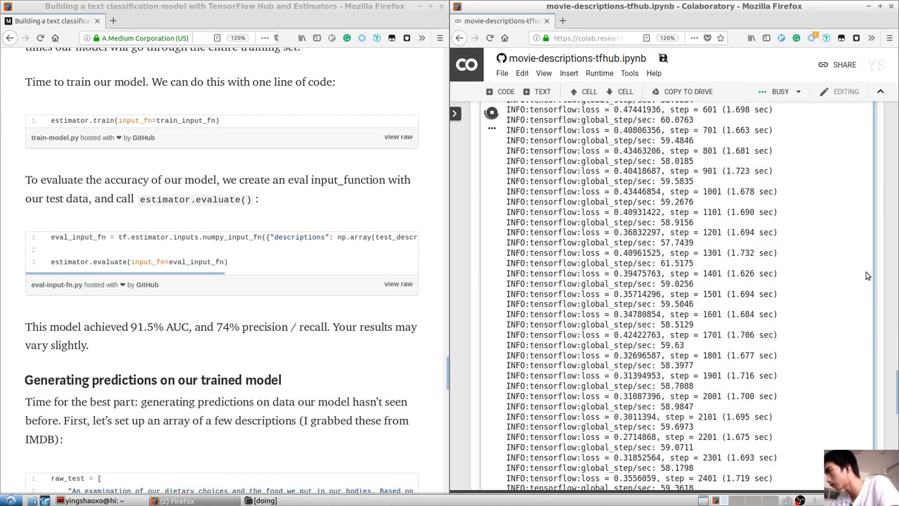
scroll(down, 3)
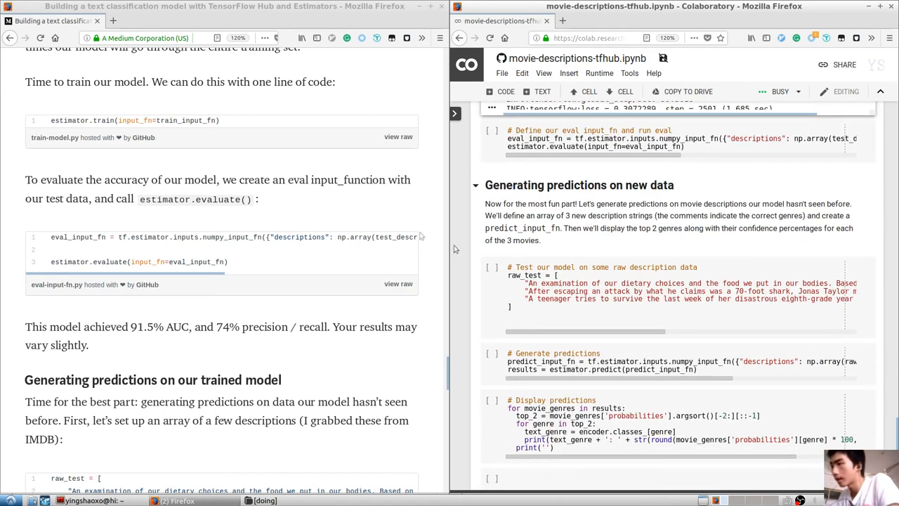
mouse_move(279, 201)
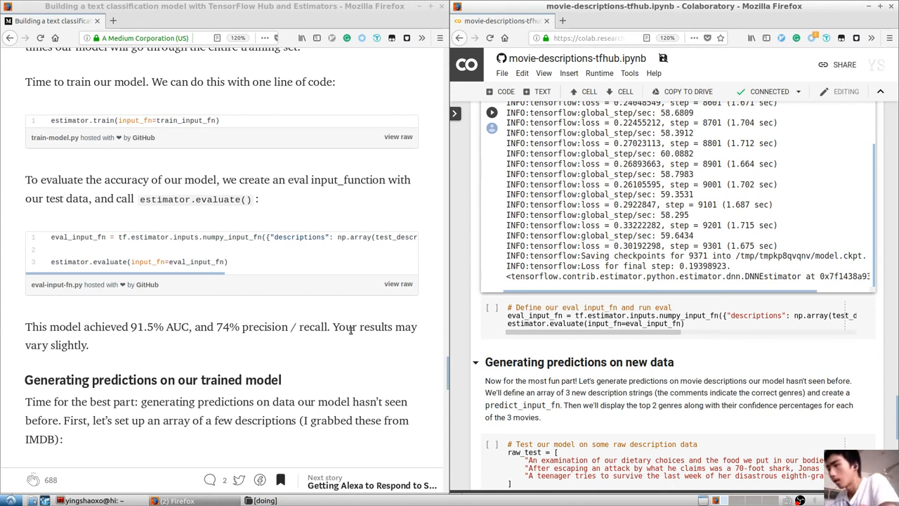
mouse_move(252, 147)
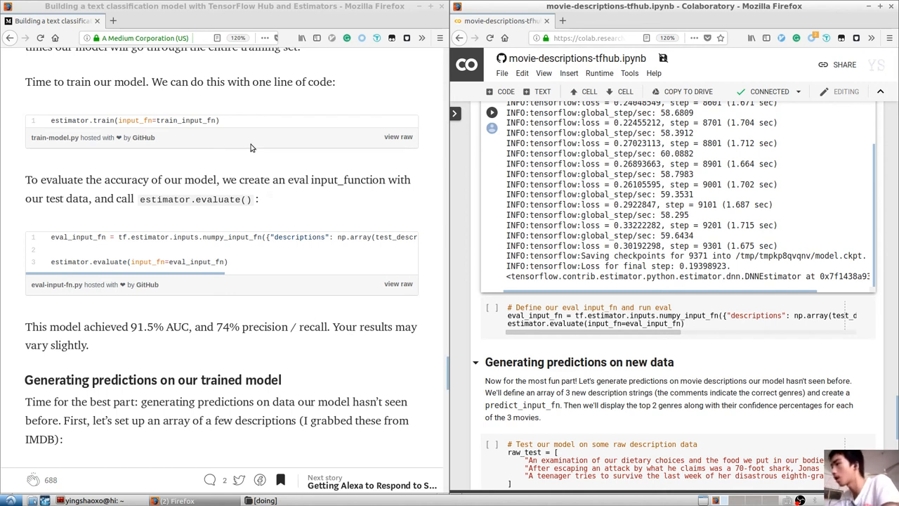
mouse_move(273, 162)
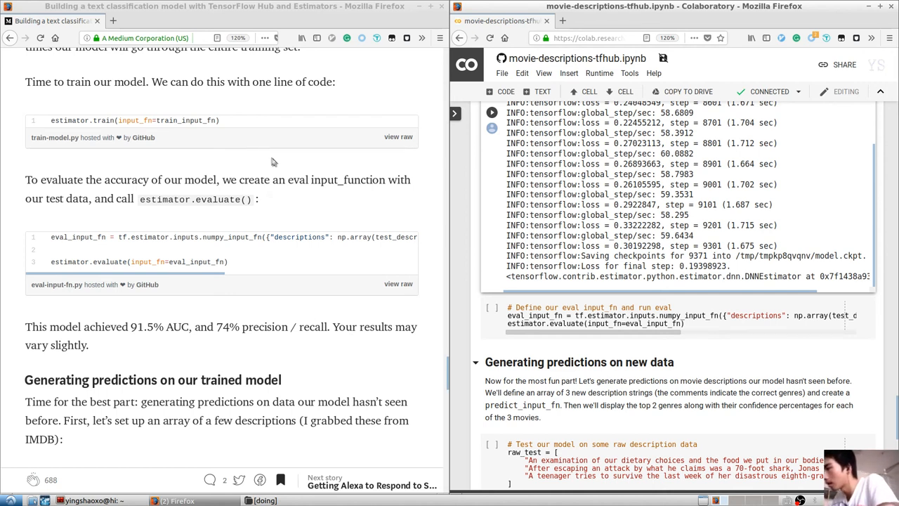
mouse_move(300, 184)
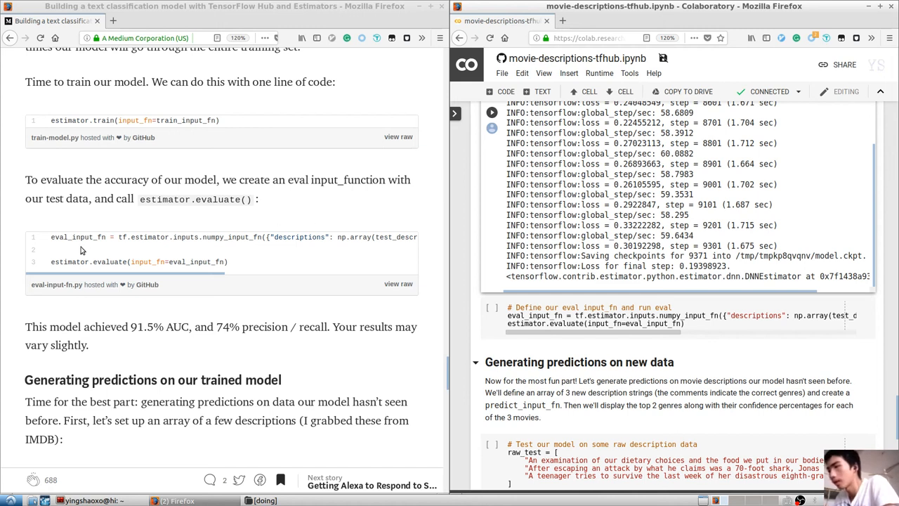
mouse_move(140, 238)
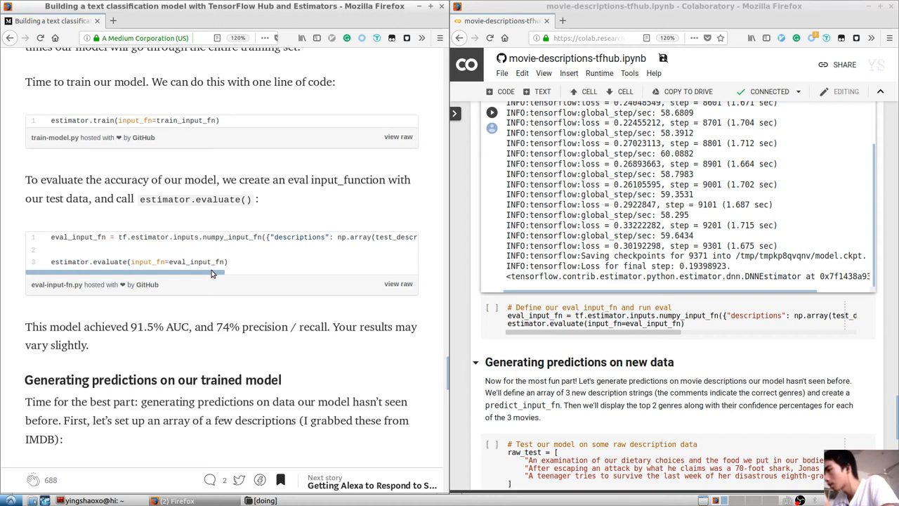
scroll(right, 3)
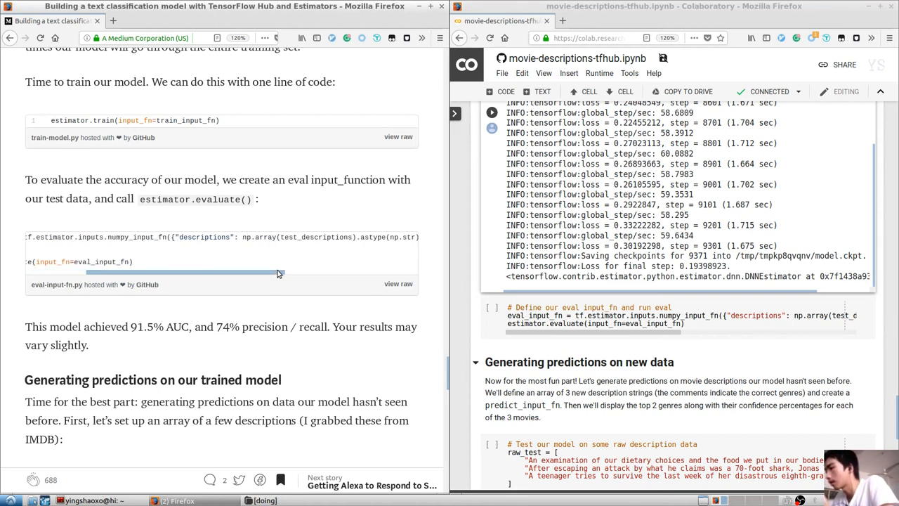
scroll(right, 3)
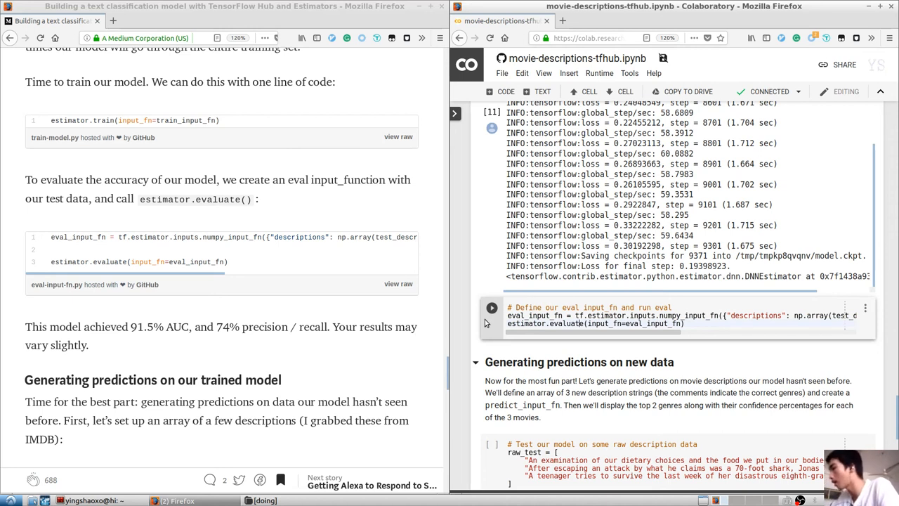
Run the eval input fn cell and view AUC 0.915 and precision-recall AUC 0.740.
click(492, 308)
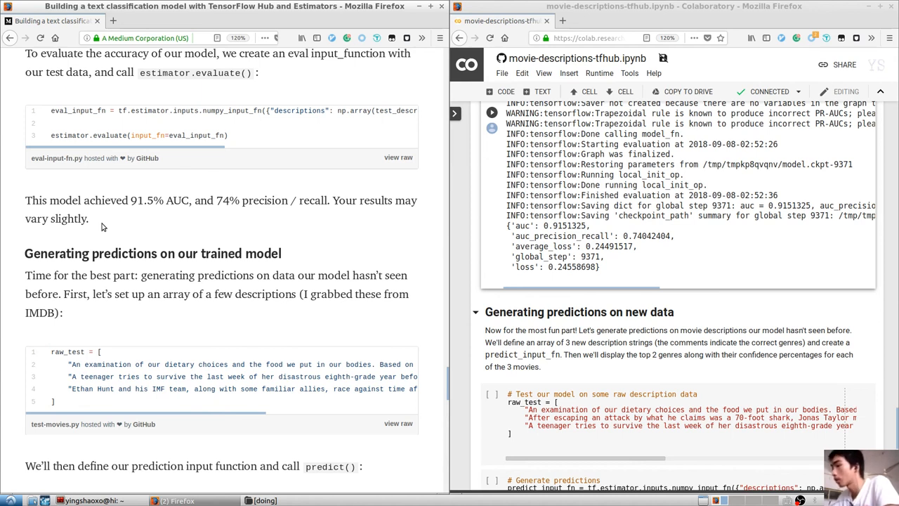
scroll(down, 3)
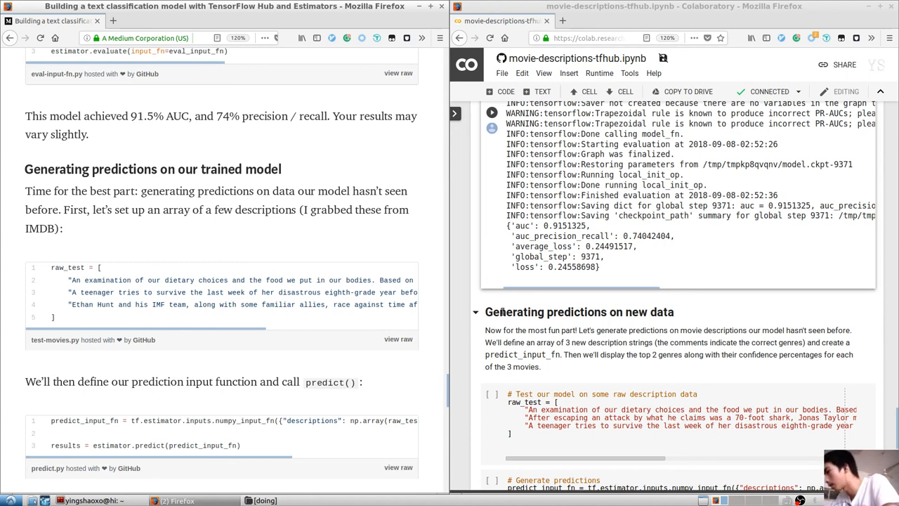
scroll(down, 3)
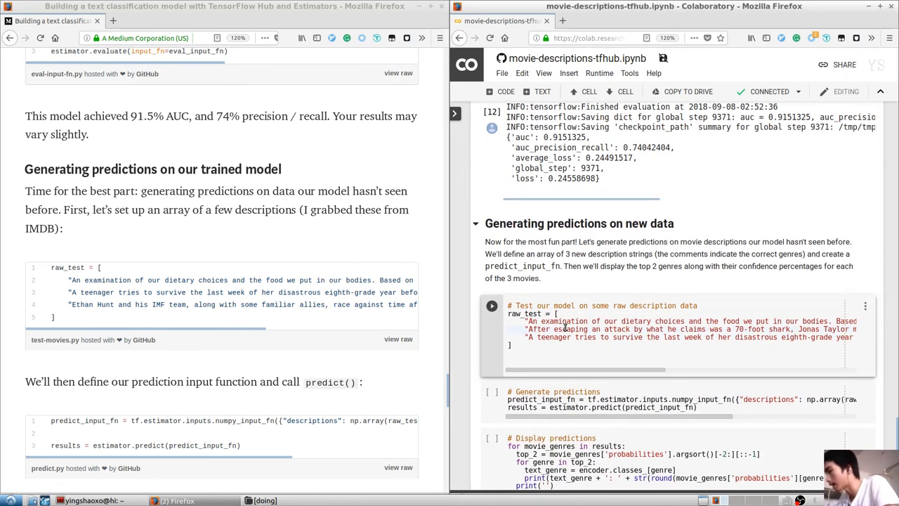
Run the raw_test cell defining three new movie descriptions, then scroll to the prediction cells.
click(492, 306)
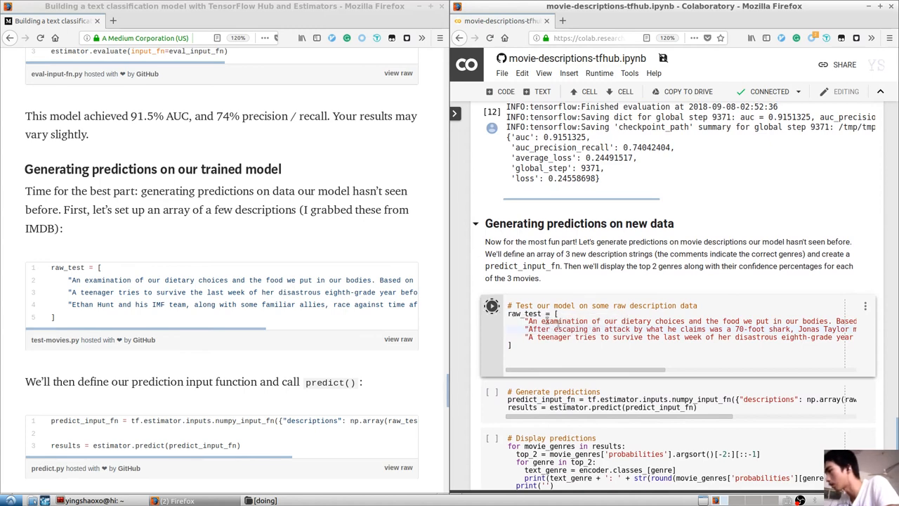
scroll(down, 3)
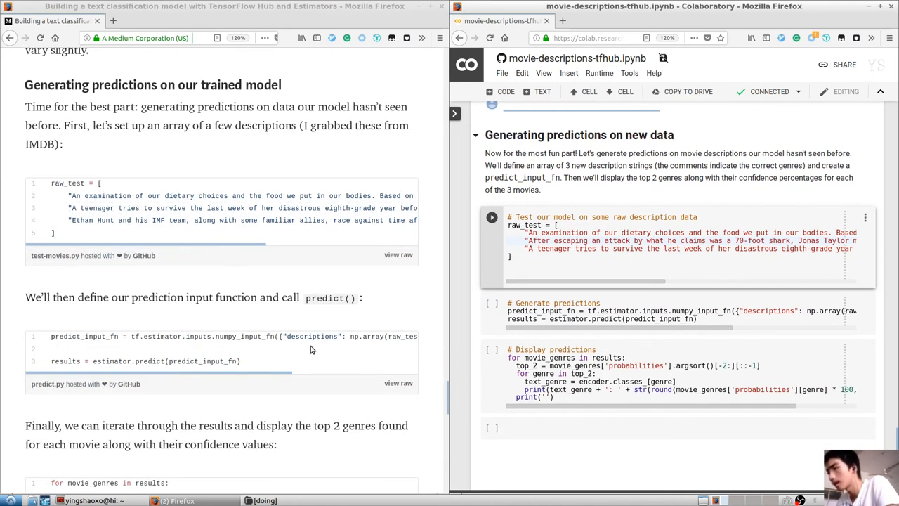
scroll(down, 3)
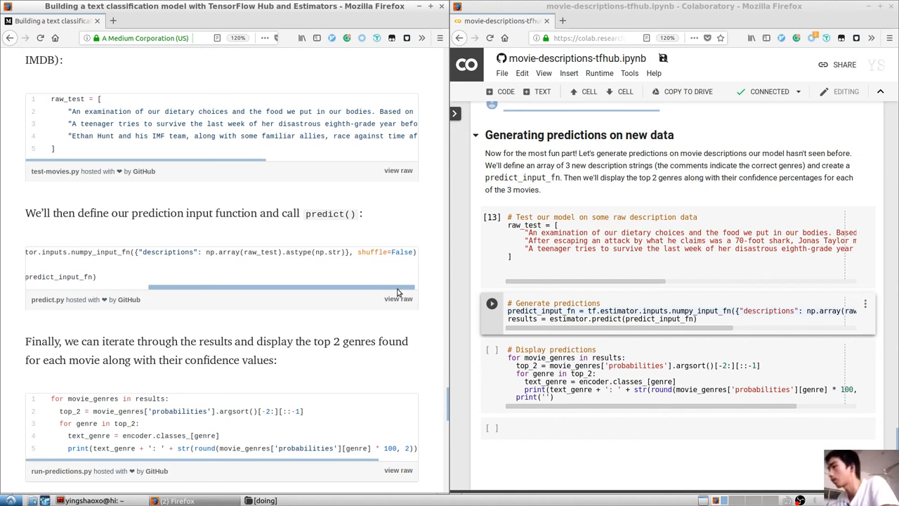
mouse_move(392, 291)
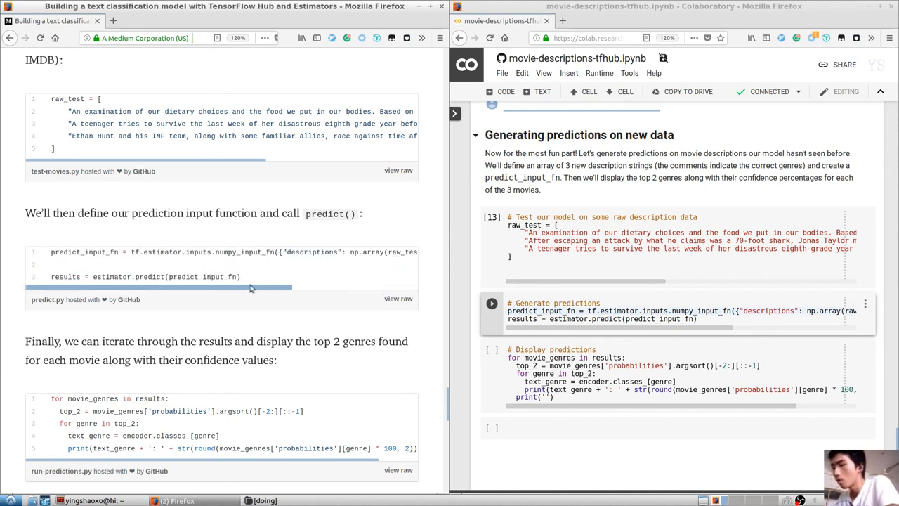
mouse_move(629, 290)
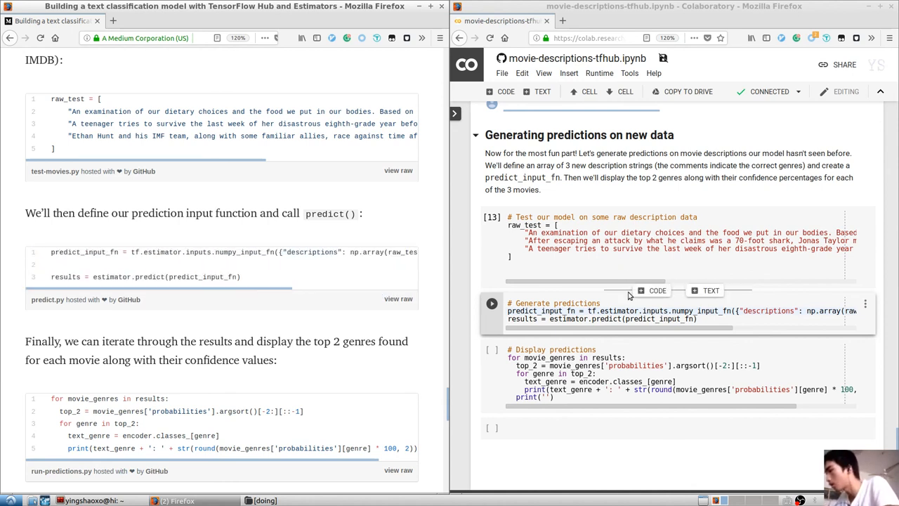
mouse_move(621, 316)
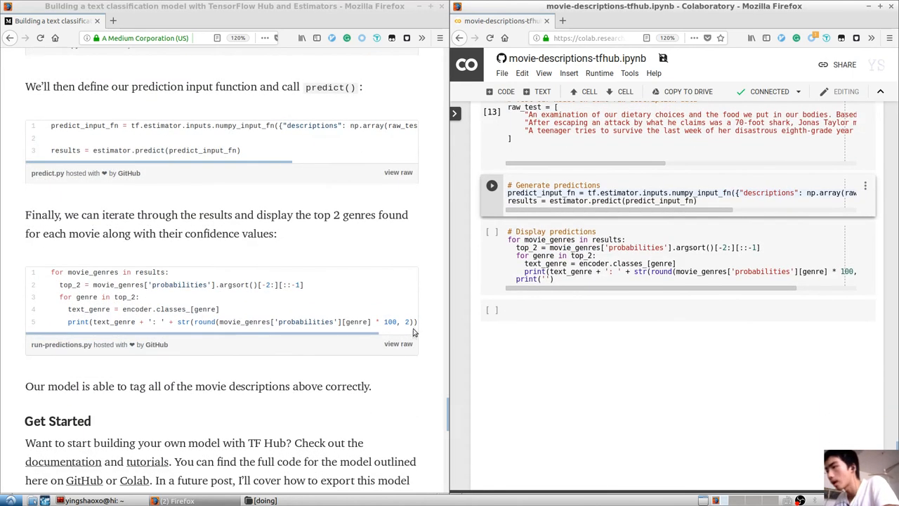
mouse_move(403, 363)
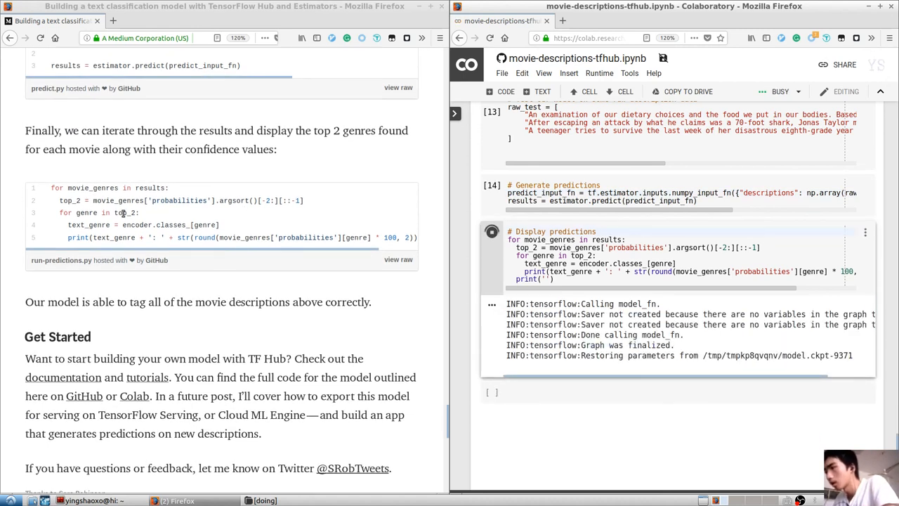
View the top-two genre predictions: Documentary 93.8%, Horror 87.23%, Comedy 66.82%.
scroll(up, 3)
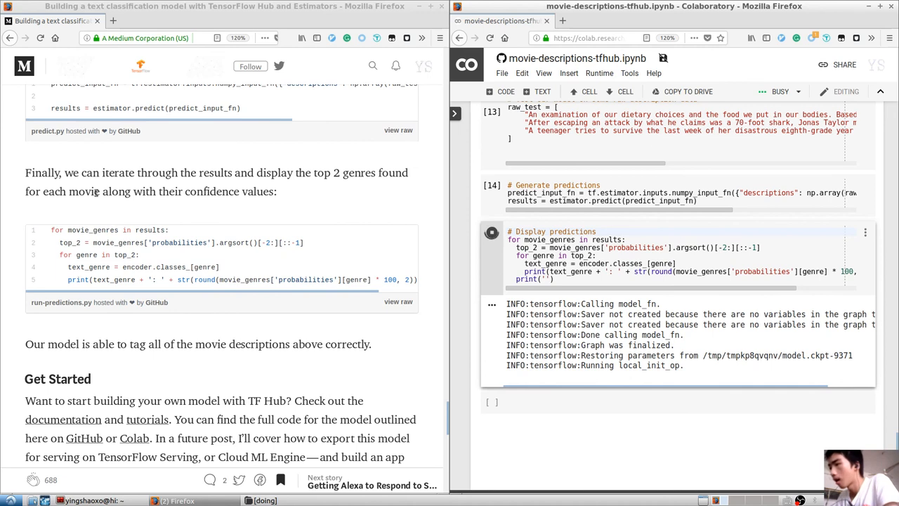
mouse_move(351, 176)
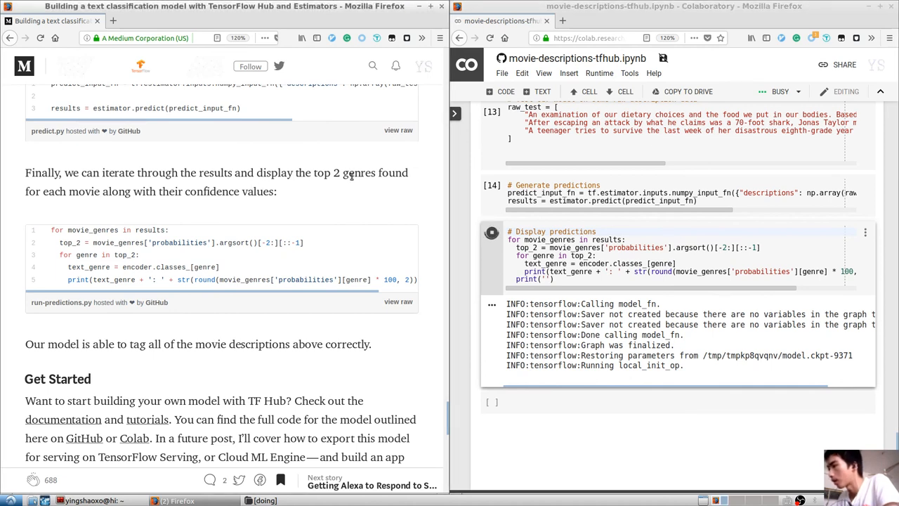
double_click(359, 172)
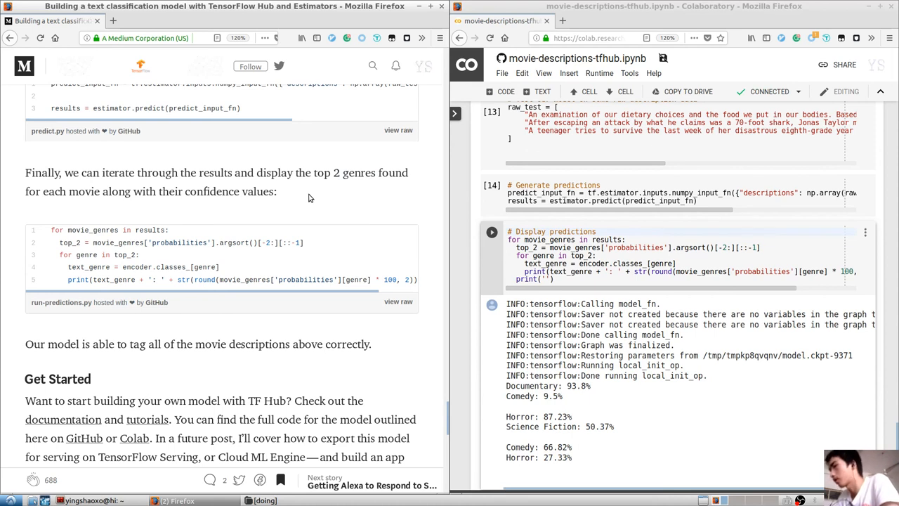
mouse_move(116, 253)
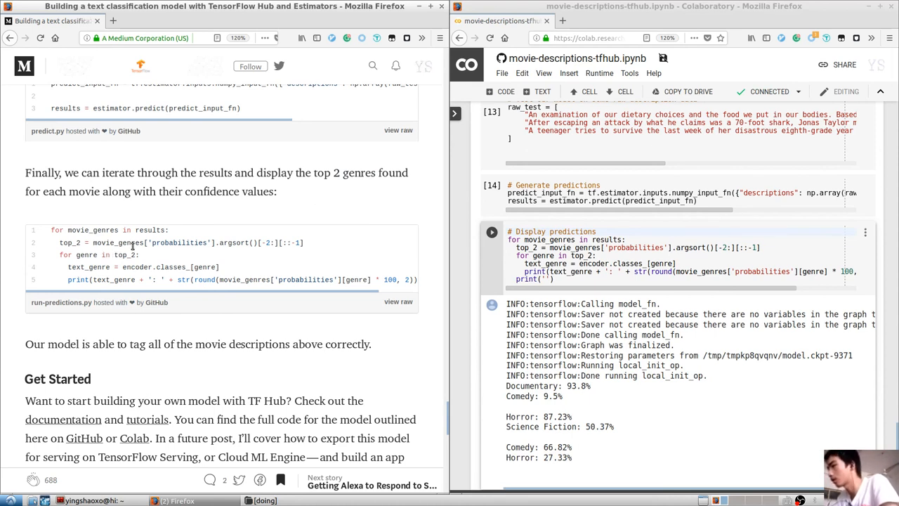
mouse_move(214, 255)
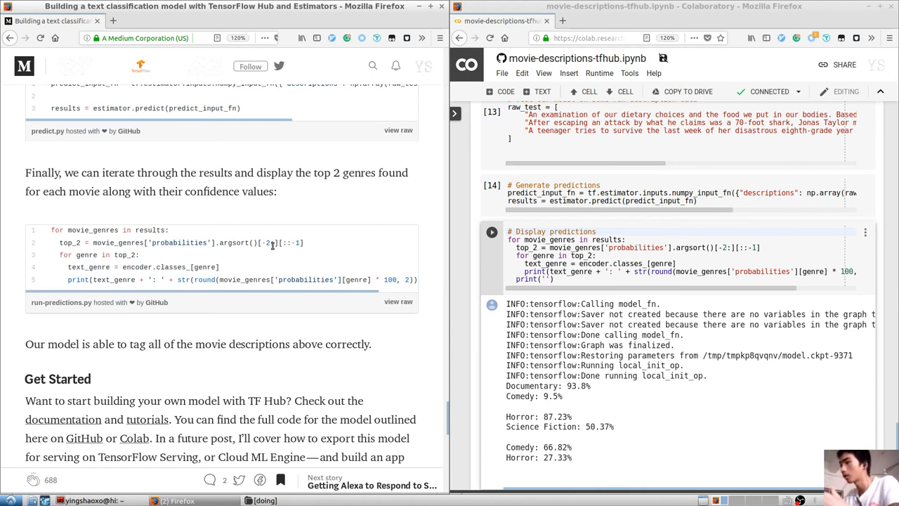
mouse_move(98, 263)
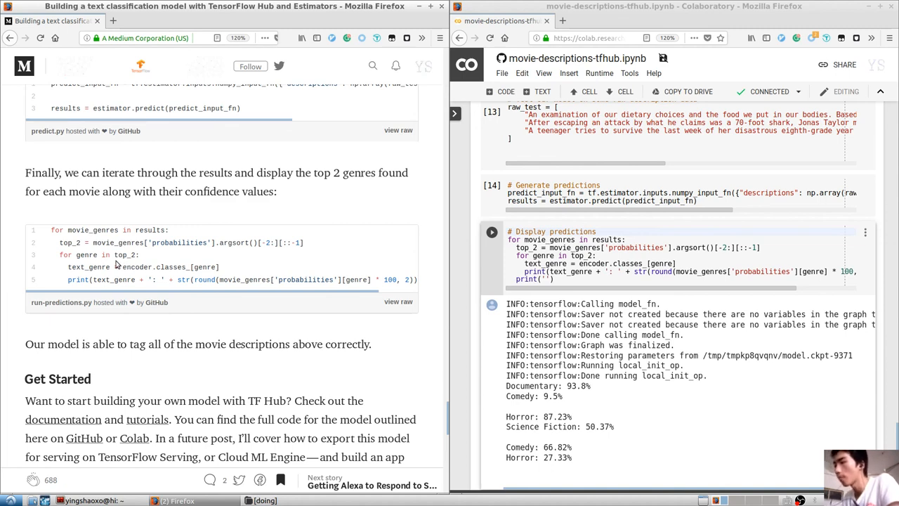
scroll(down, 3)
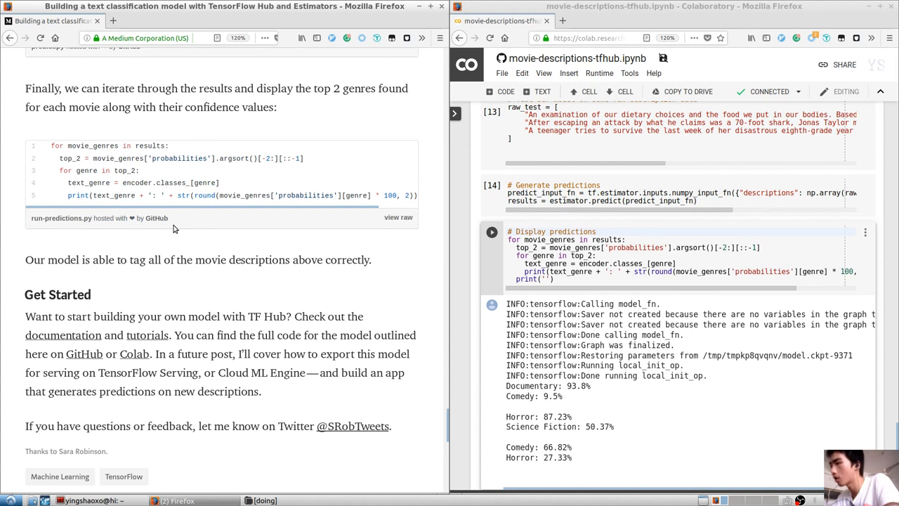
mouse_move(192, 217)
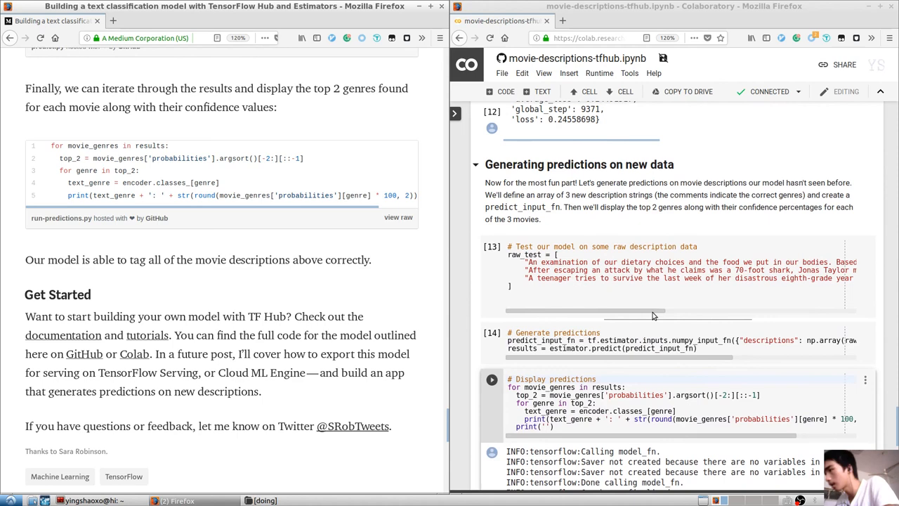
scroll(up, 3)
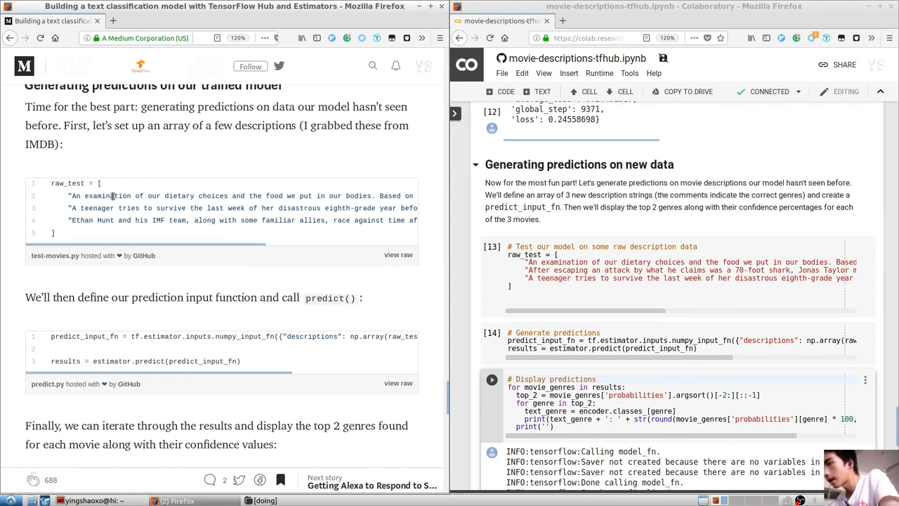
double_click(177, 196)
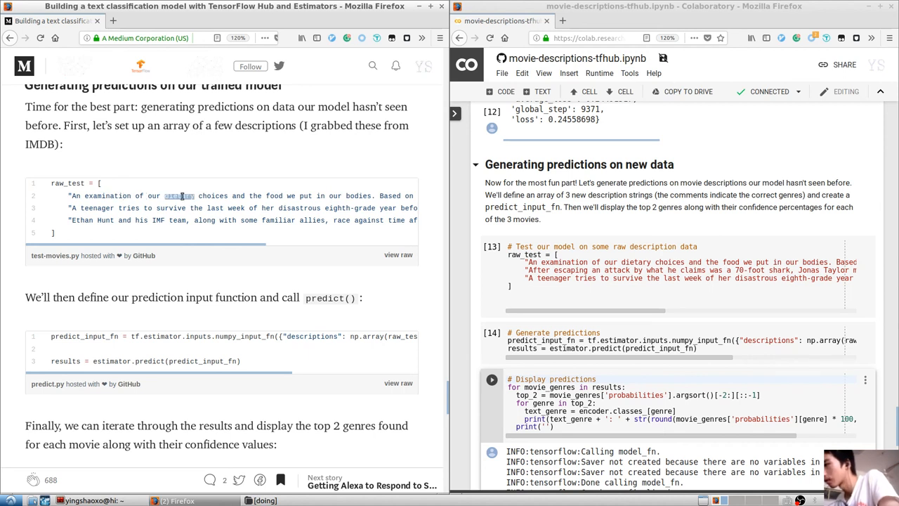
mouse_move(196, 249)
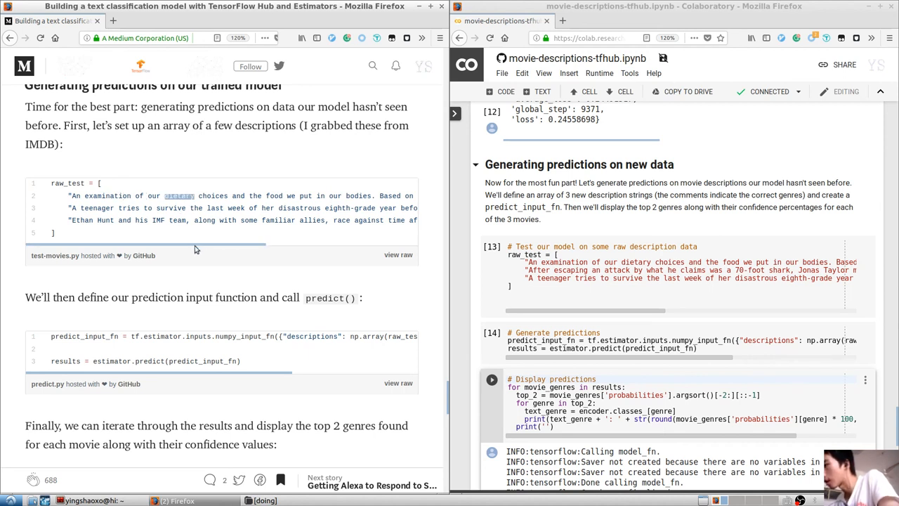
mouse_move(211, 251)
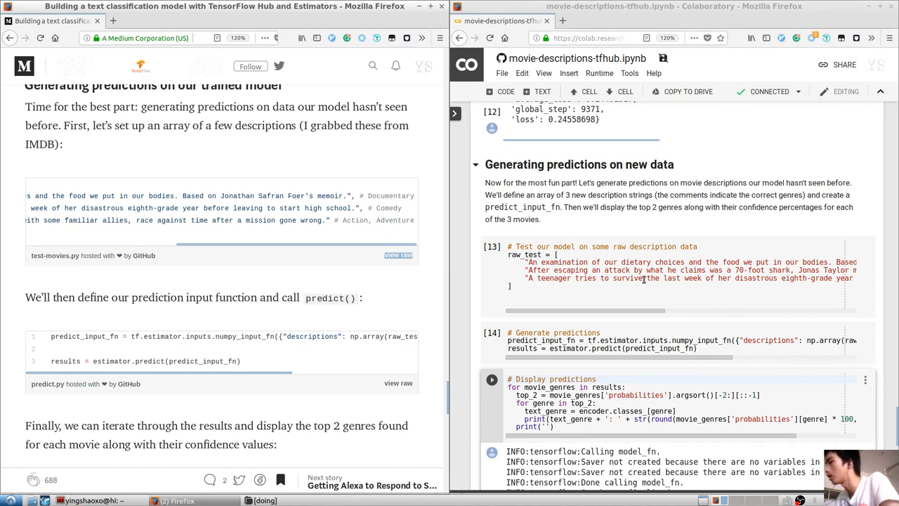
scroll(down, 3)
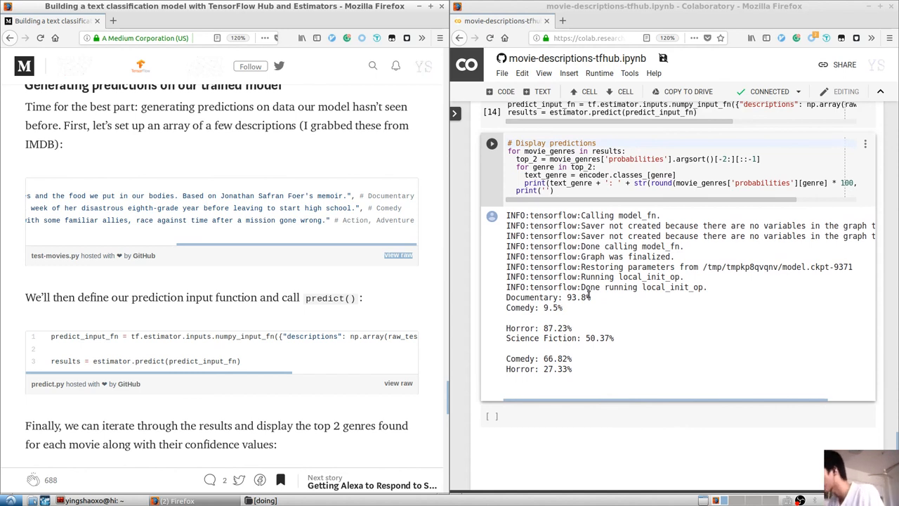
mouse_move(590, 321)
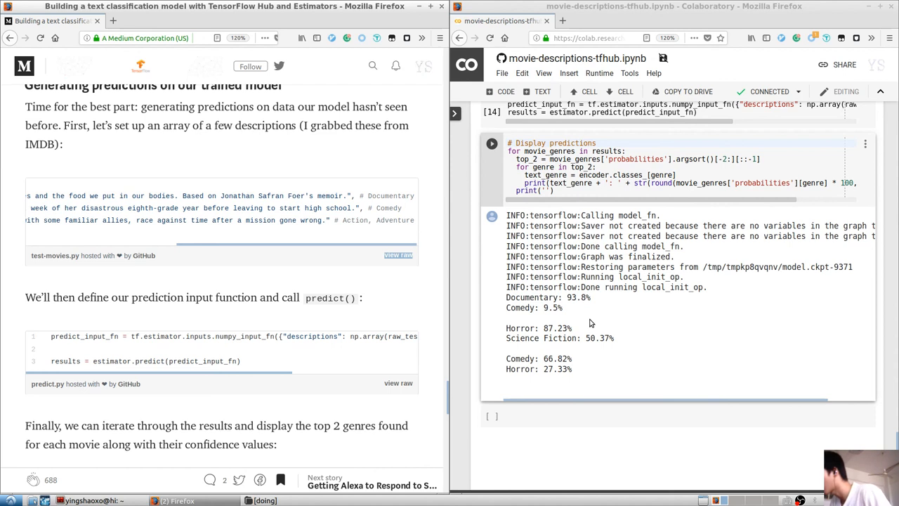
mouse_move(565, 336)
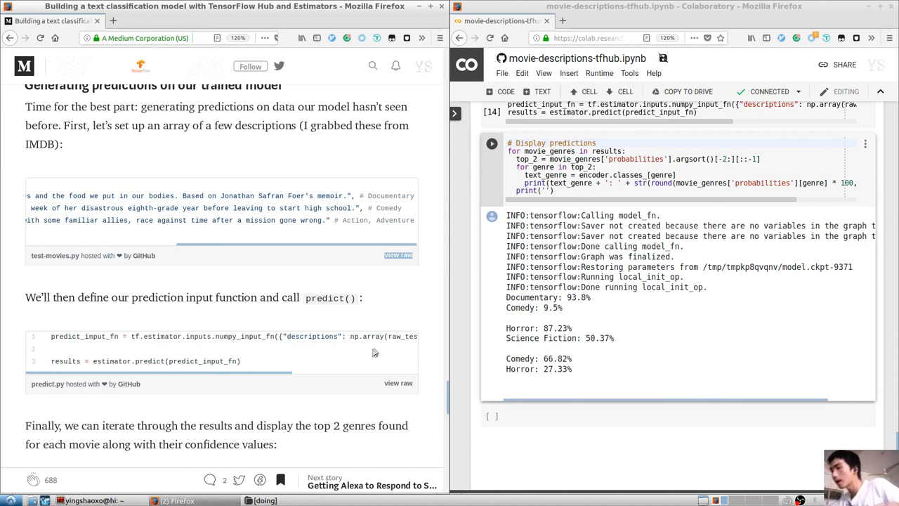
mouse_move(384, 319)
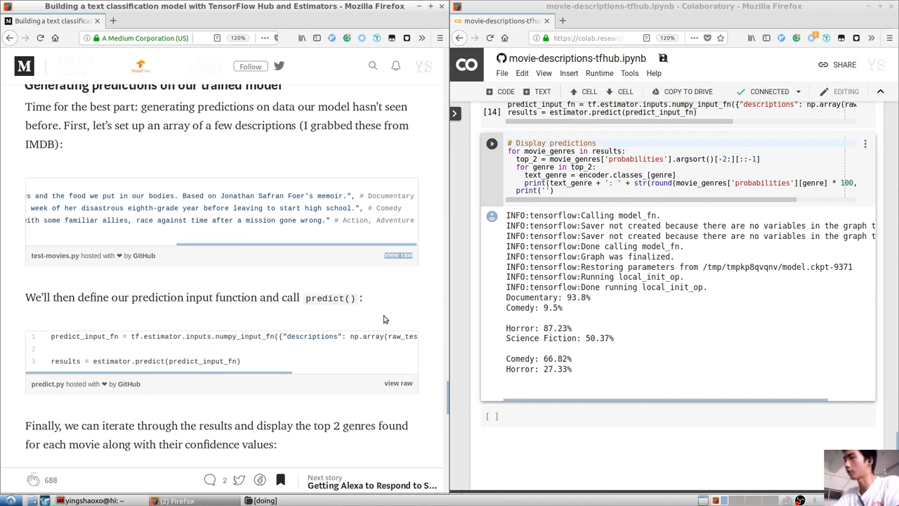
scroll(down, 3)
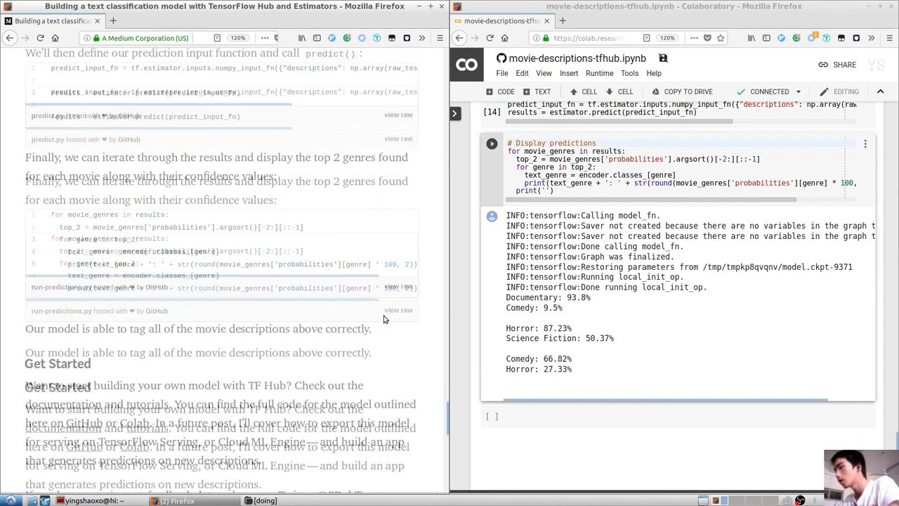
scroll(down, 3)
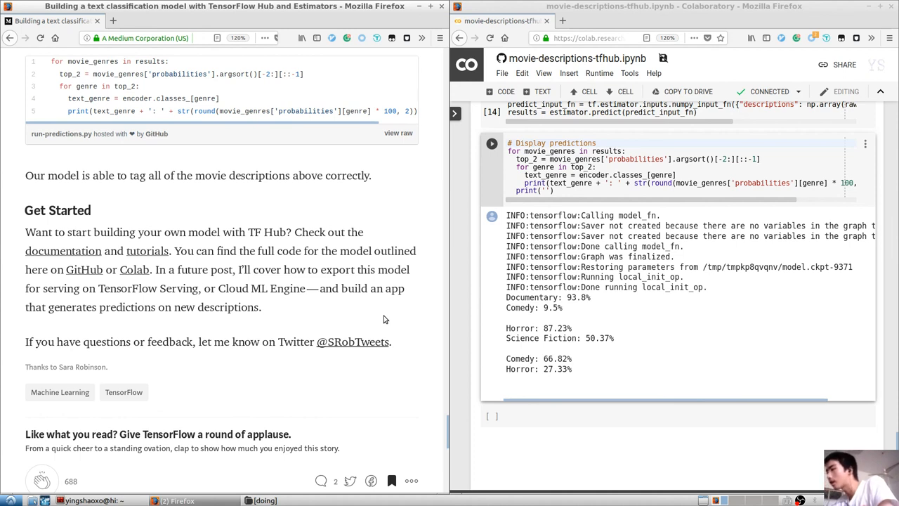
scroll(down, 3)
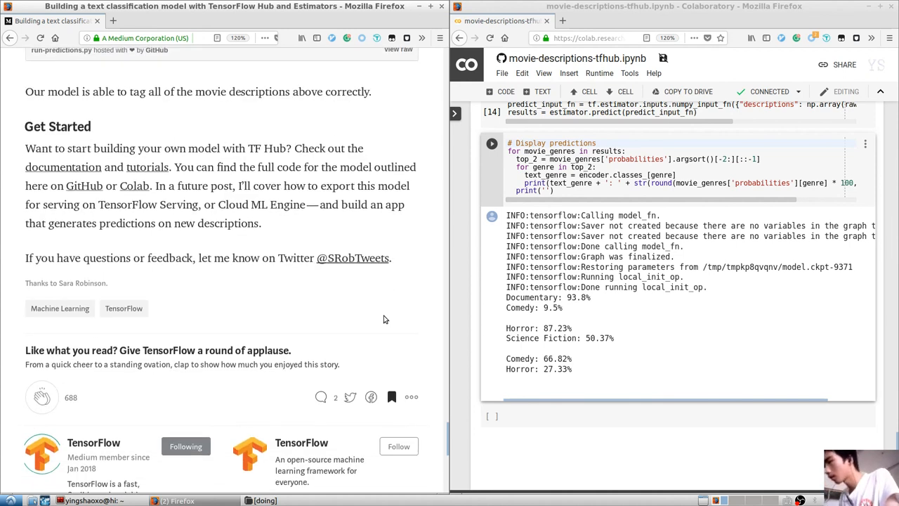